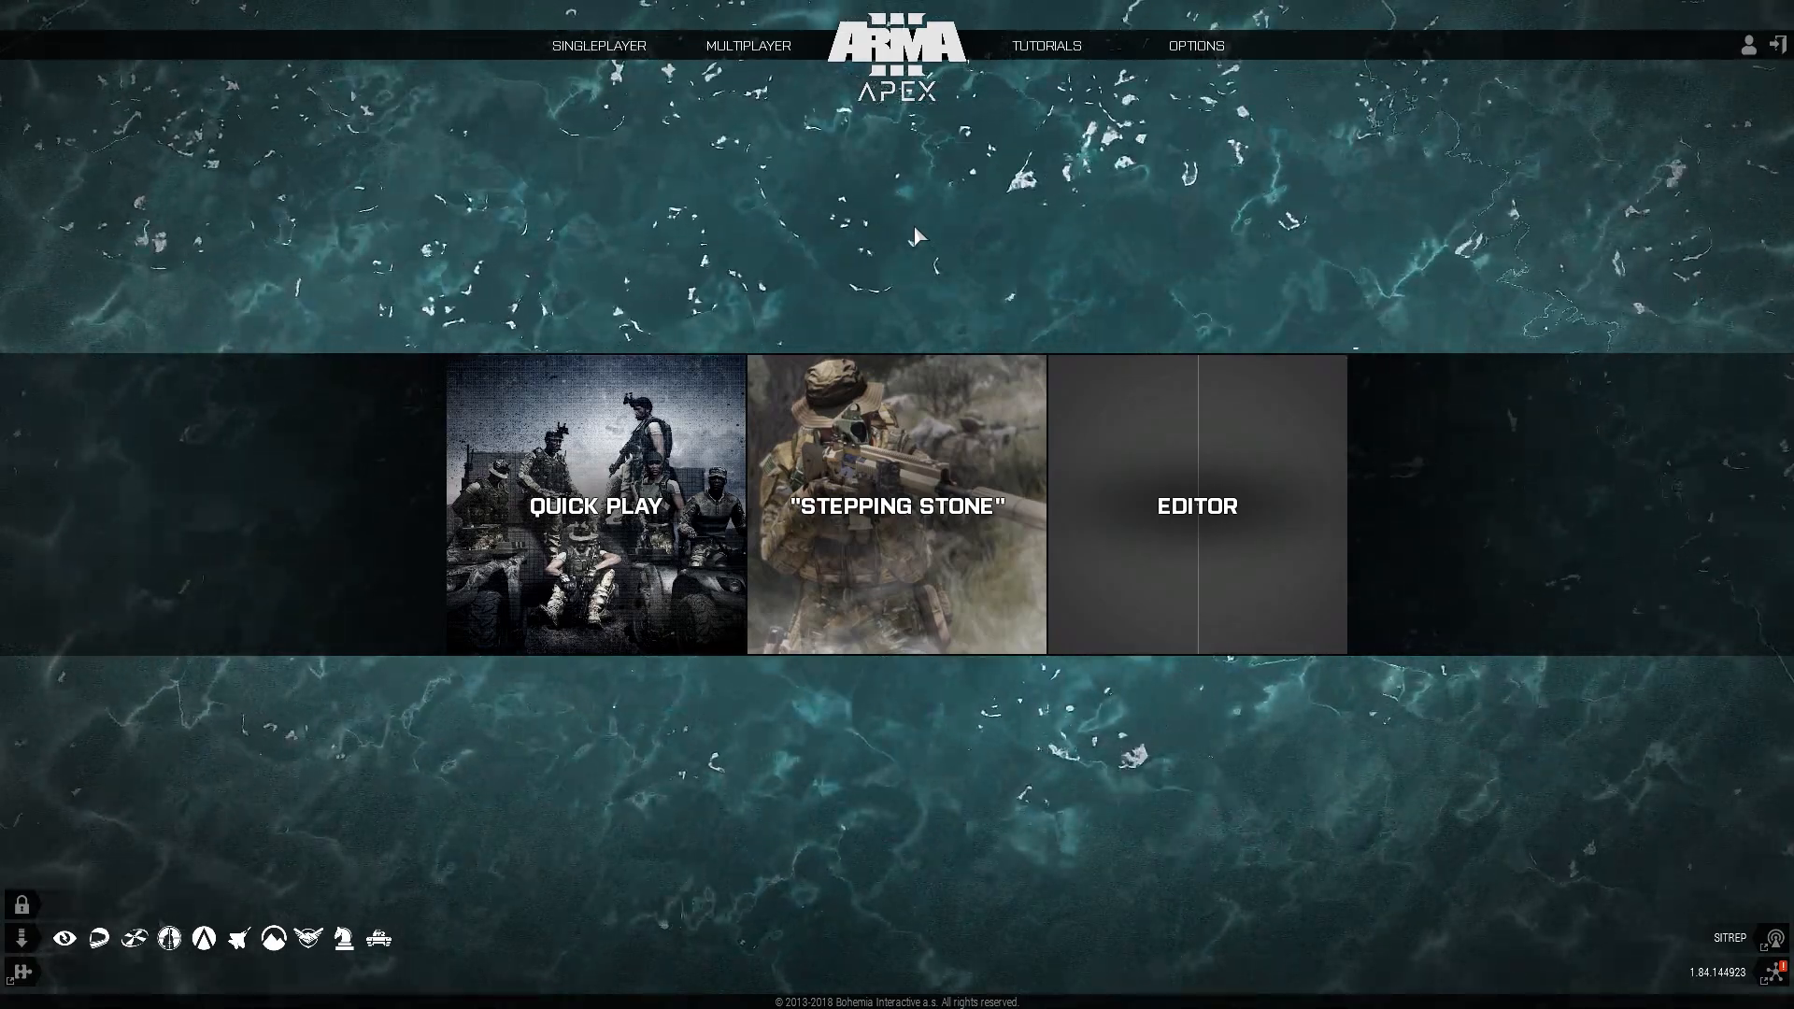
Start the Eden Editor from the Arma 3 main menu on an empty terrain
{"action": "left_click", "coordinate": [1193, 506]}
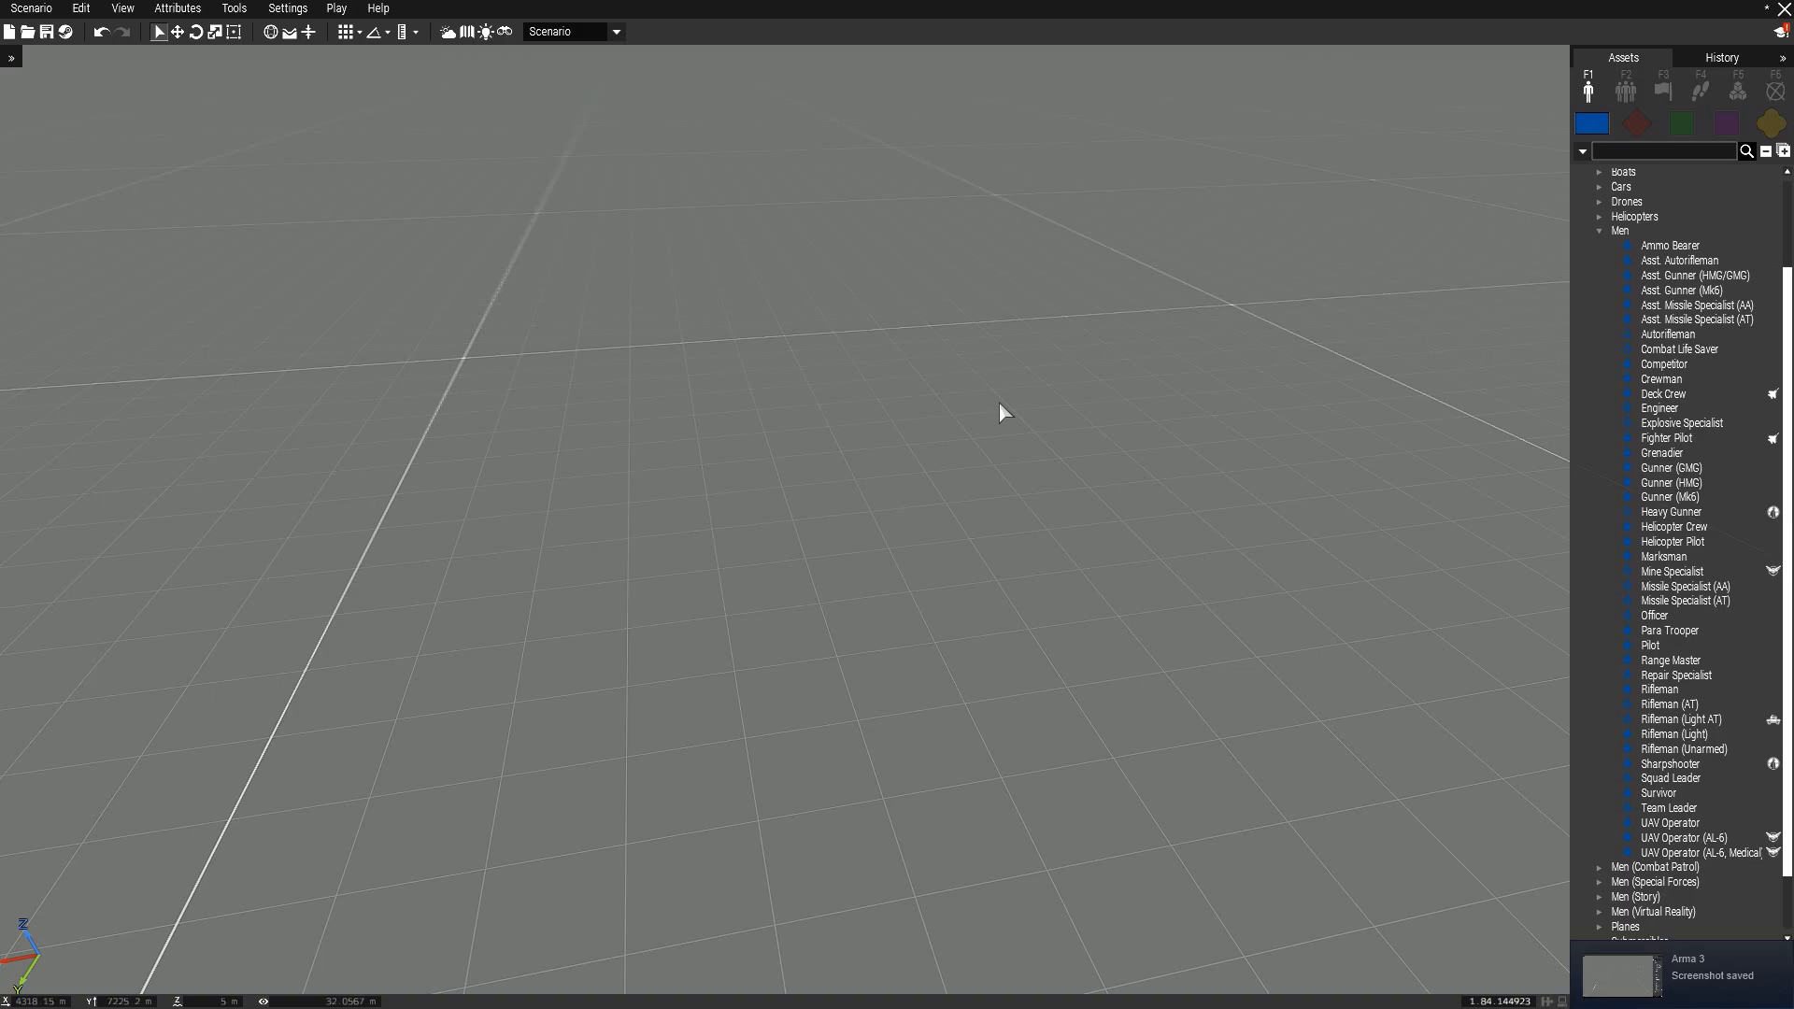
{"action": "mouse_move", "coordinate": [1660, 251]}
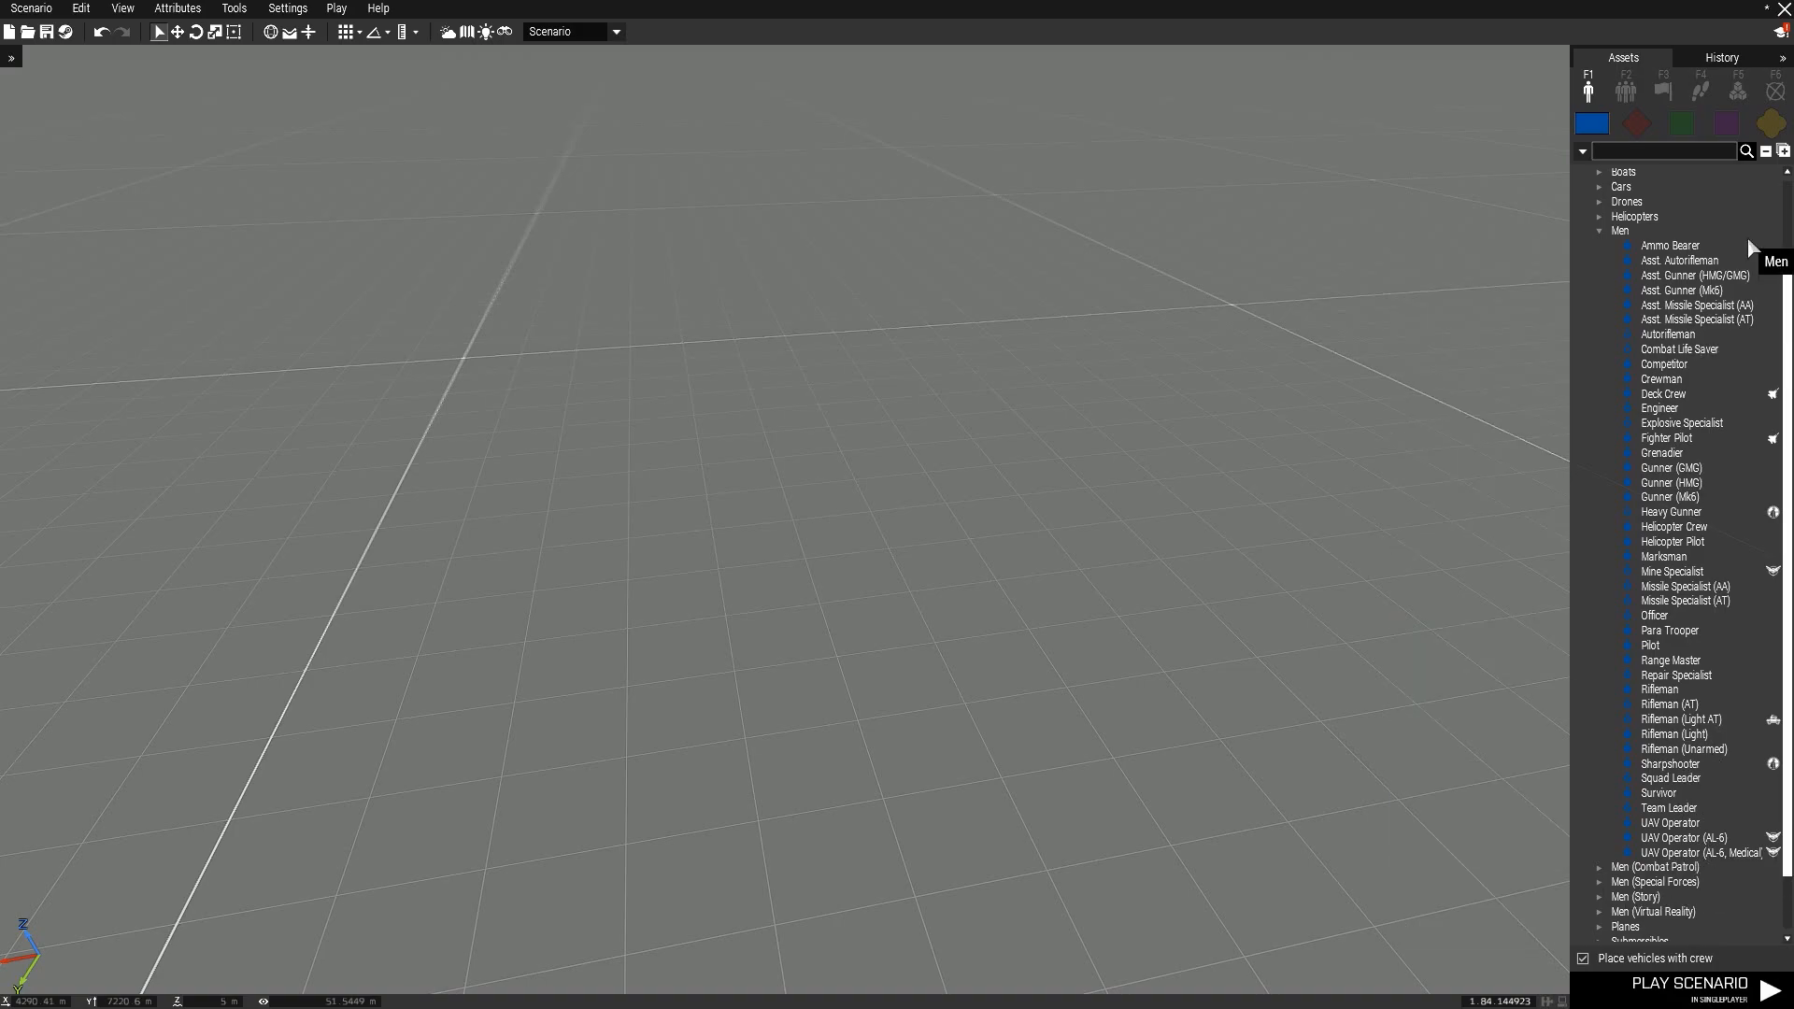
Place an Ammo Bearer, untick Player, tick Playable, and begin editing its role description
{"action": "left_click", "coordinate": [957, 498]}
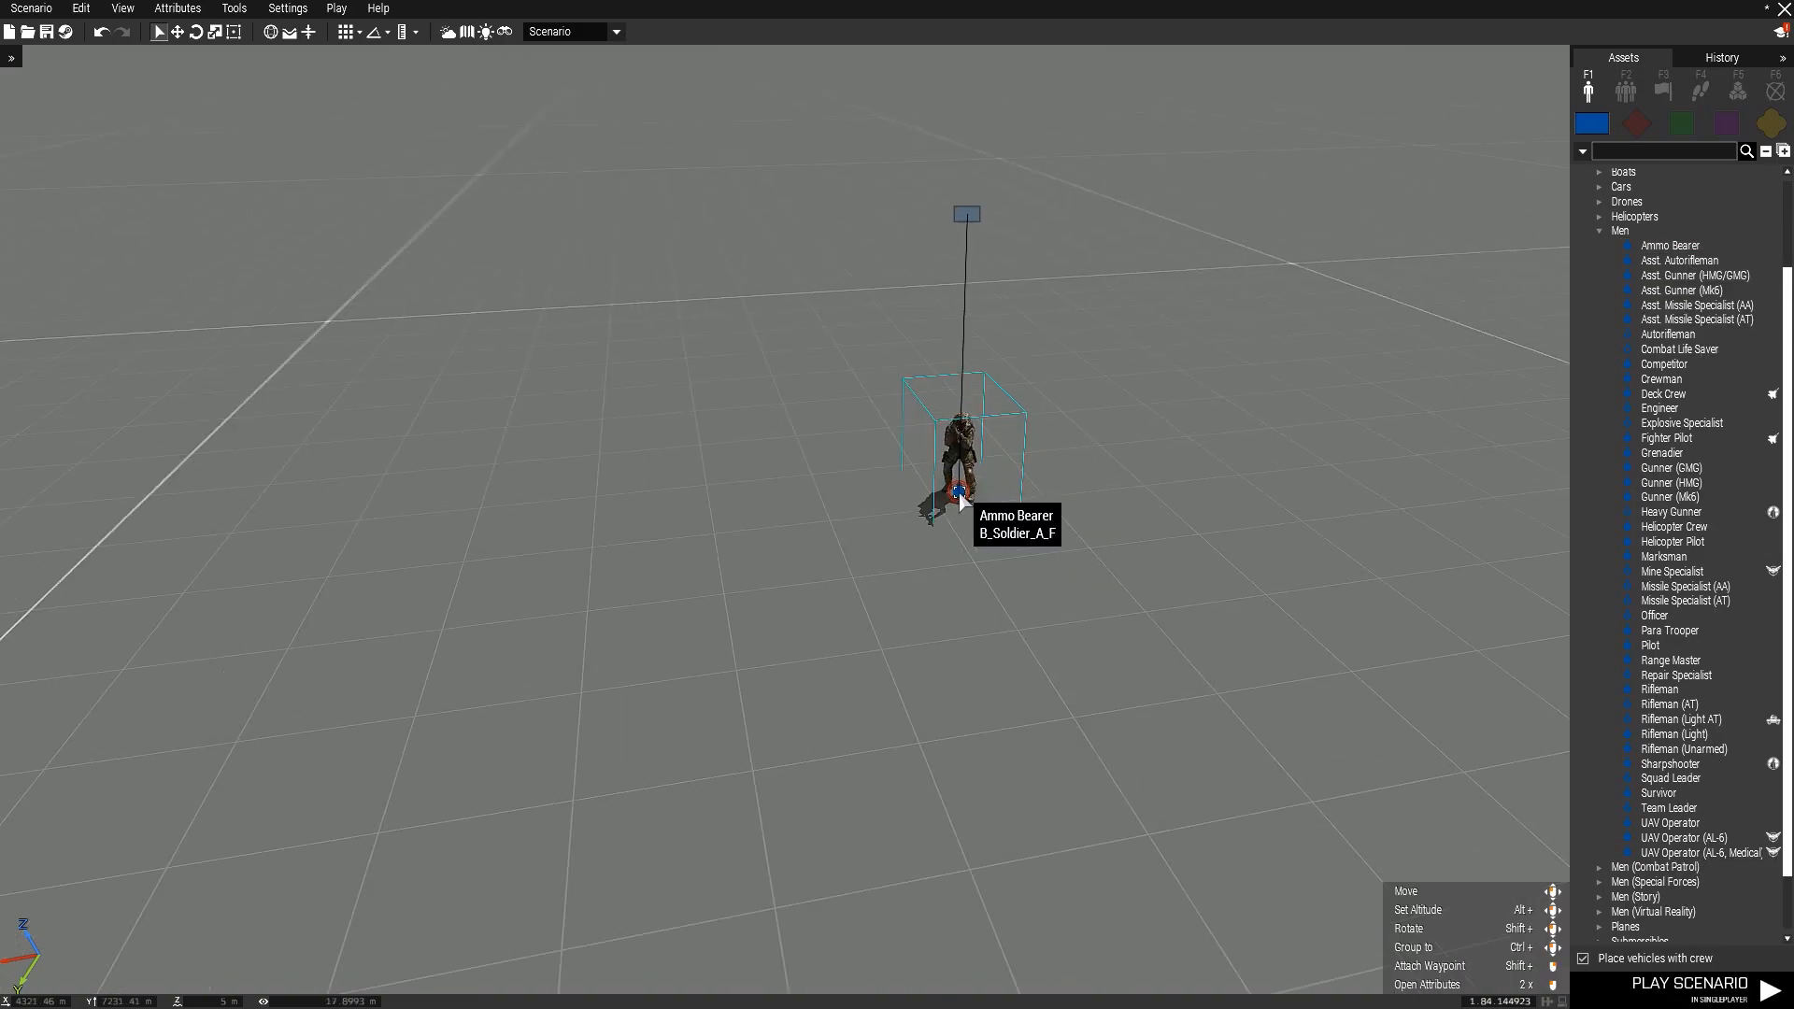
{"action": "double_click", "coordinate": [955, 491]}
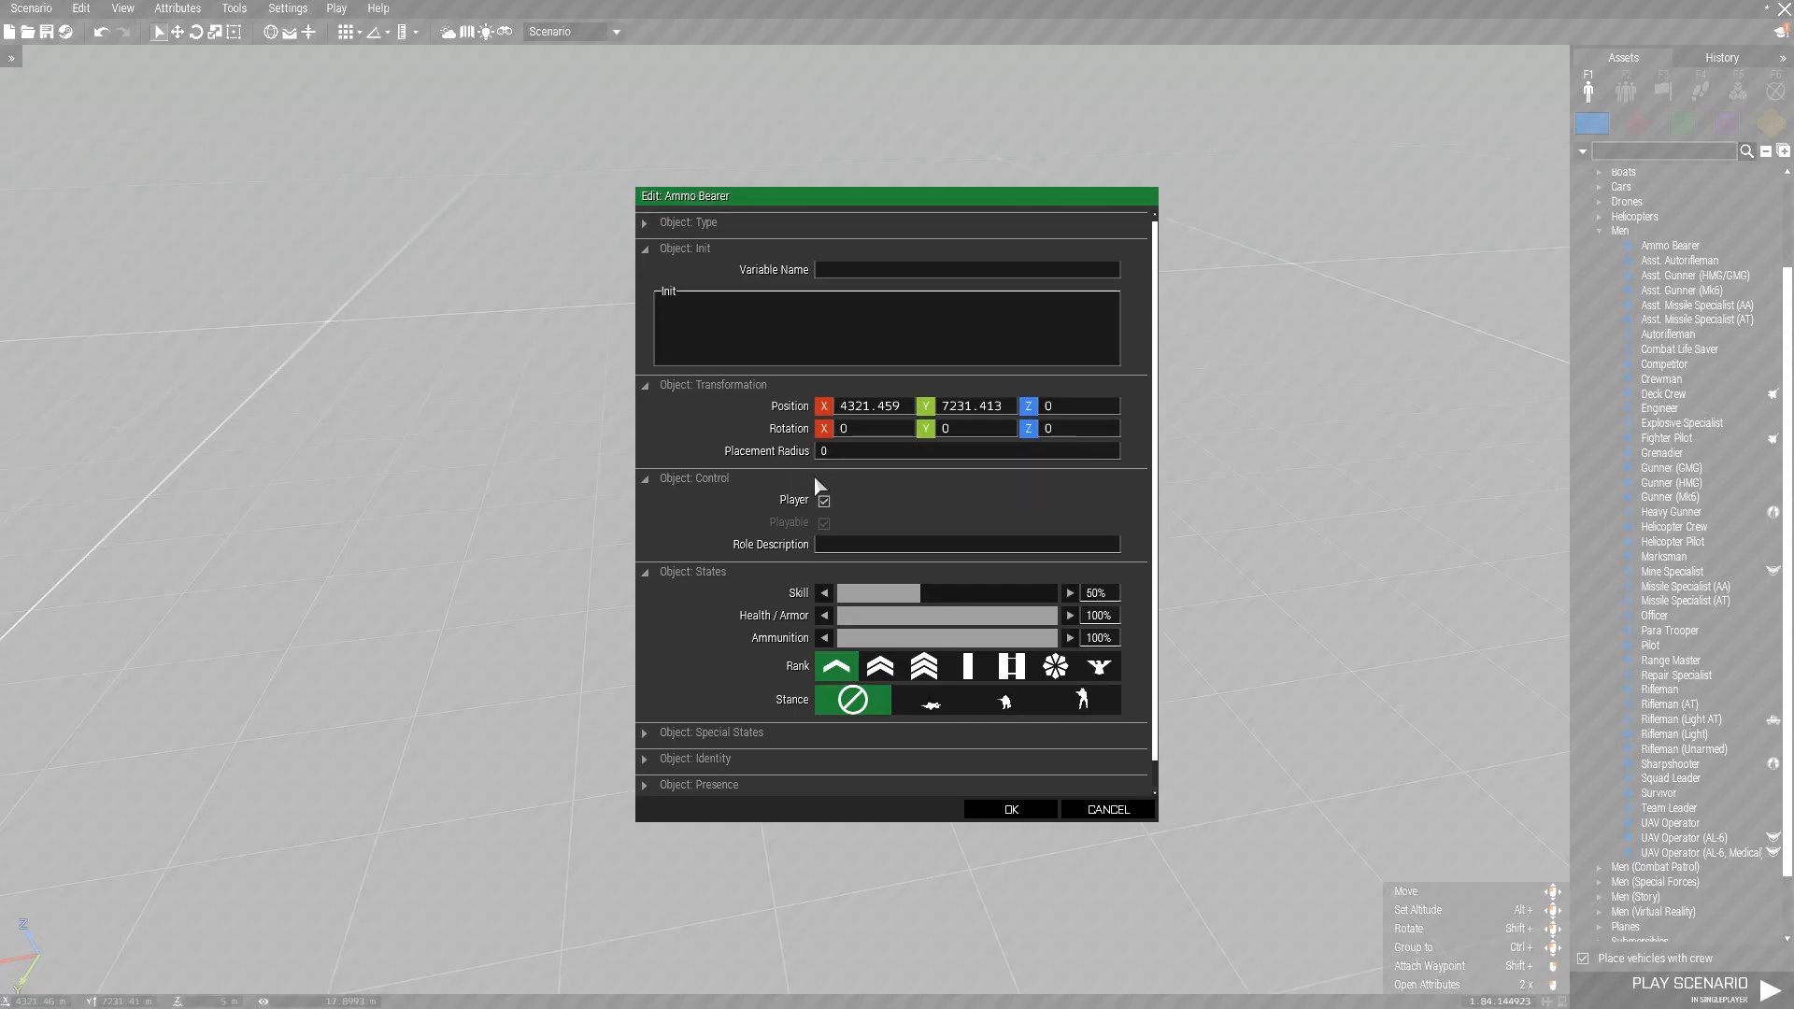
{"action": "mouse_move", "coordinate": [822, 500]}
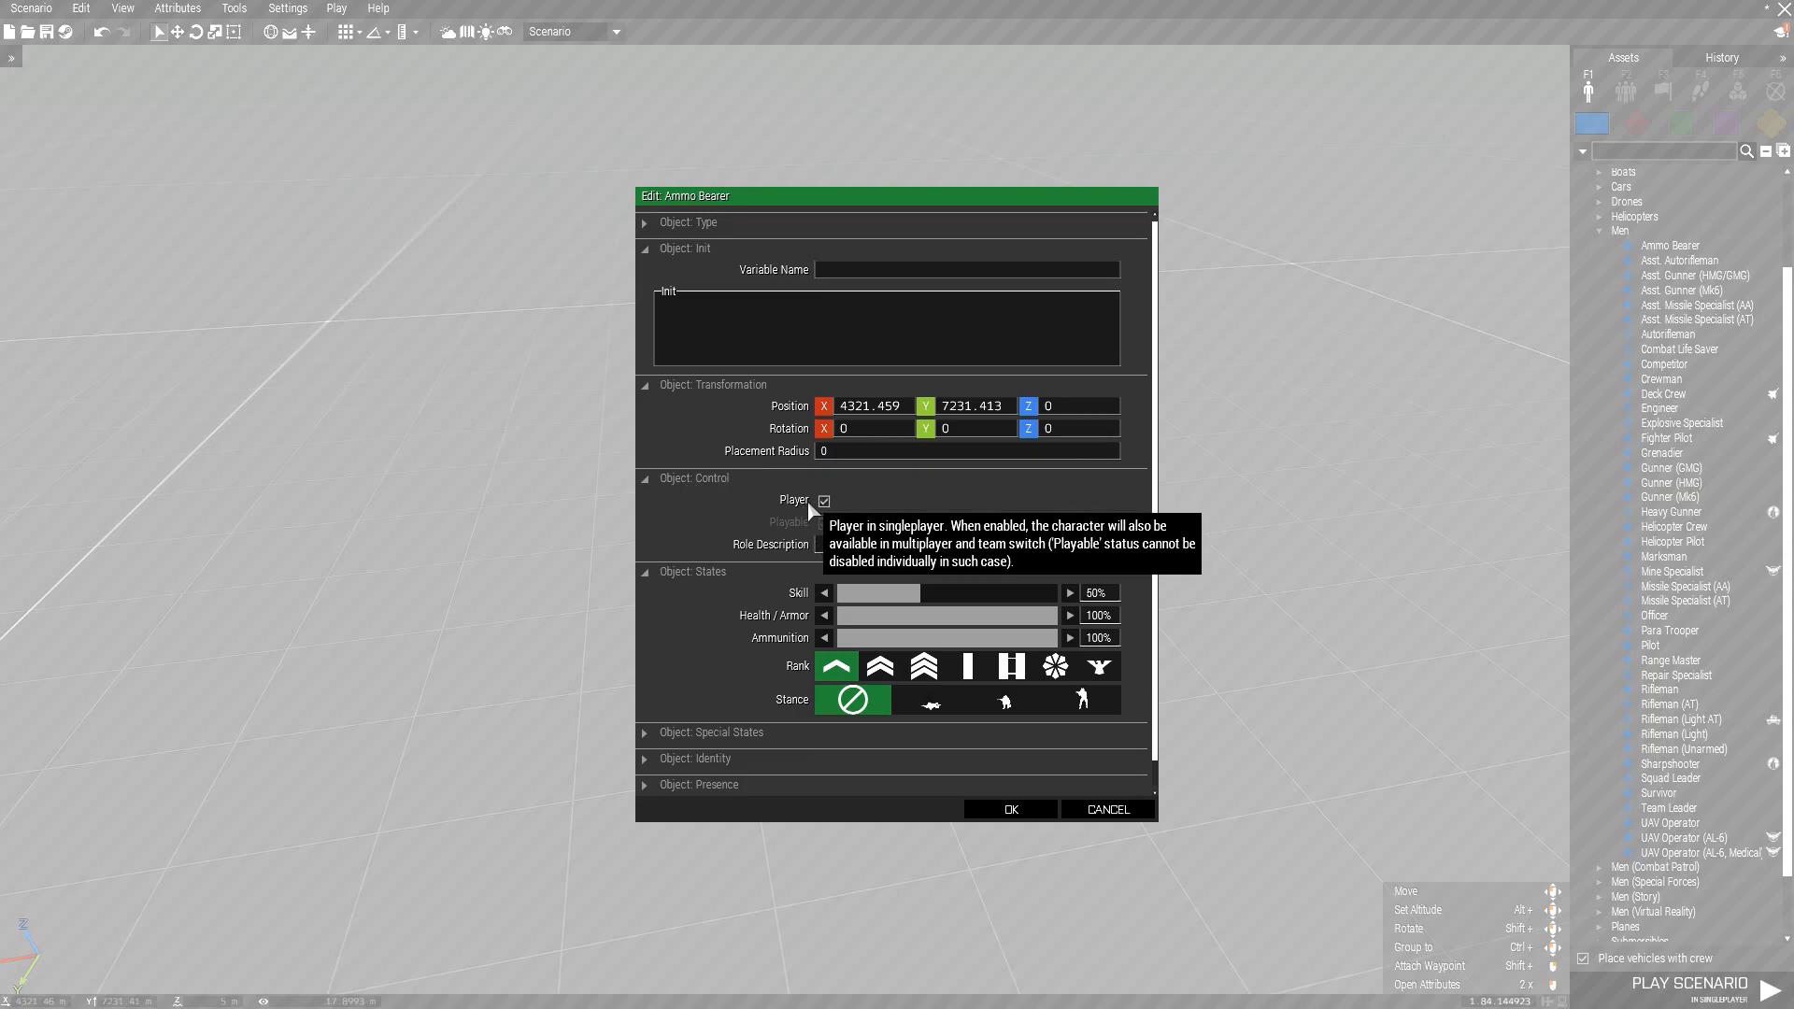
{"action": "left_click", "coordinate": [822, 501]}
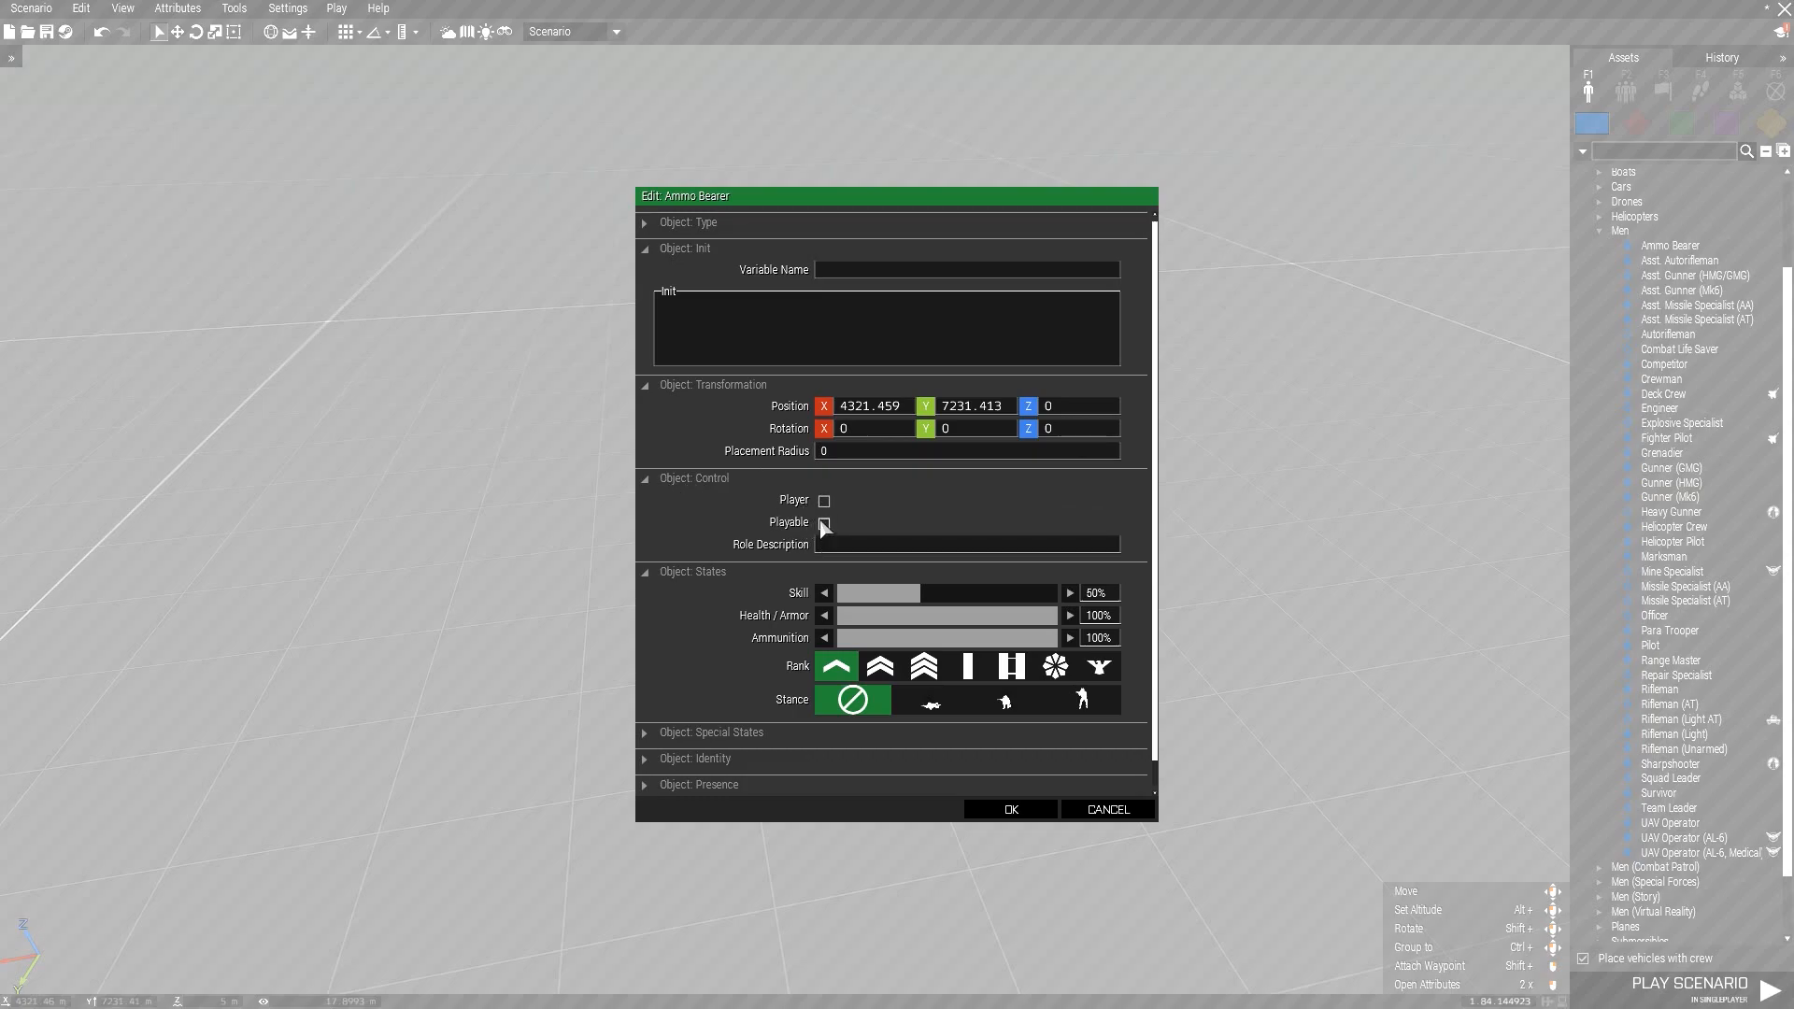
{"action": "left_click", "coordinate": [825, 523]}
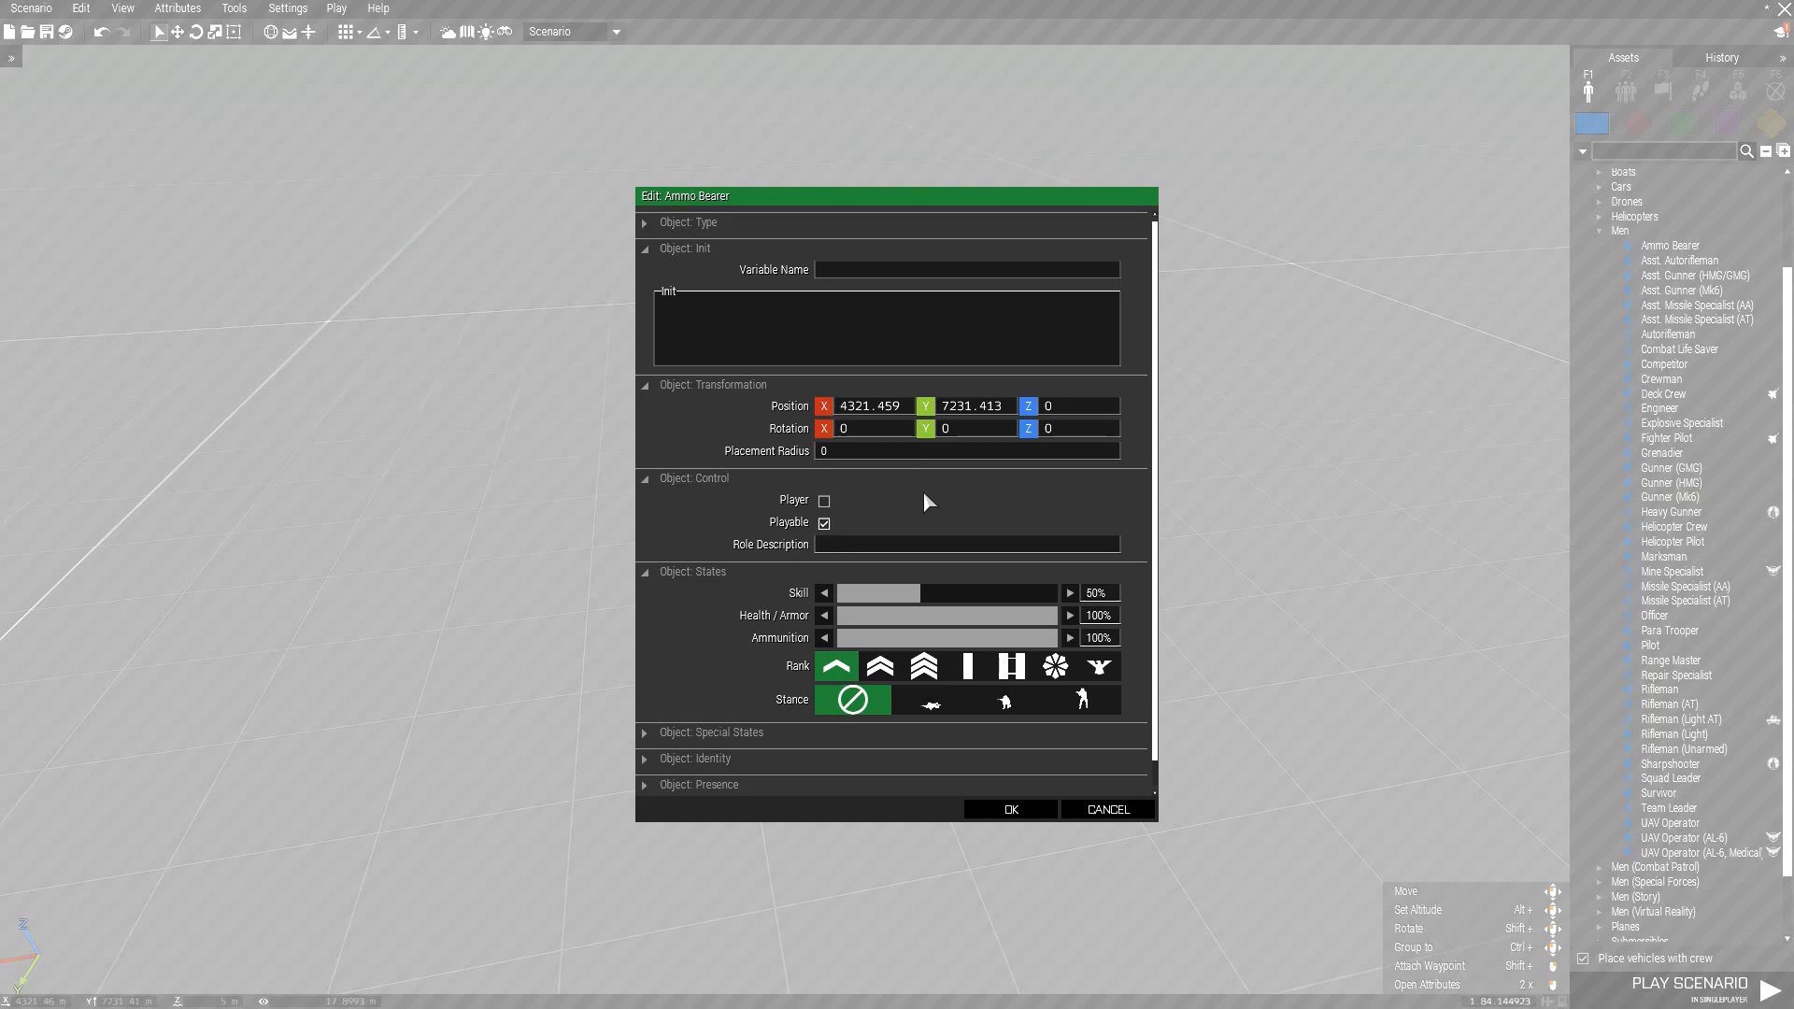
{"action": "left_click", "coordinate": [1010, 808]}
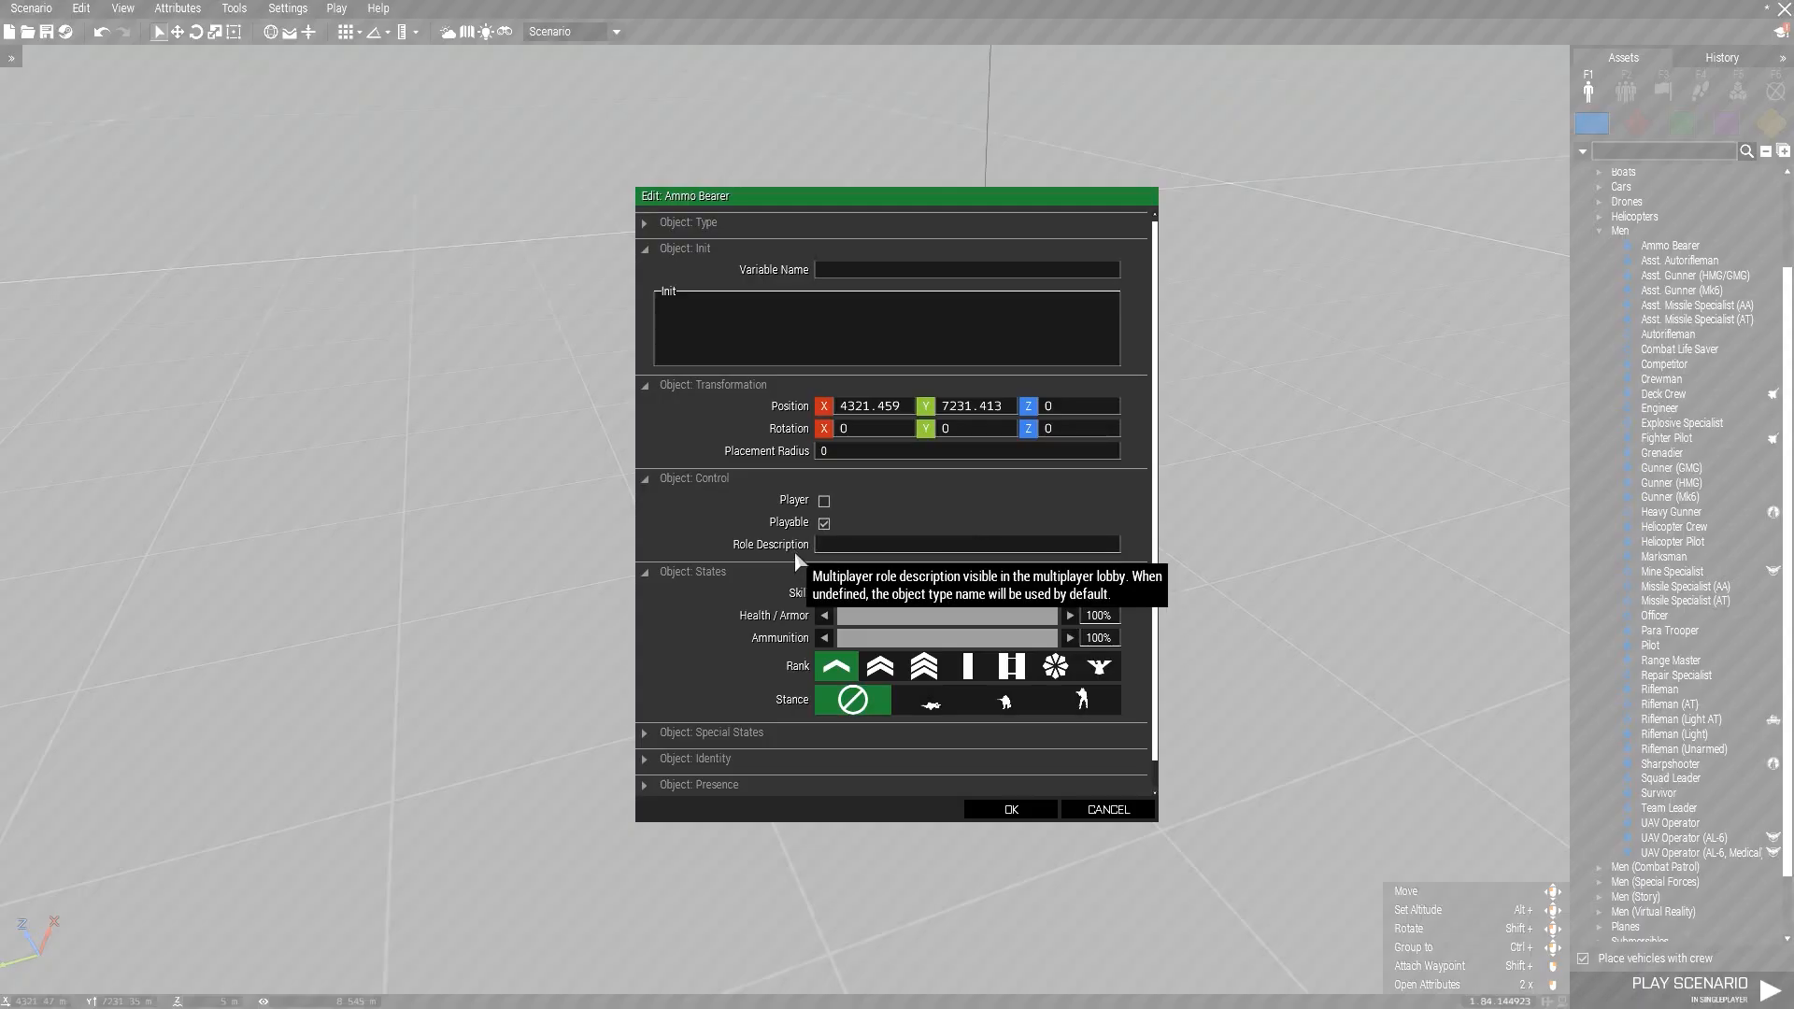
Give the Ammo Bearer slot the role description test1 and confirm its attributes
{"action": "type", "text": "test1"}
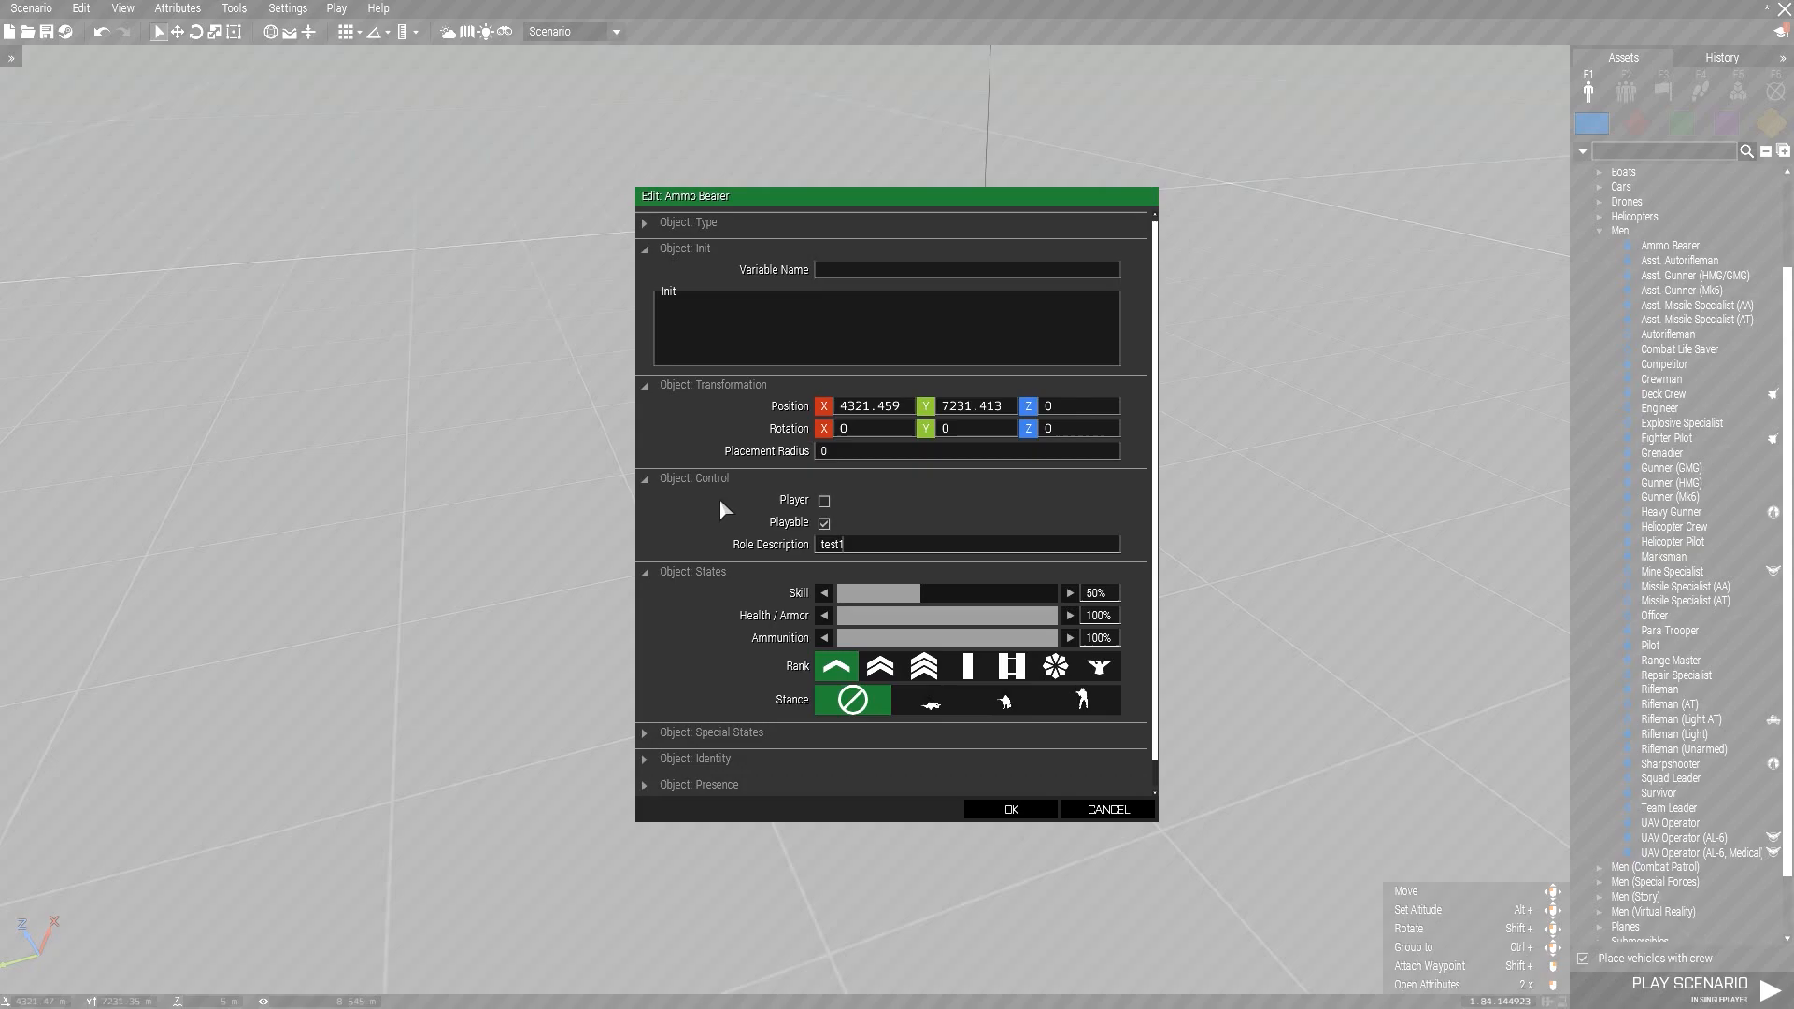
{"action": "mouse_move", "coordinate": [1020, 894]}
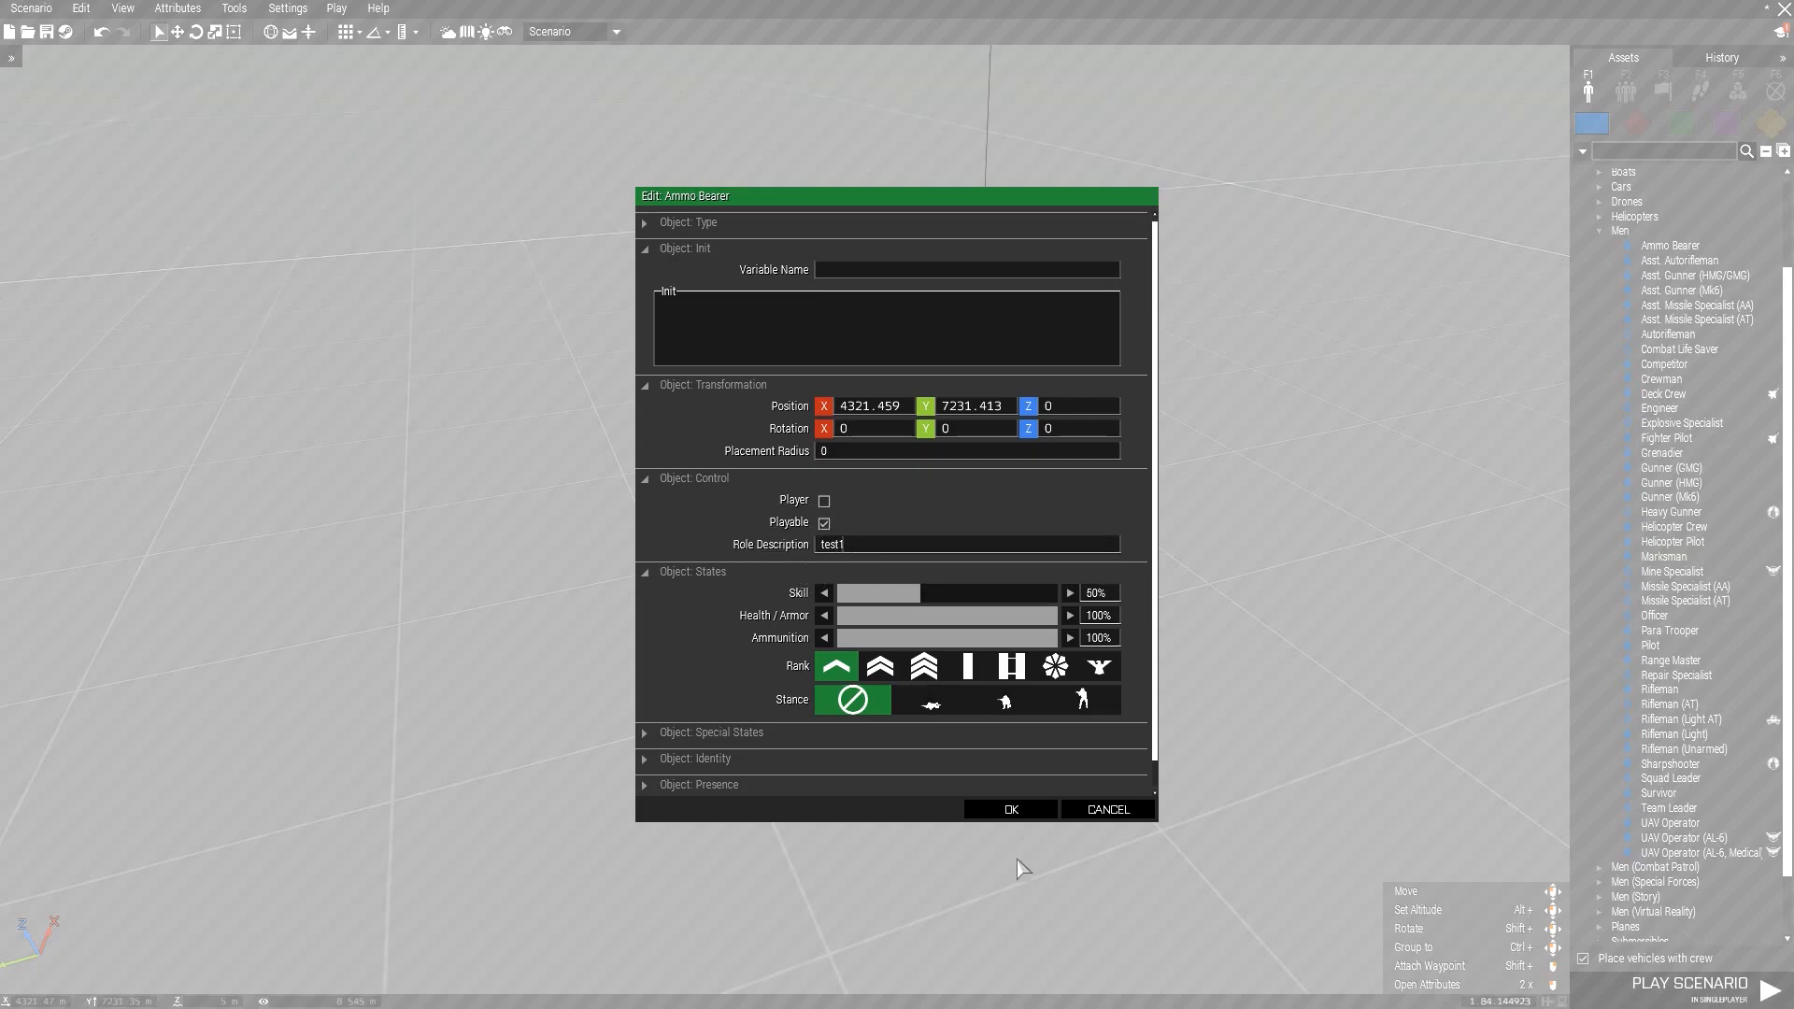
{"action": "mouse_move", "coordinate": [1009, 813]}
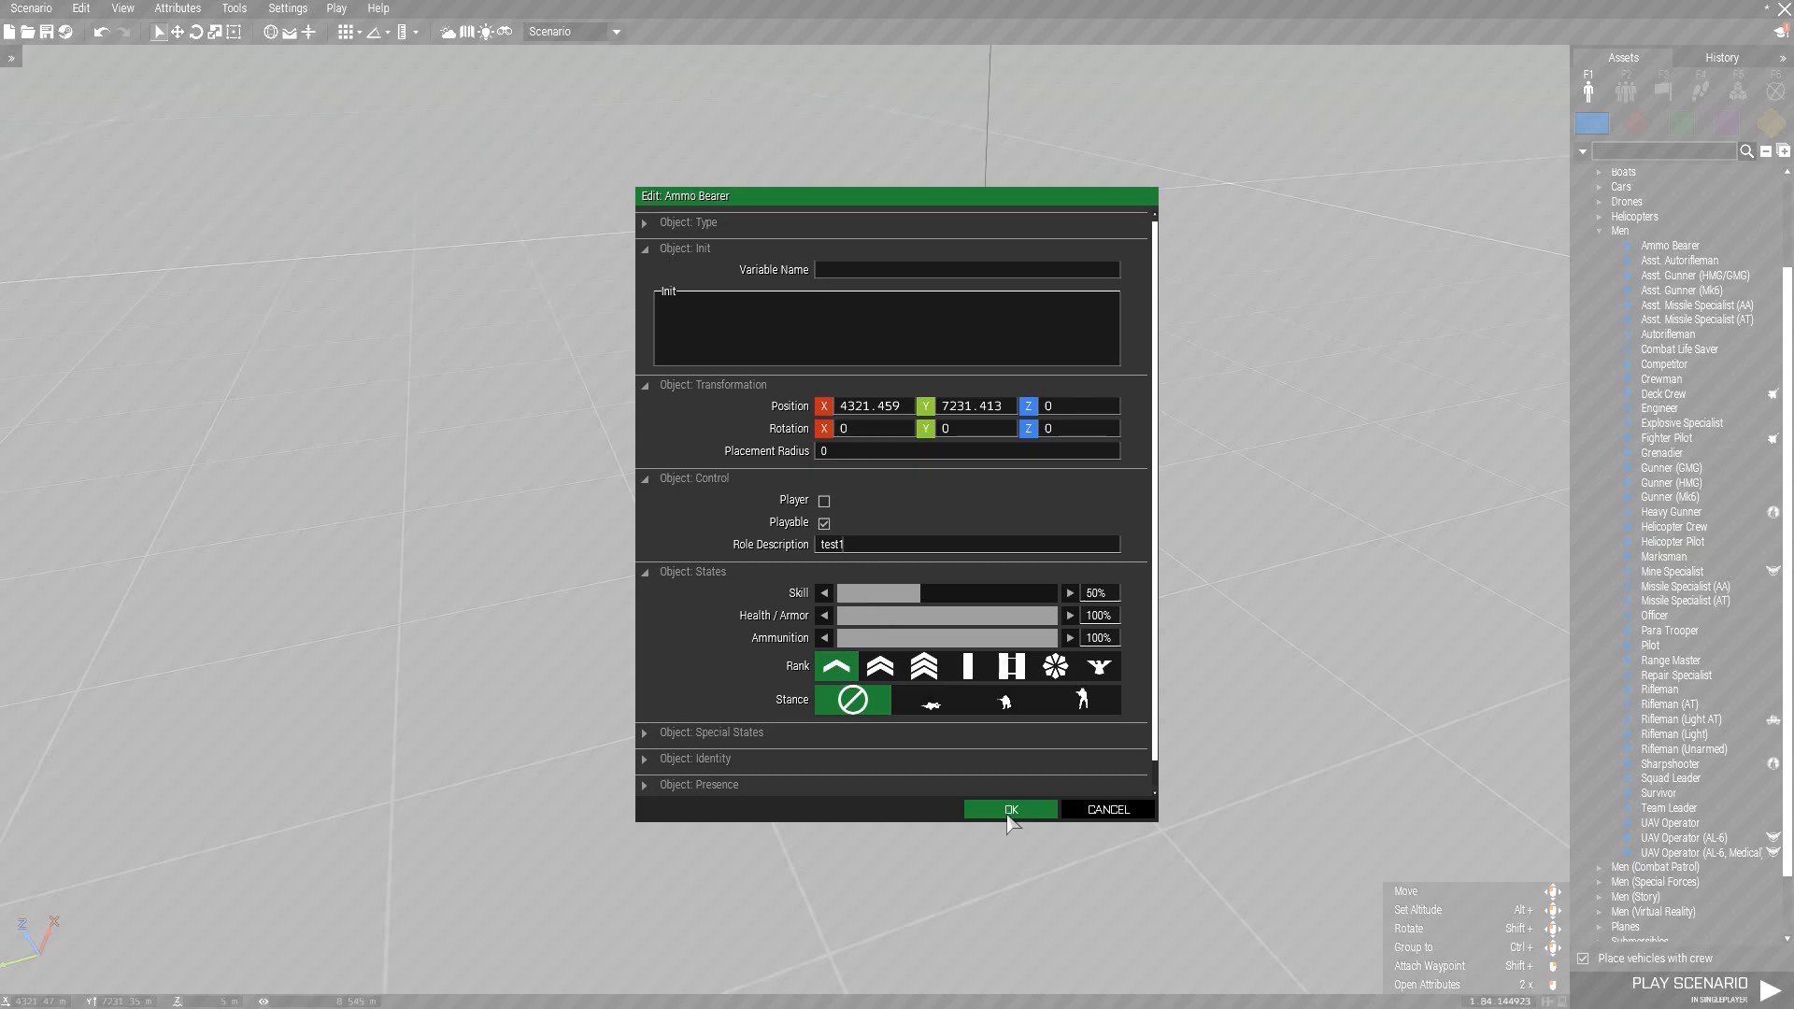
{"action": "left_click", "coordinate": [1009, 809]}
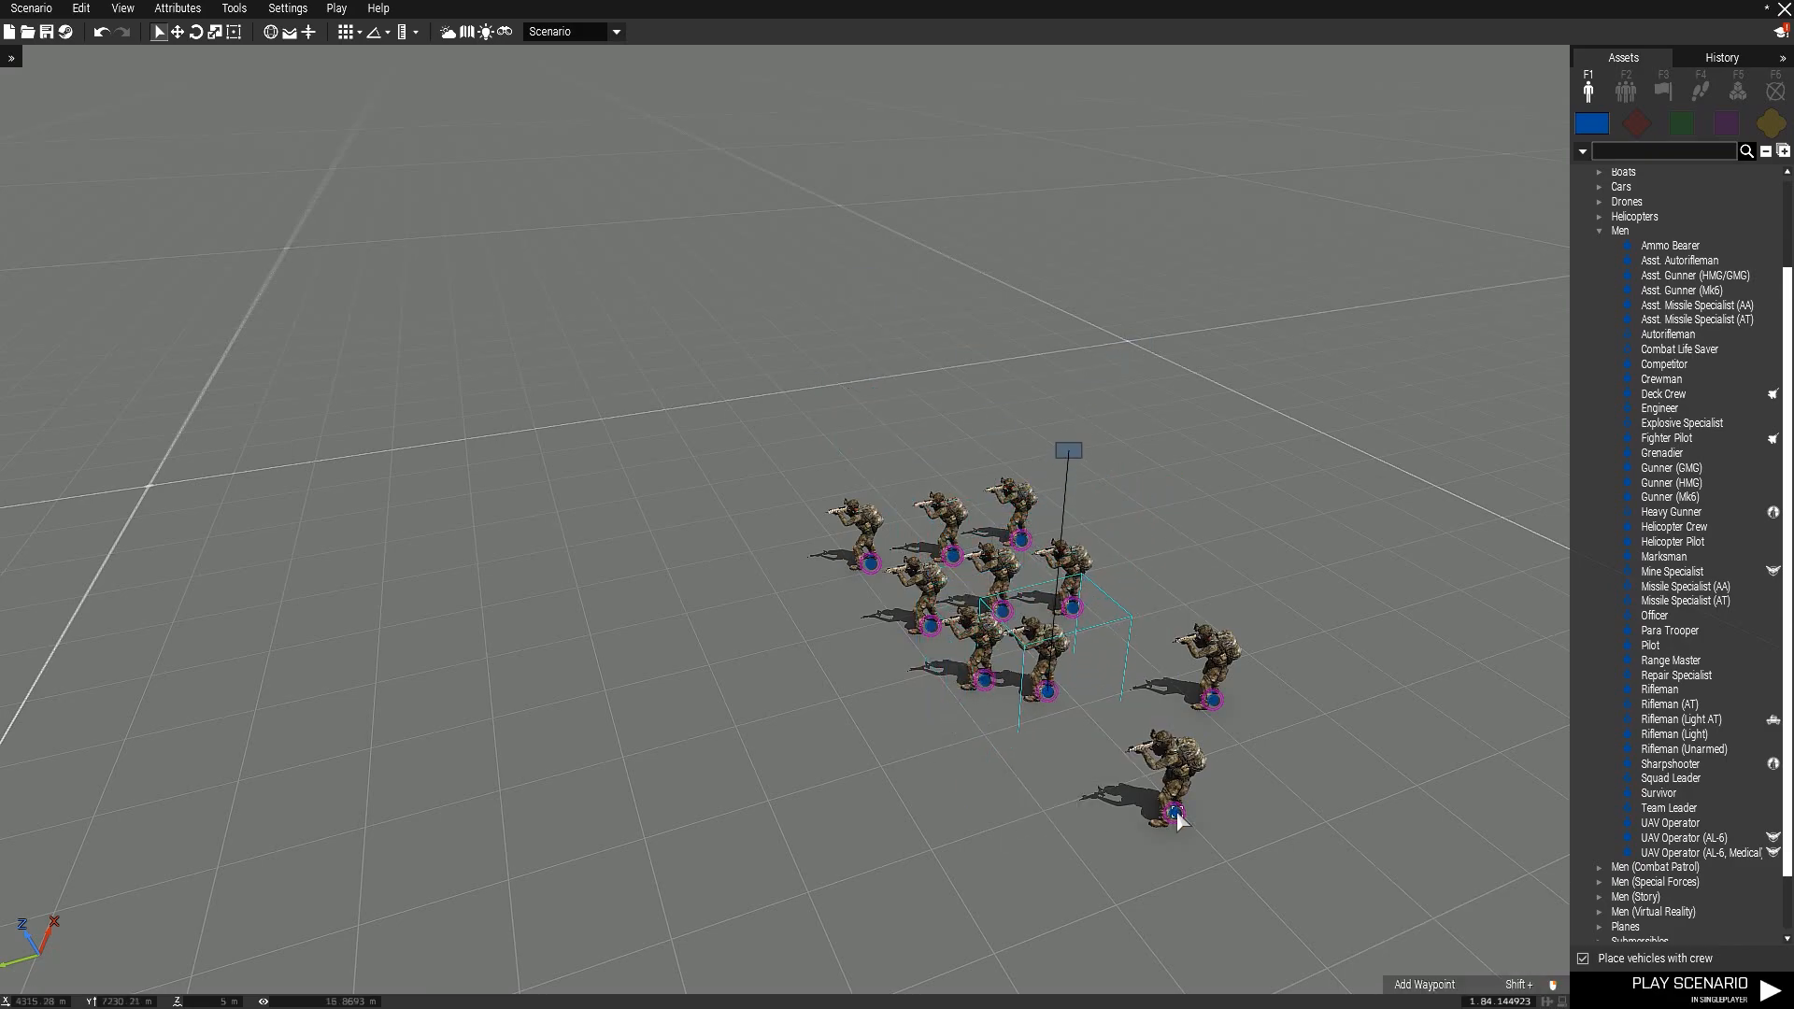
Drag the stray soldier in beside the group so the BLUFOR squad stands together
{"action": "left_click", "coordinate": [1637, 123]}
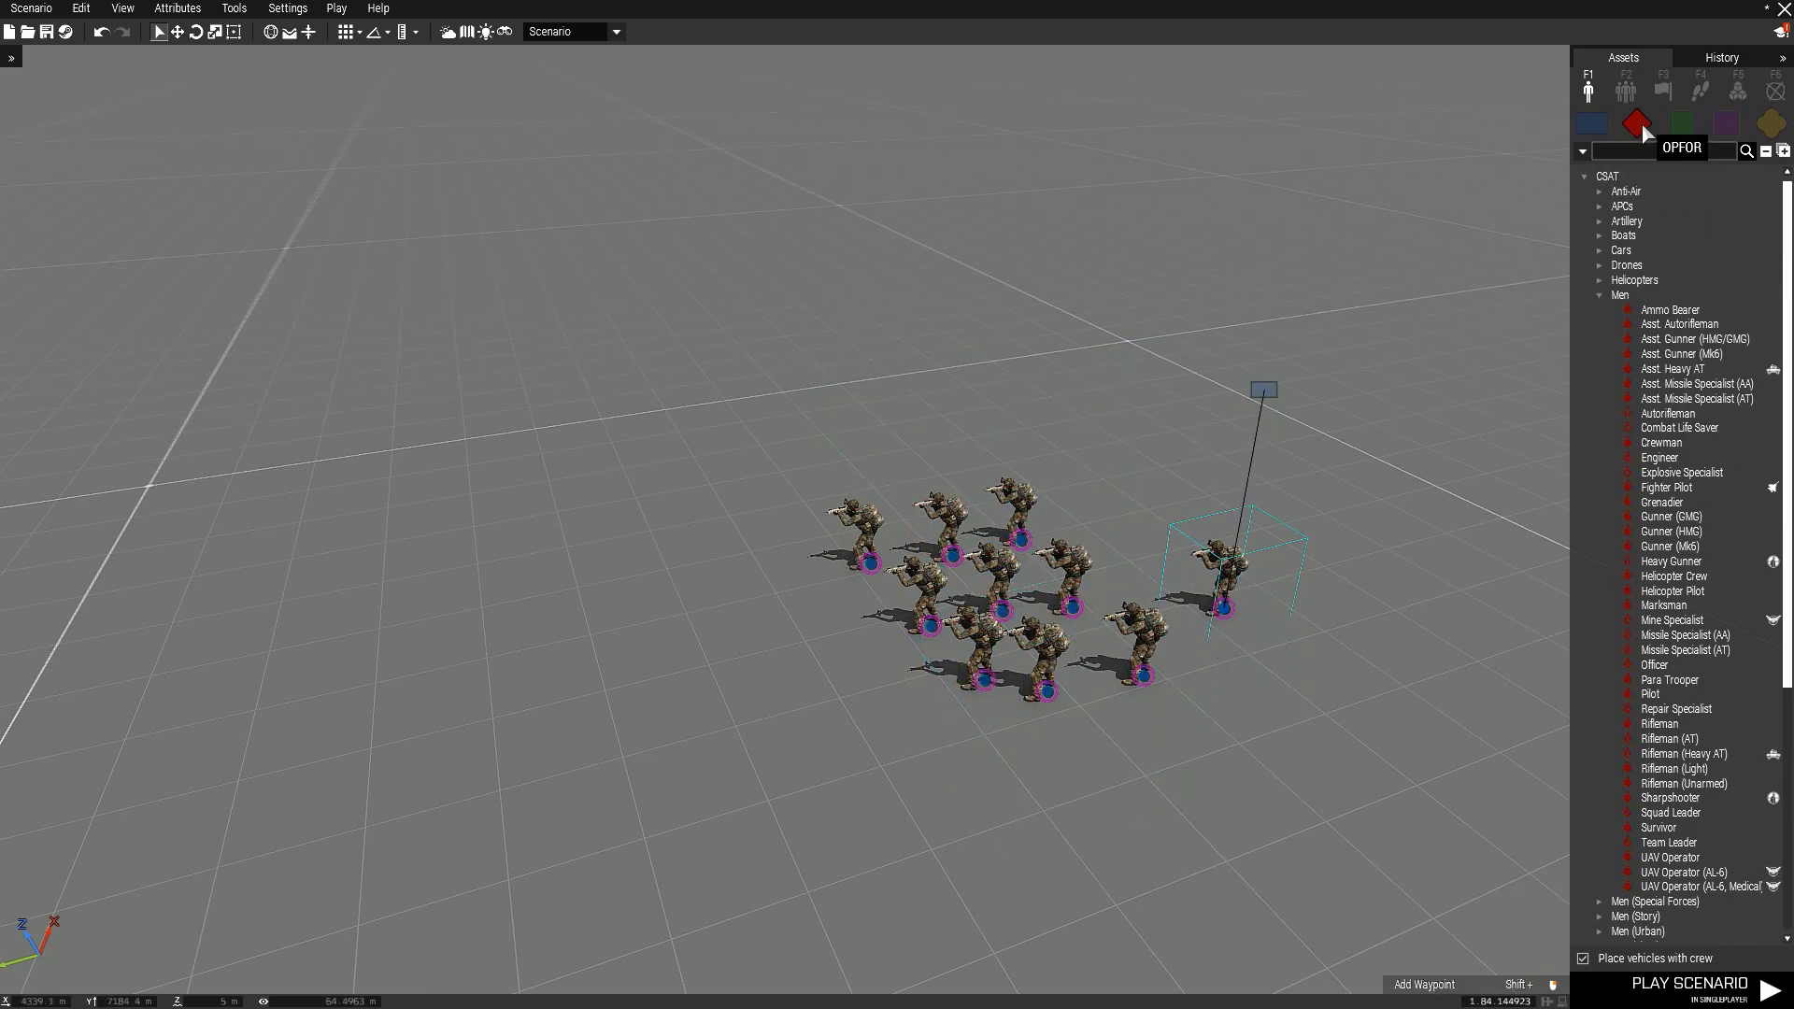
{"action": "left_click", "coordinate": [1719, 120]}
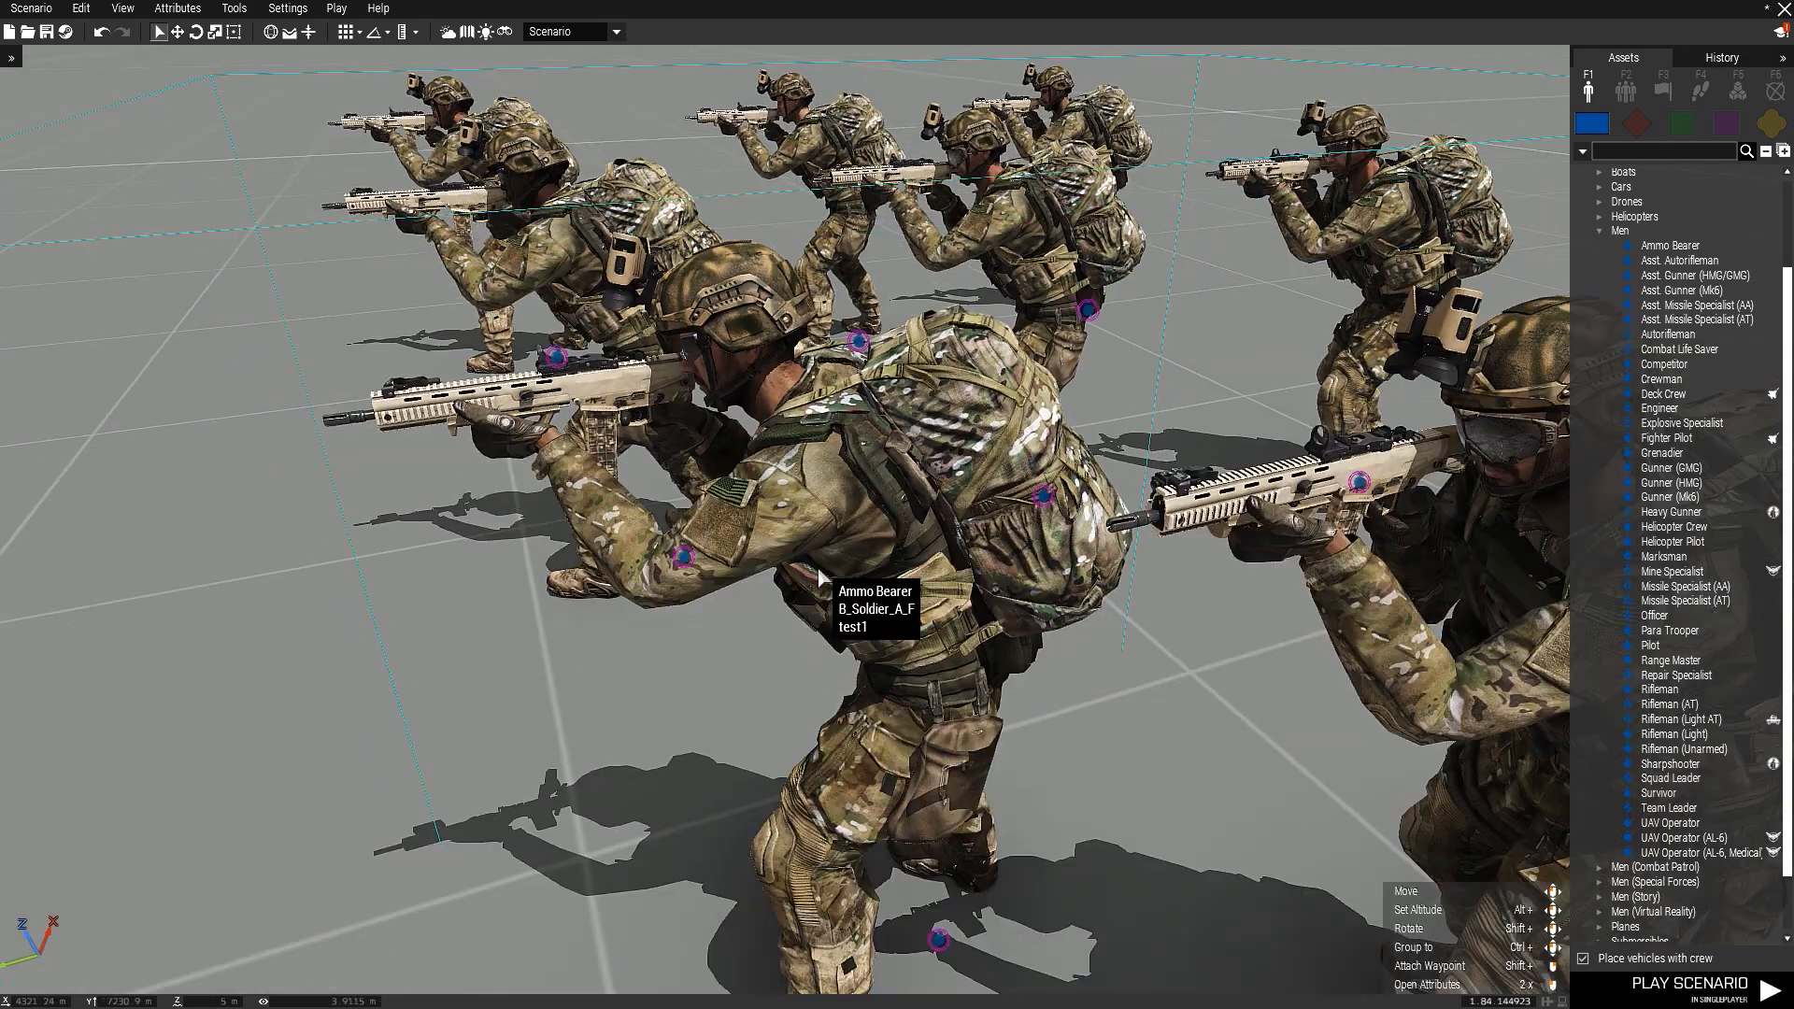
{"action": "scroll", "scroll_direction": "down", "scroll_amount": 3}
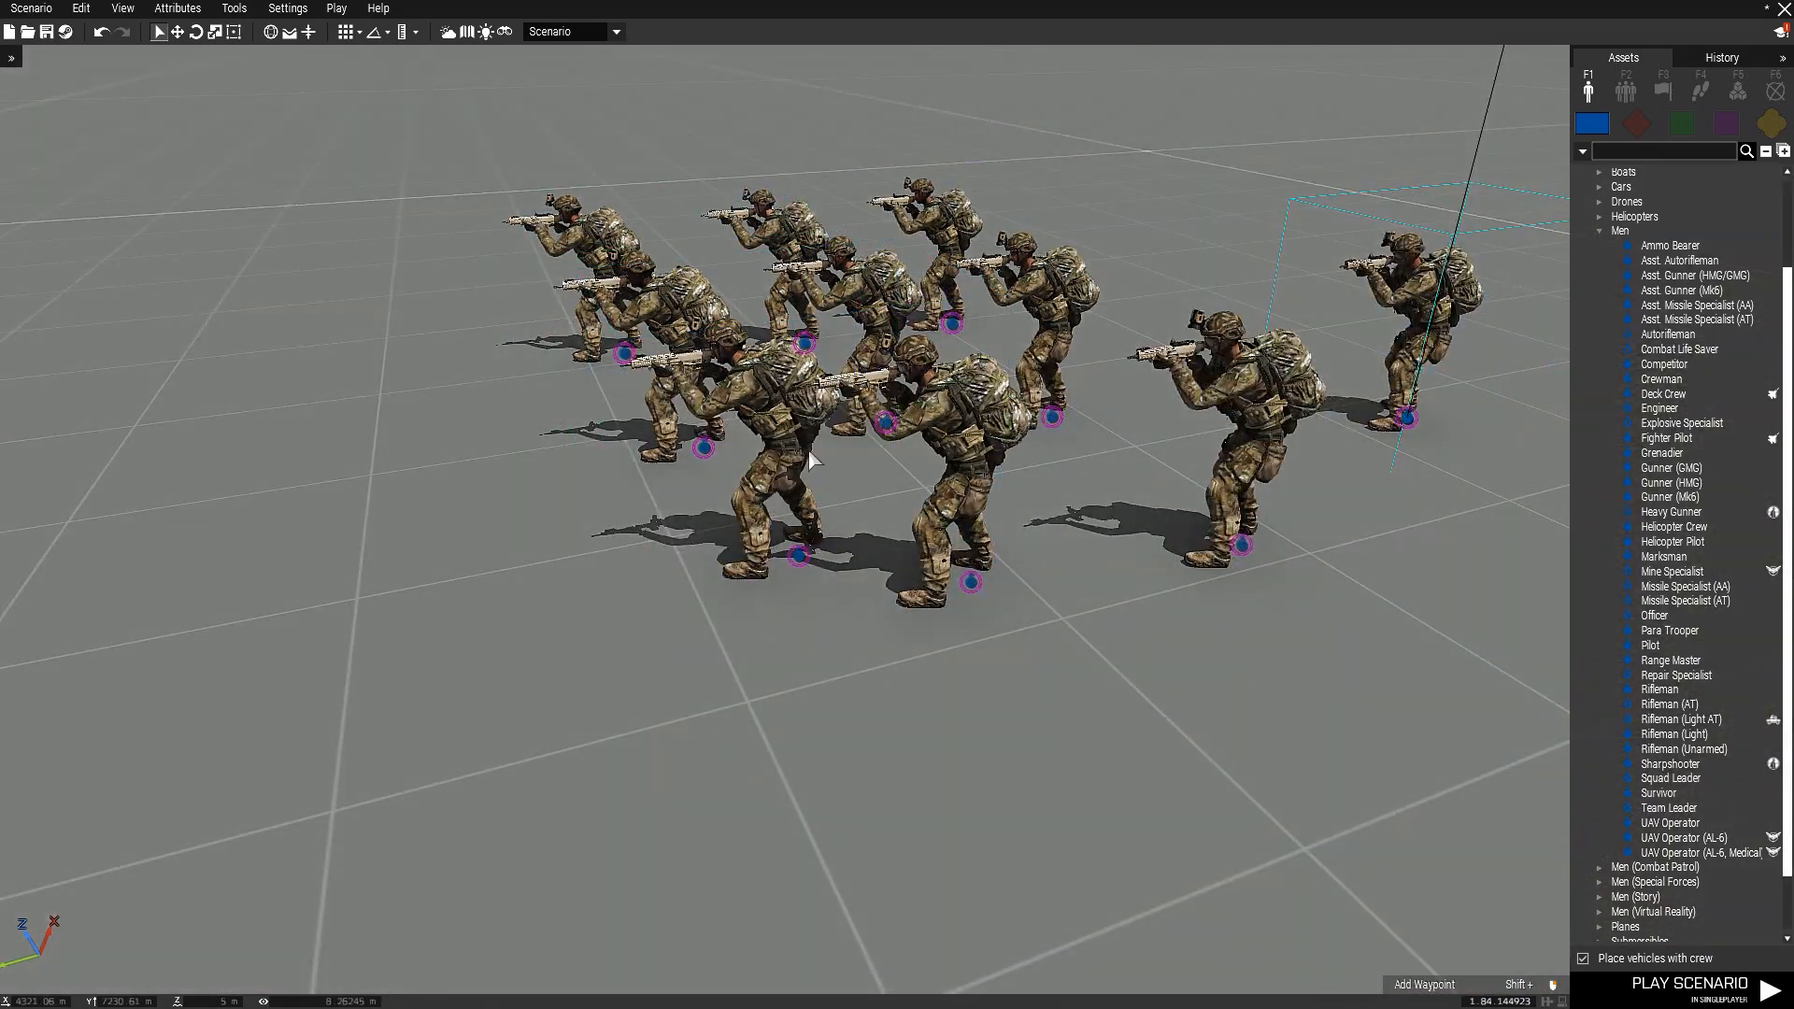
{"action": "left_click_drag", "start_coordinate": [813, 458], "coordinate": [568, 585]}
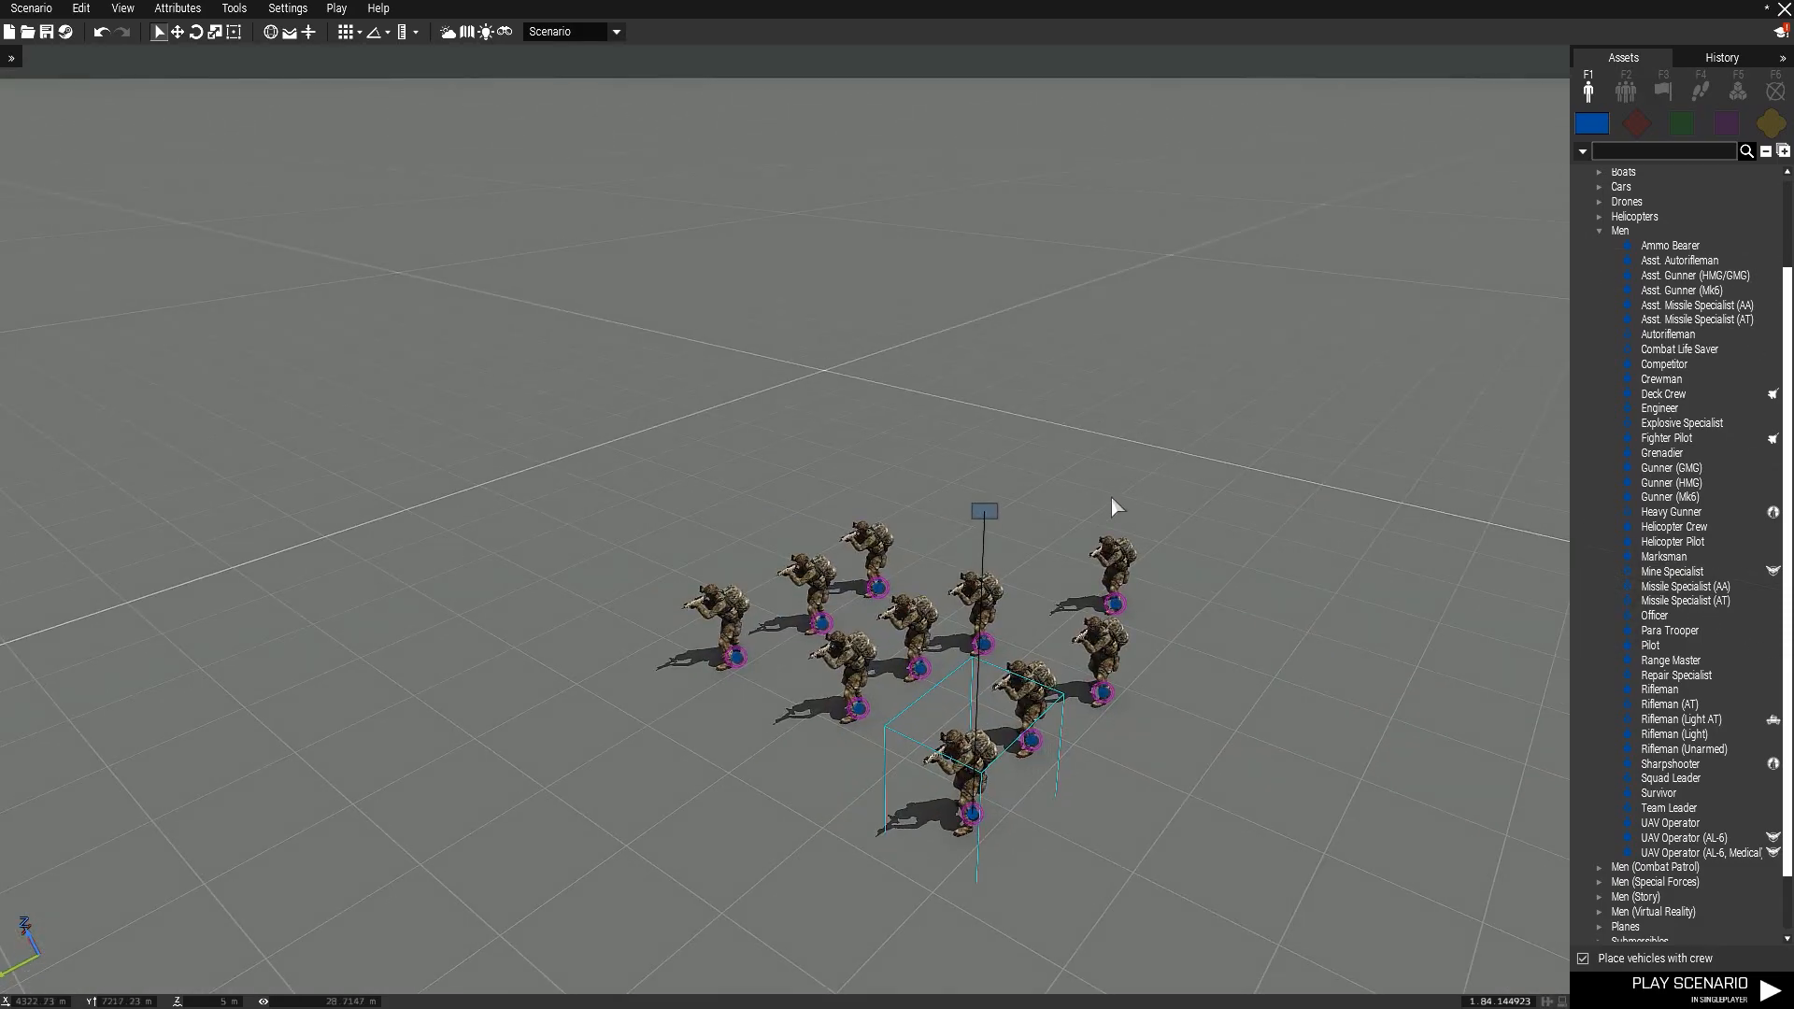
{"action": "scroll", "scroll_direction": "down", "scroll_amount": 3}
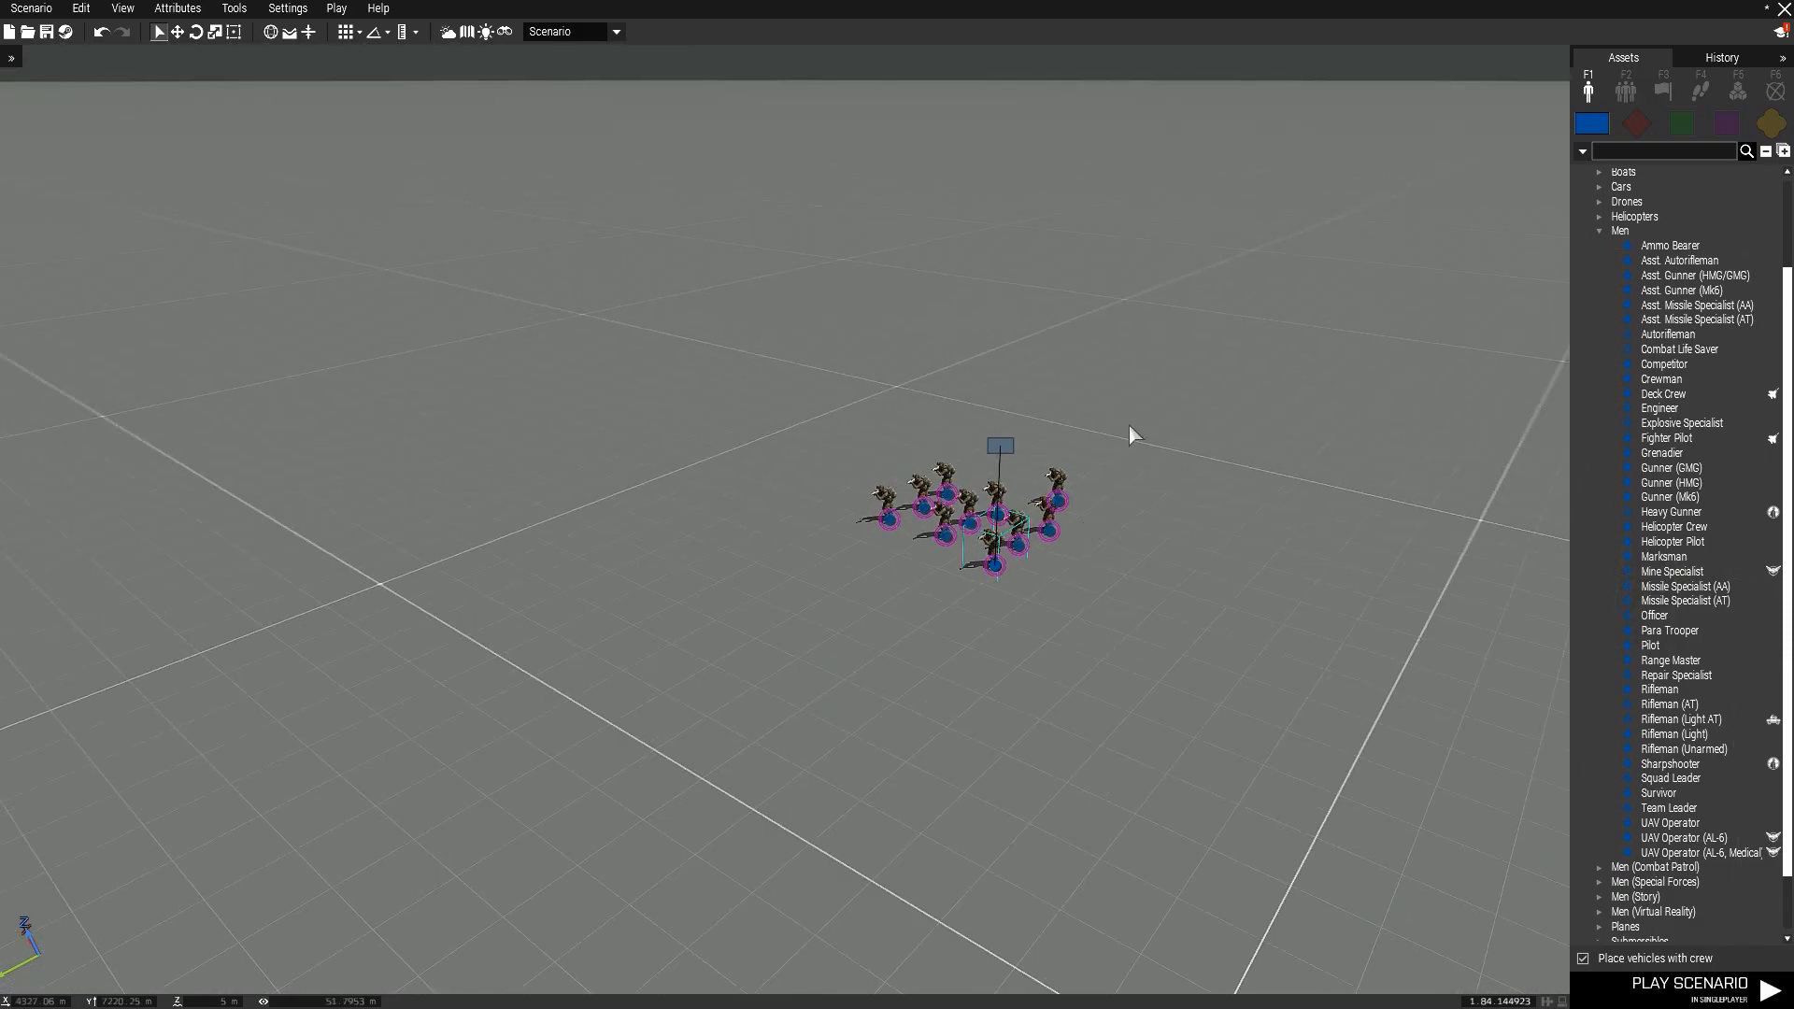
Show the Modules asset list with the Multiplayer group's Respawn Position available
{"action": "left_click", "coordinate": [1734, 86]}
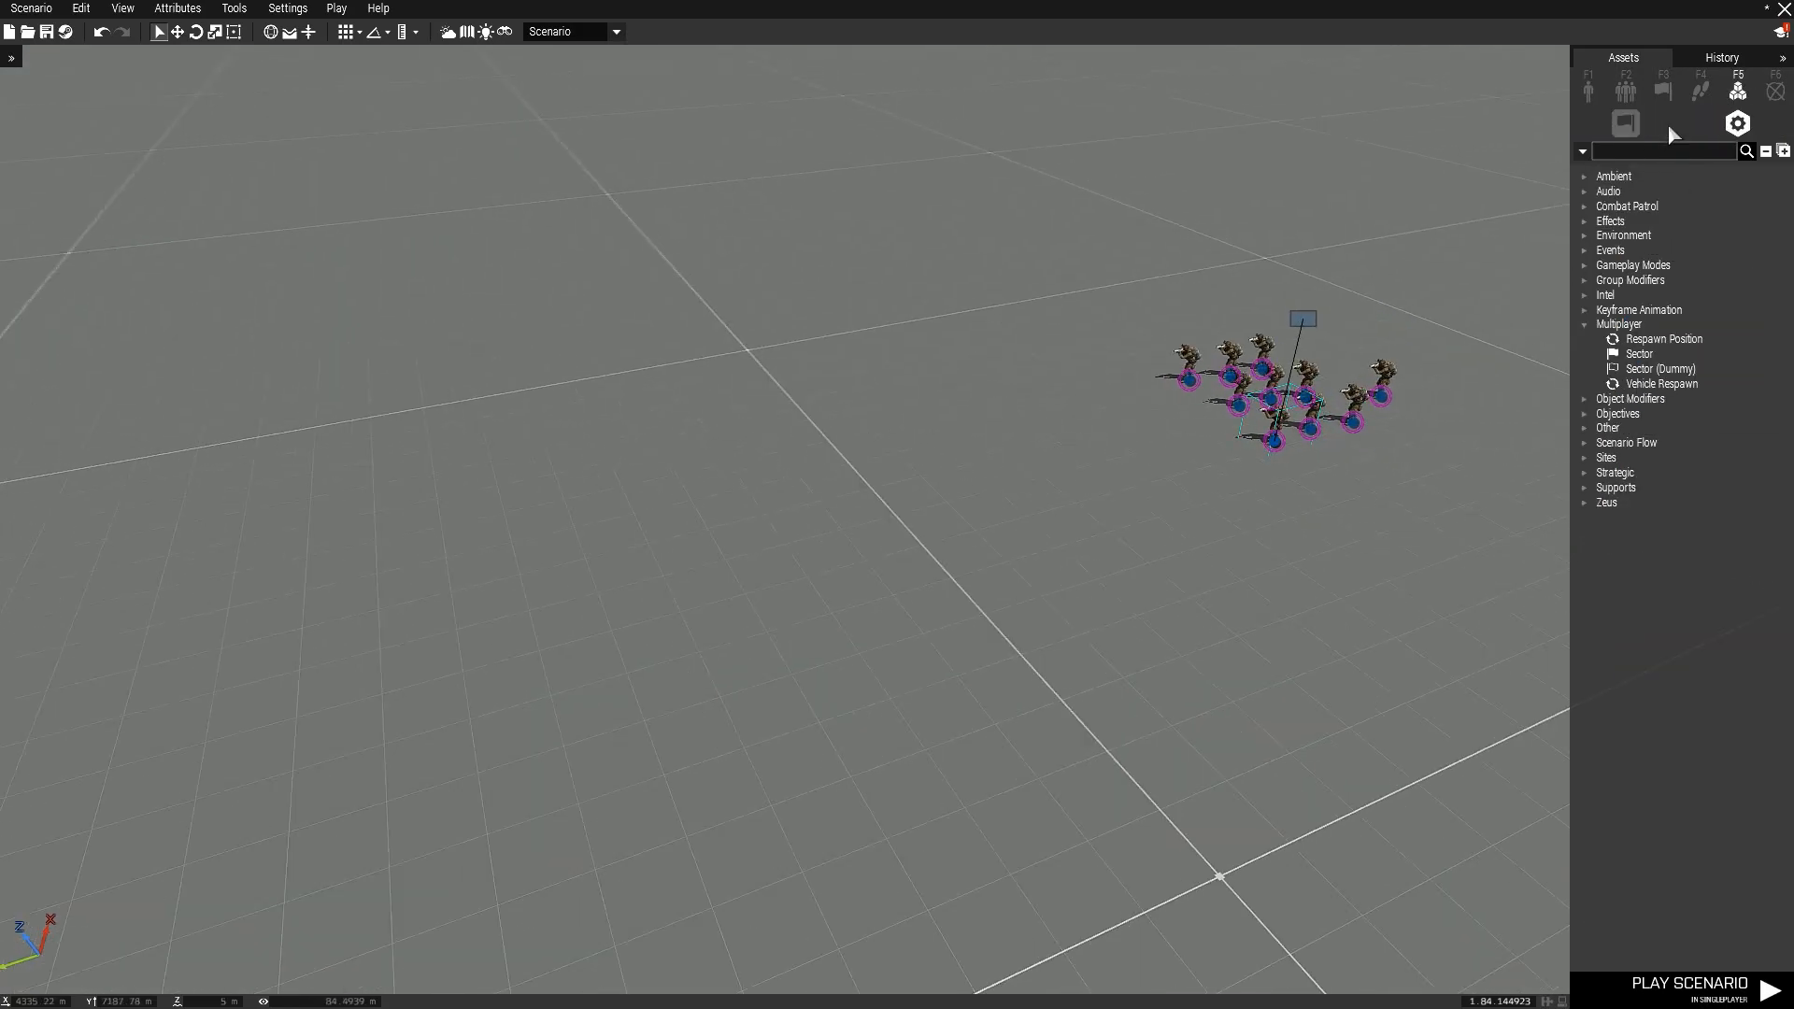
{"action": "mouse_move", "coordinate": [1738, 87]}
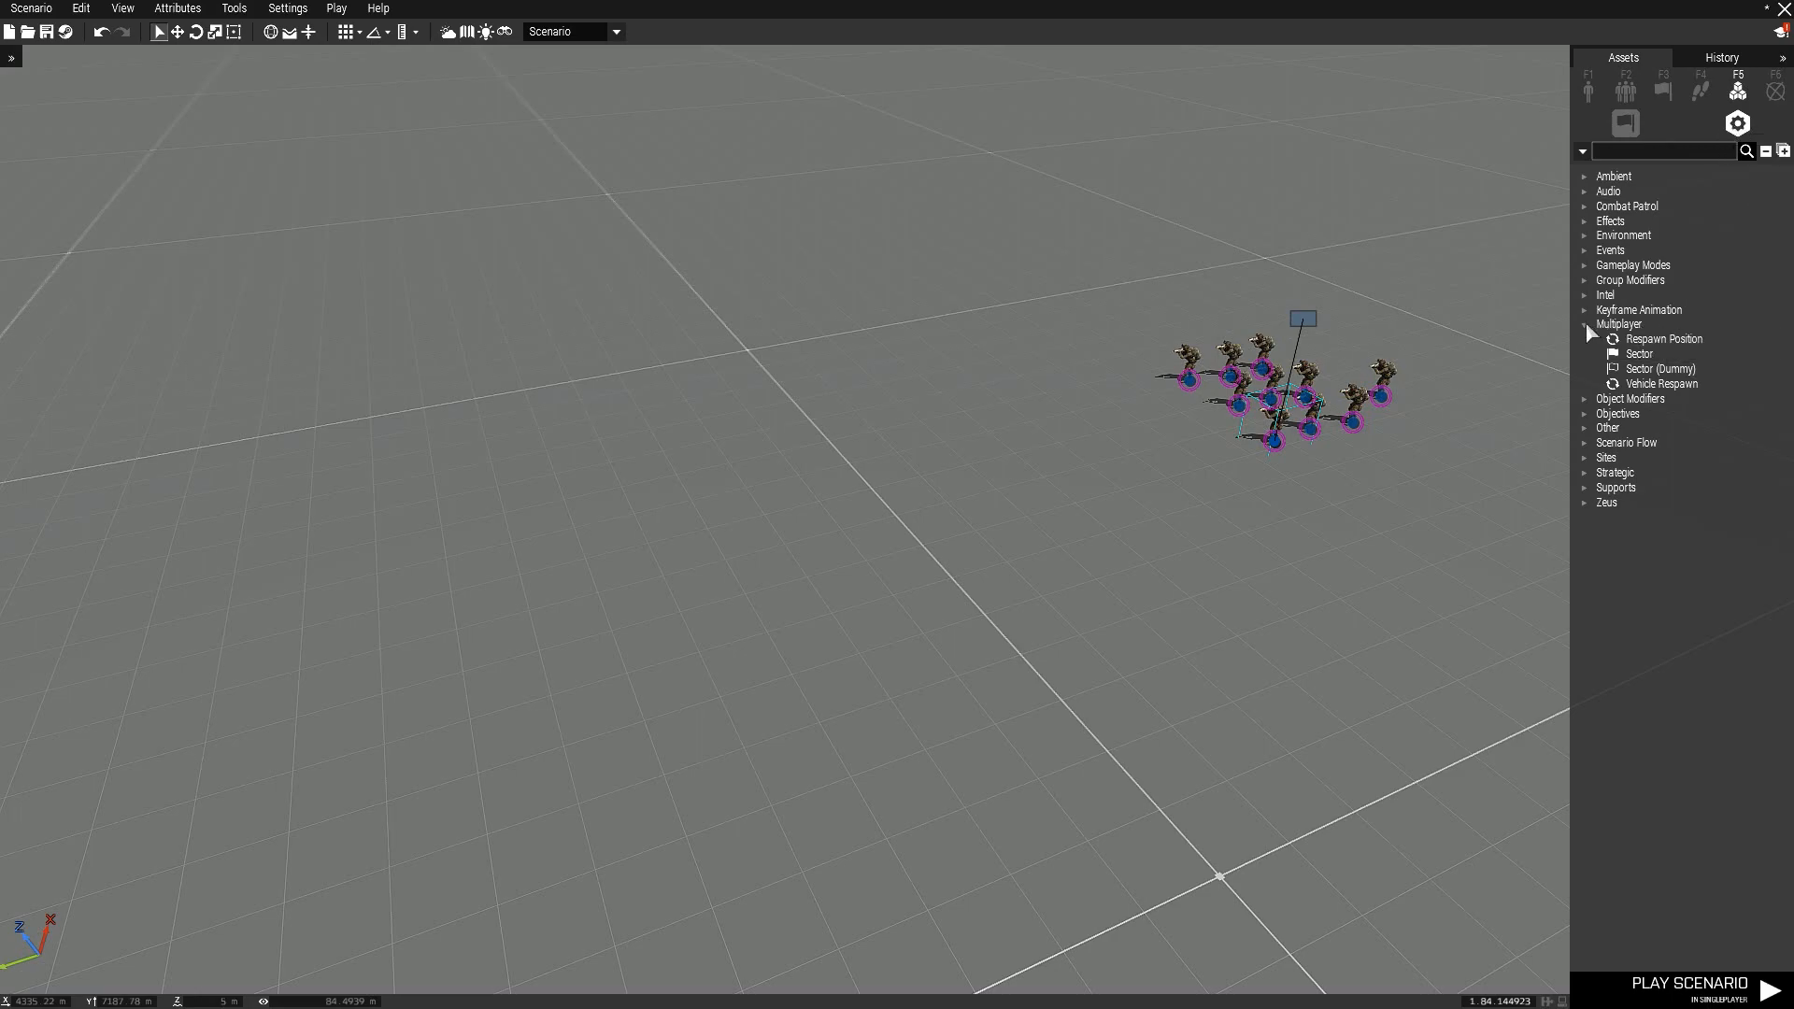
{"action": "mouse_move", "coordinate": [1663, 338]}
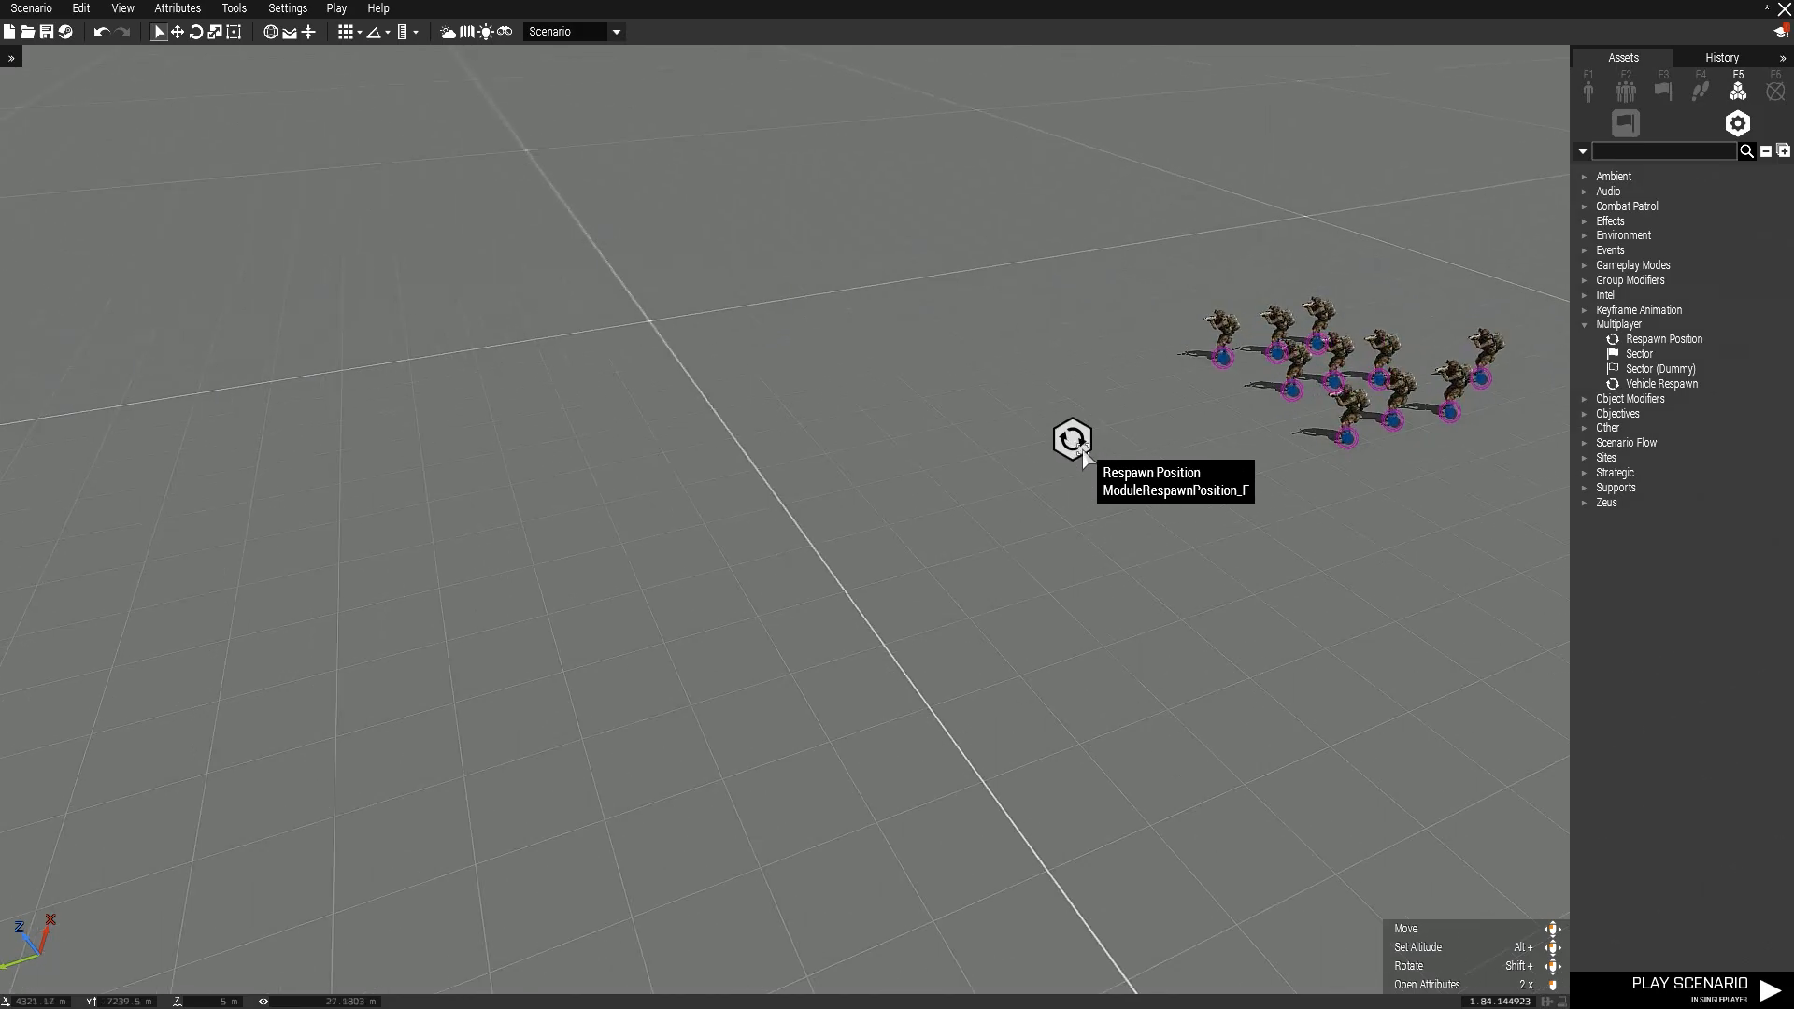
Name the Respawn Position test, type Infantry, side BLUFOR, shown only to its side
{"action": "double_click", "coordinate": [1069, 443]}
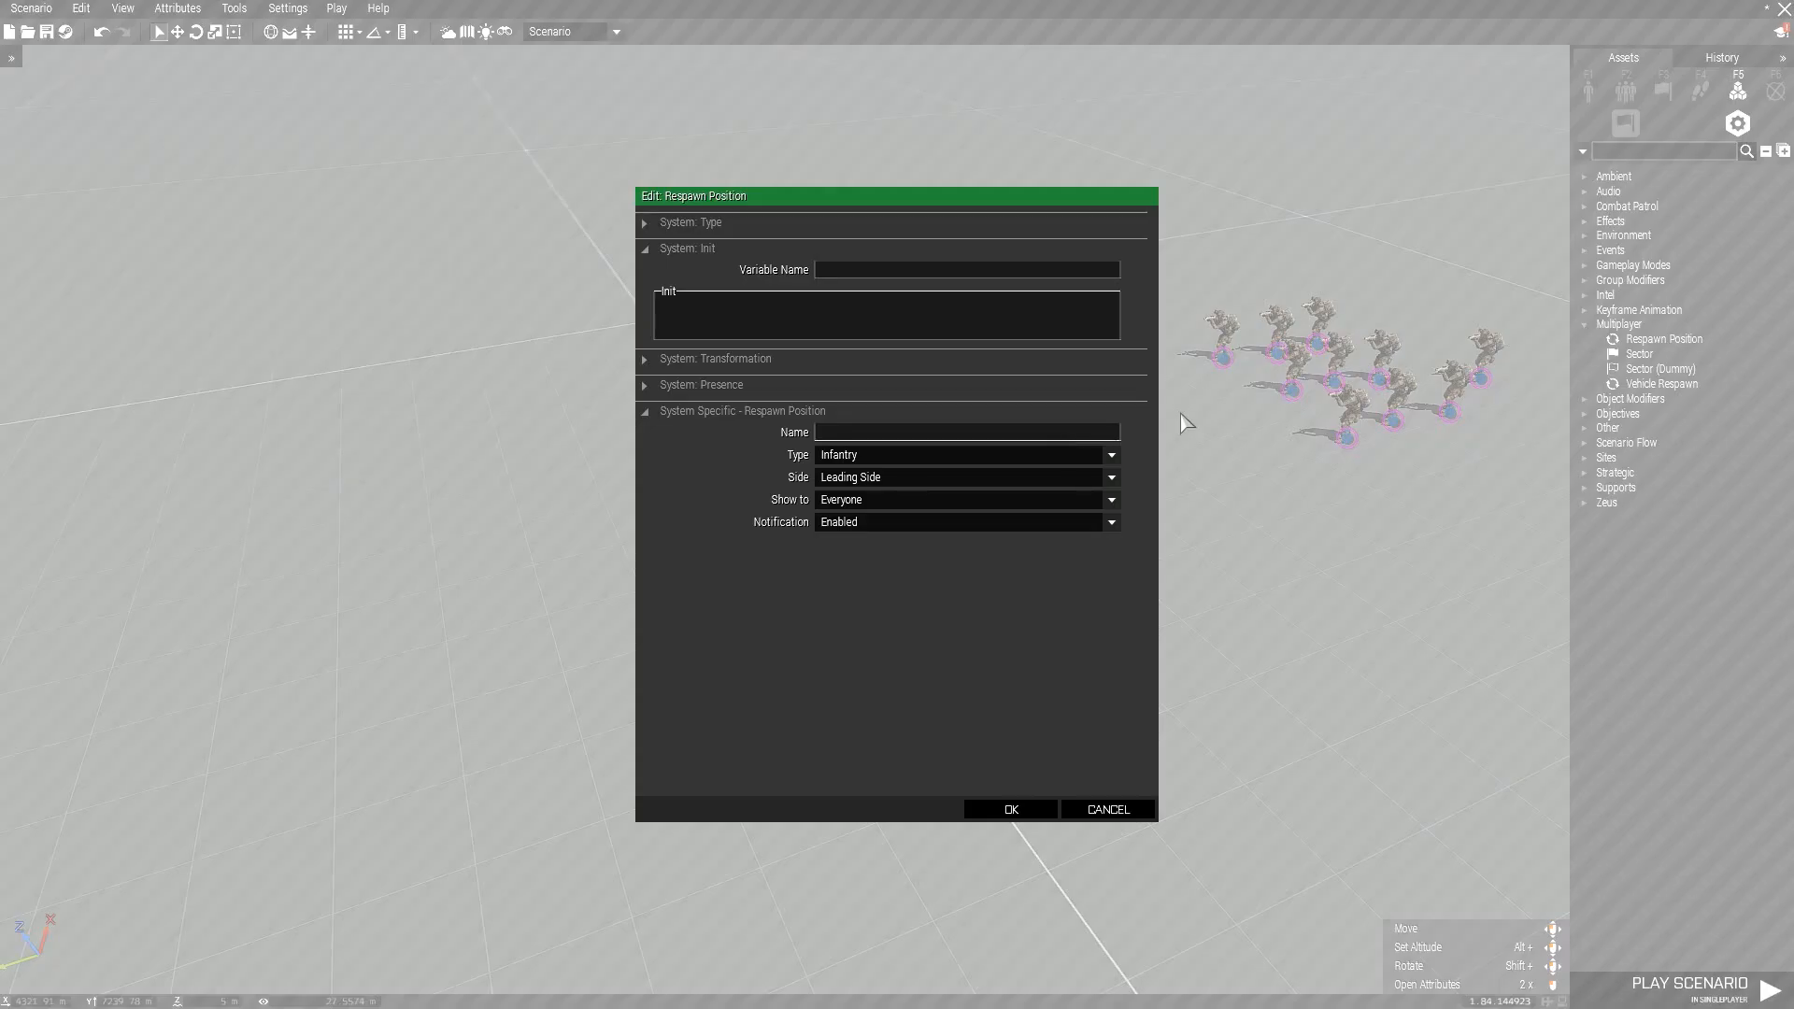
{"action": "mouse_move", "coordinate": [766, 441]}
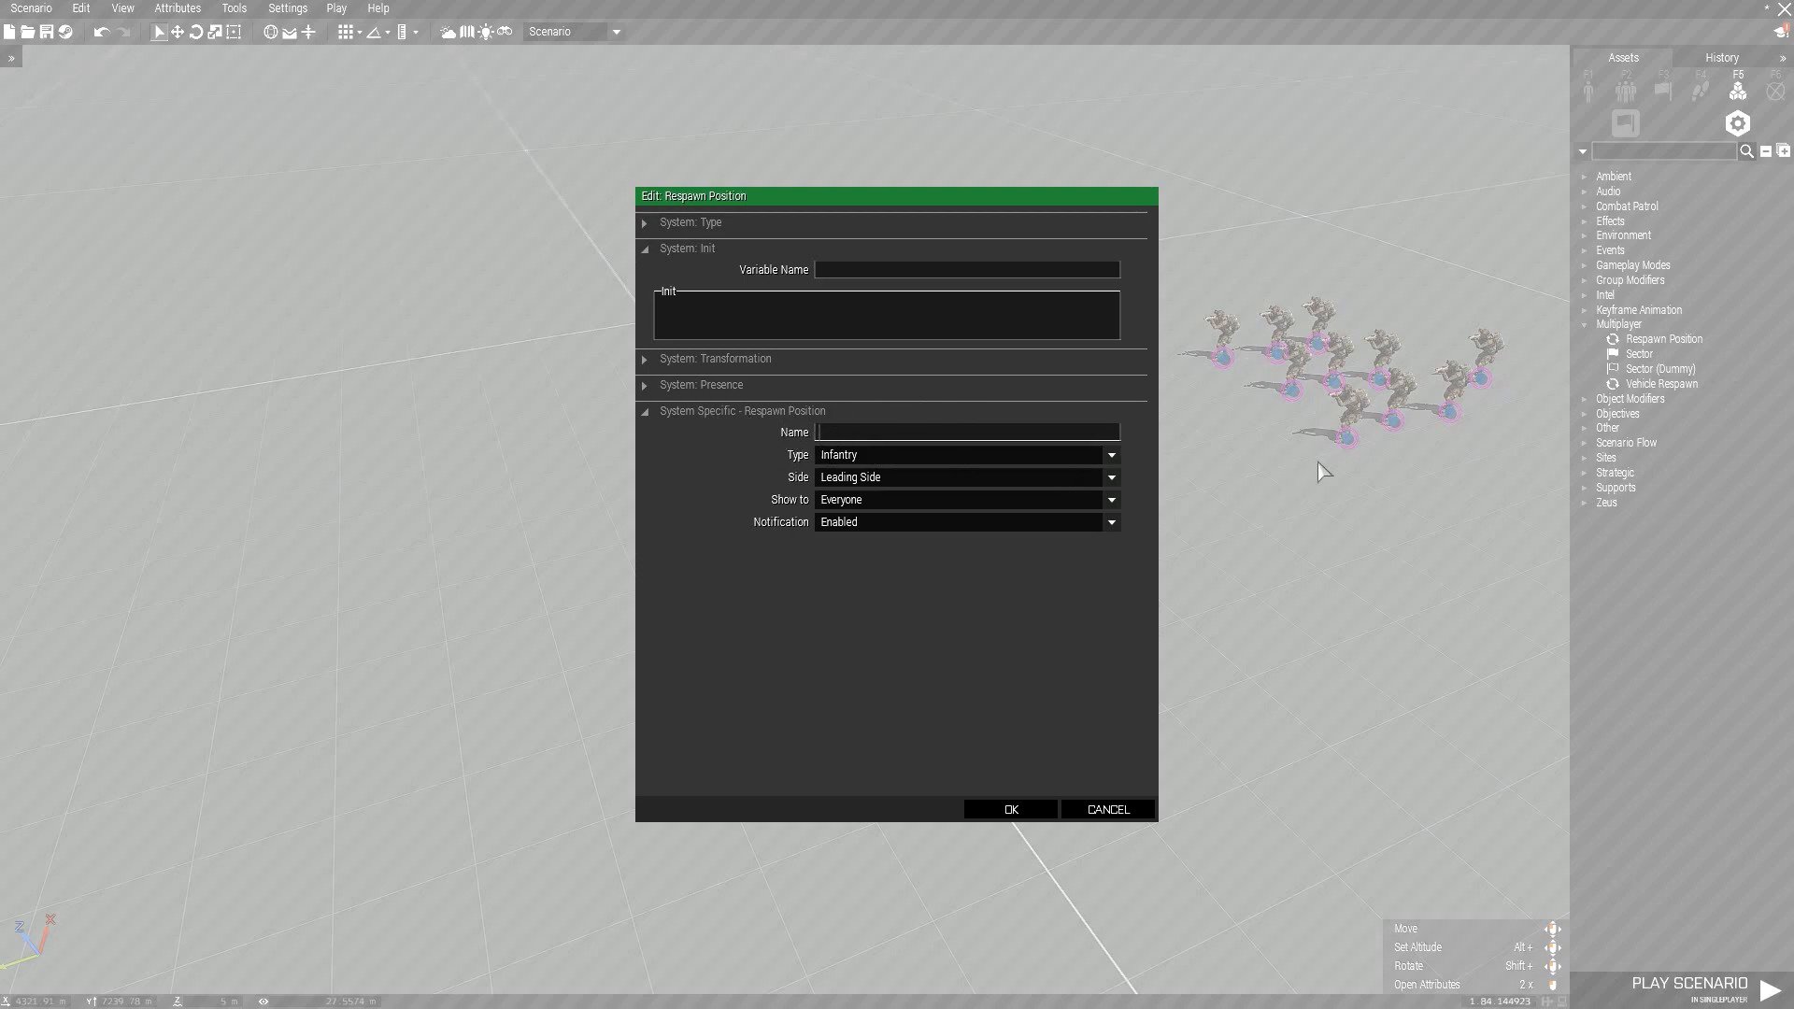
{"action": "type", "text": "test"}
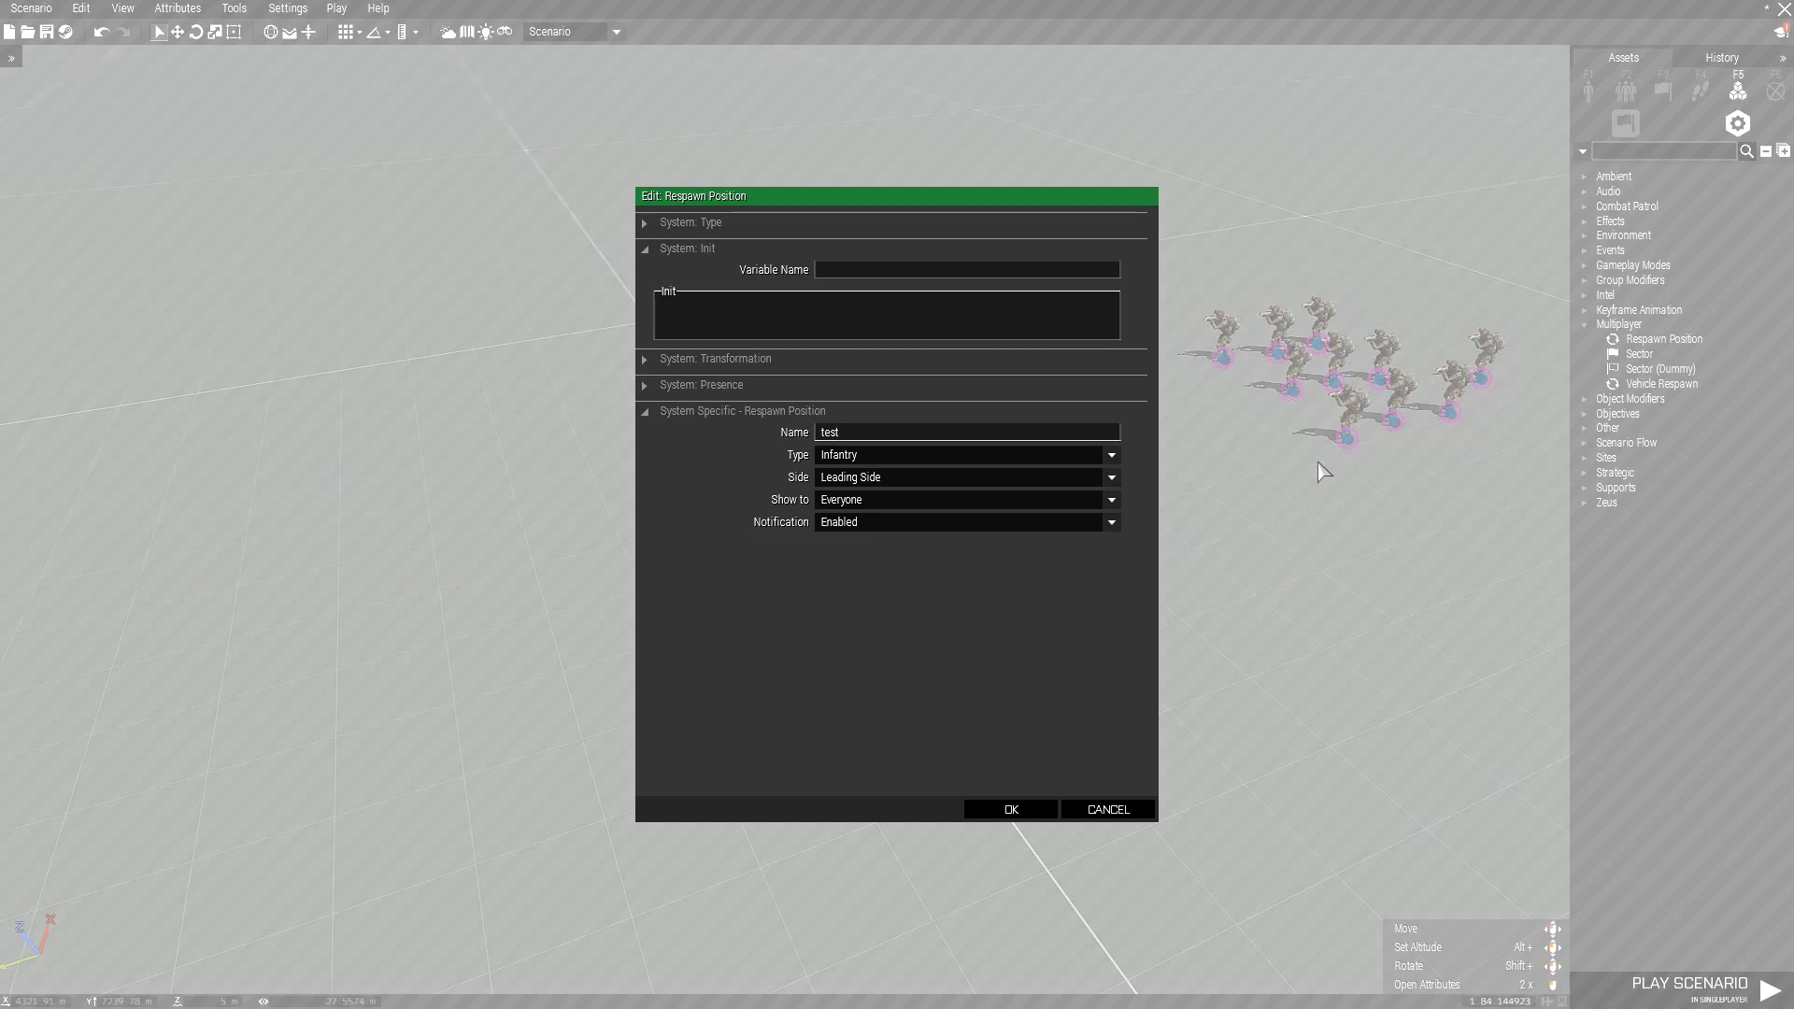
{"action": "mouse_move", "coordinate": [856, 454]}
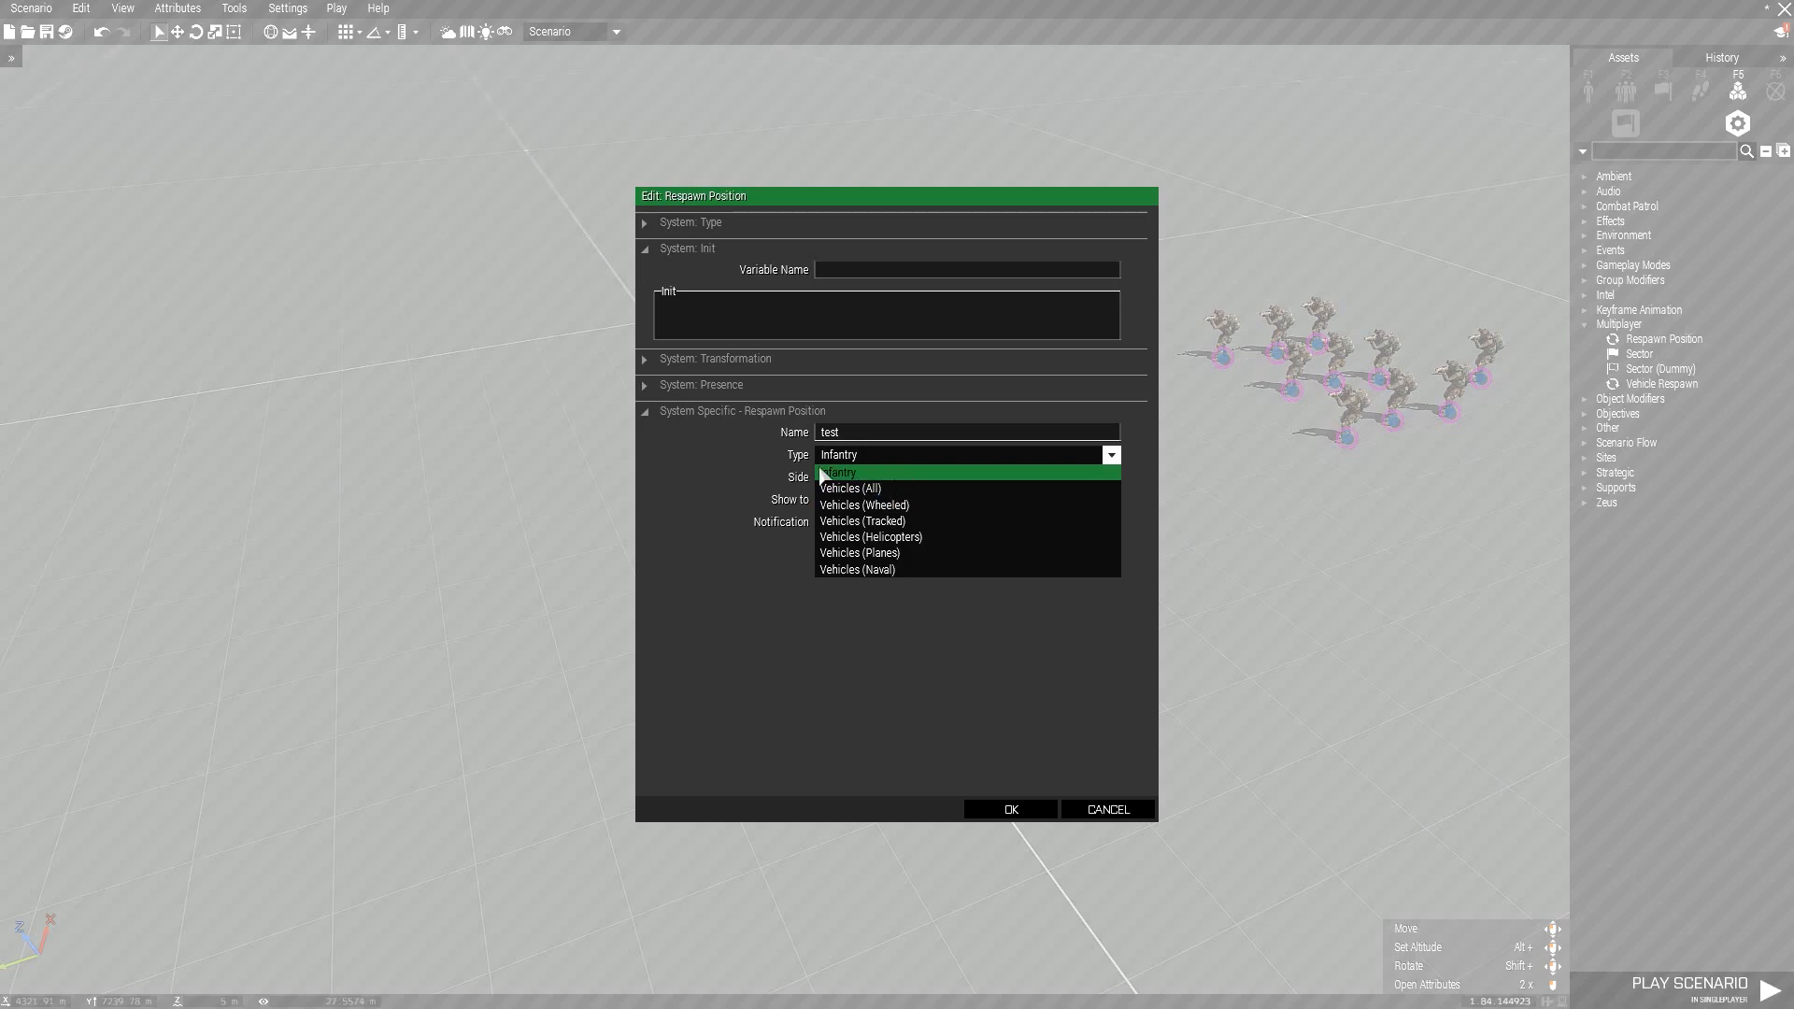
{"action": "left_click", "coordinate": [839, 471]}
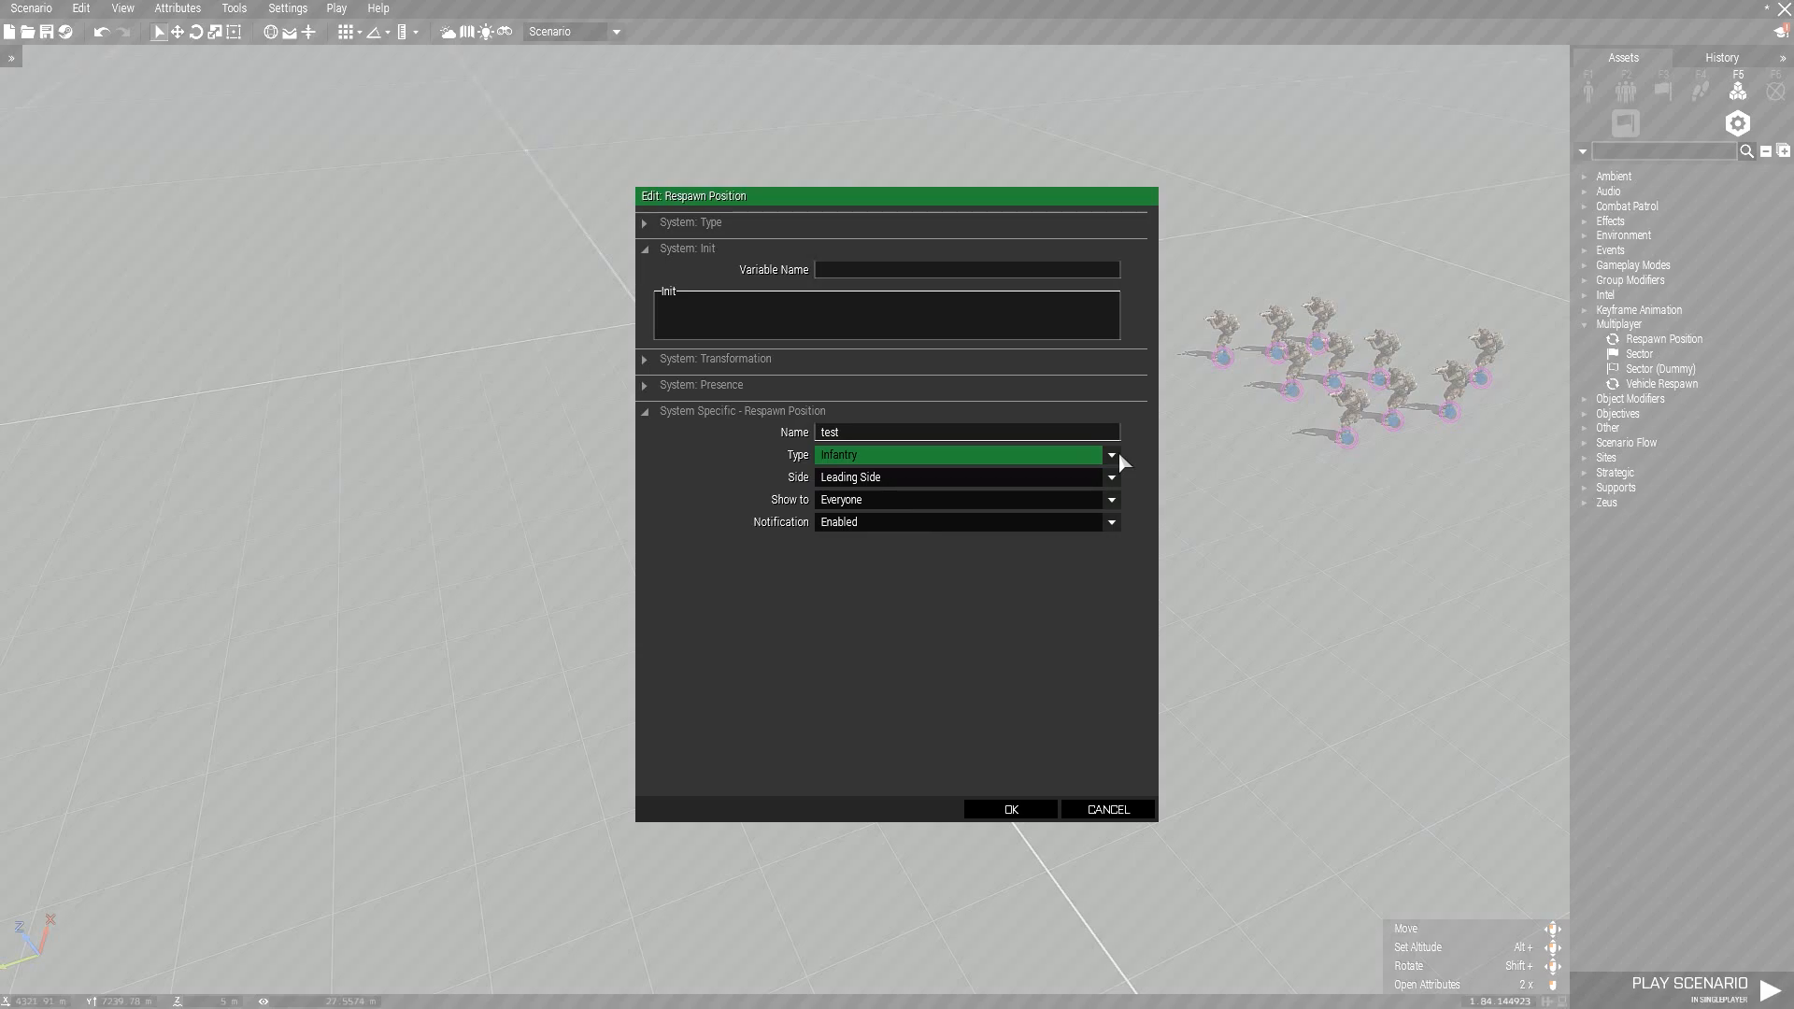
{"action": "mouse_move", "coordinate": [777, 484]}
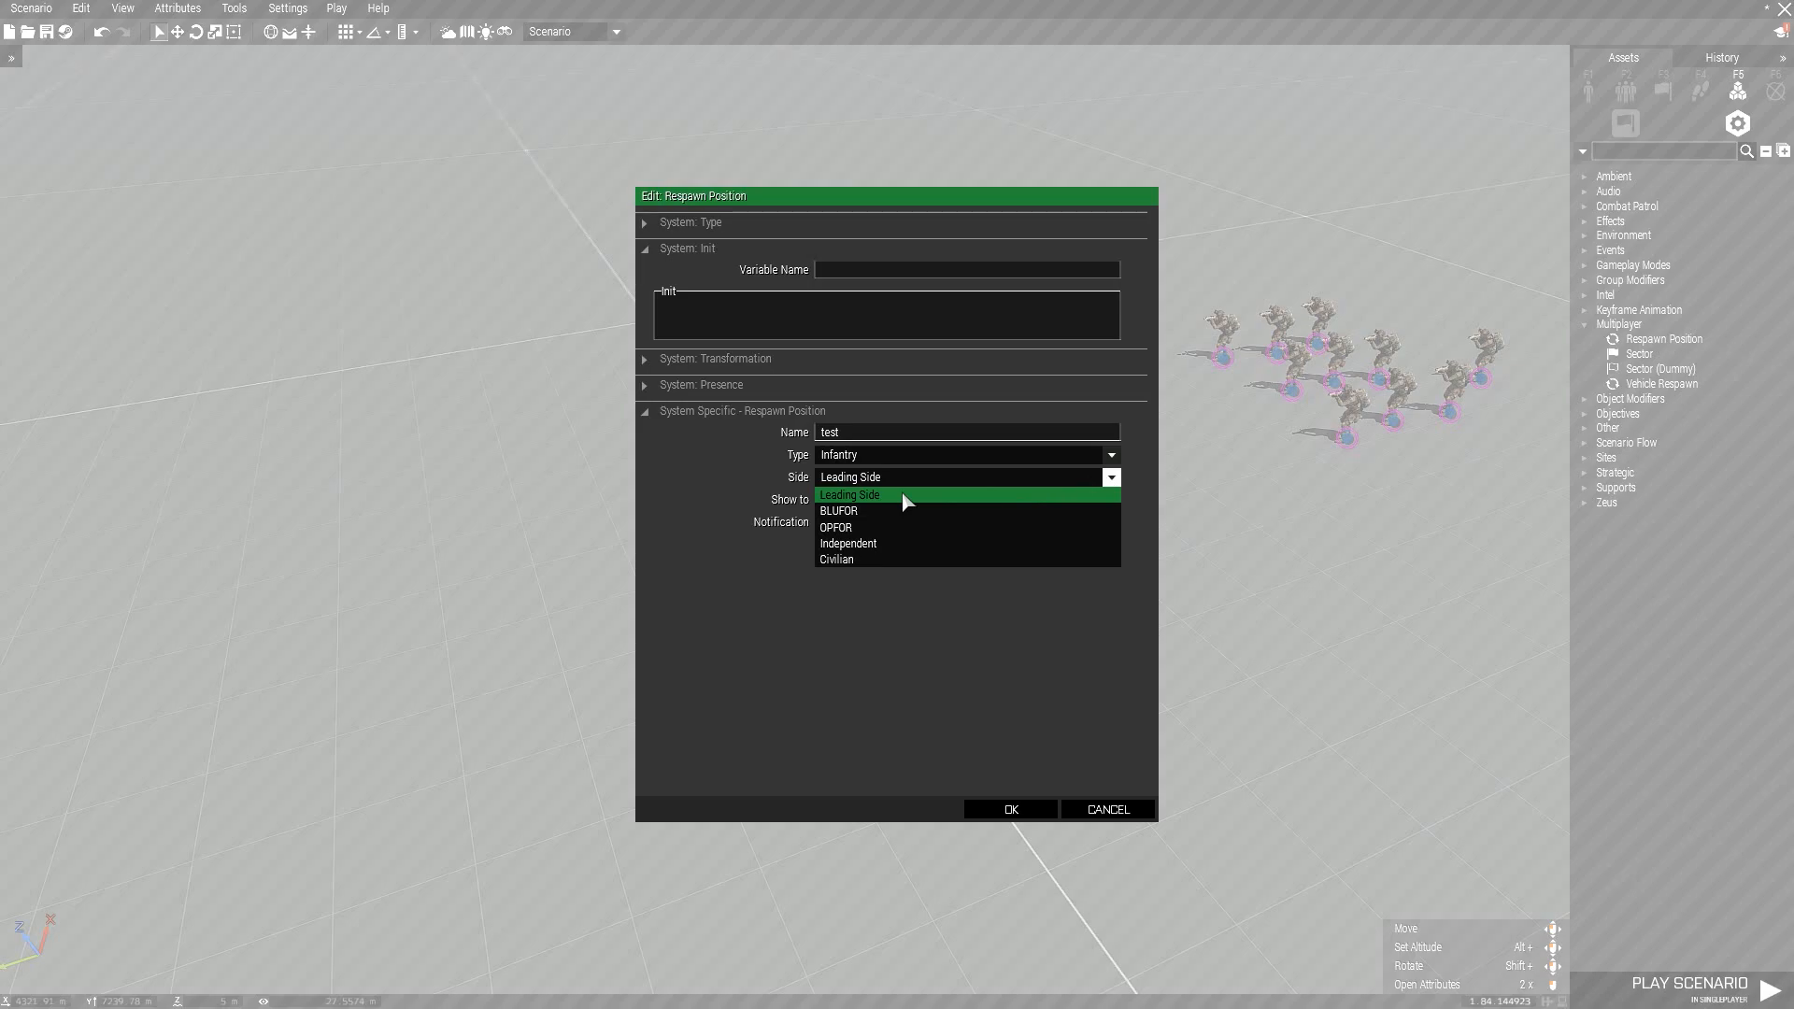
{"action": "mouse_move", "coordinate": [1030, 576]}
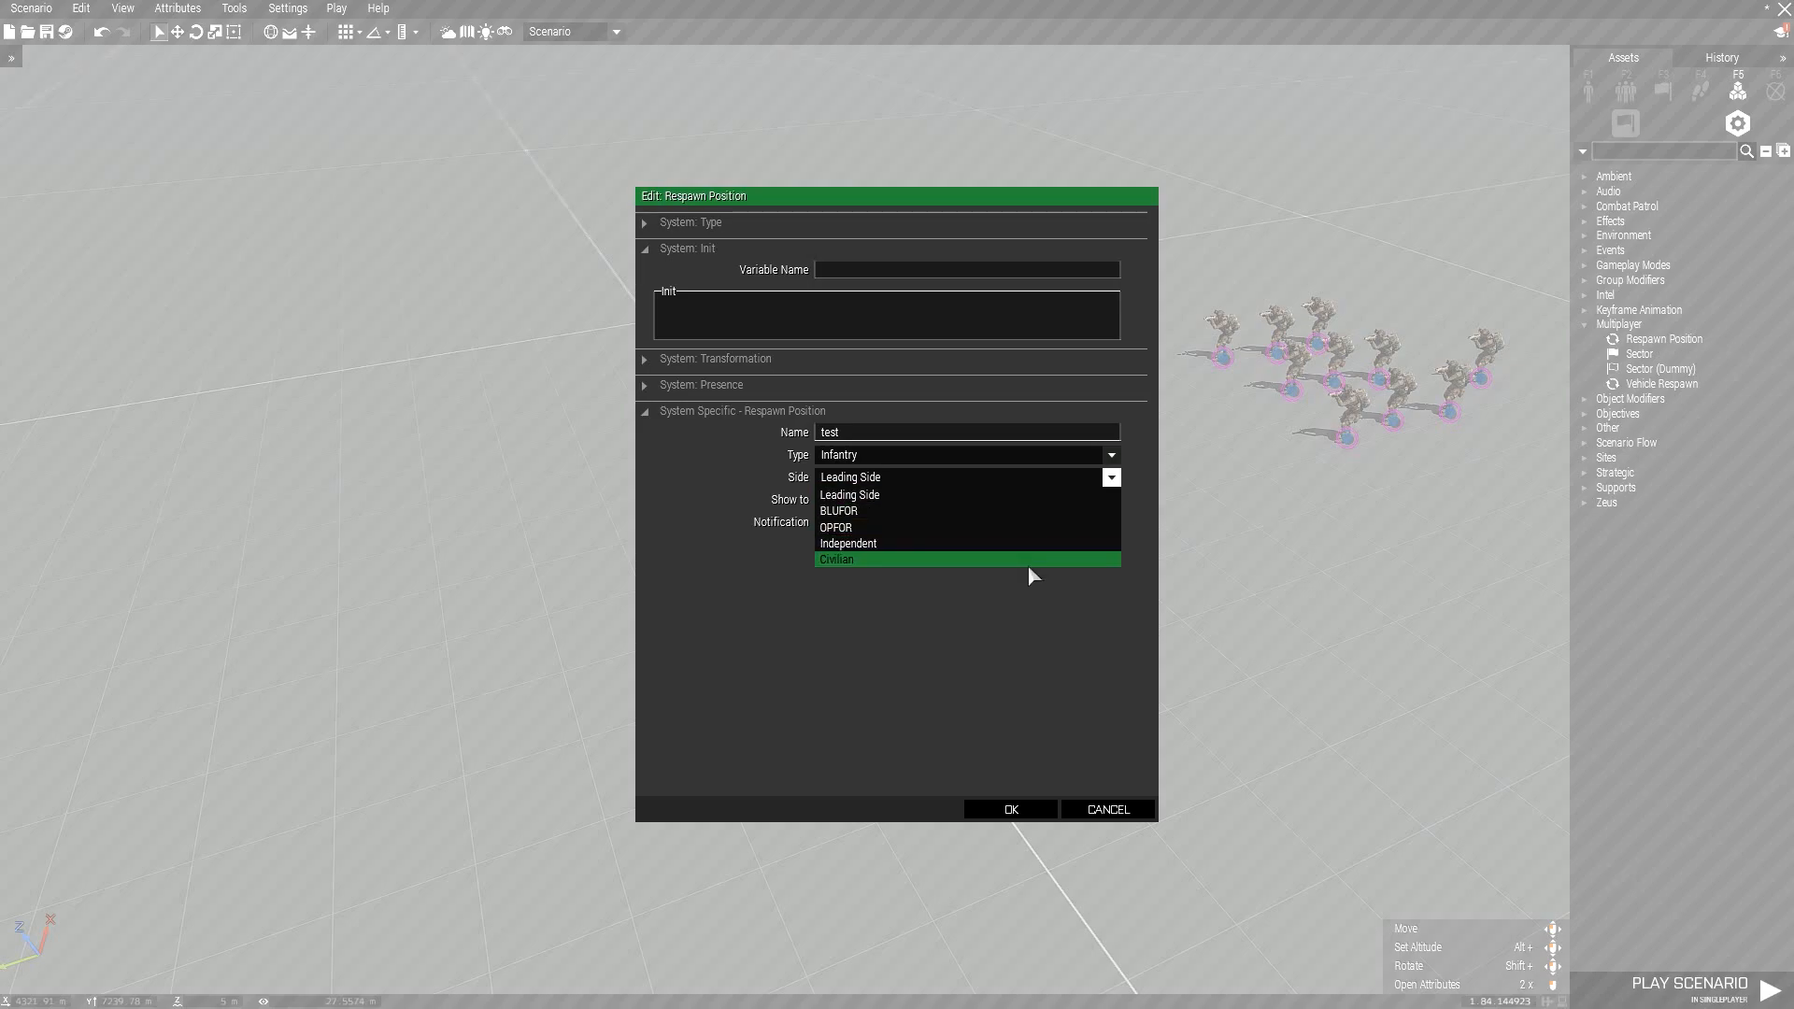
{"action": "mouse_move", "coordinate": [940, 527]}
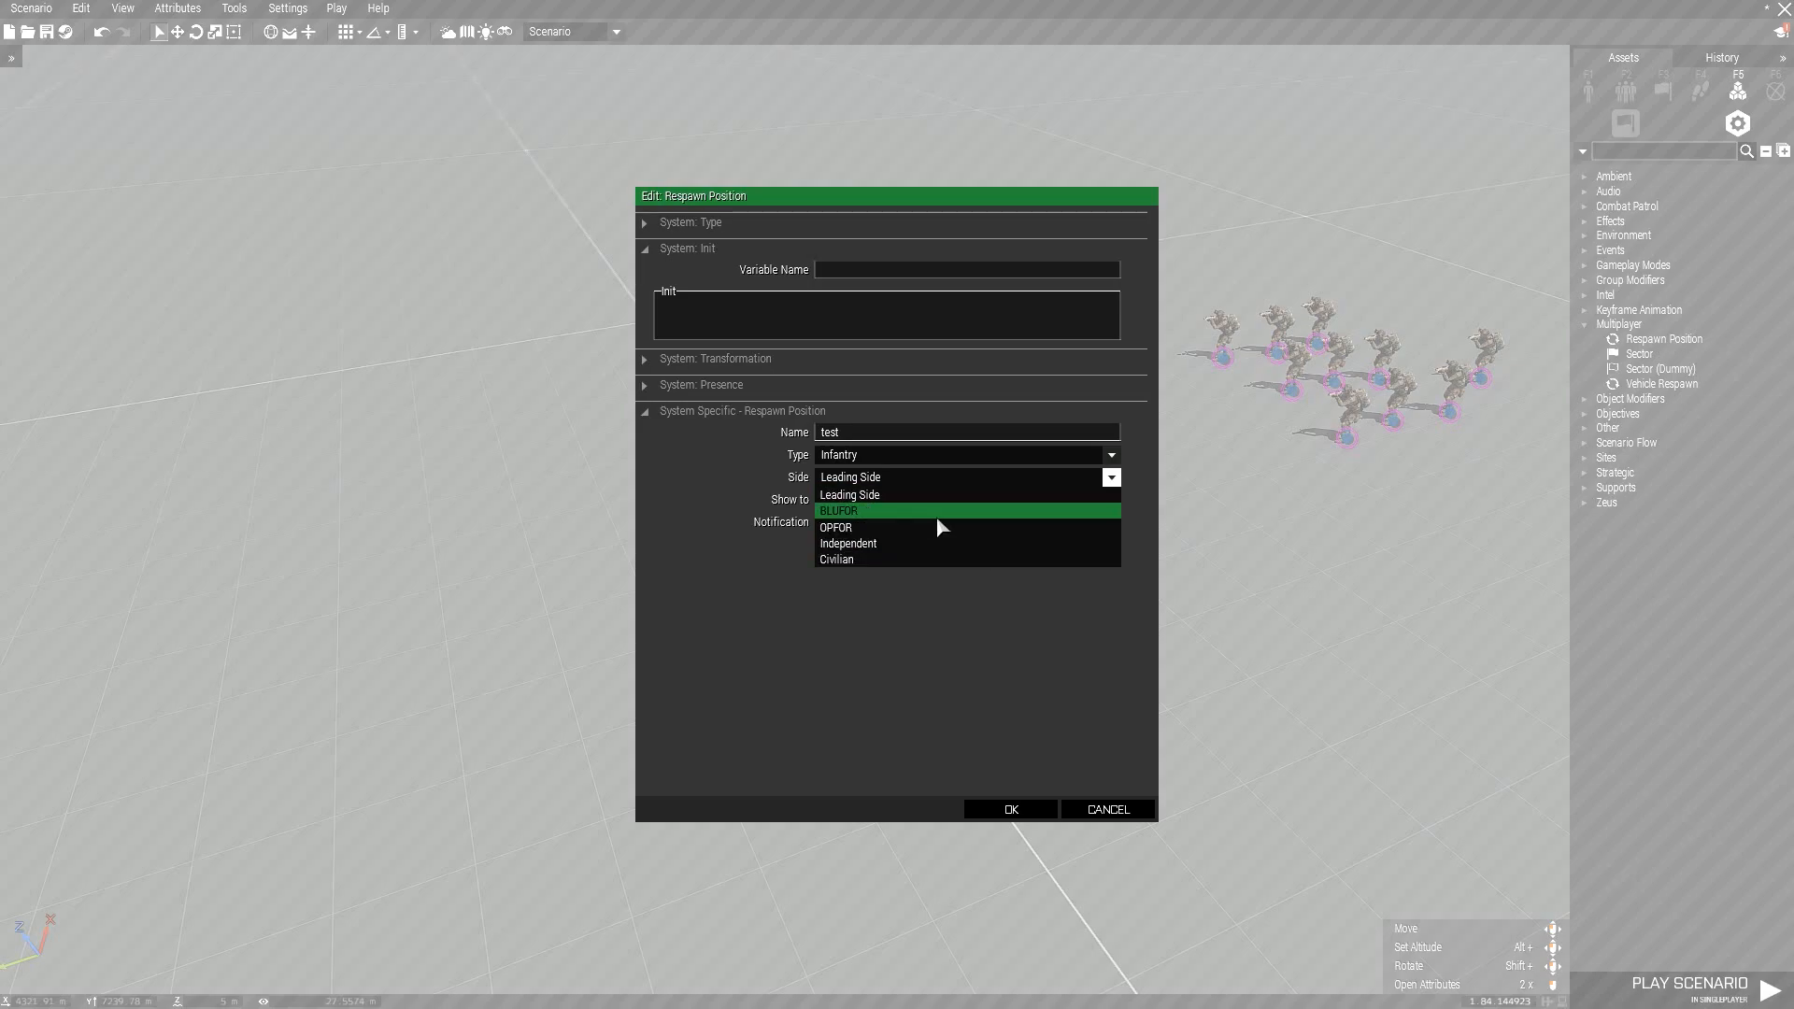
{"action": "mouse_move", "coordinate": [931, 530]}
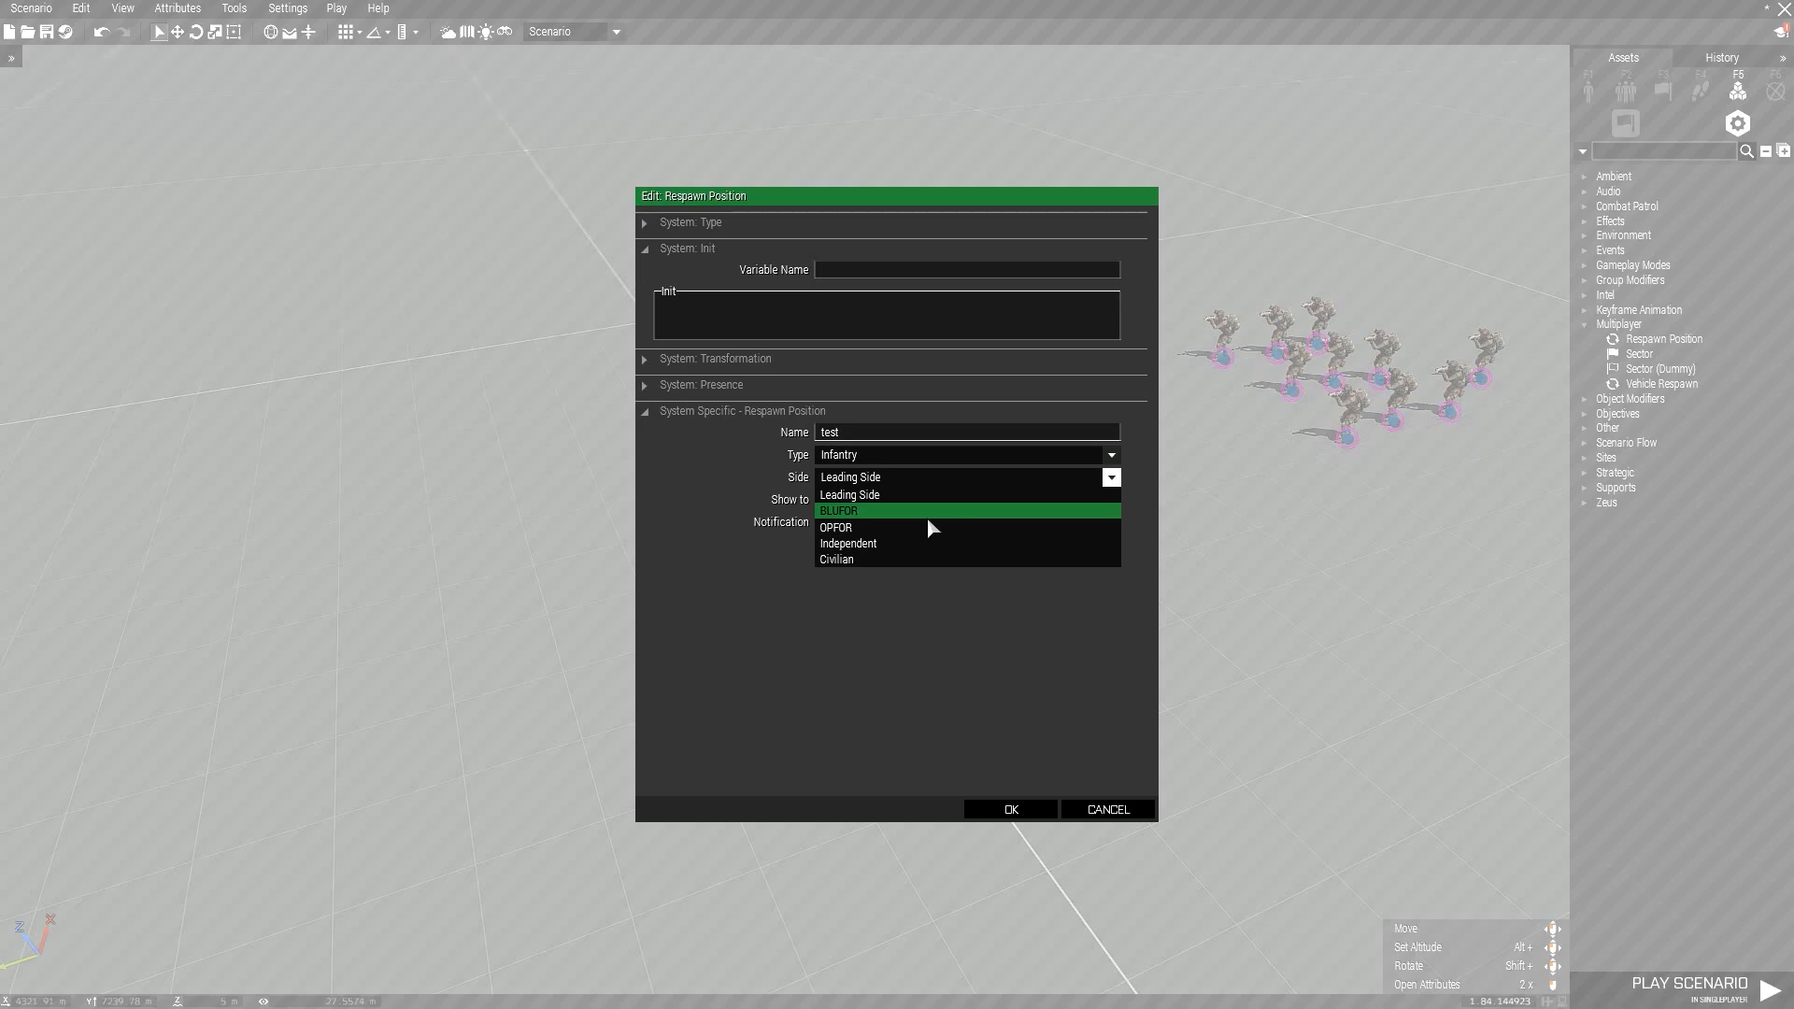
{"action": "left_click", "coordinate": [871, 510]}
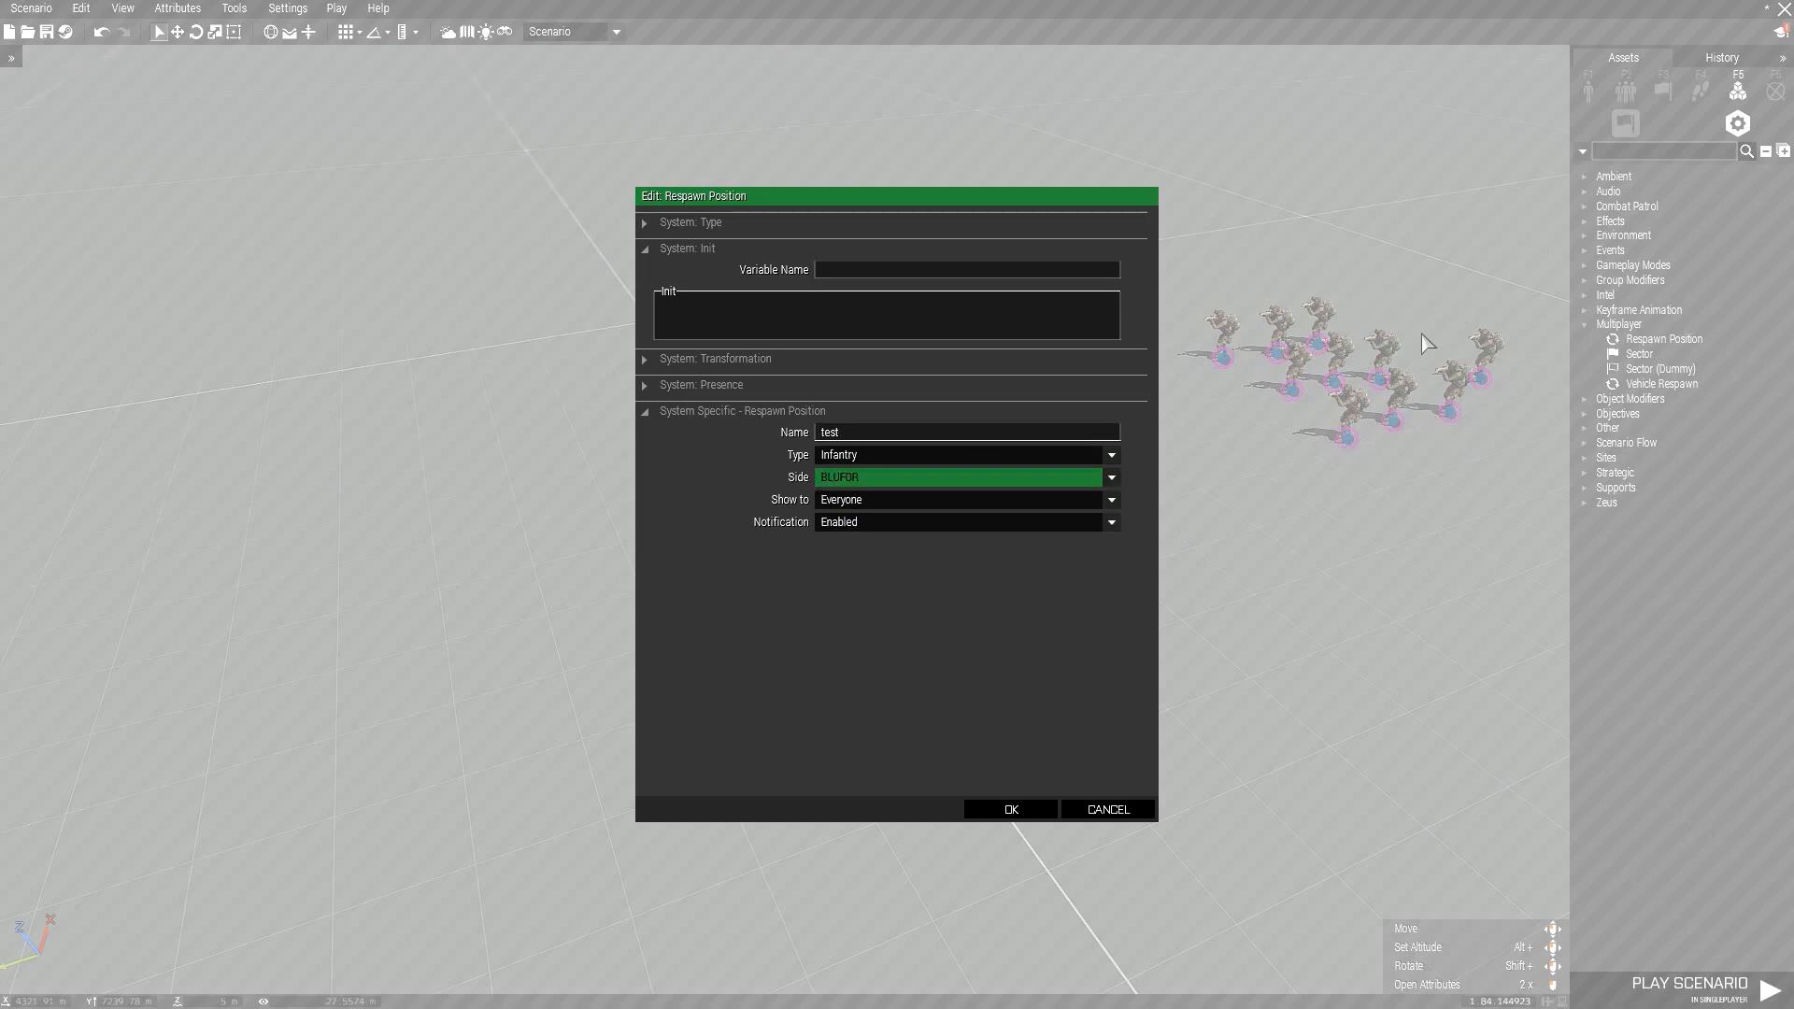
{"action": "mouse_move", "coordinate": [838, 501]}
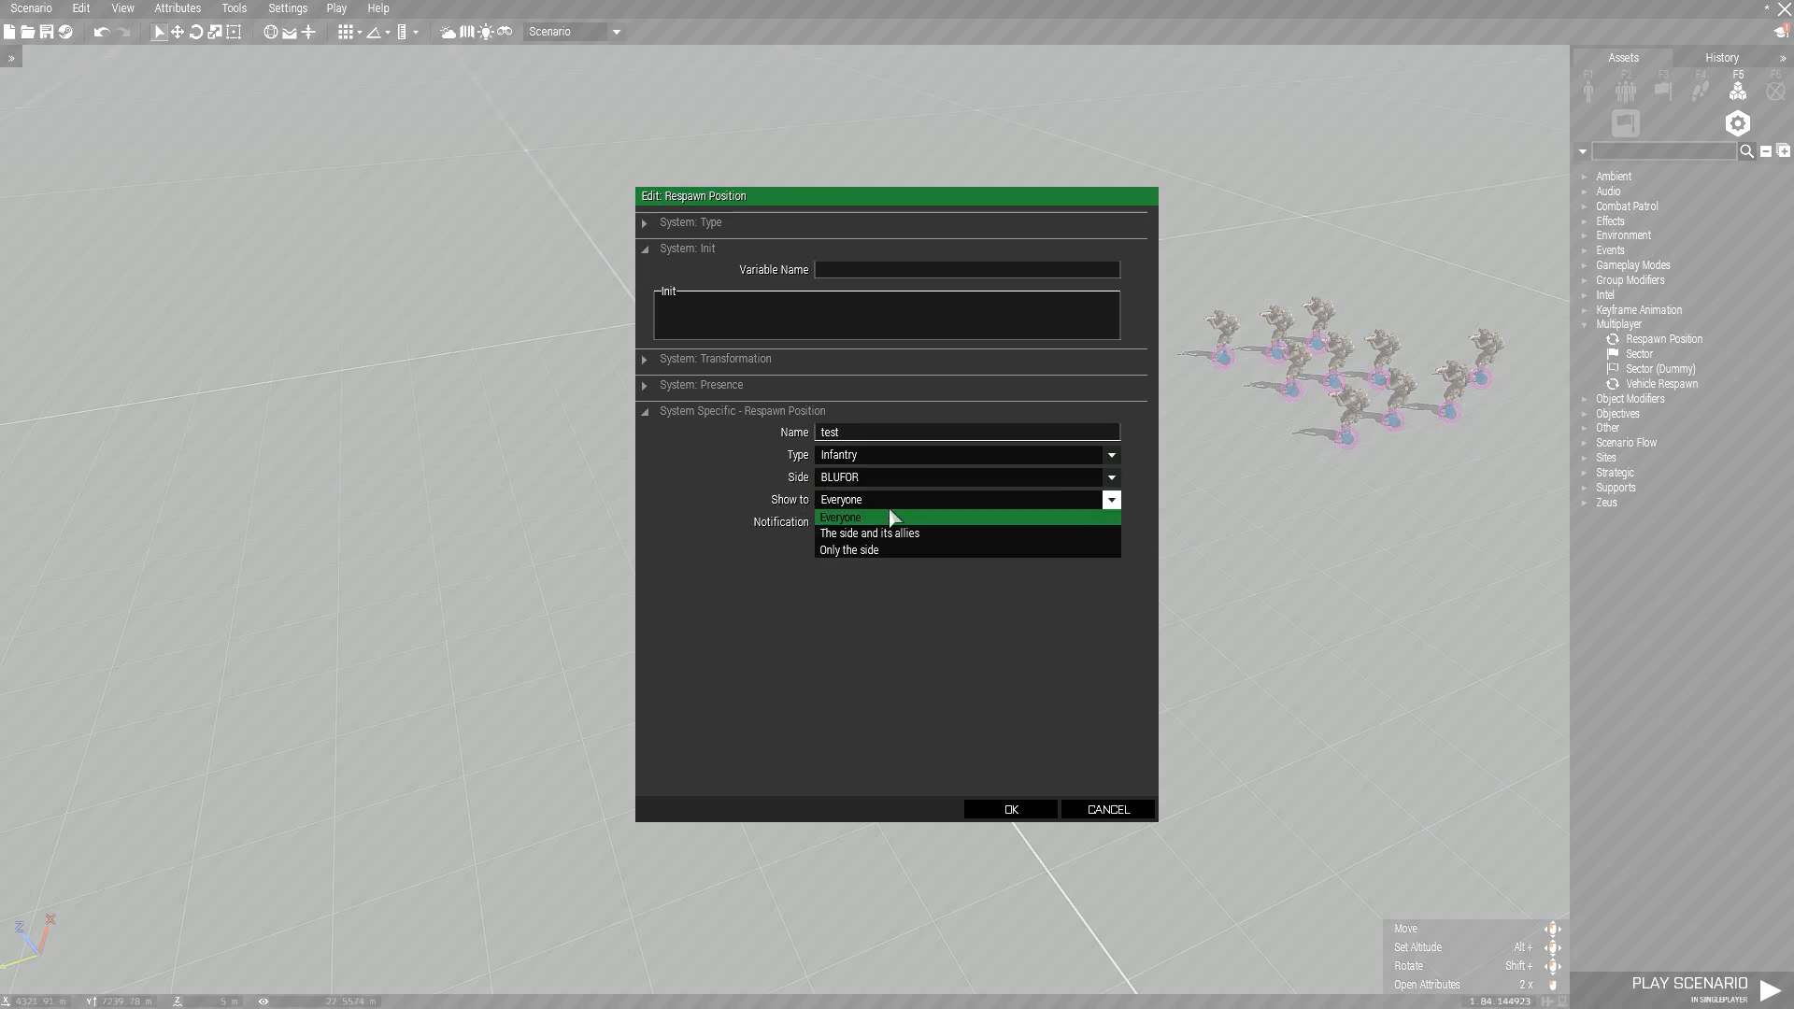
{"action": "mouse_move", "coordinate": [903, 523]}
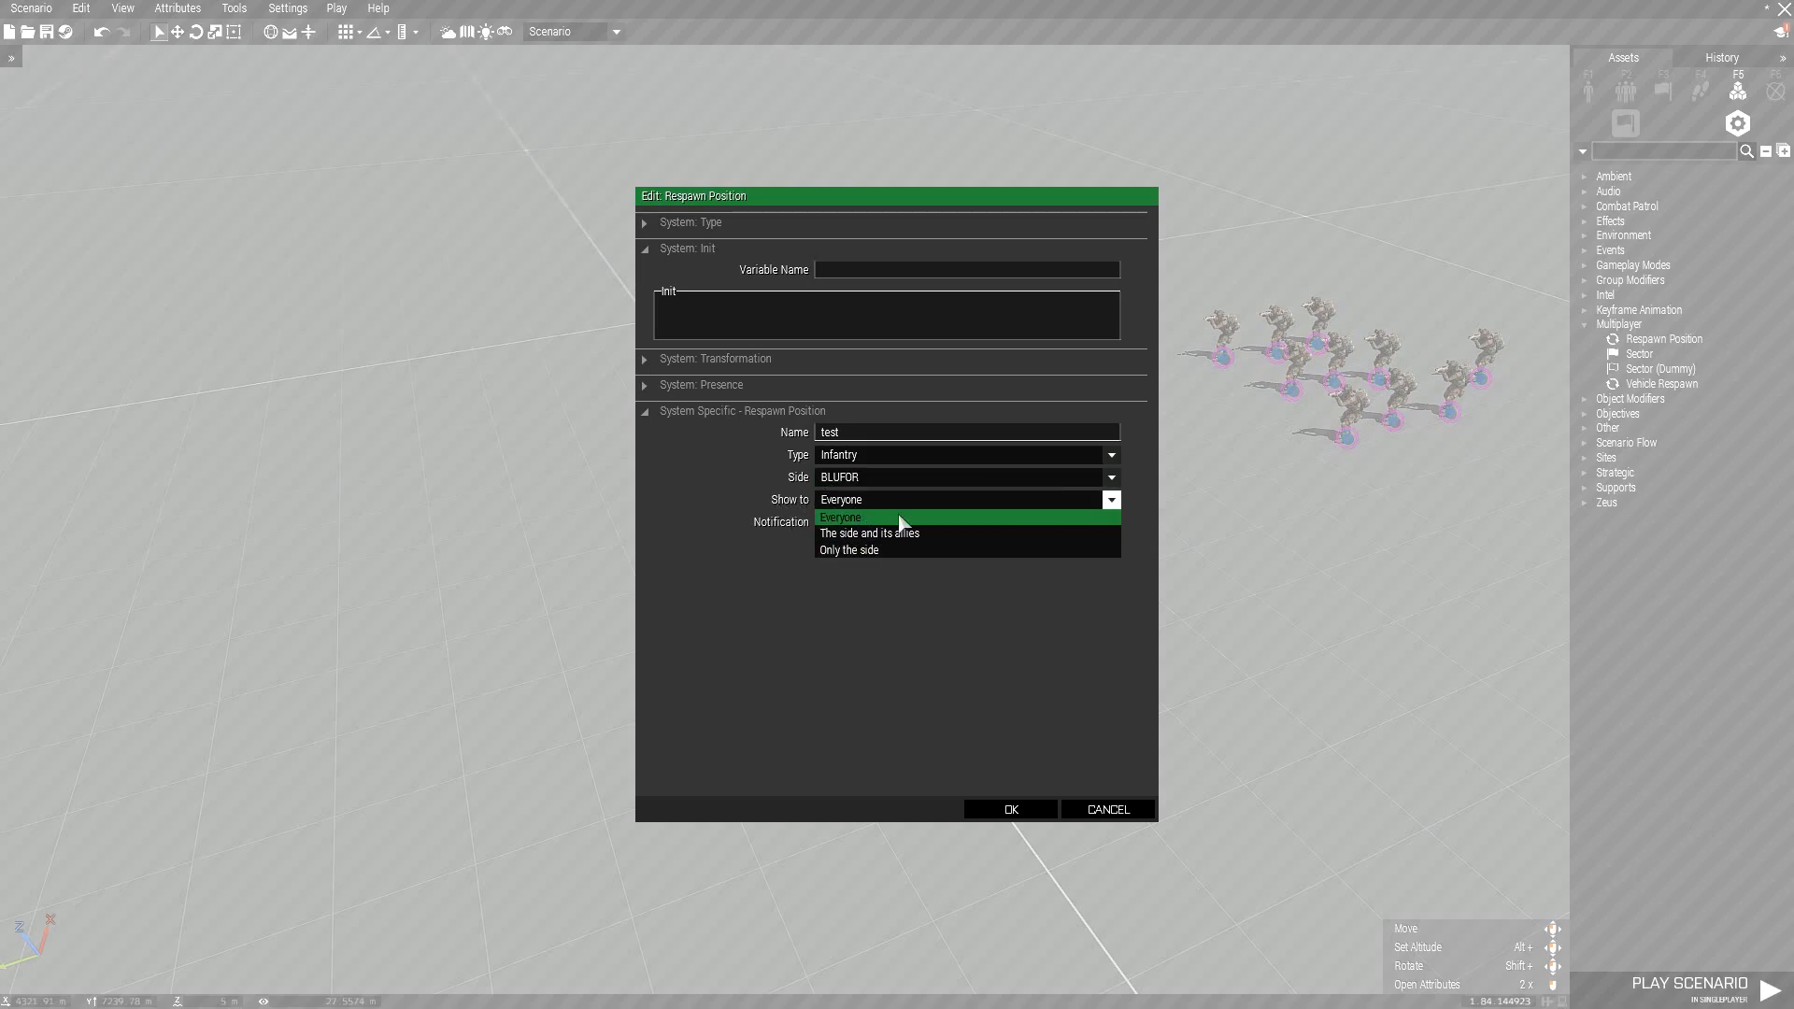
{"action": "mouse_move", "coordinate": [856, 522]}
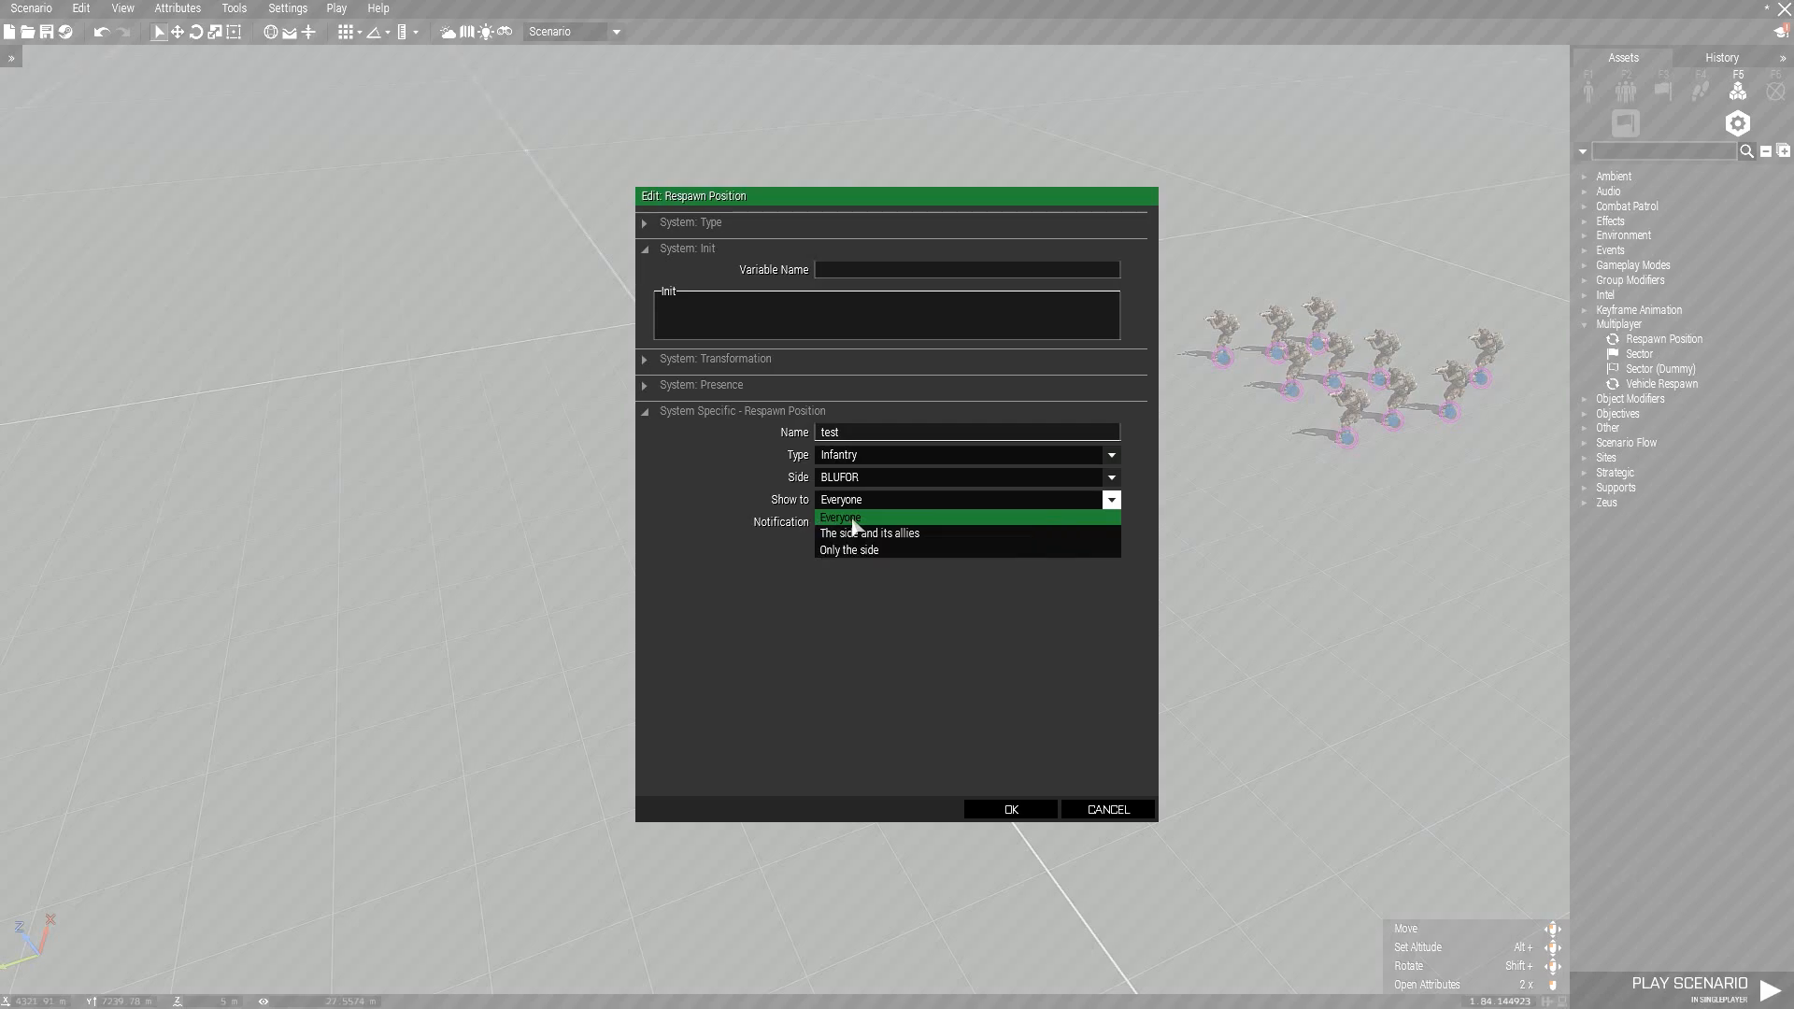
{"action": "mouse_move", "coordinate": [895, 534]}
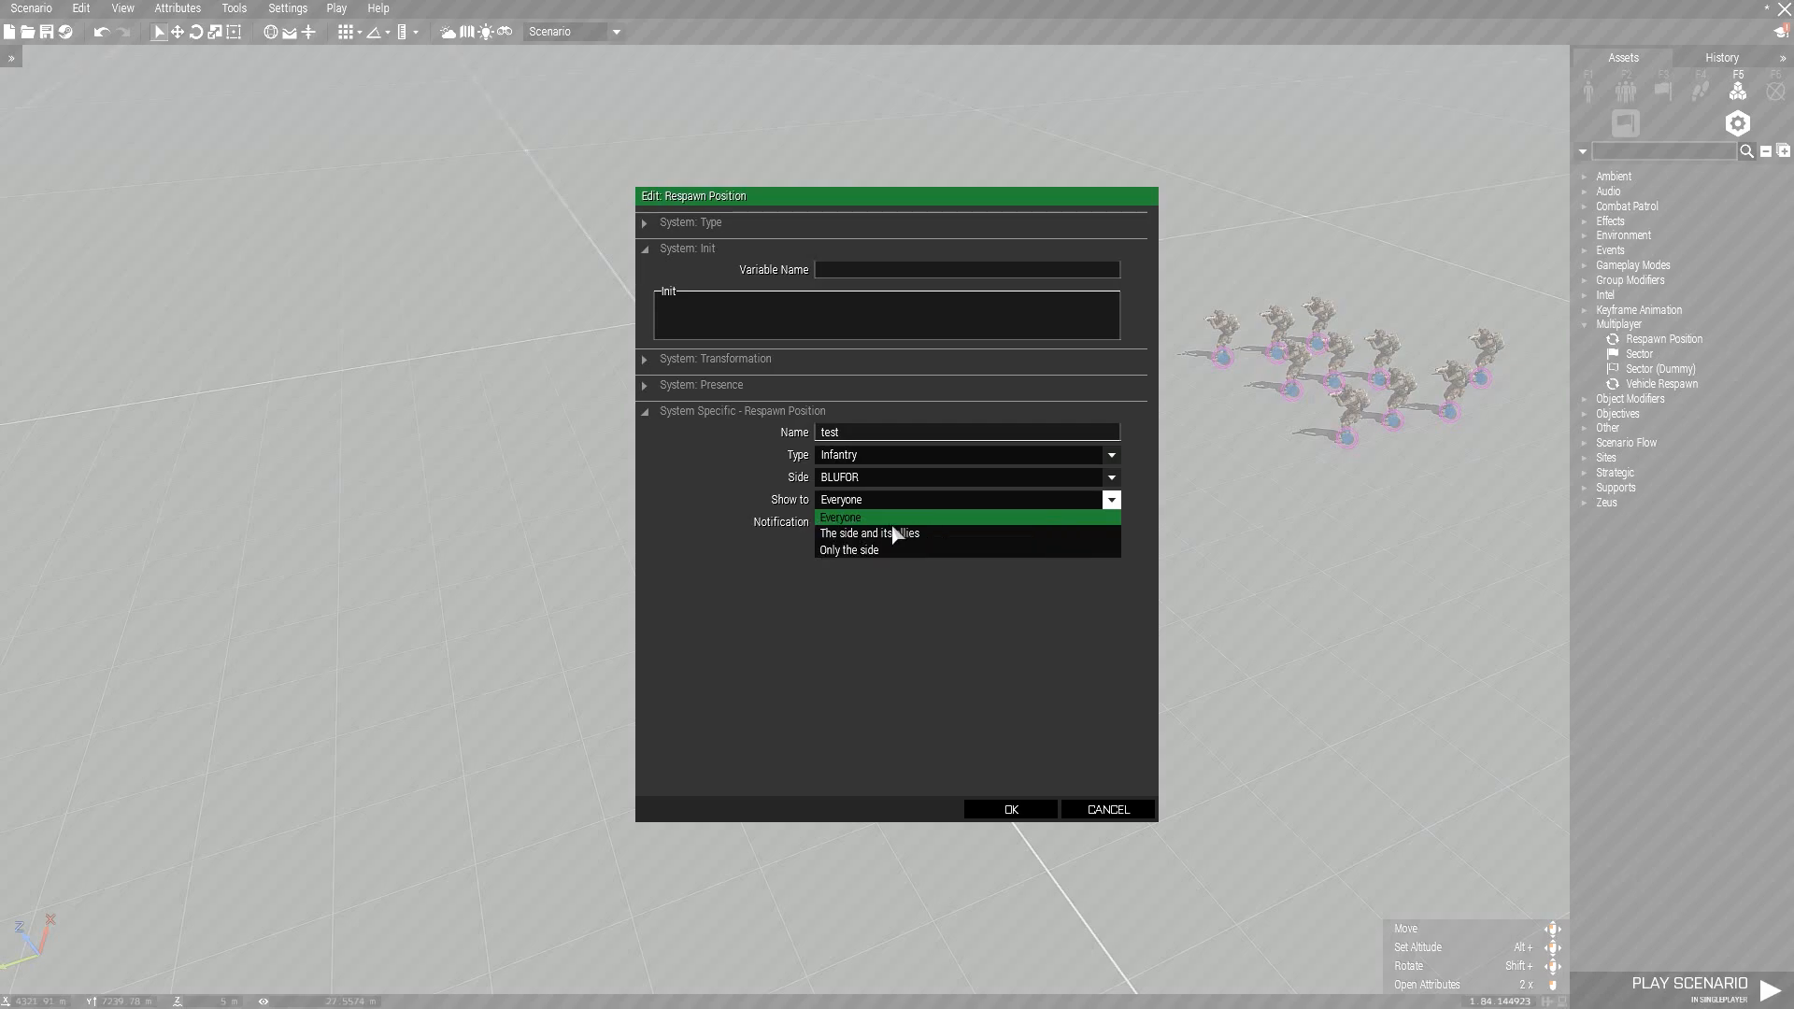
{"action": "mouse_move", "coordinate": [869, 544]}
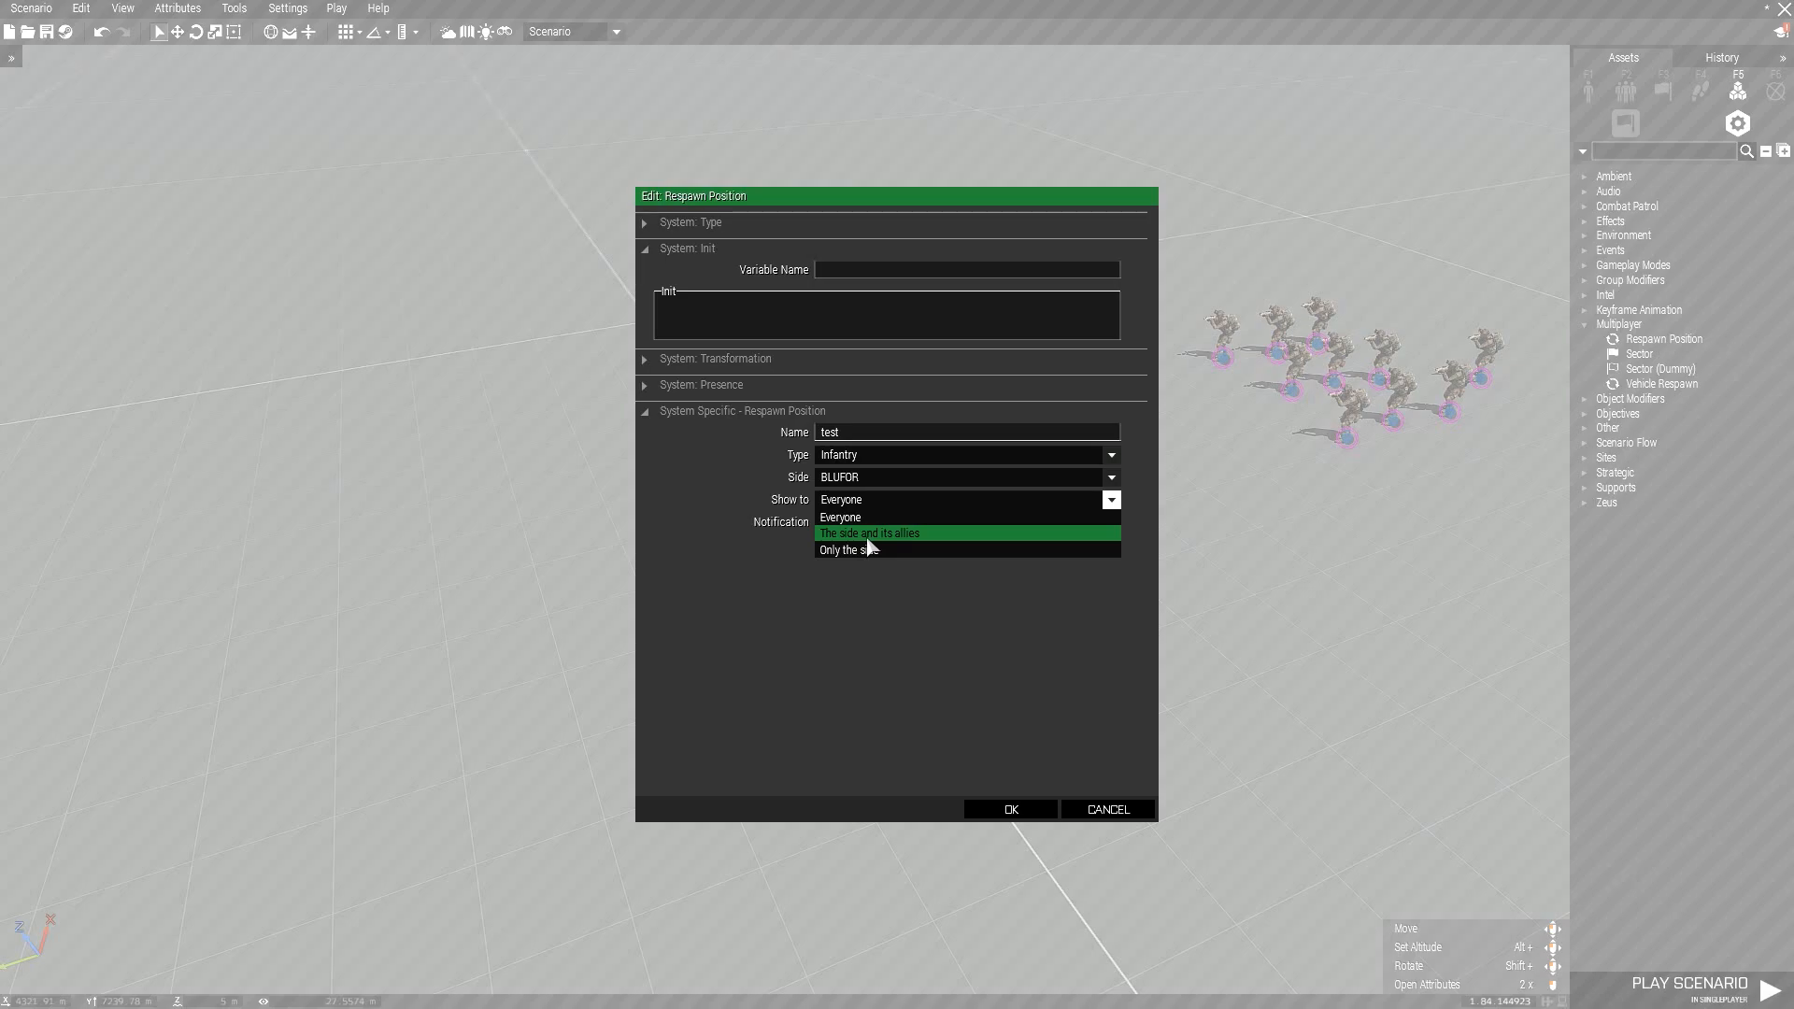
{"action": "mouse_move", "coordinate": [946, 552]}
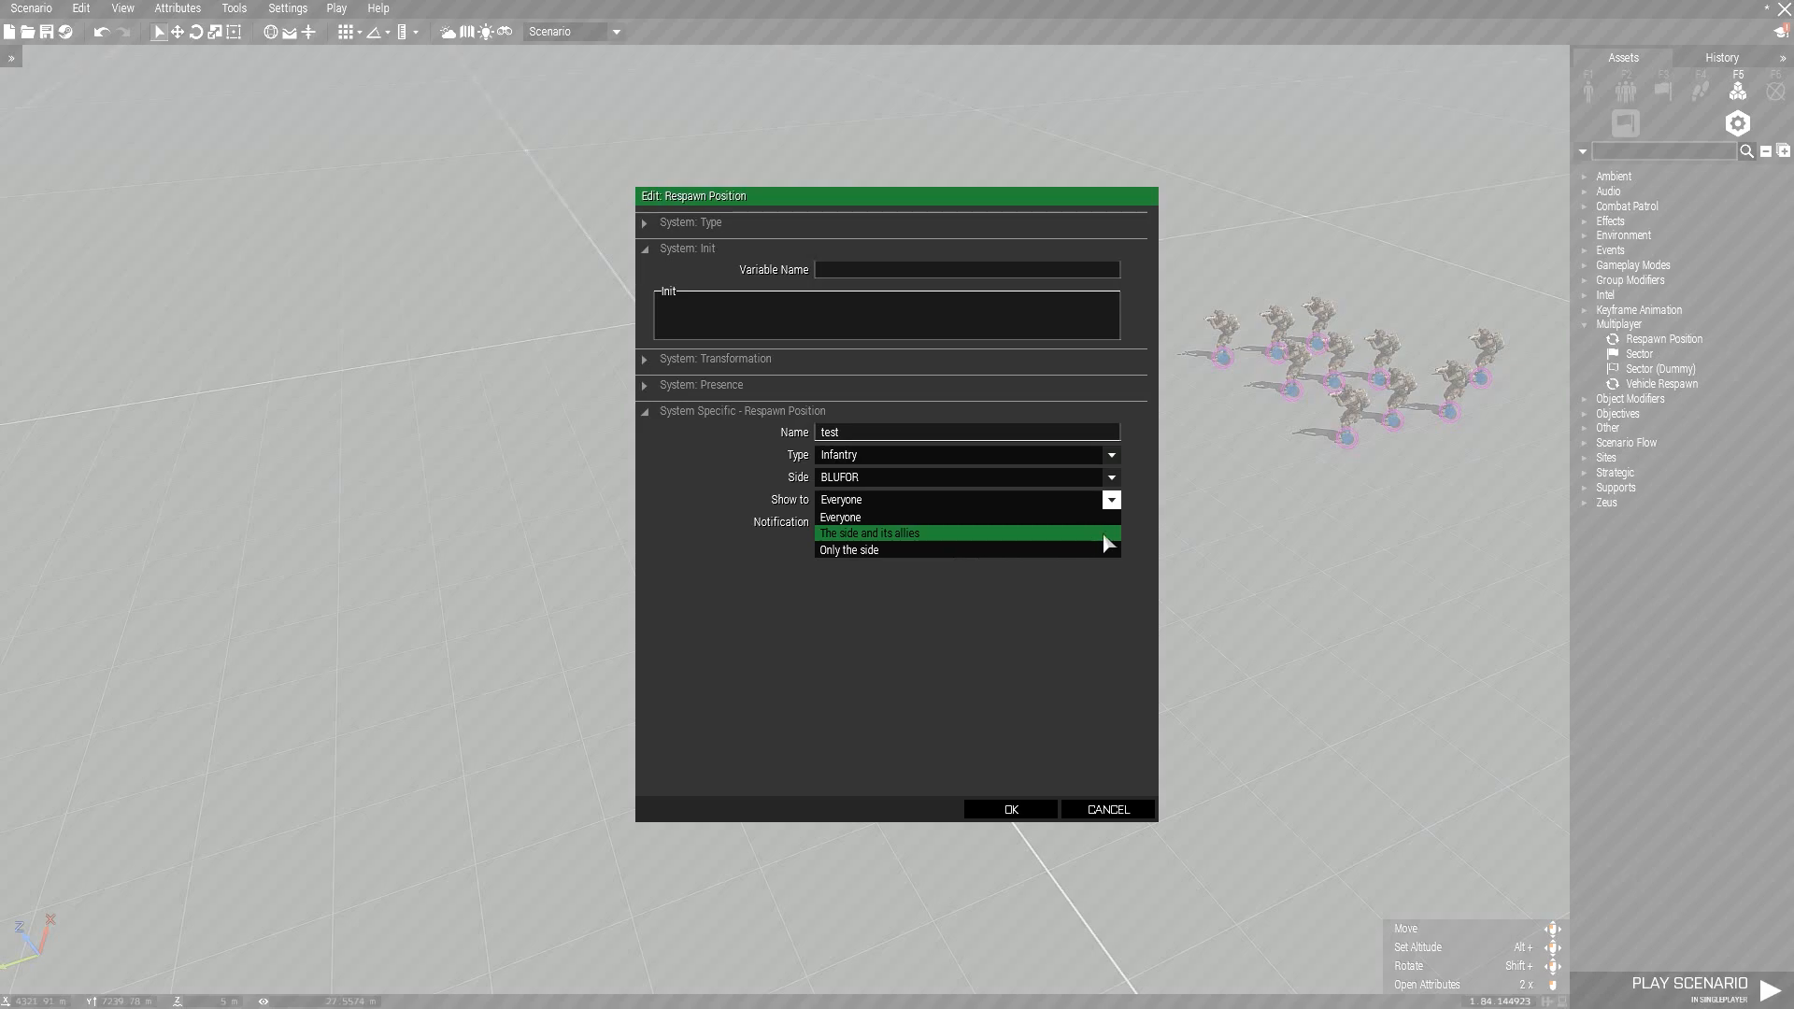
{"action": "mouse_move", "coordinate": [1050, 537]}
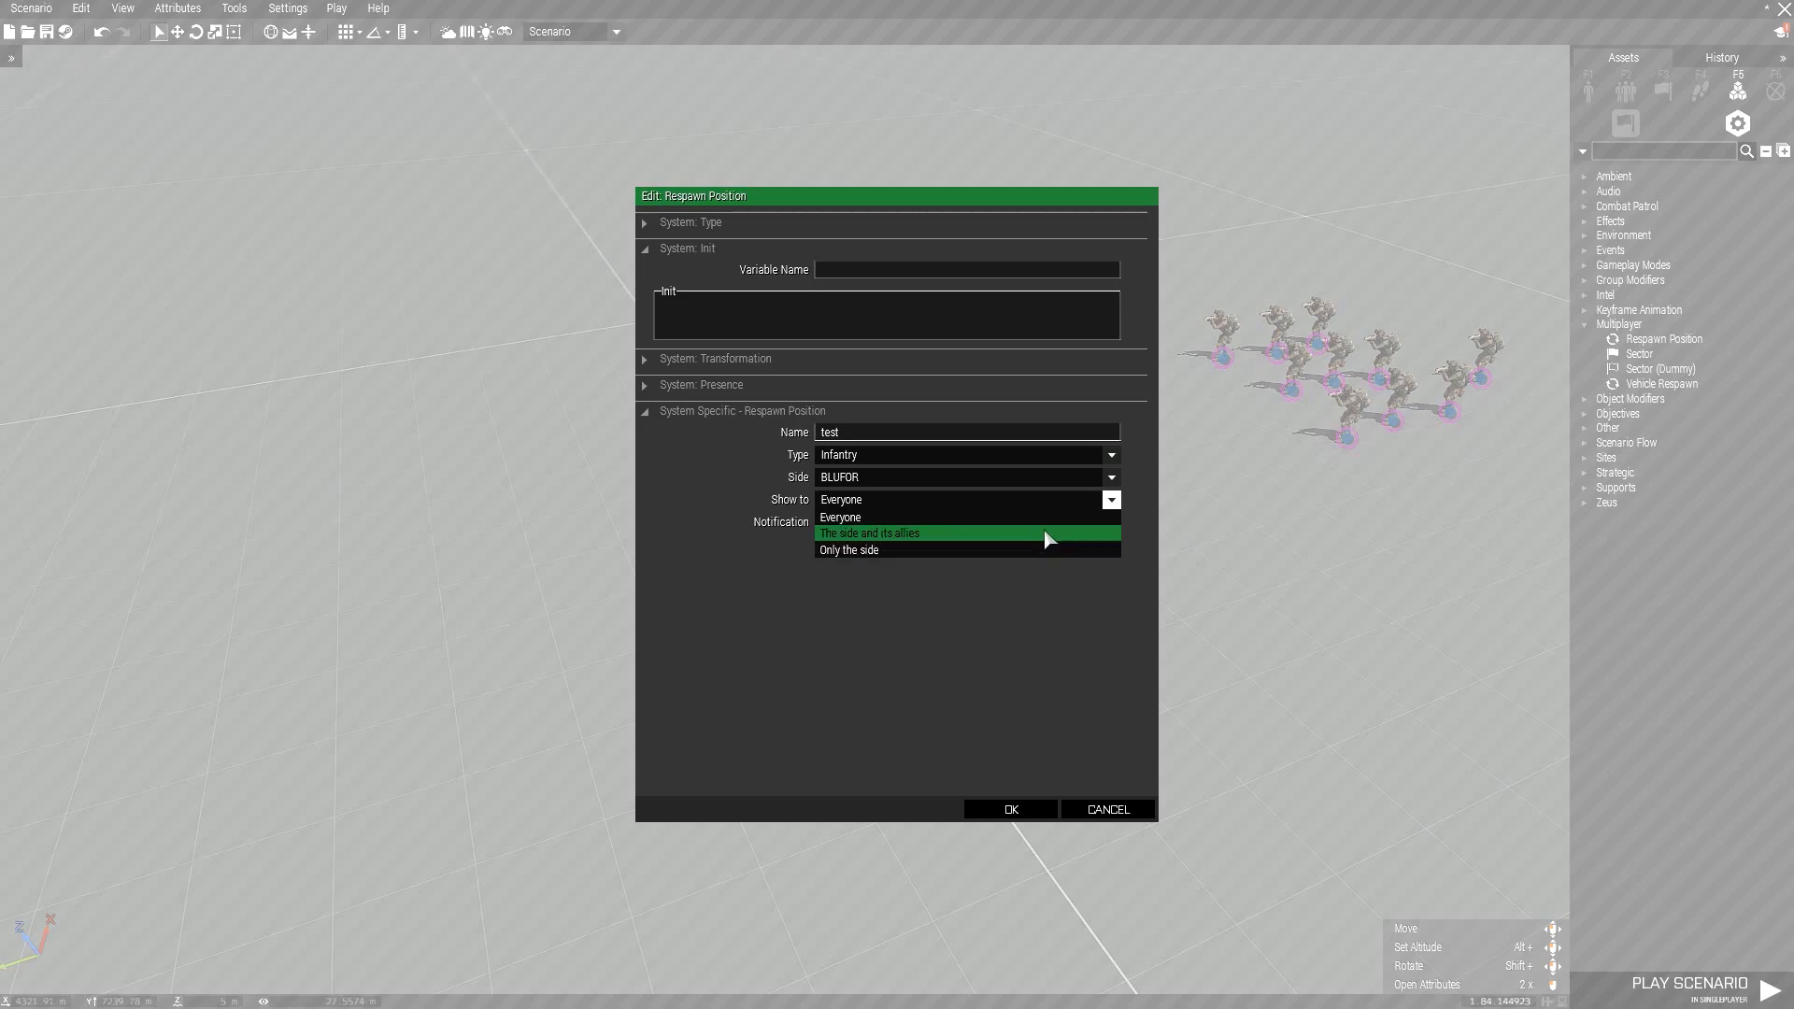
{"action": "mouse_move", "coordinate": [1037, 530]}
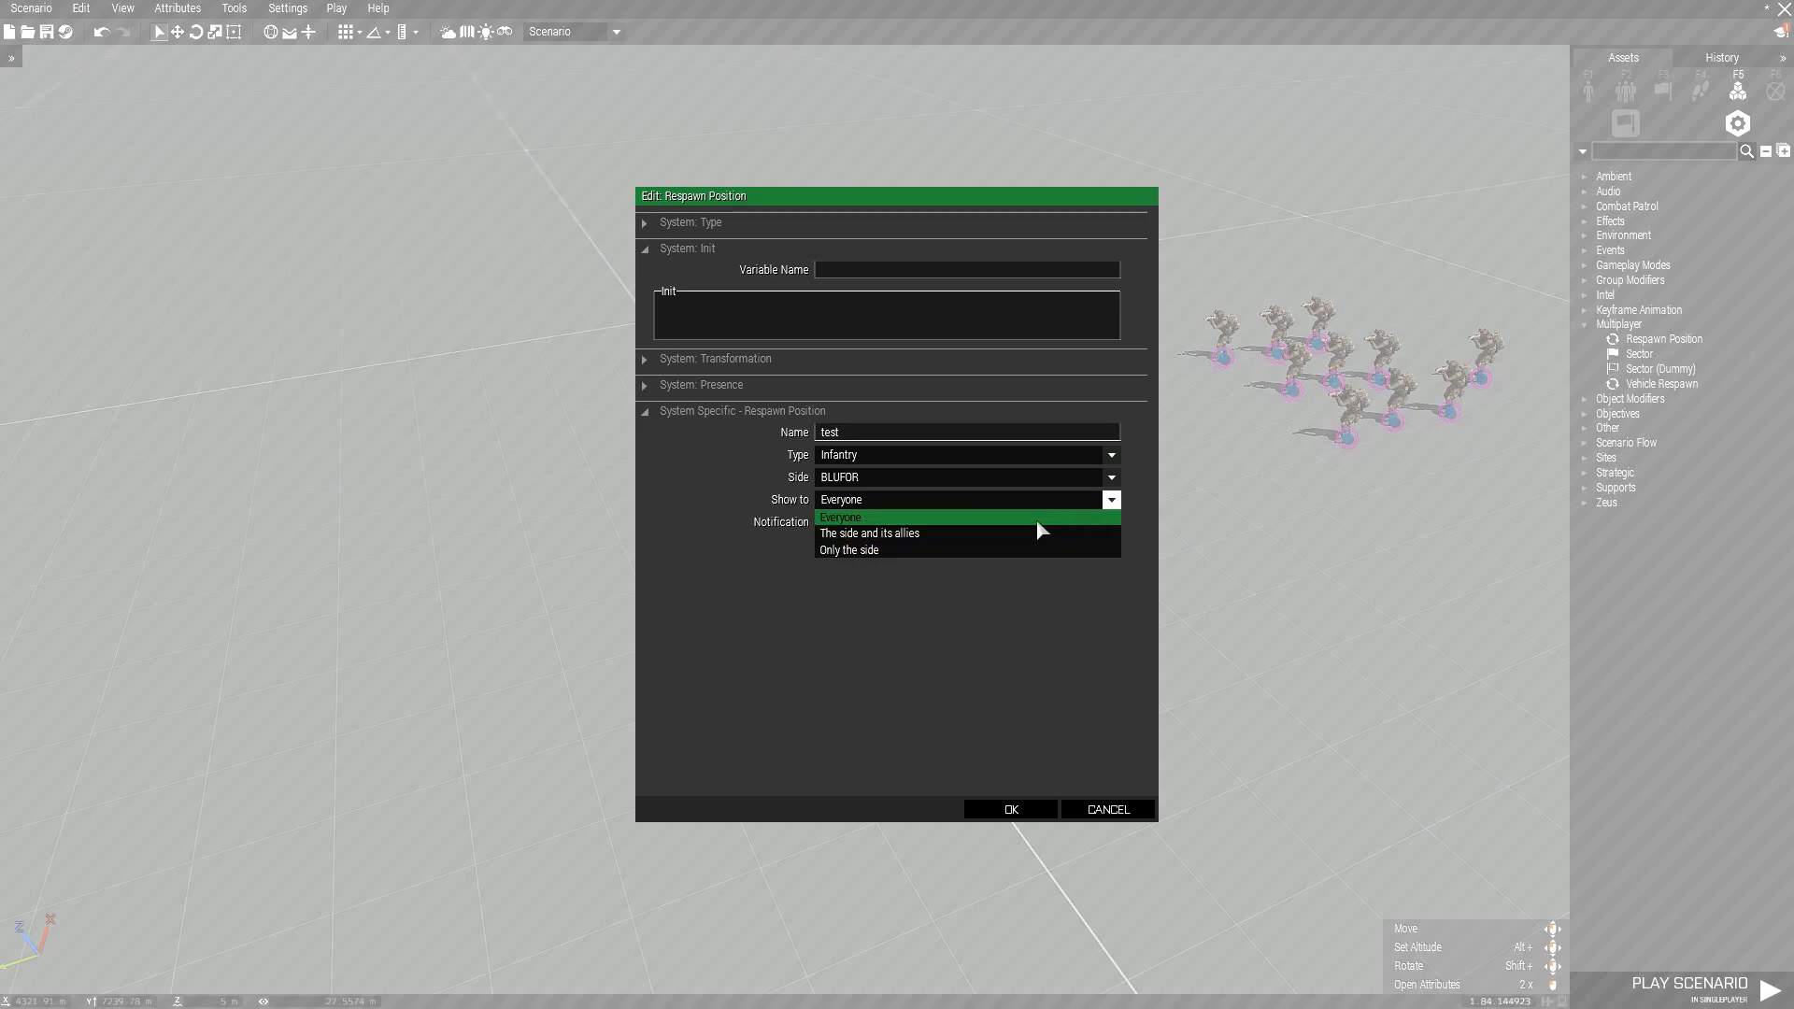
{"action": "mouse_move", "coordinate": [972, 546]}
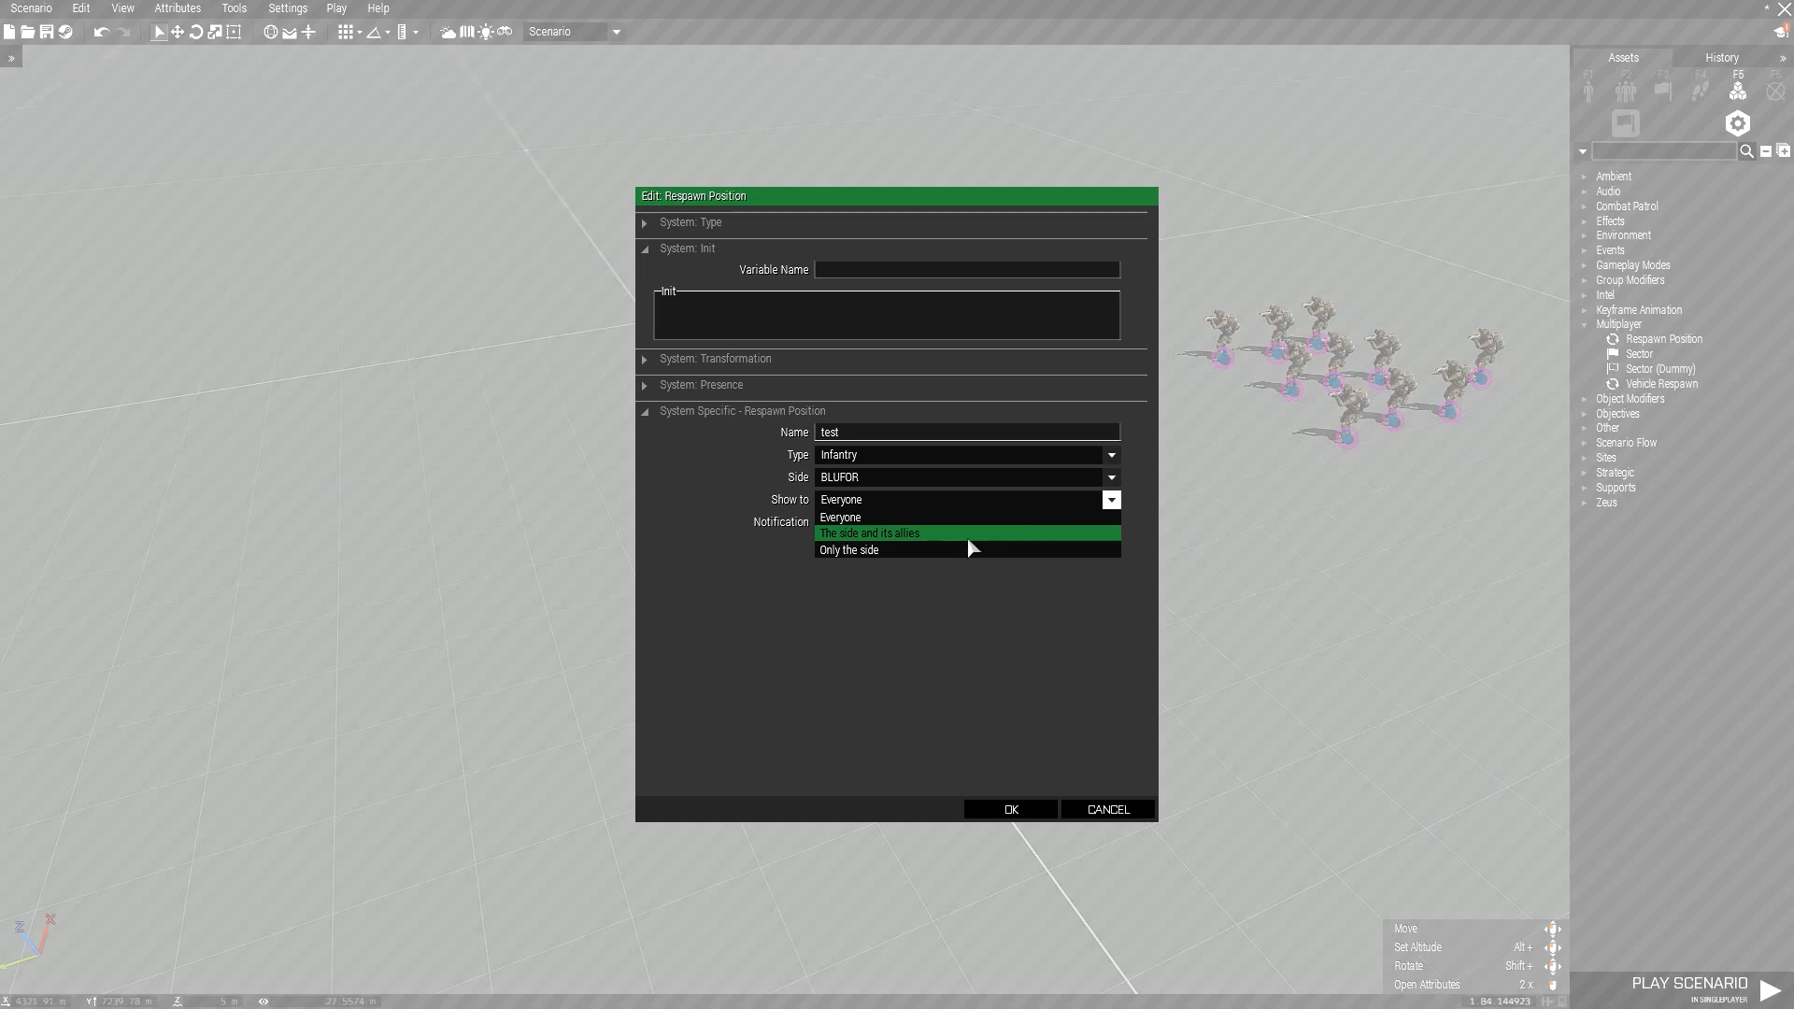
{"action": "left_click", "coordinate": [886, 549]}
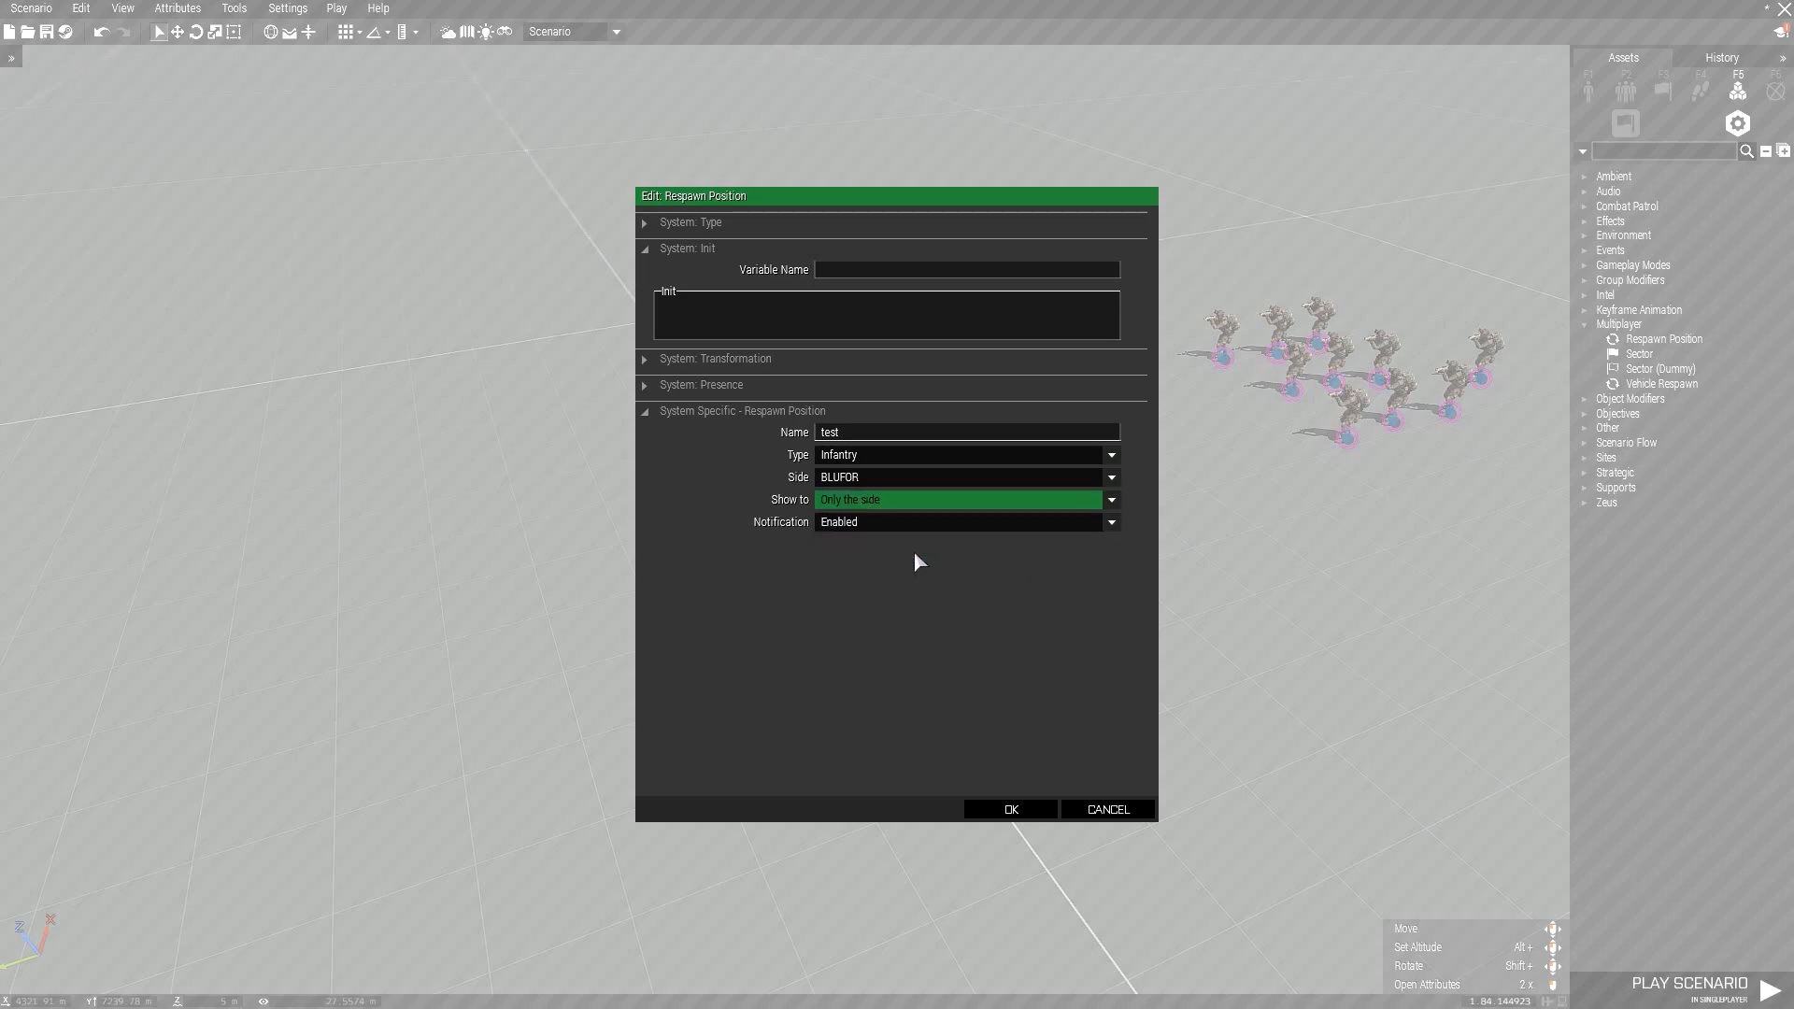
{"action": "mouse_move", "coordinate": [912, 486]}
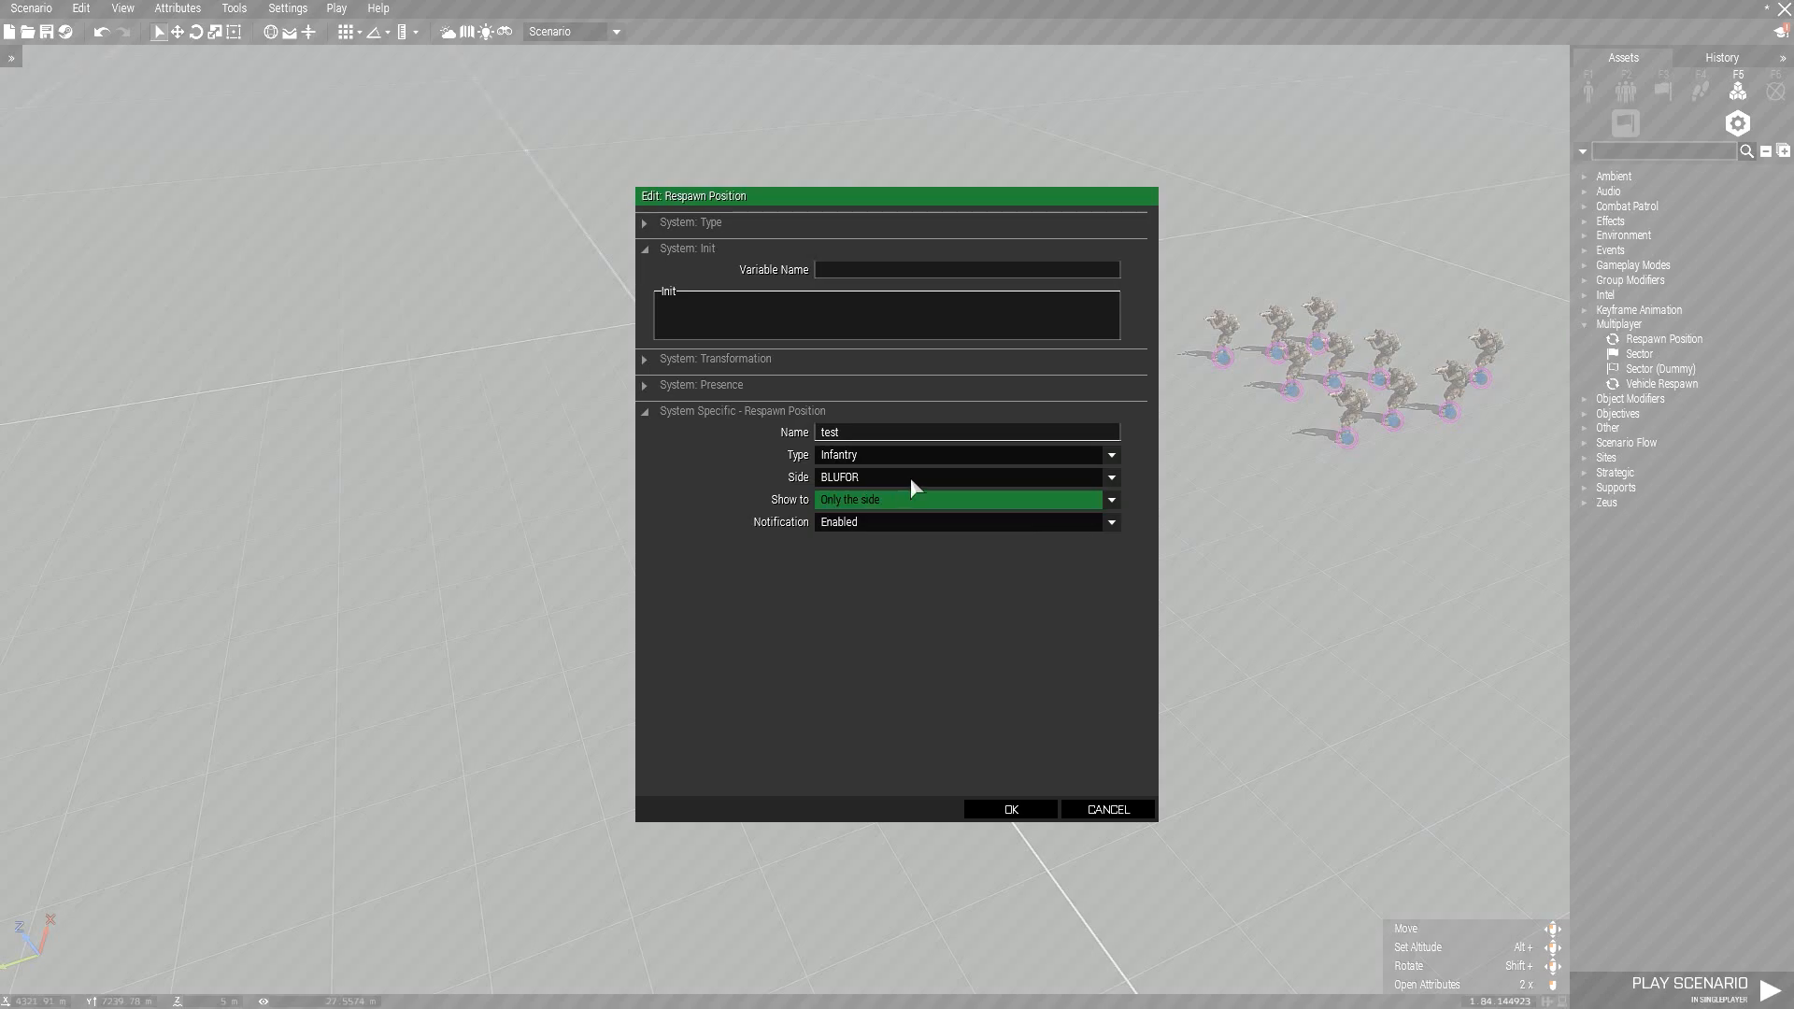
{"action": "mouse_move", "coordinate": [927, 503]}
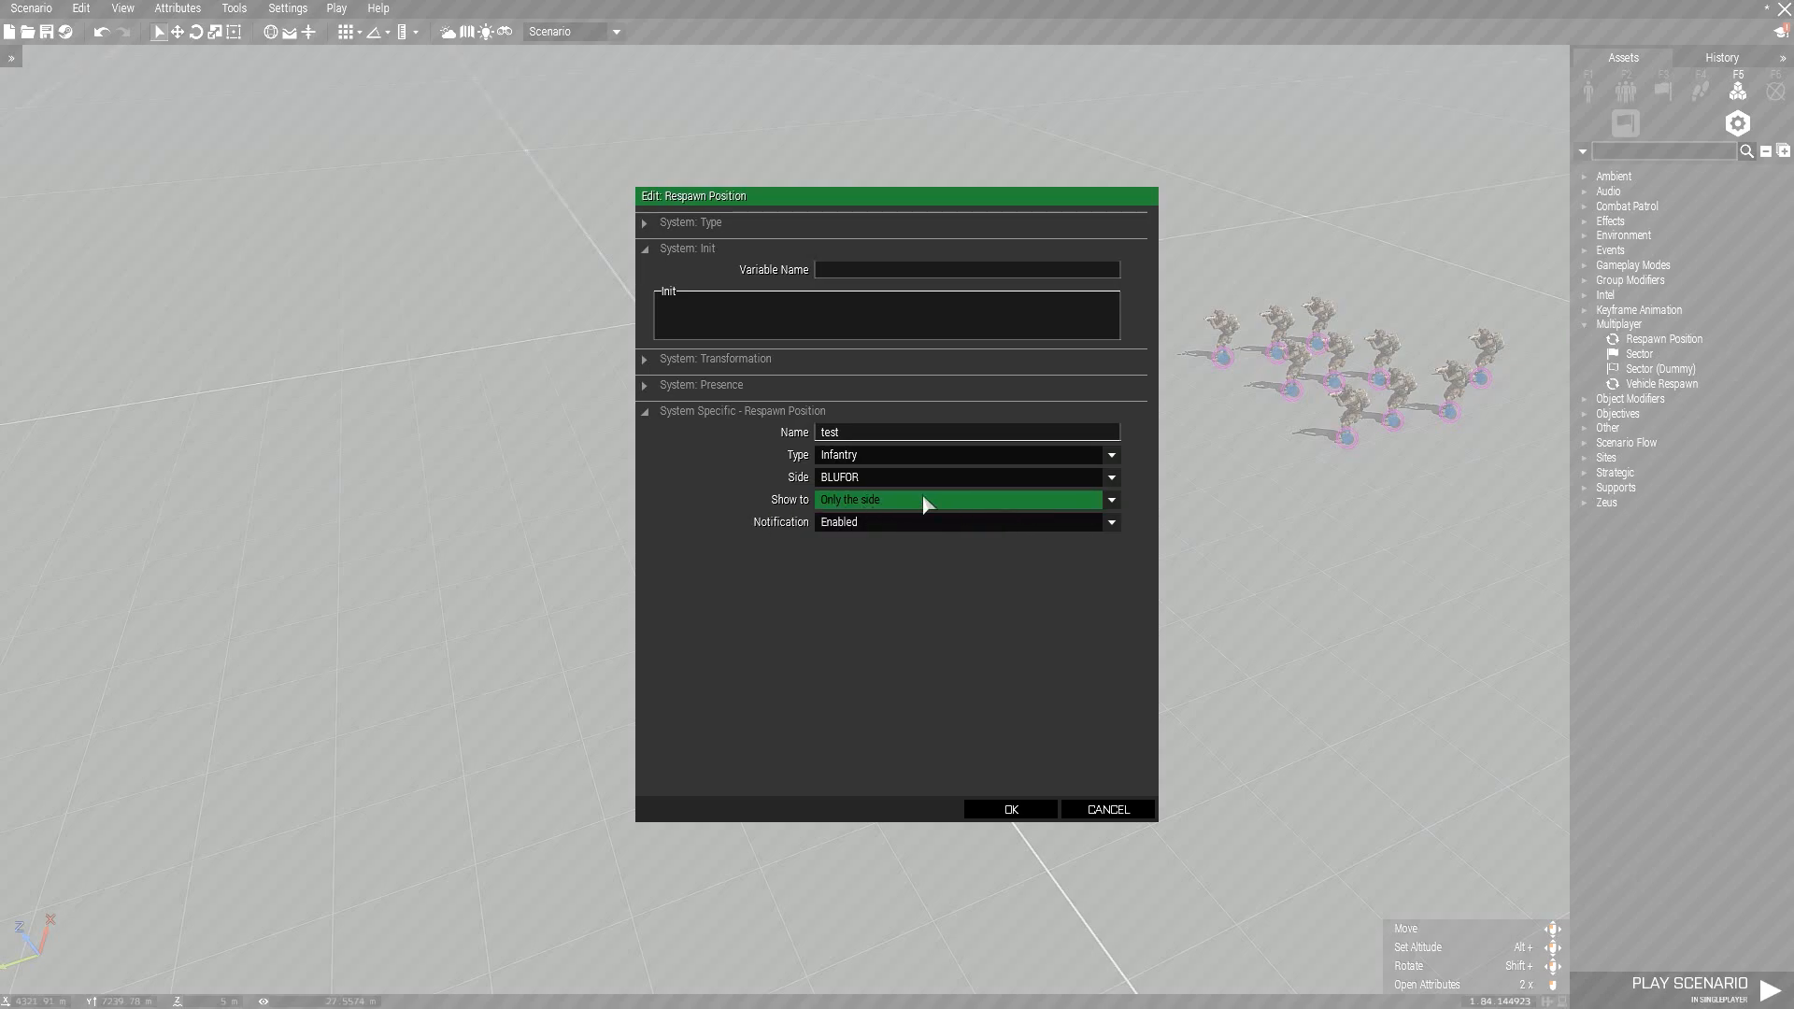
{"action": "mouse_move", "coordinate": [792, 507]}
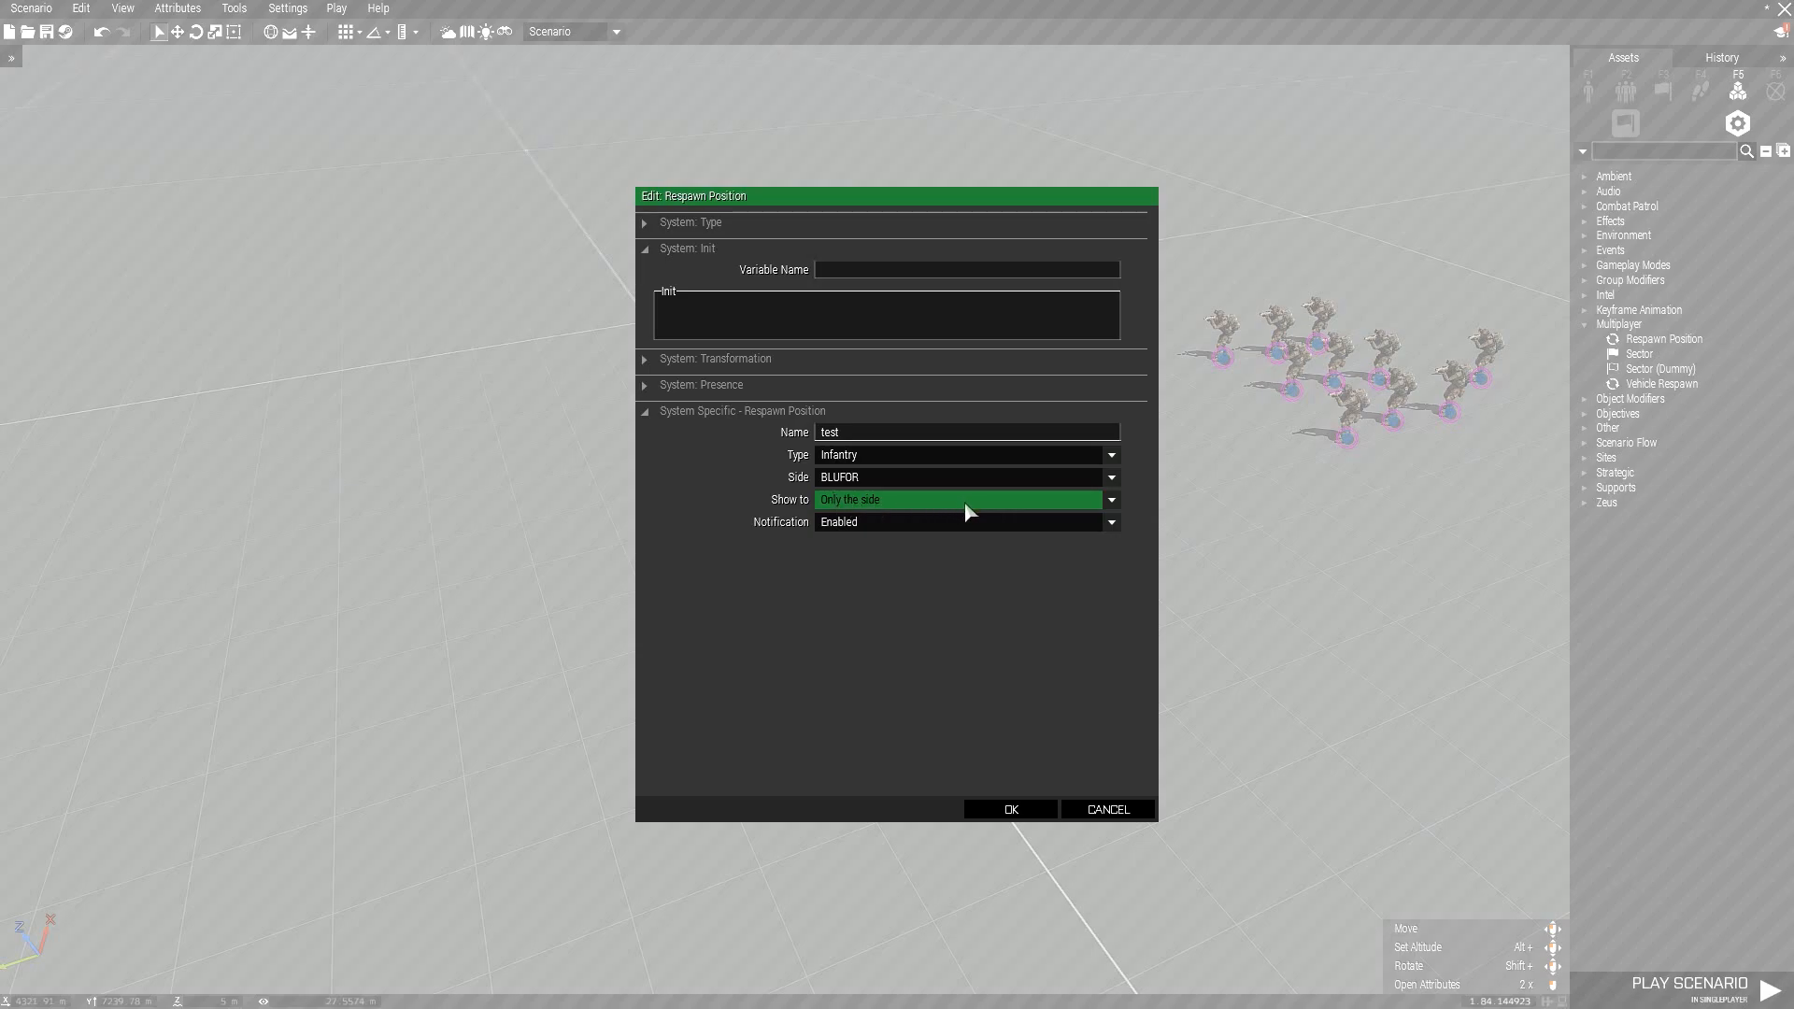
{"action": "mouse_move", "coordinate": [970, 510]}
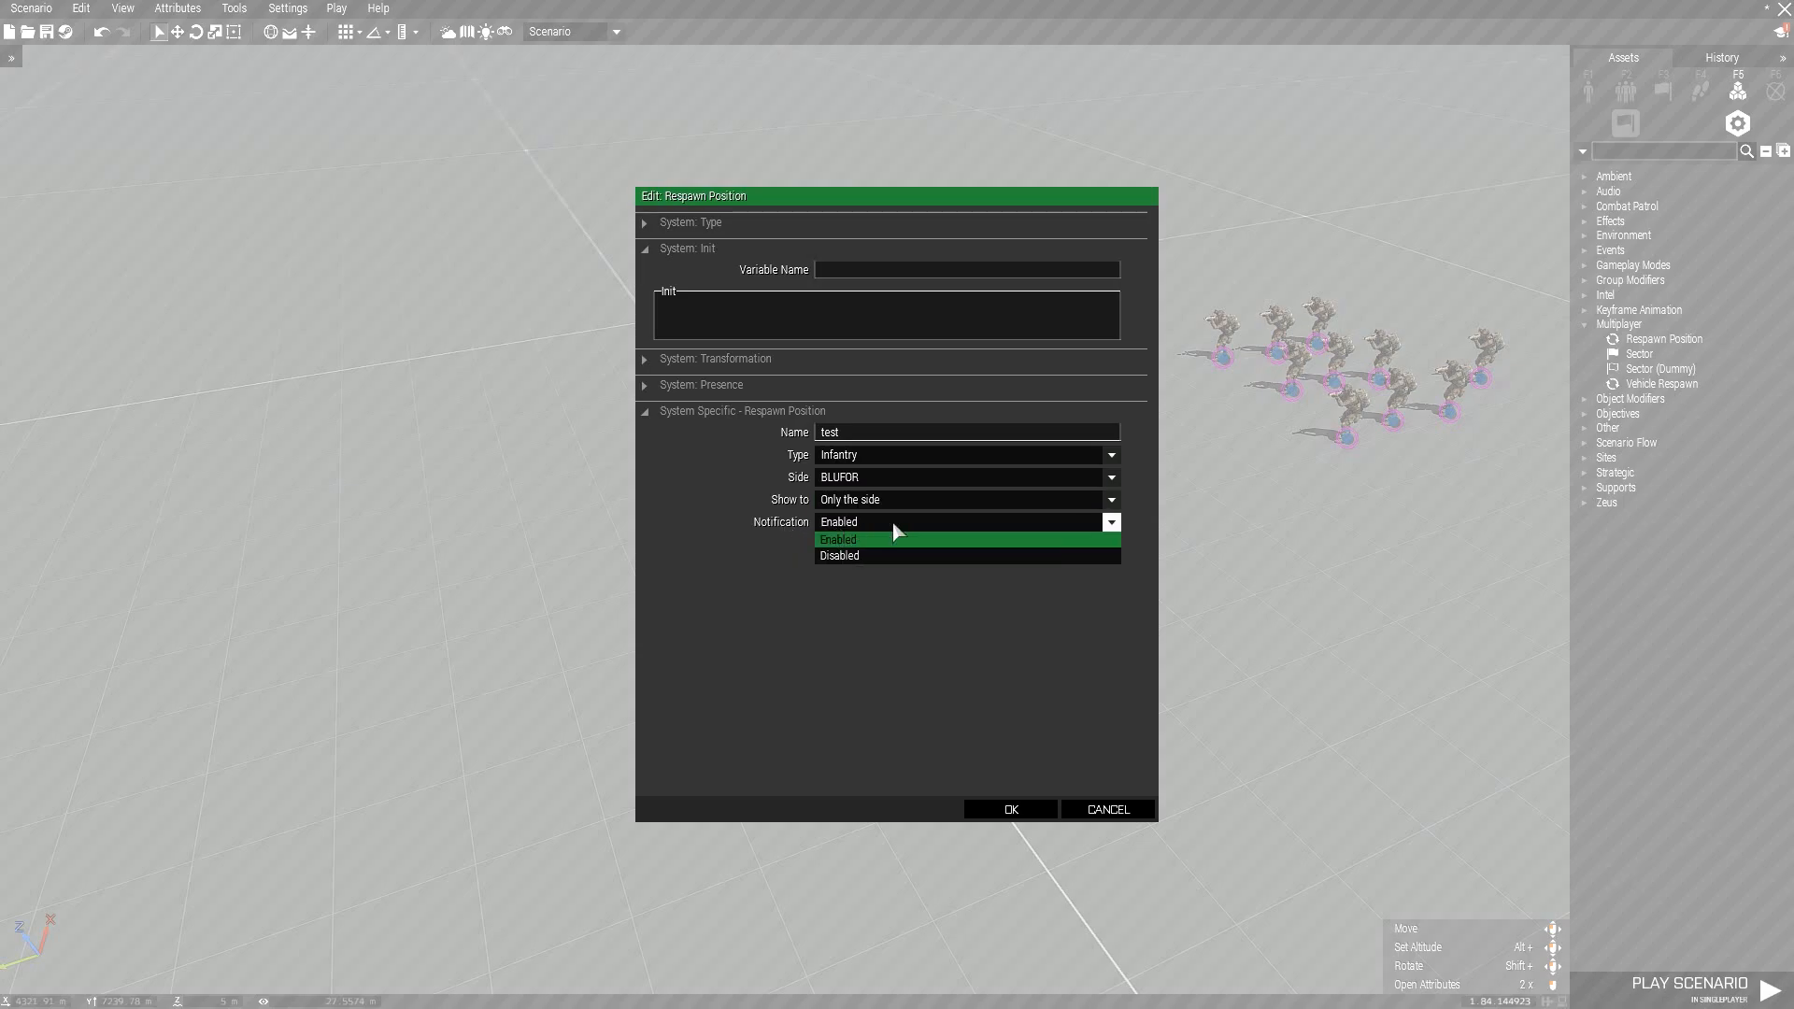
Set the respawn position's Notification option and confirm the module settings
{"action": "left_click", "coordinate": [839, 555]}
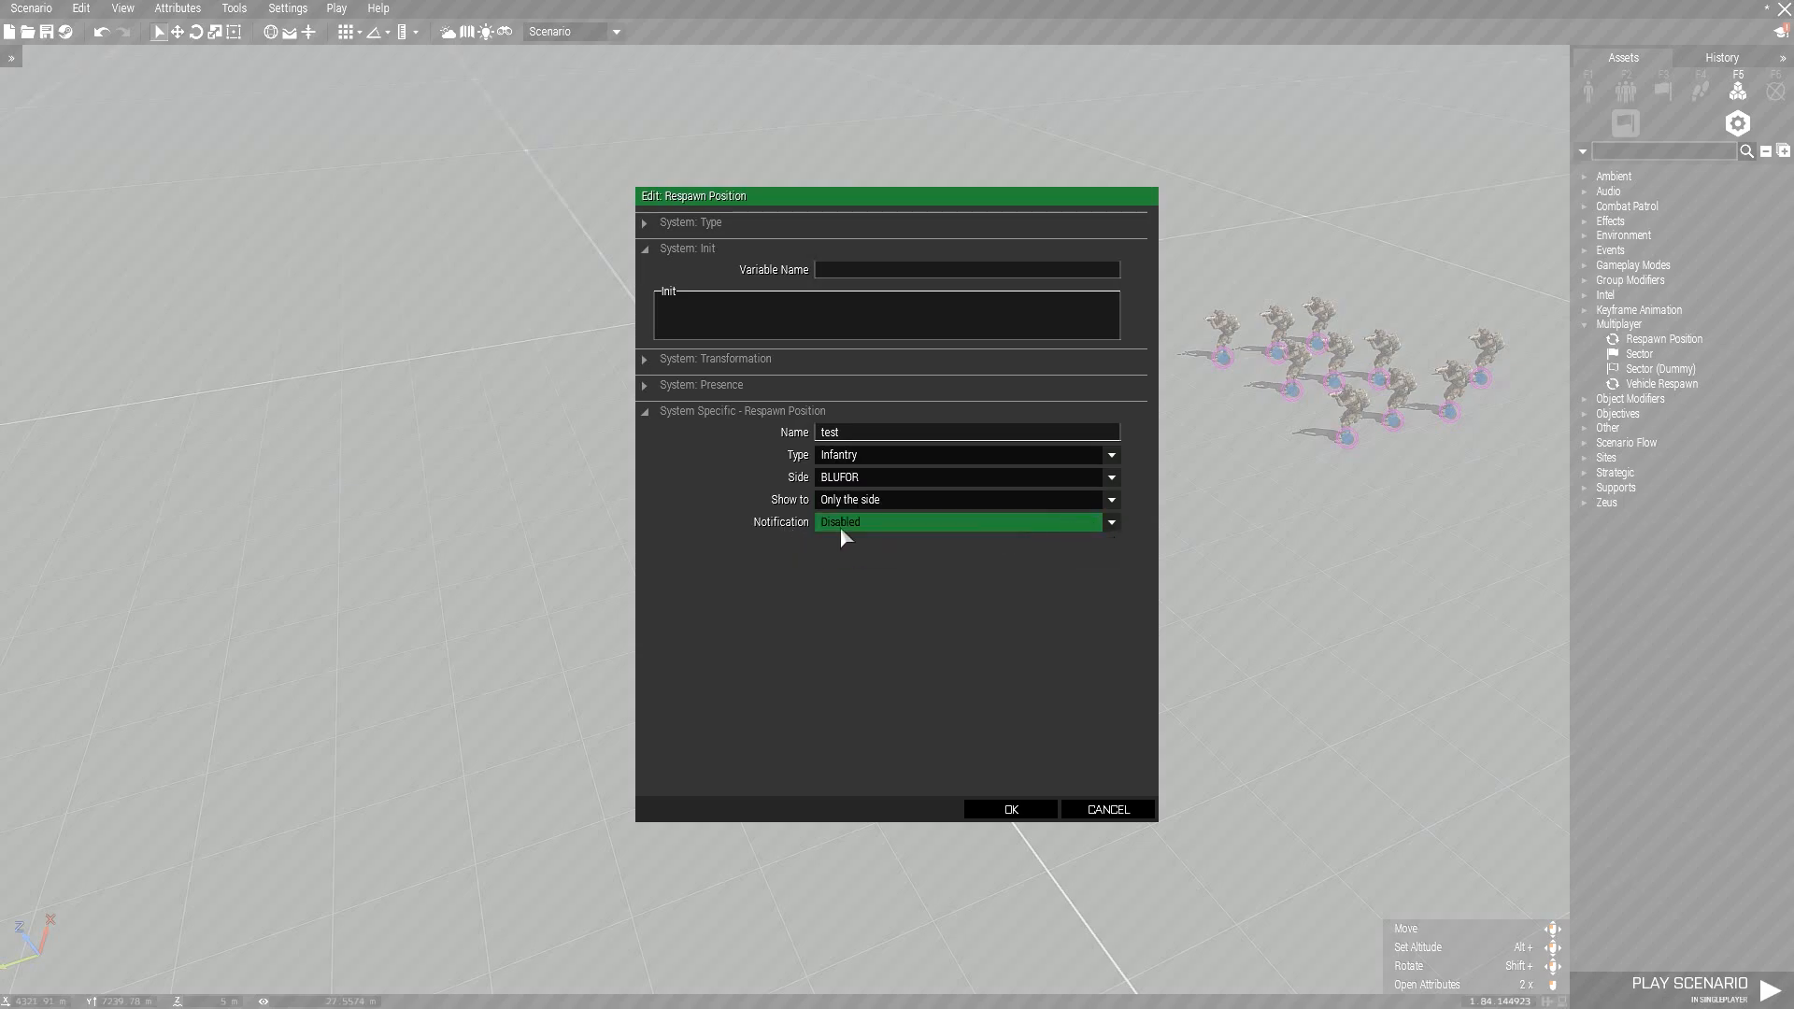
{"action": "mouse_move", "coordinate": [856, 611]}
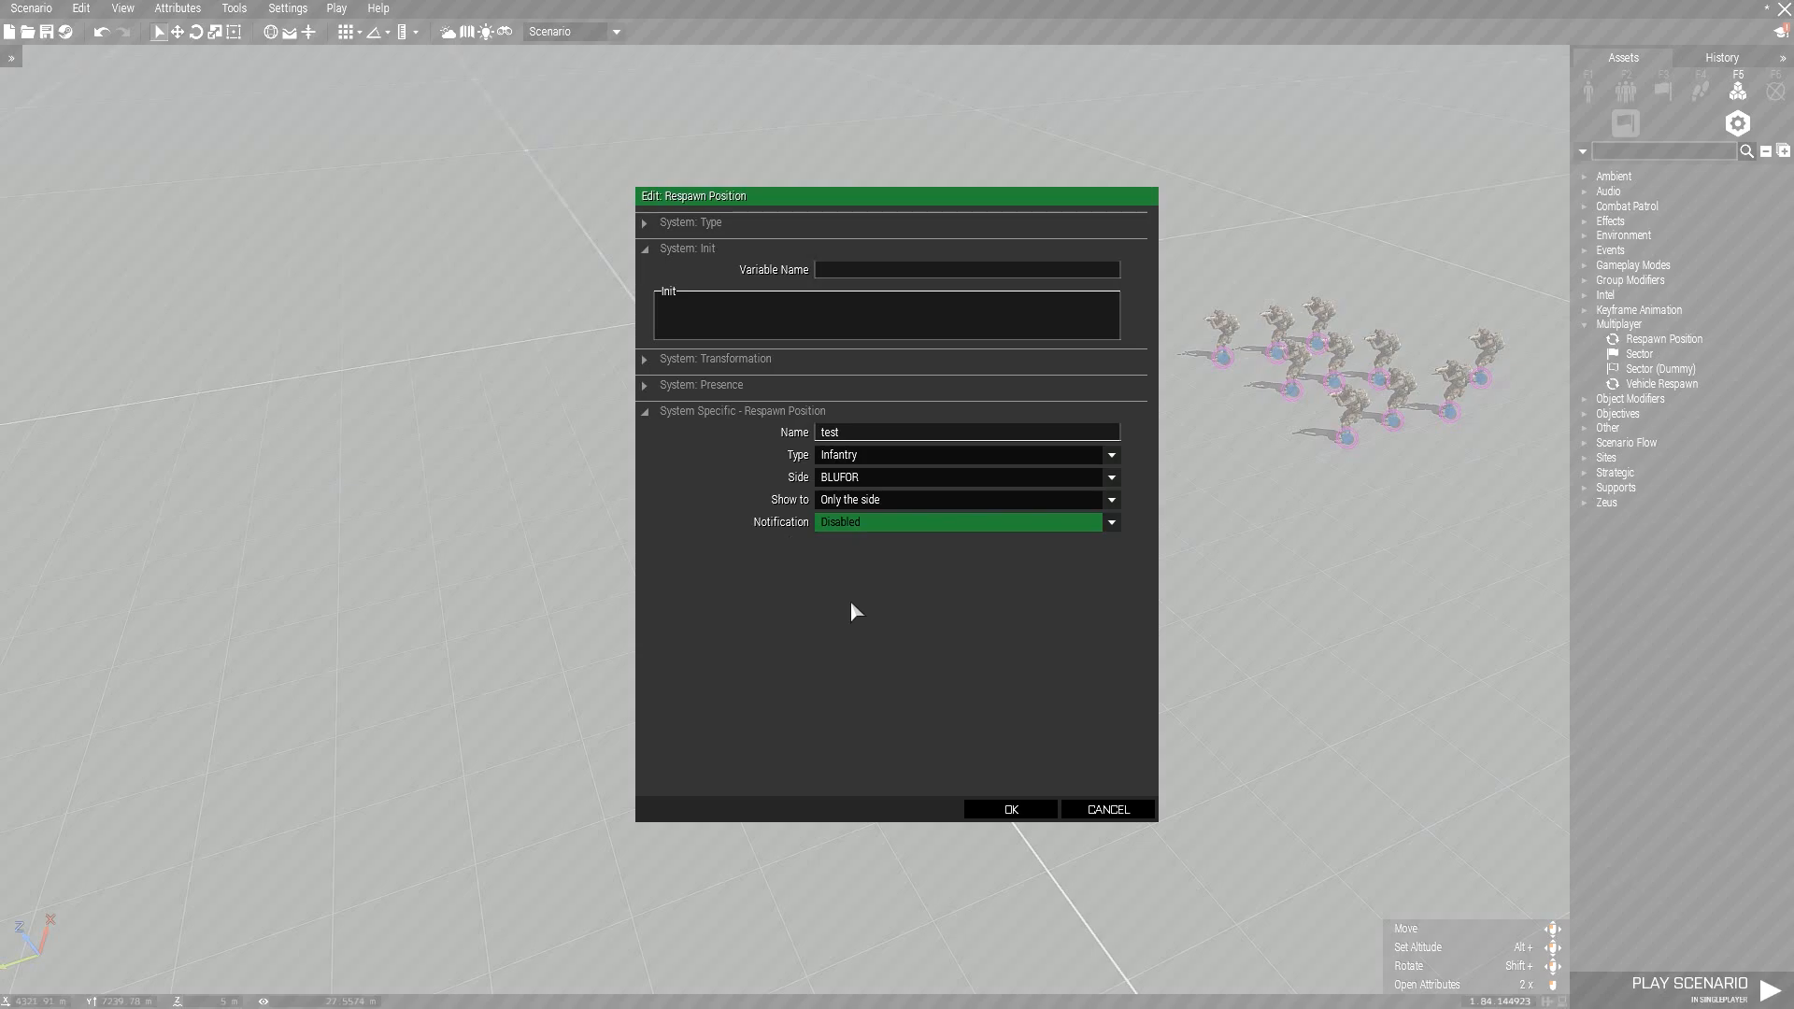
{"action": "mouse_move", "coordinate": [783, 535]}
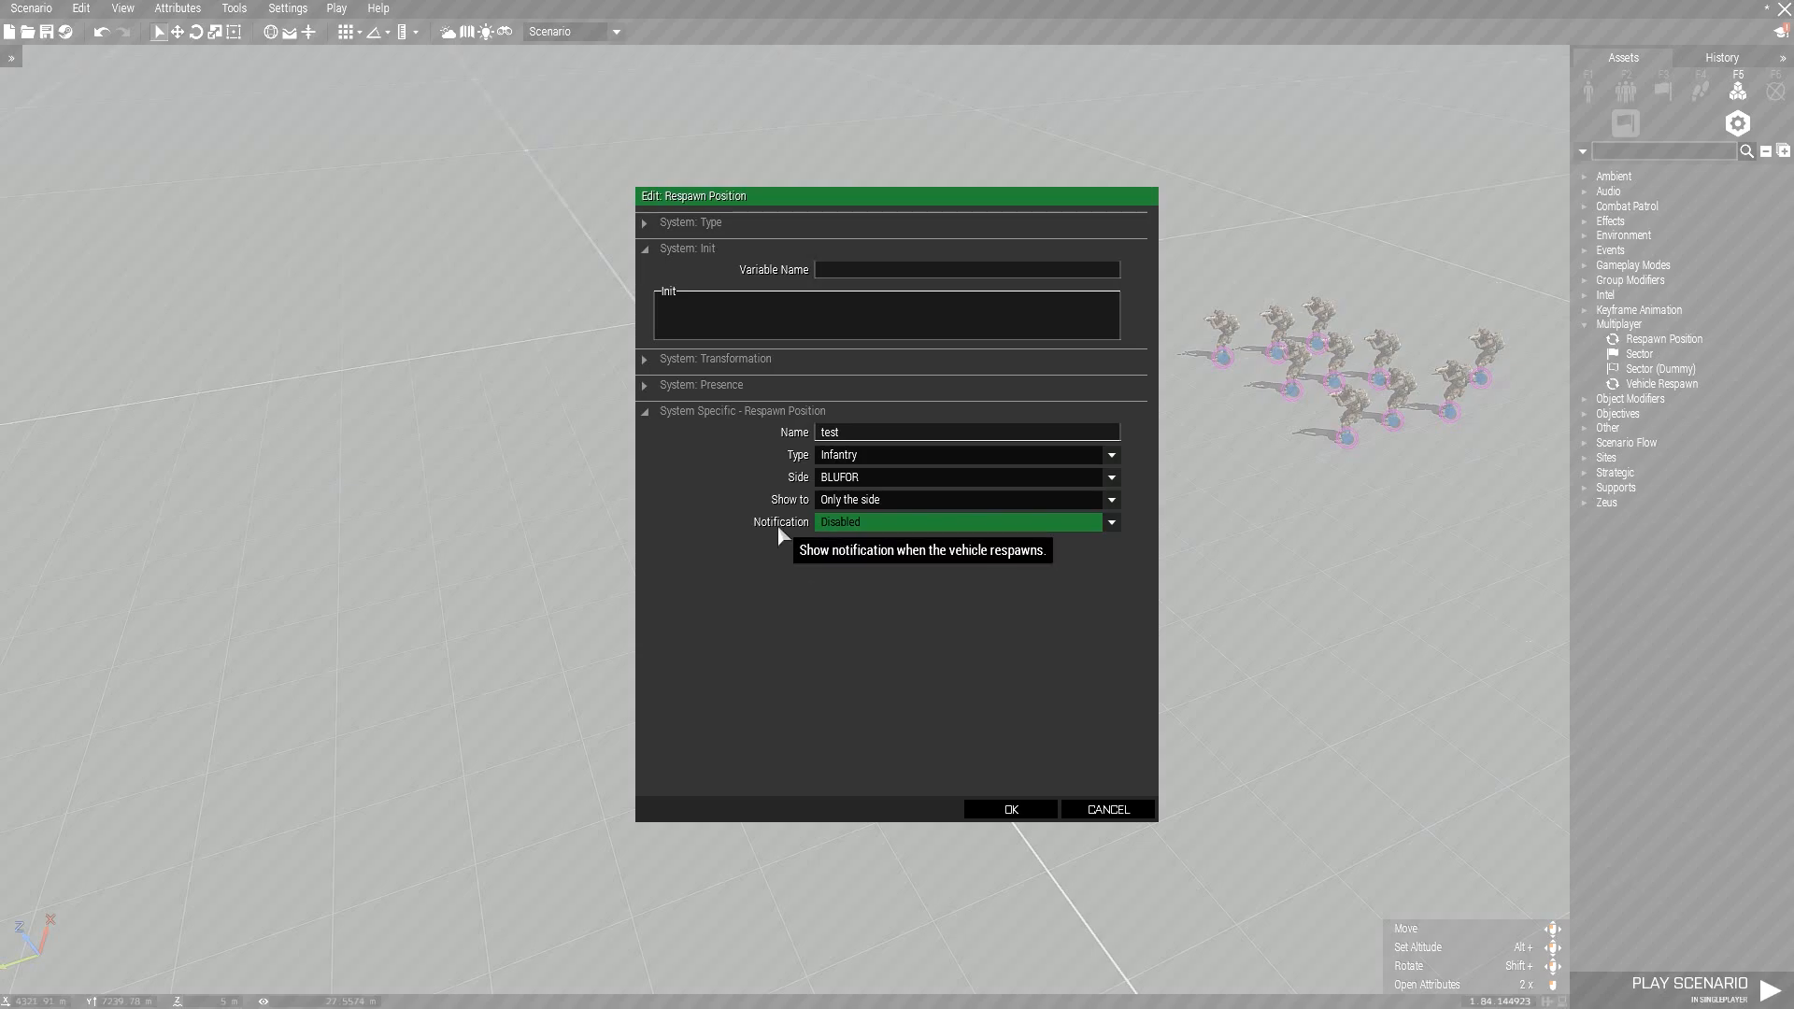
{"action": "mouse_move", "coordinate": [866, 531]}
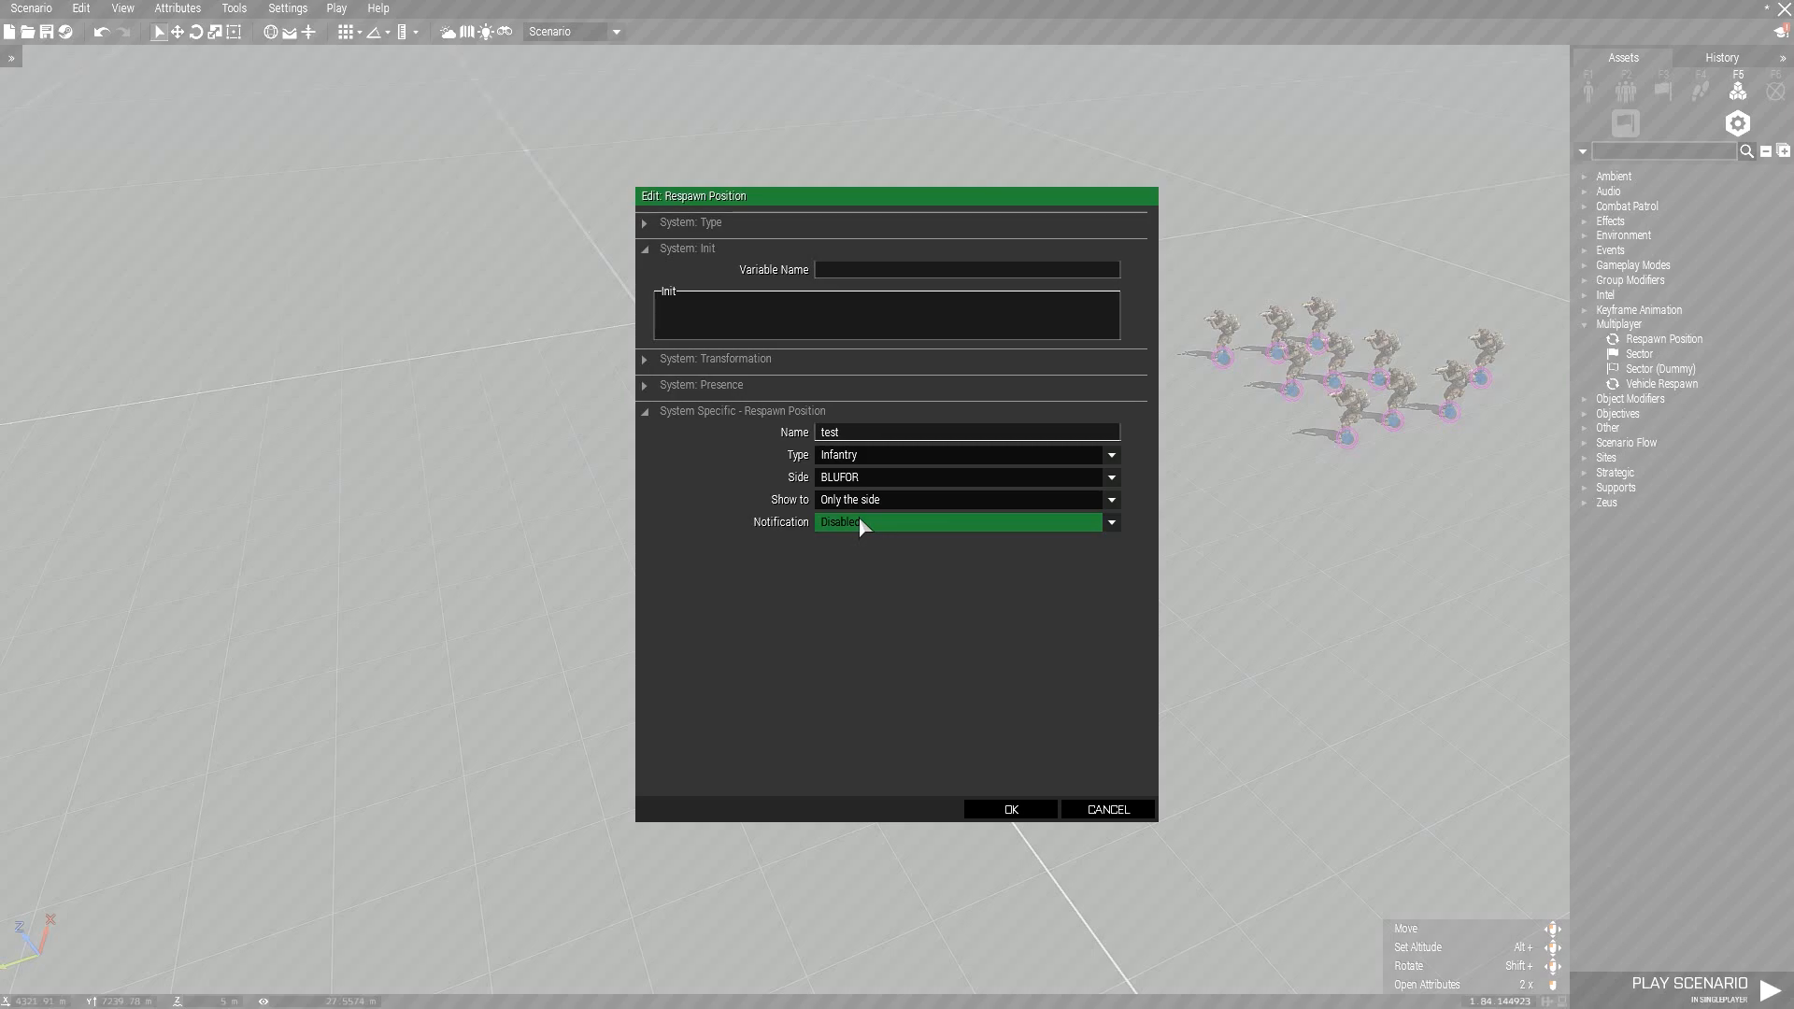
{"action": "mouse_move", "coordinate": [897, 702]}
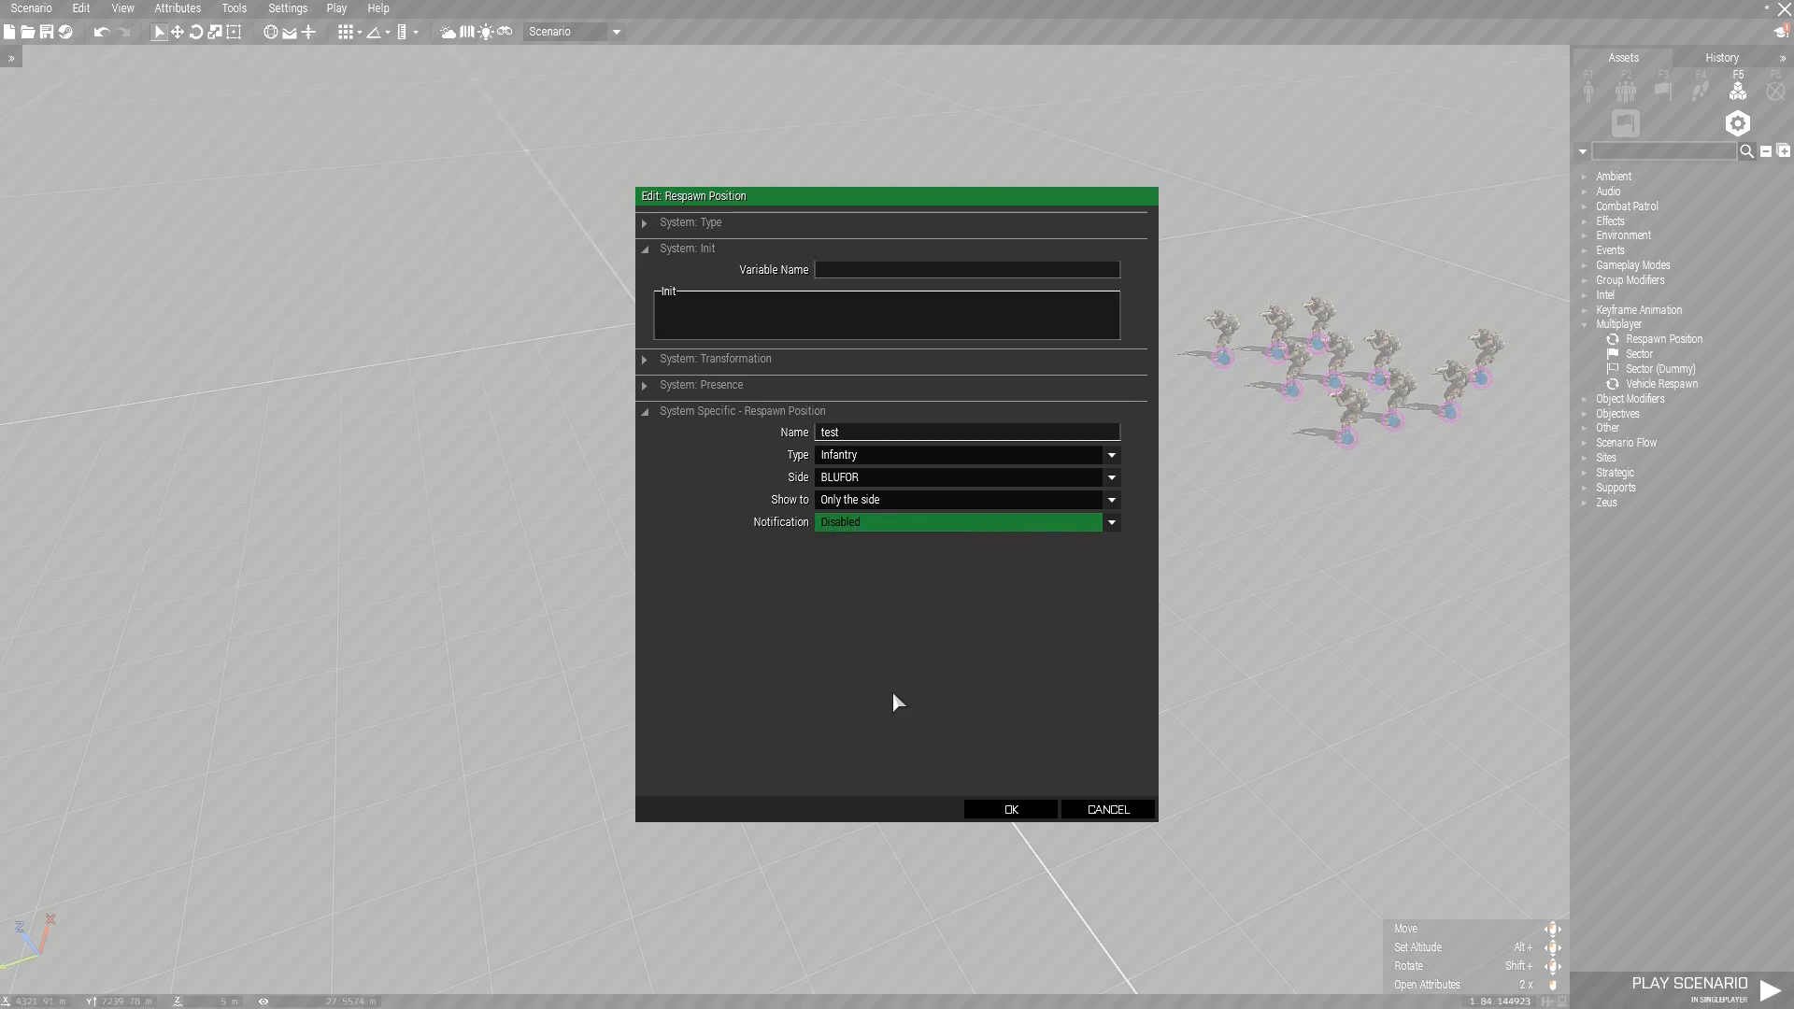
{"action": "mouse_move", "coordinate": [673, 430]}
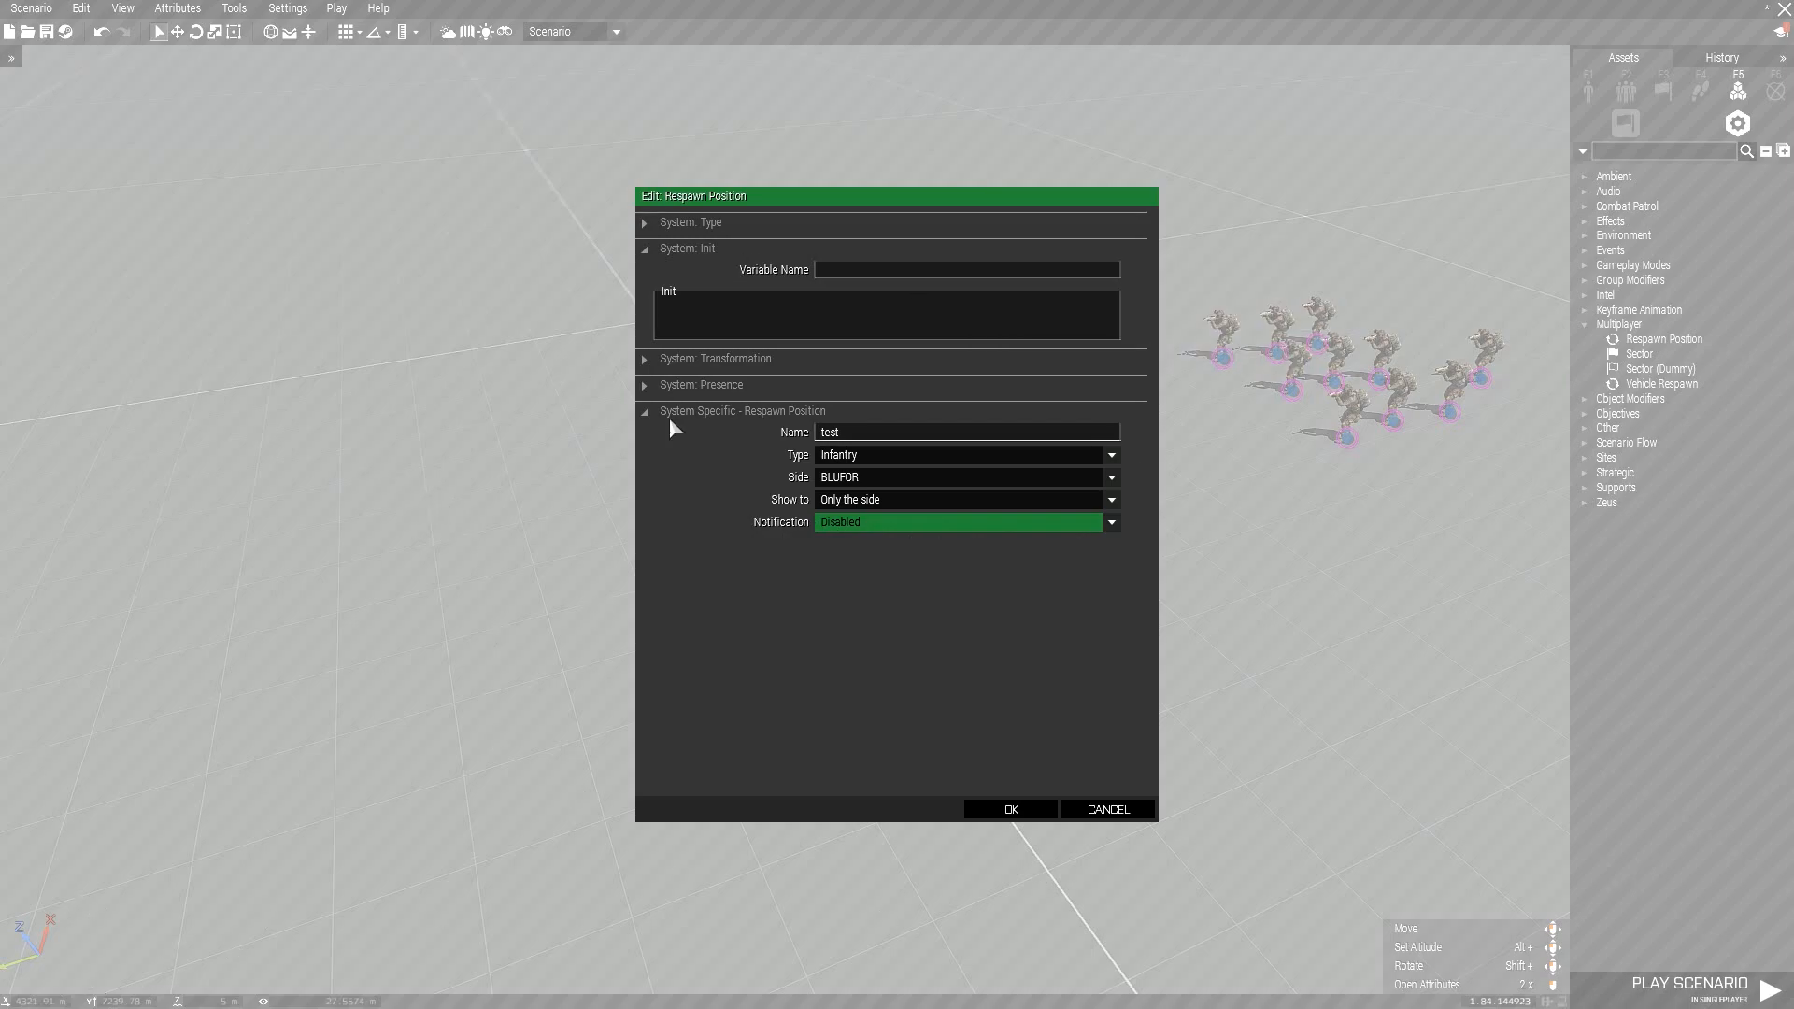
{"action": "left_click", "coordinate": [1009, 807]}
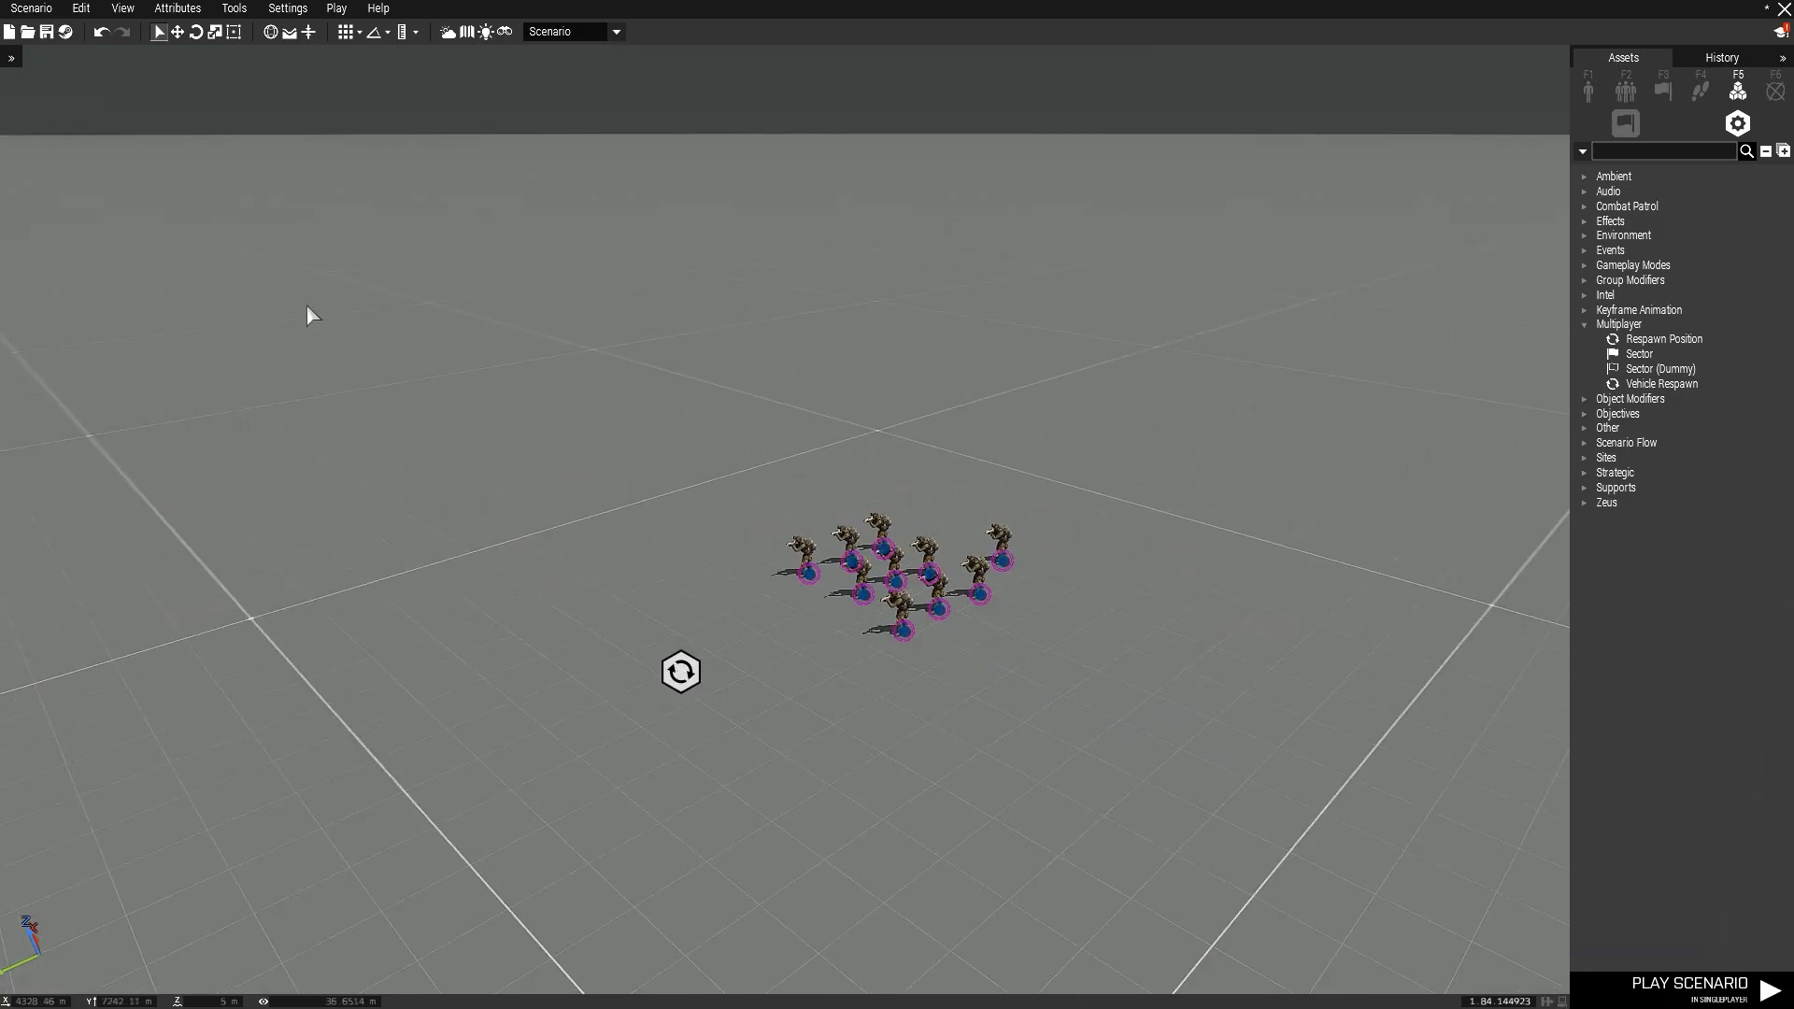
{"action": "mouse_move", "coordinate": [195, 34]}
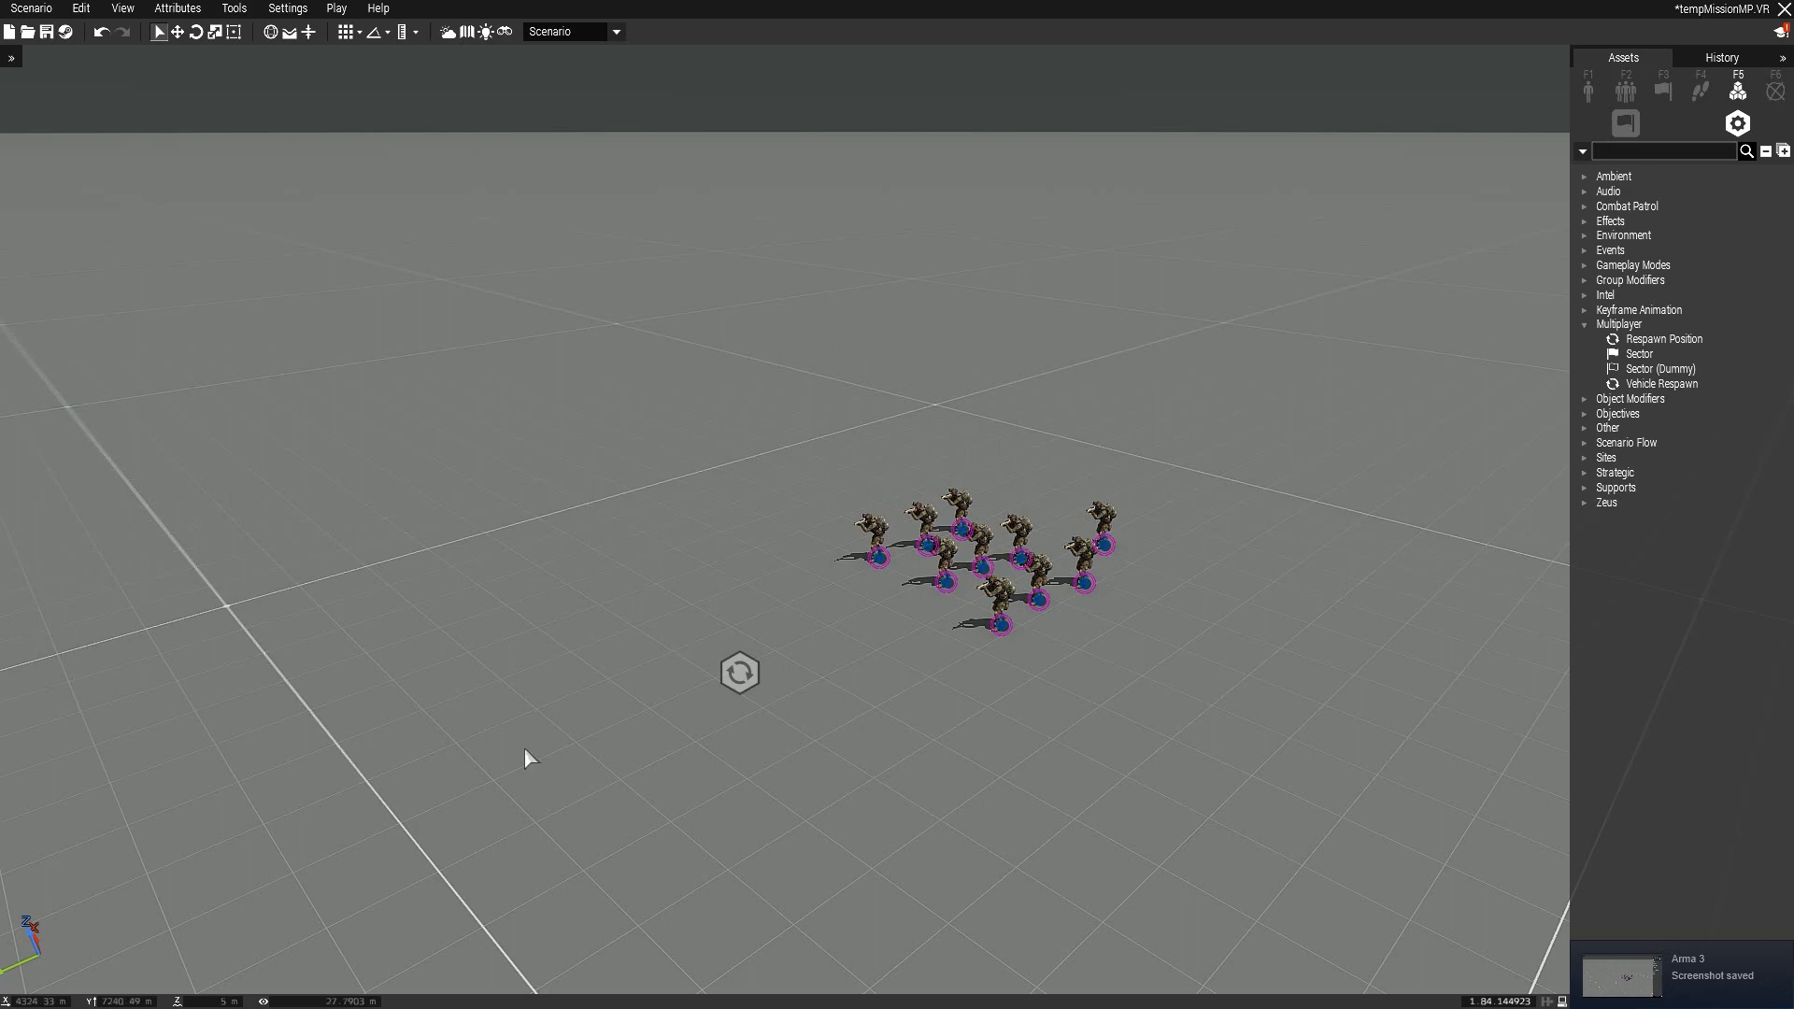
{"action": "mouse_move", "coordinate": [1091, 607]}
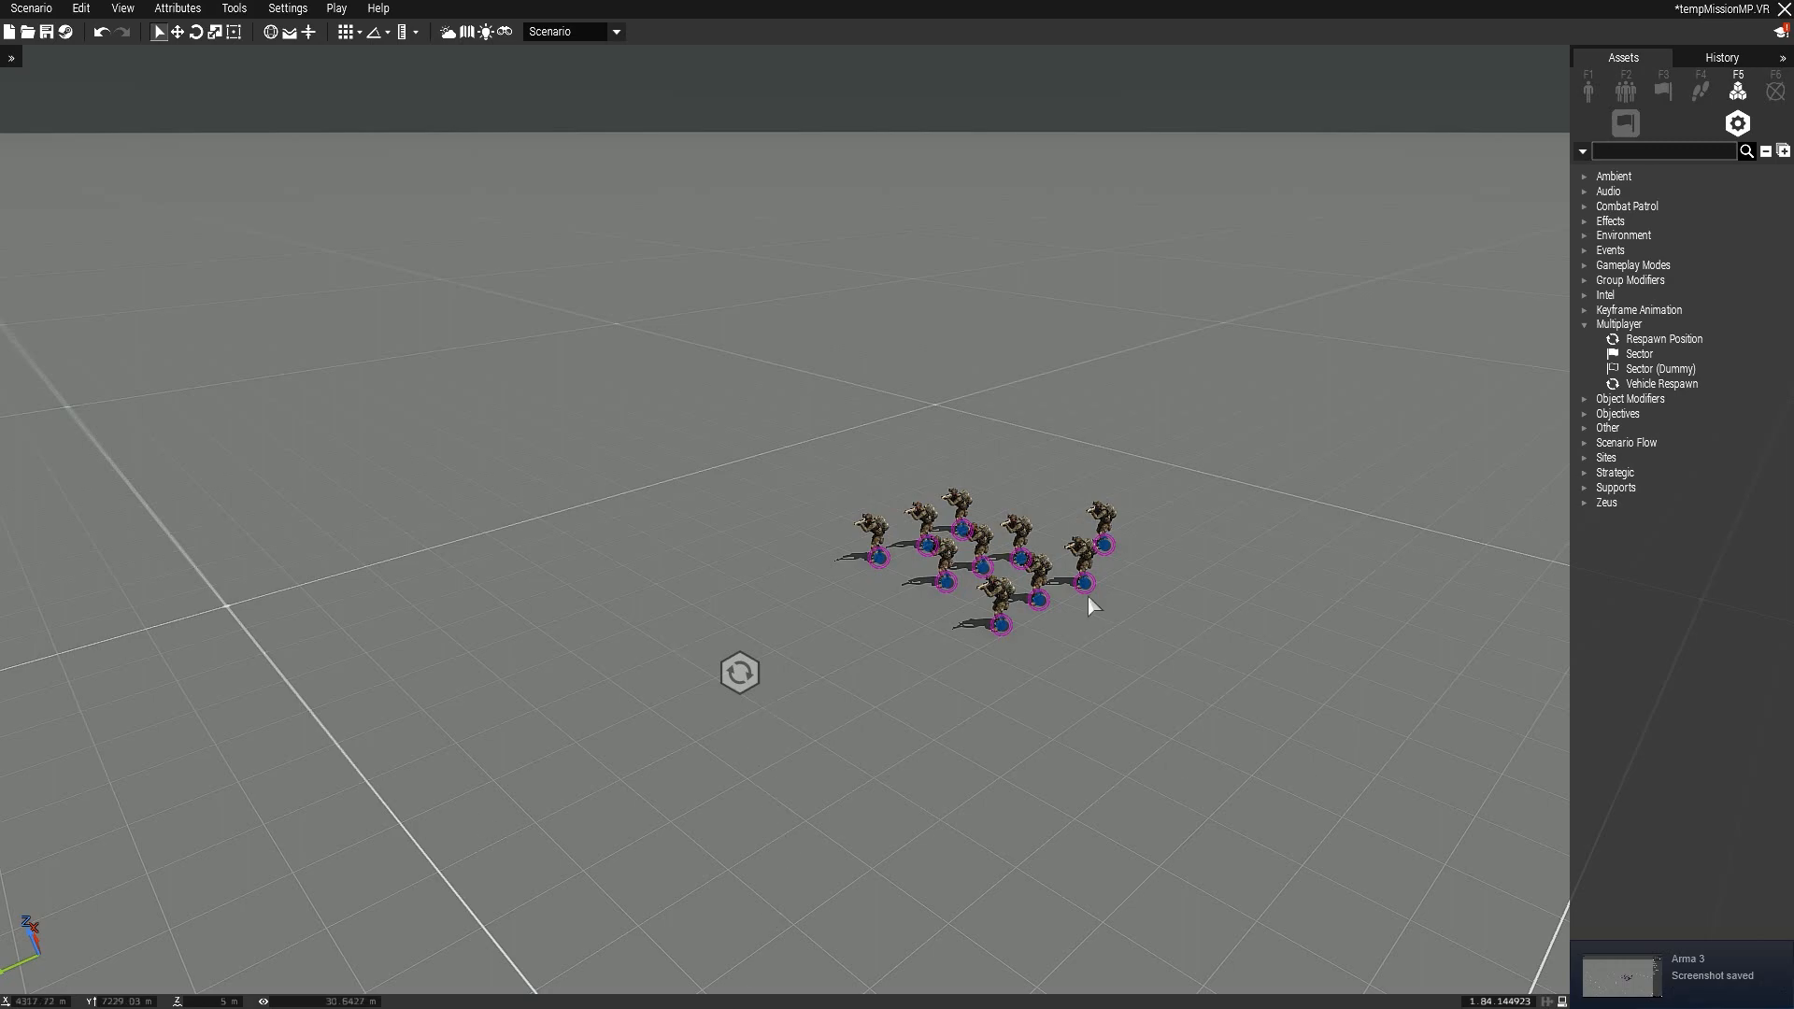
In the Multiplayer scenario attributes, set Respawn to Respawn on Custom Position
{"action": "left_click", "coordinate": [175, 7]}
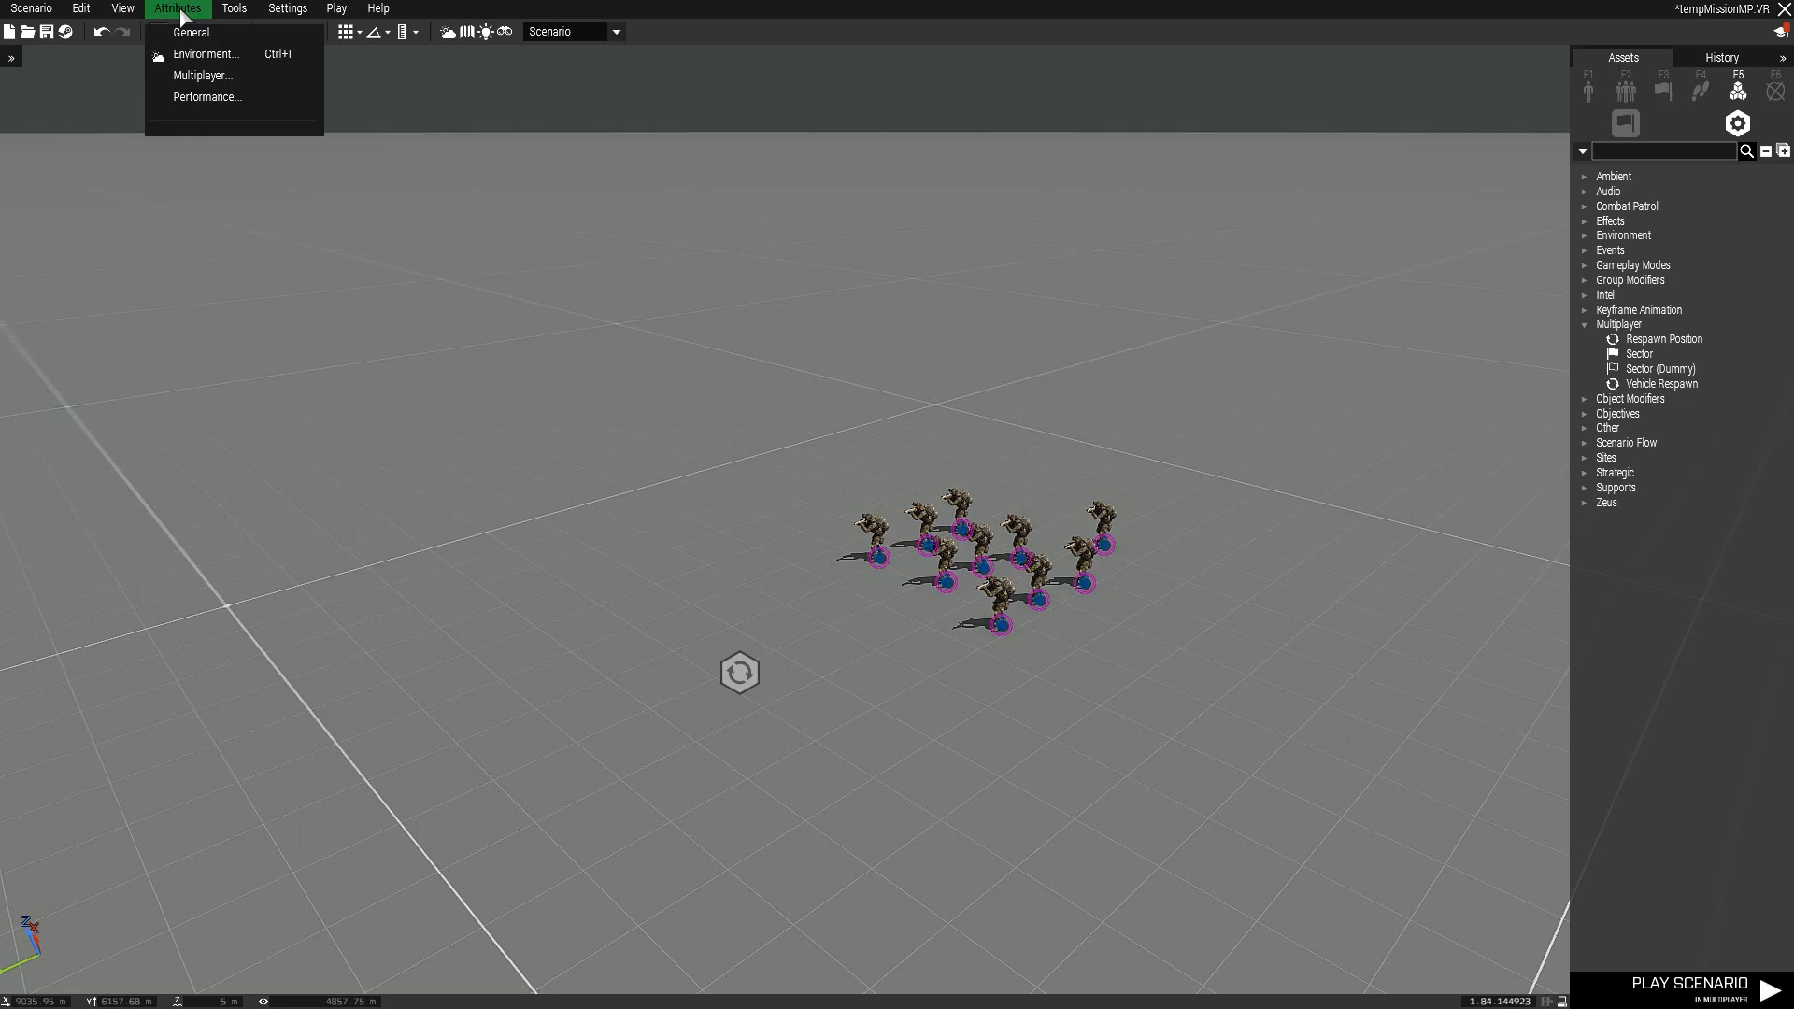
{"action": "left_click", "coordinate": [202, 75]}
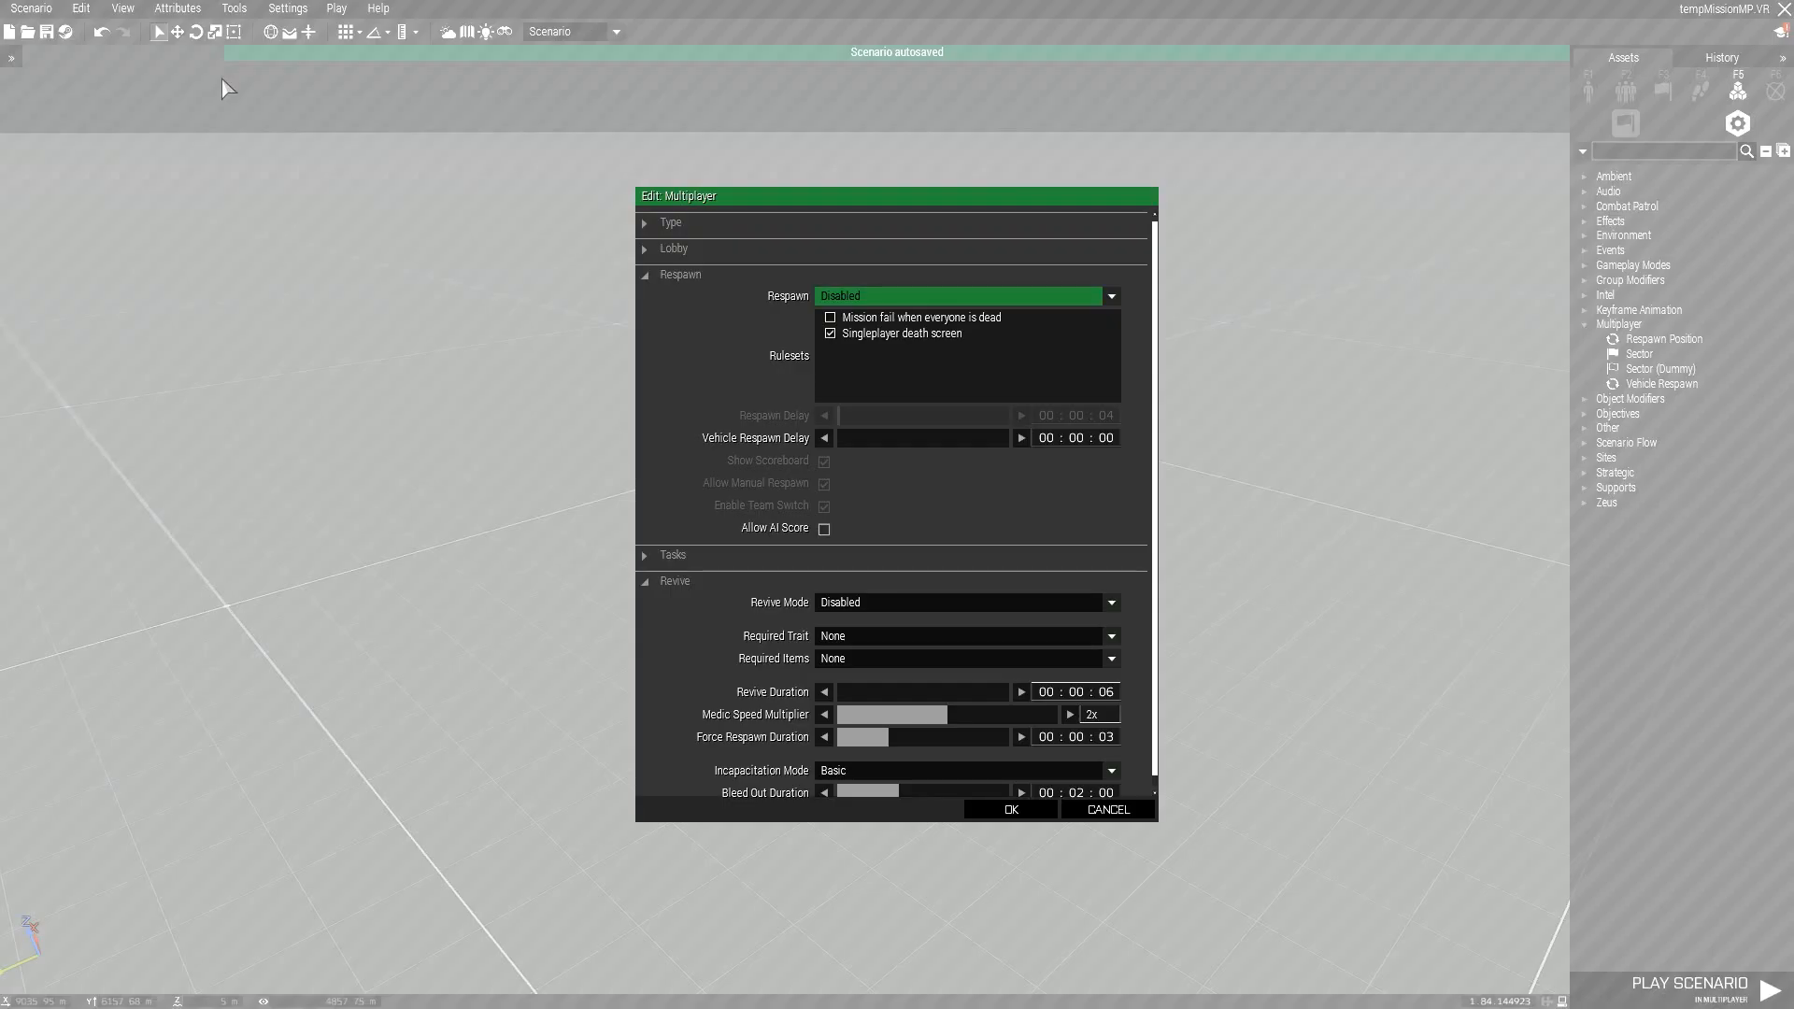
{"action": "mouse_move", "coordinate": [802, 299]}
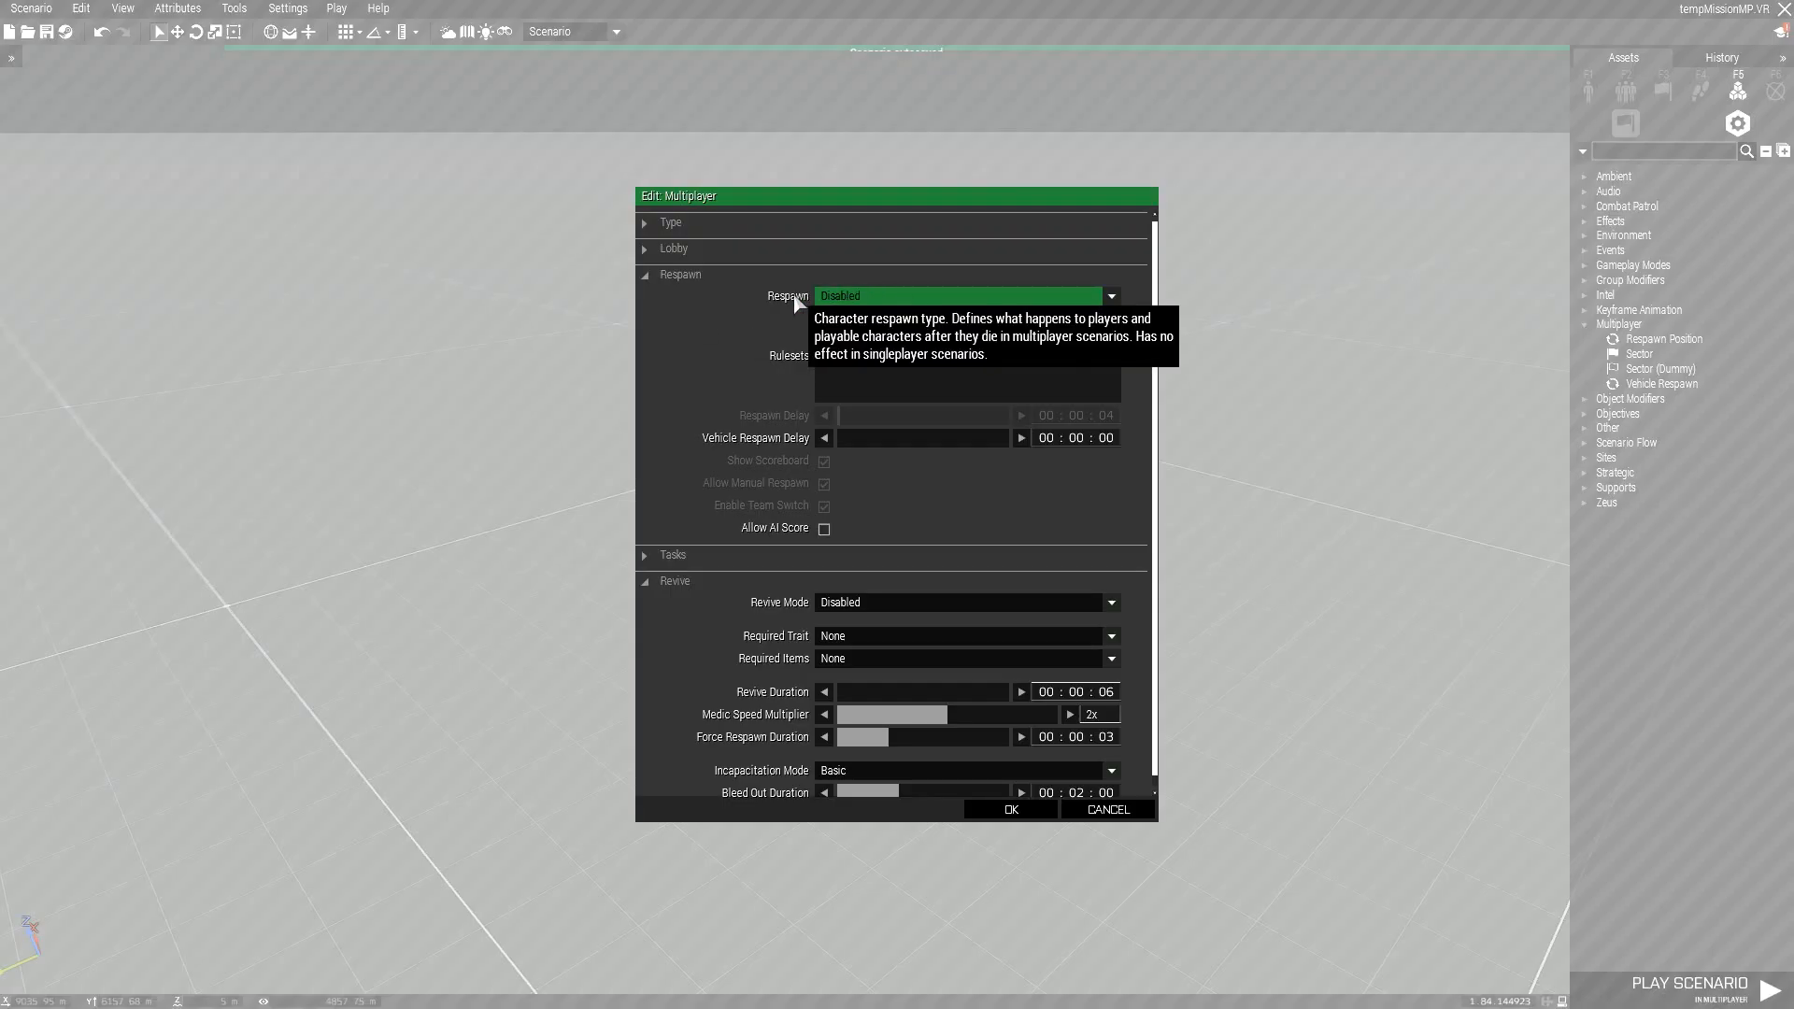
{"action": "left_click", "coordinate": [1110, 295]}
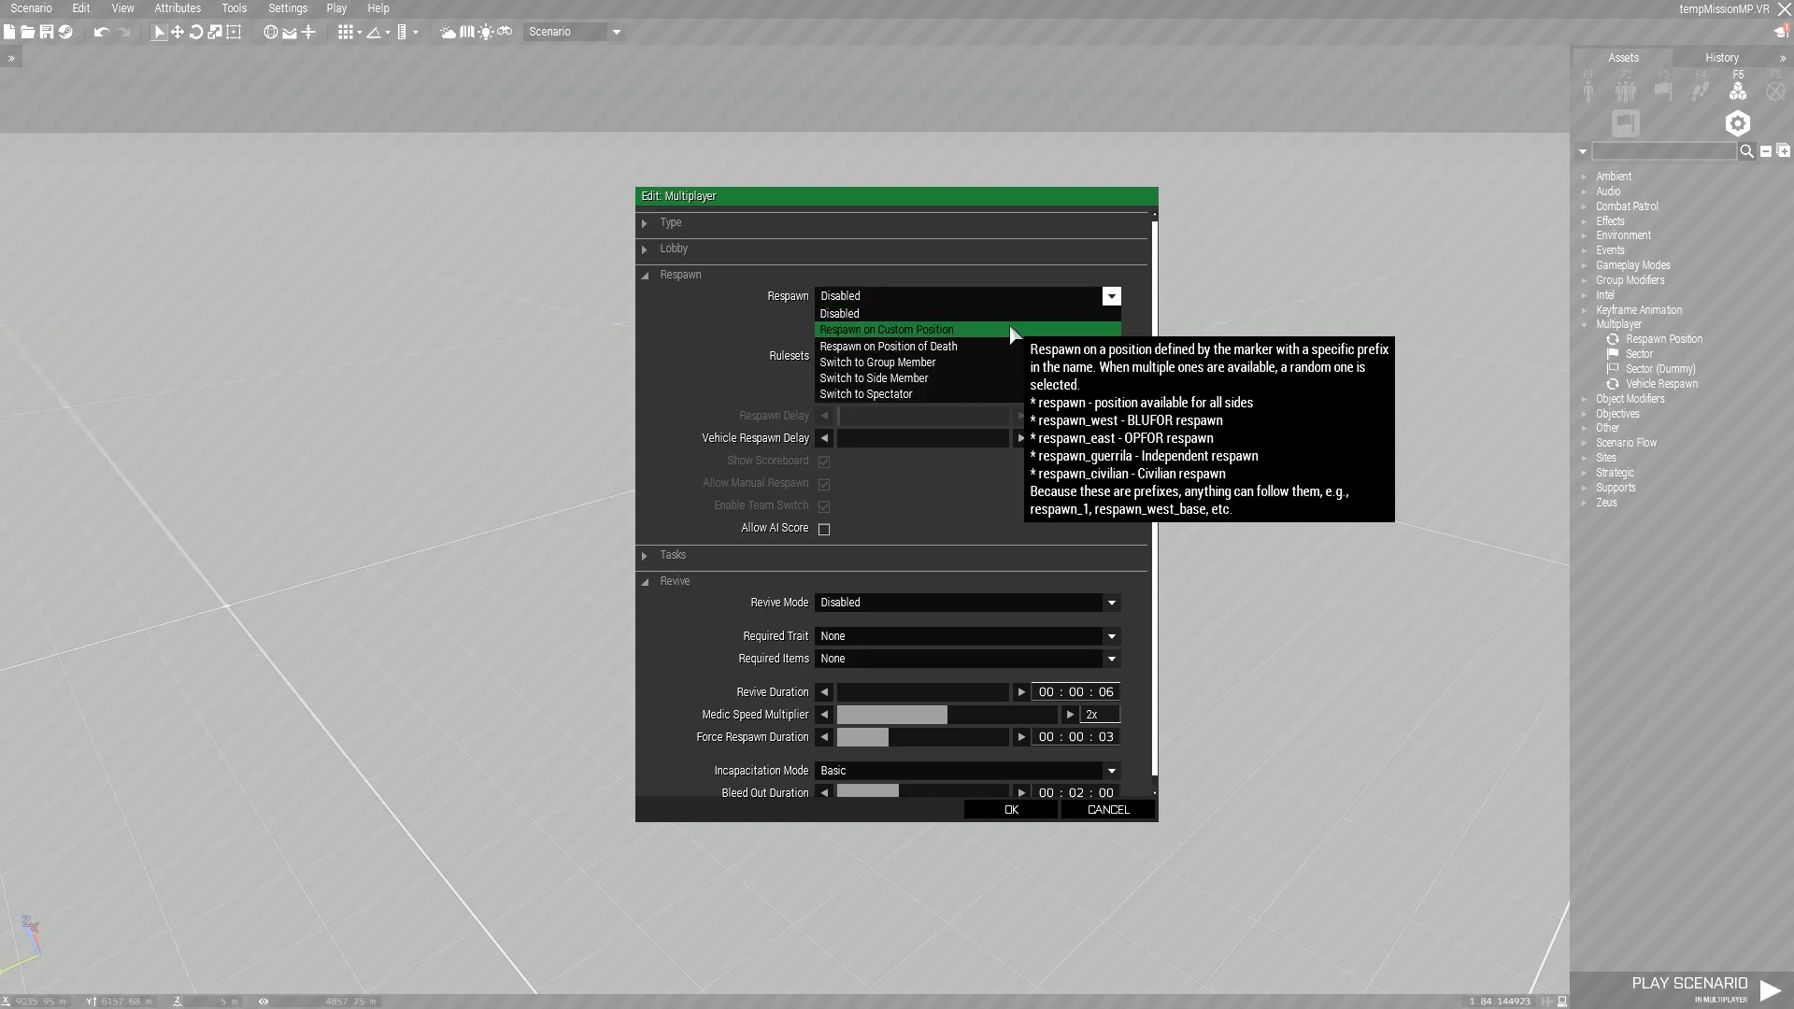
{"action": "left_click", "coordinate": [885, 329]}
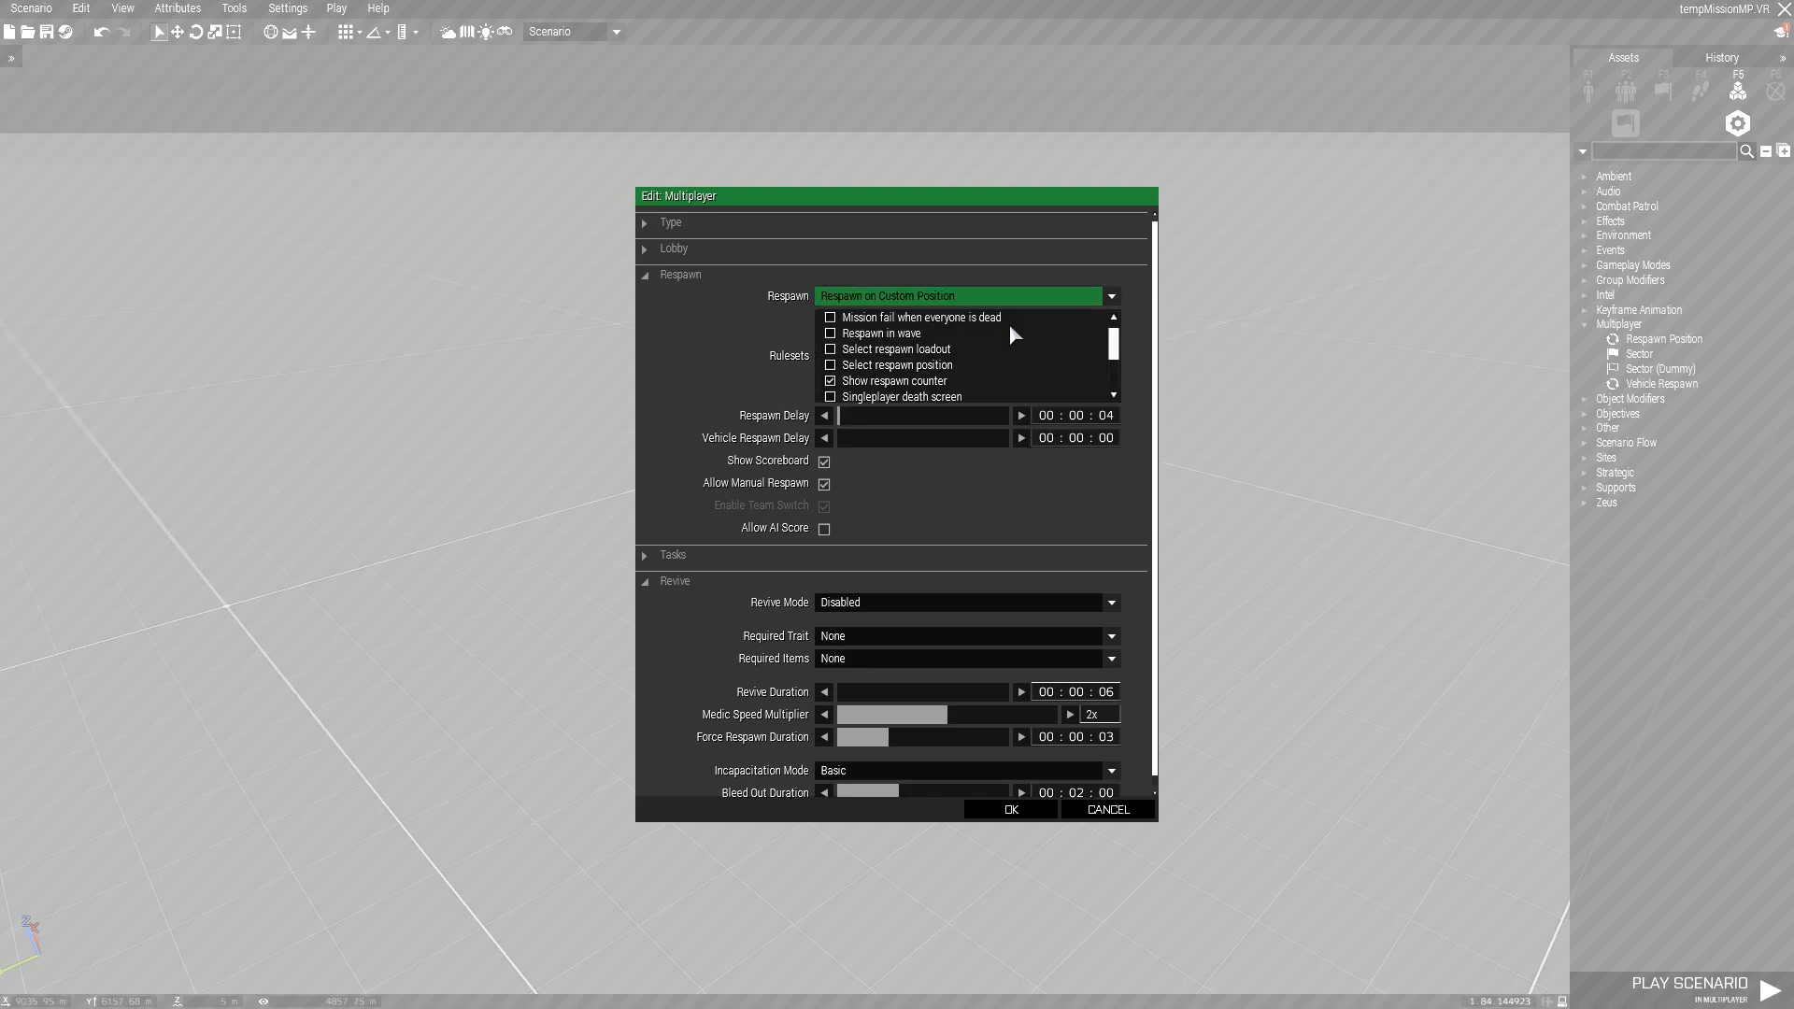
{"action": "left_click", "coordinate": [829, 381]}
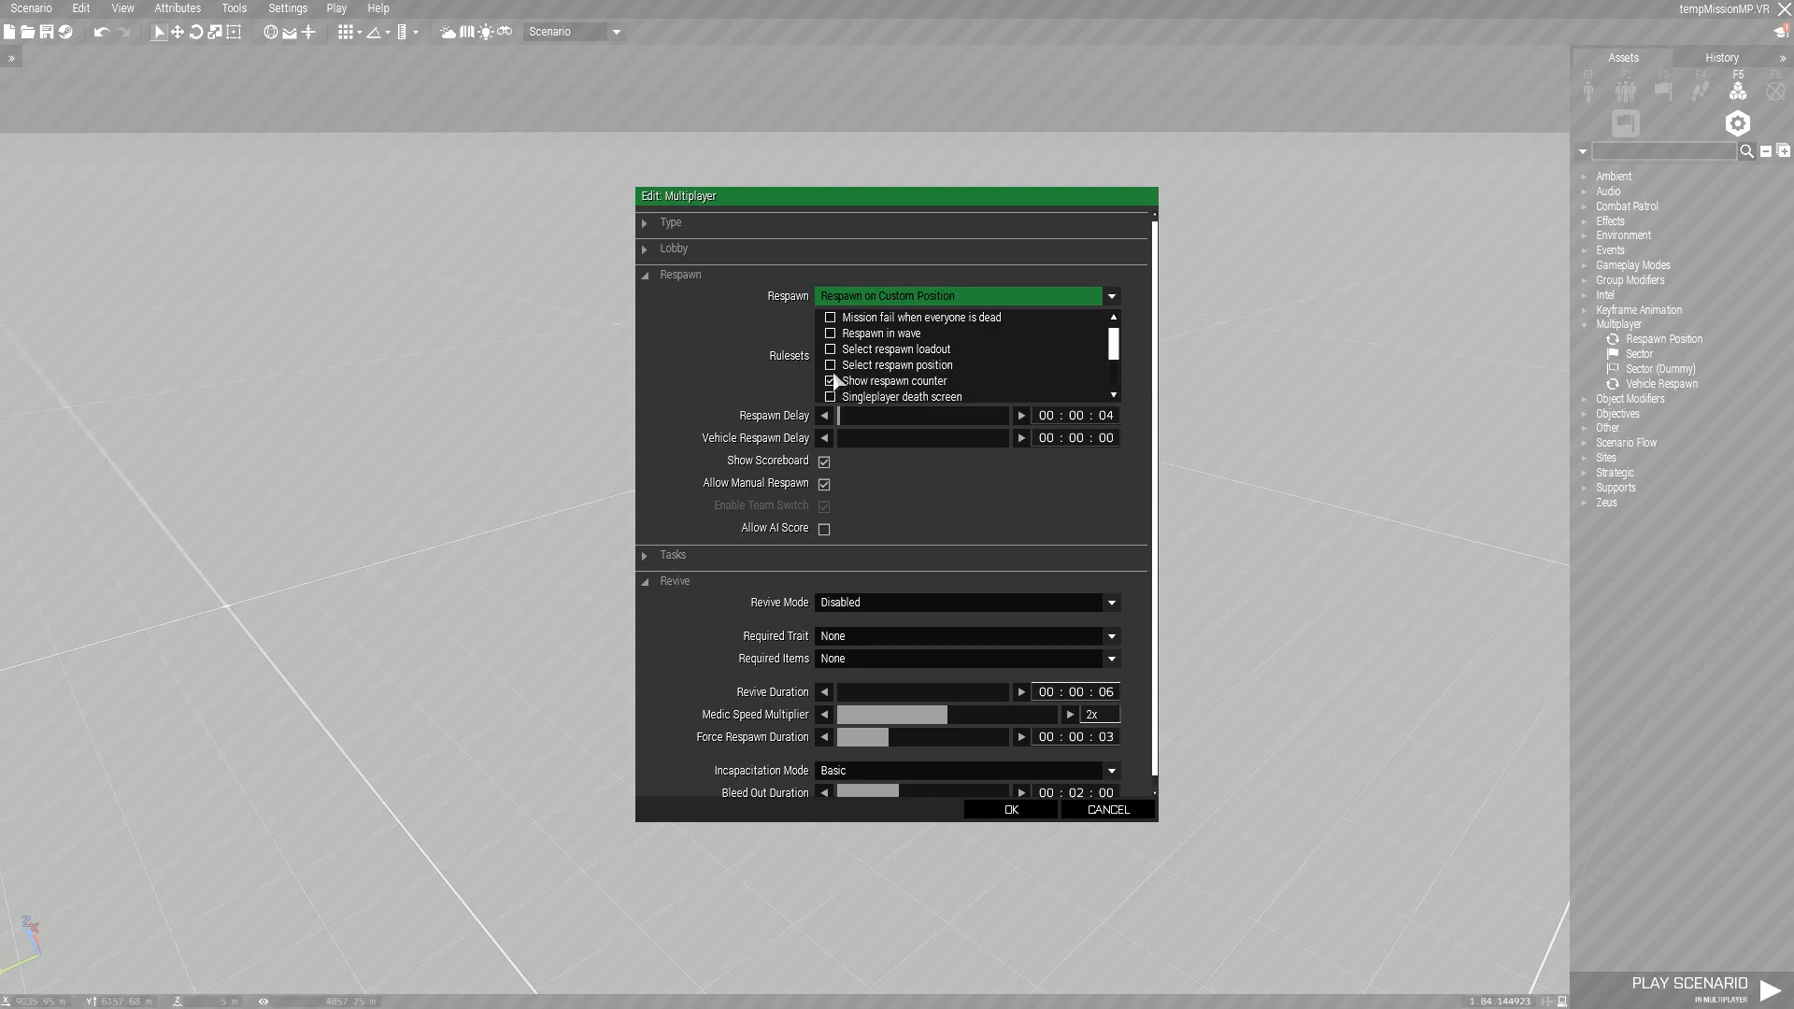
Tick the Select respawn position ruleset so players pick where they respawn
{"action": "left_click", "coordinate": [830, 364]}
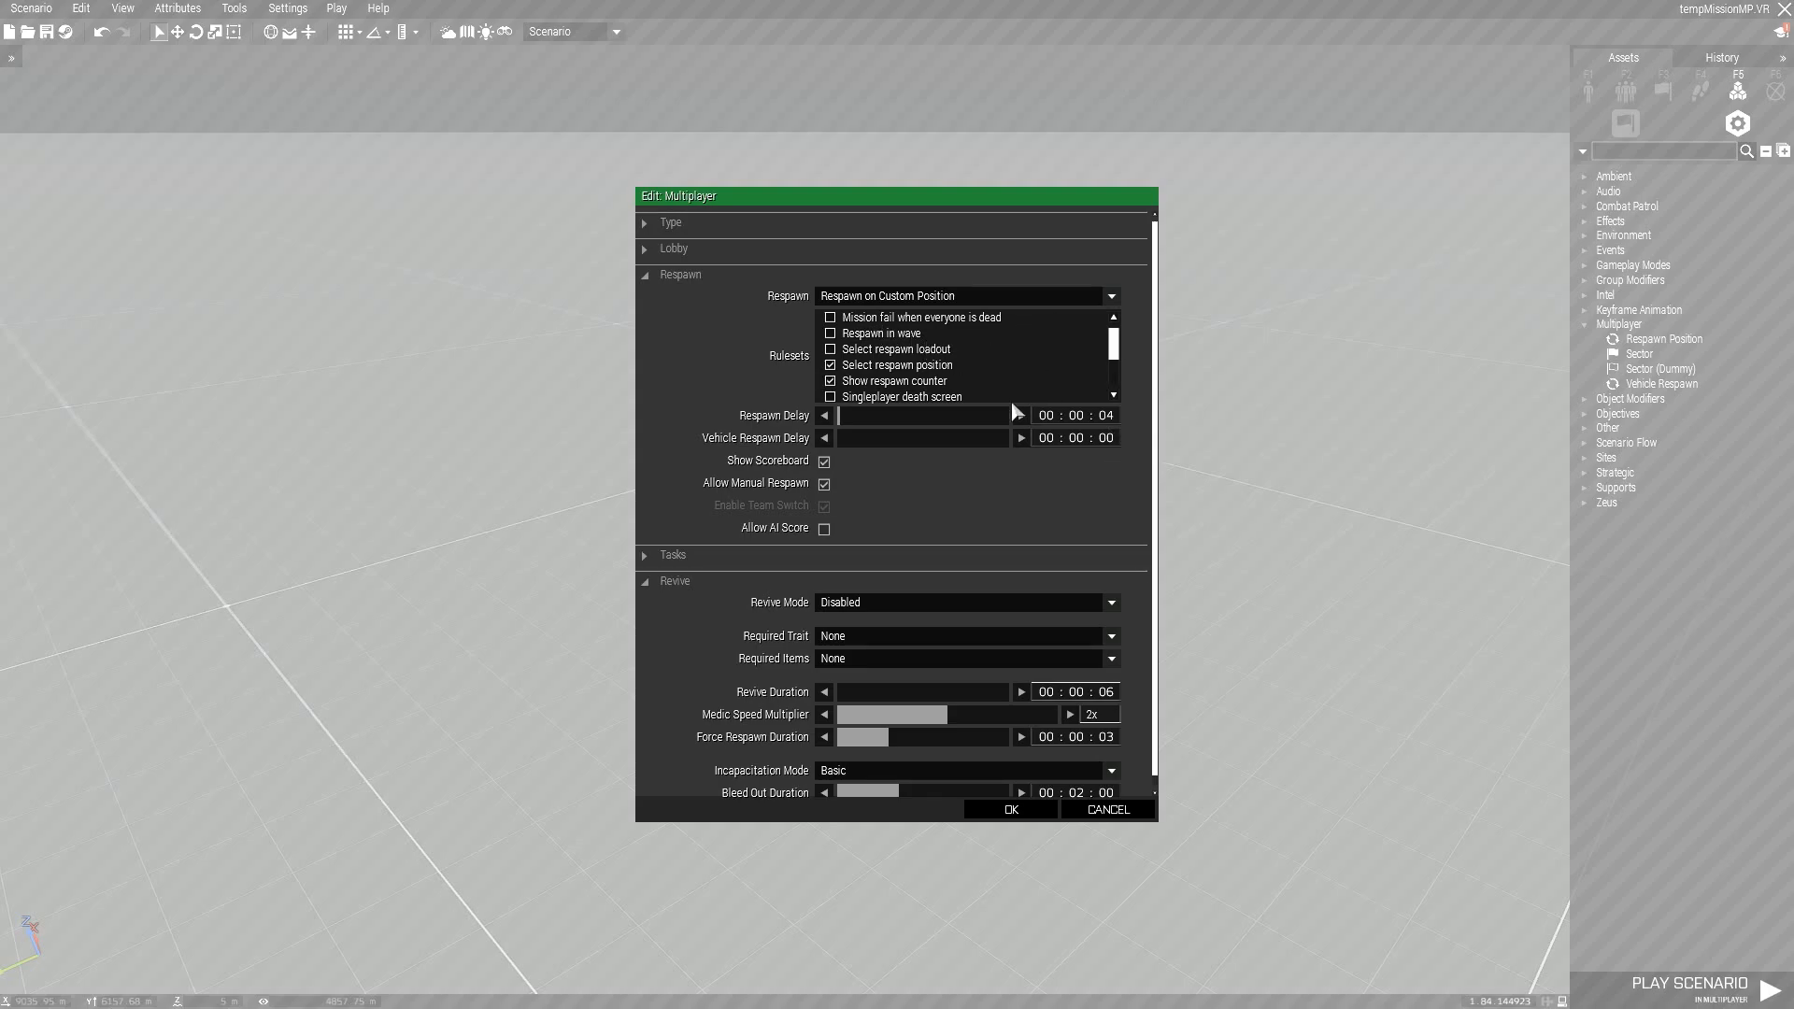
{"action": "mouse_move", "coordinate": [774, 418]}
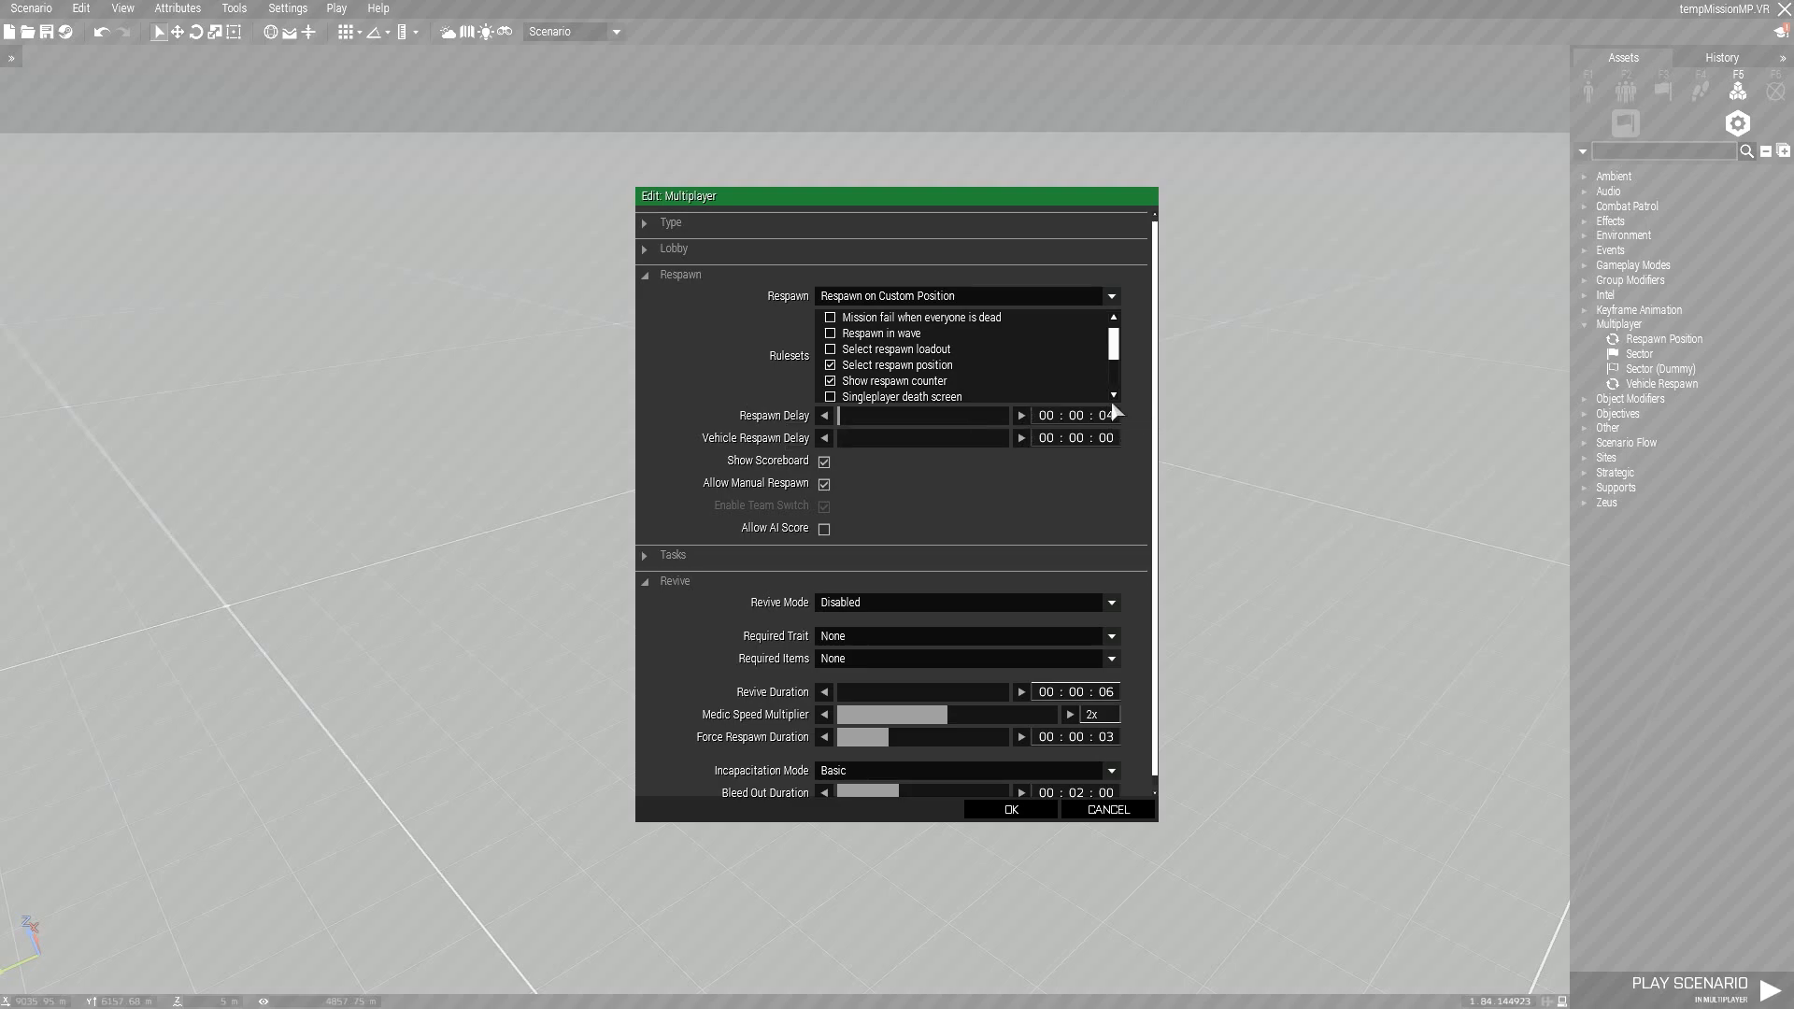
{"action": "mouse_move", "coordinate": [1062, 426]}
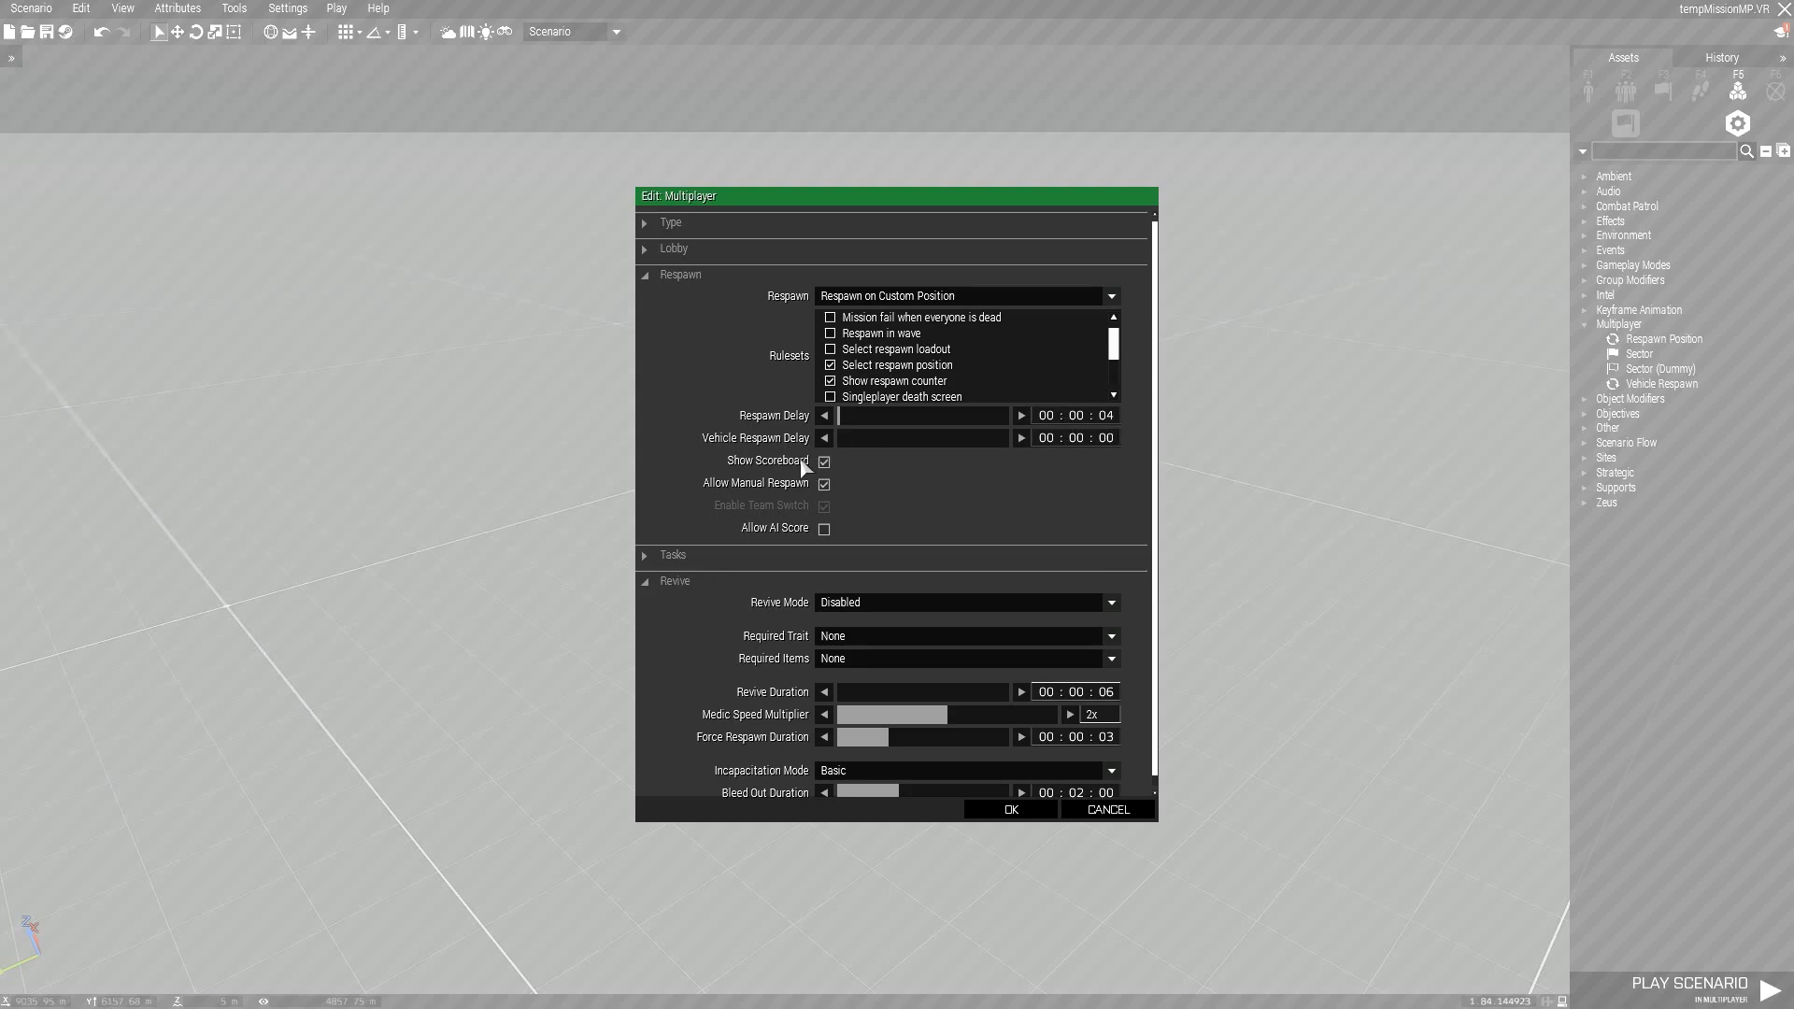
{"action": "mouse_move", "coordinate": [1102, 415]}
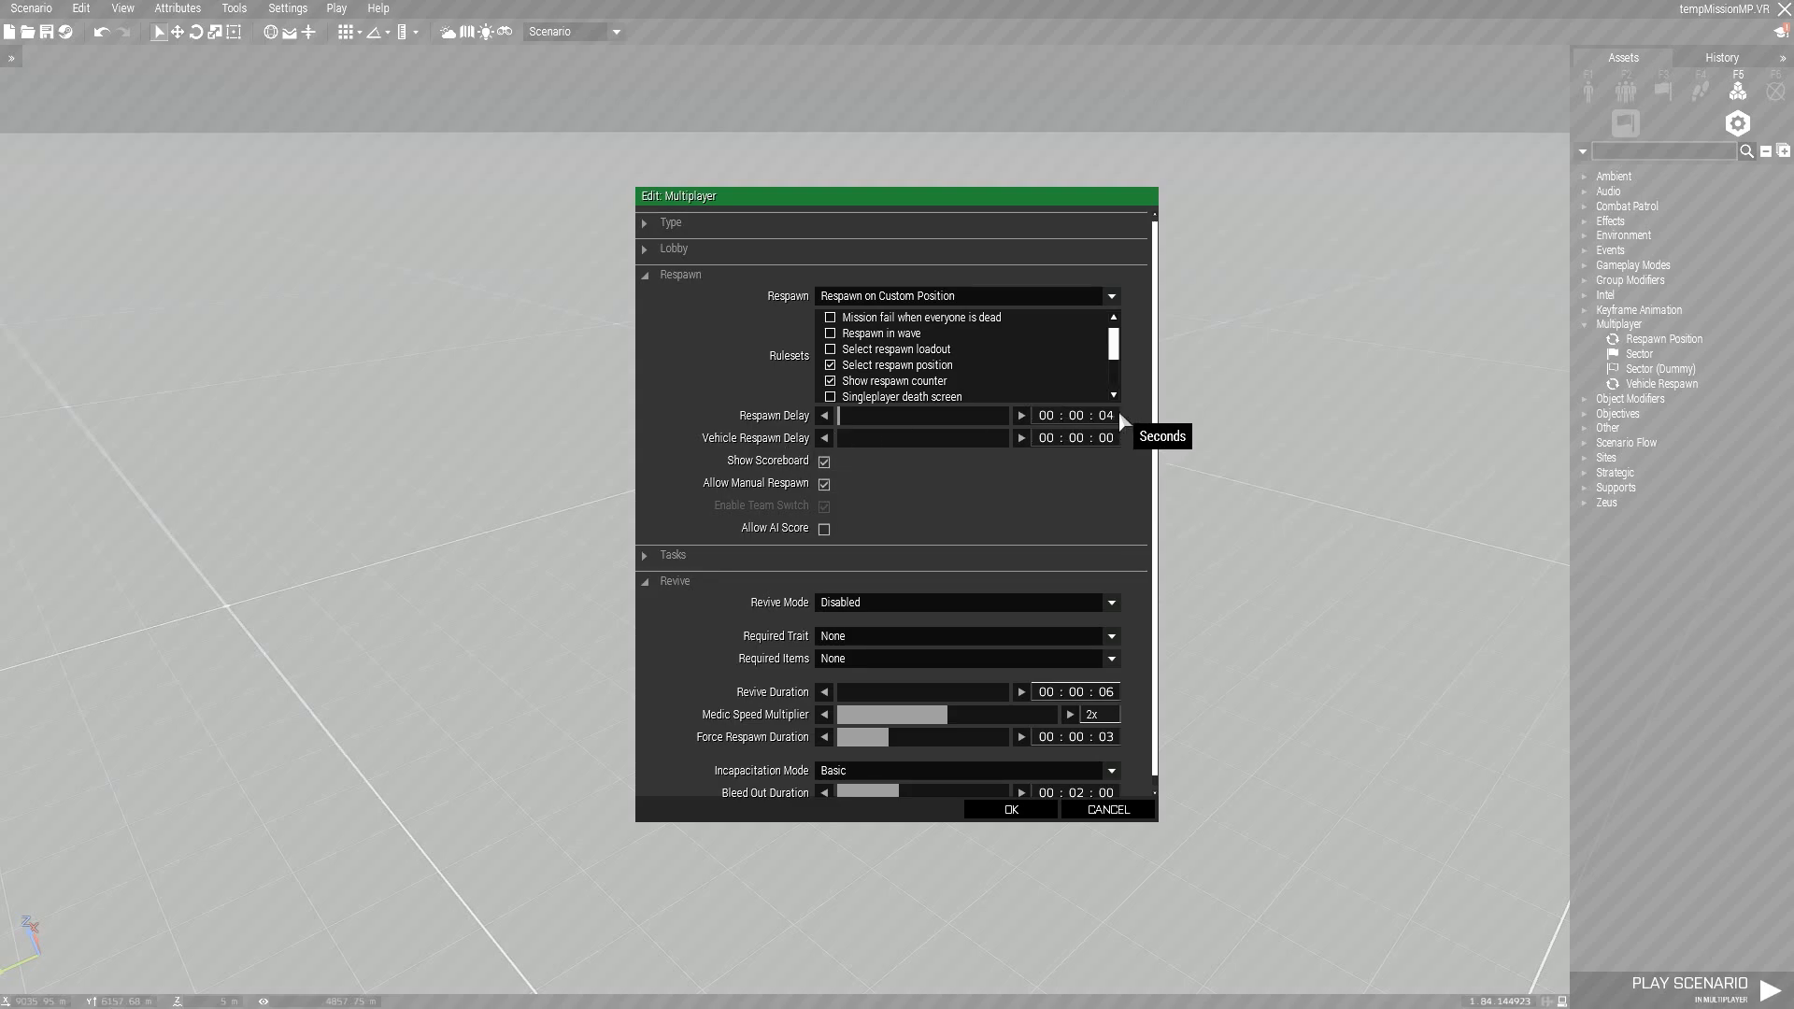
{"action": "mouse_move", "coordinate": [1073, 458]}
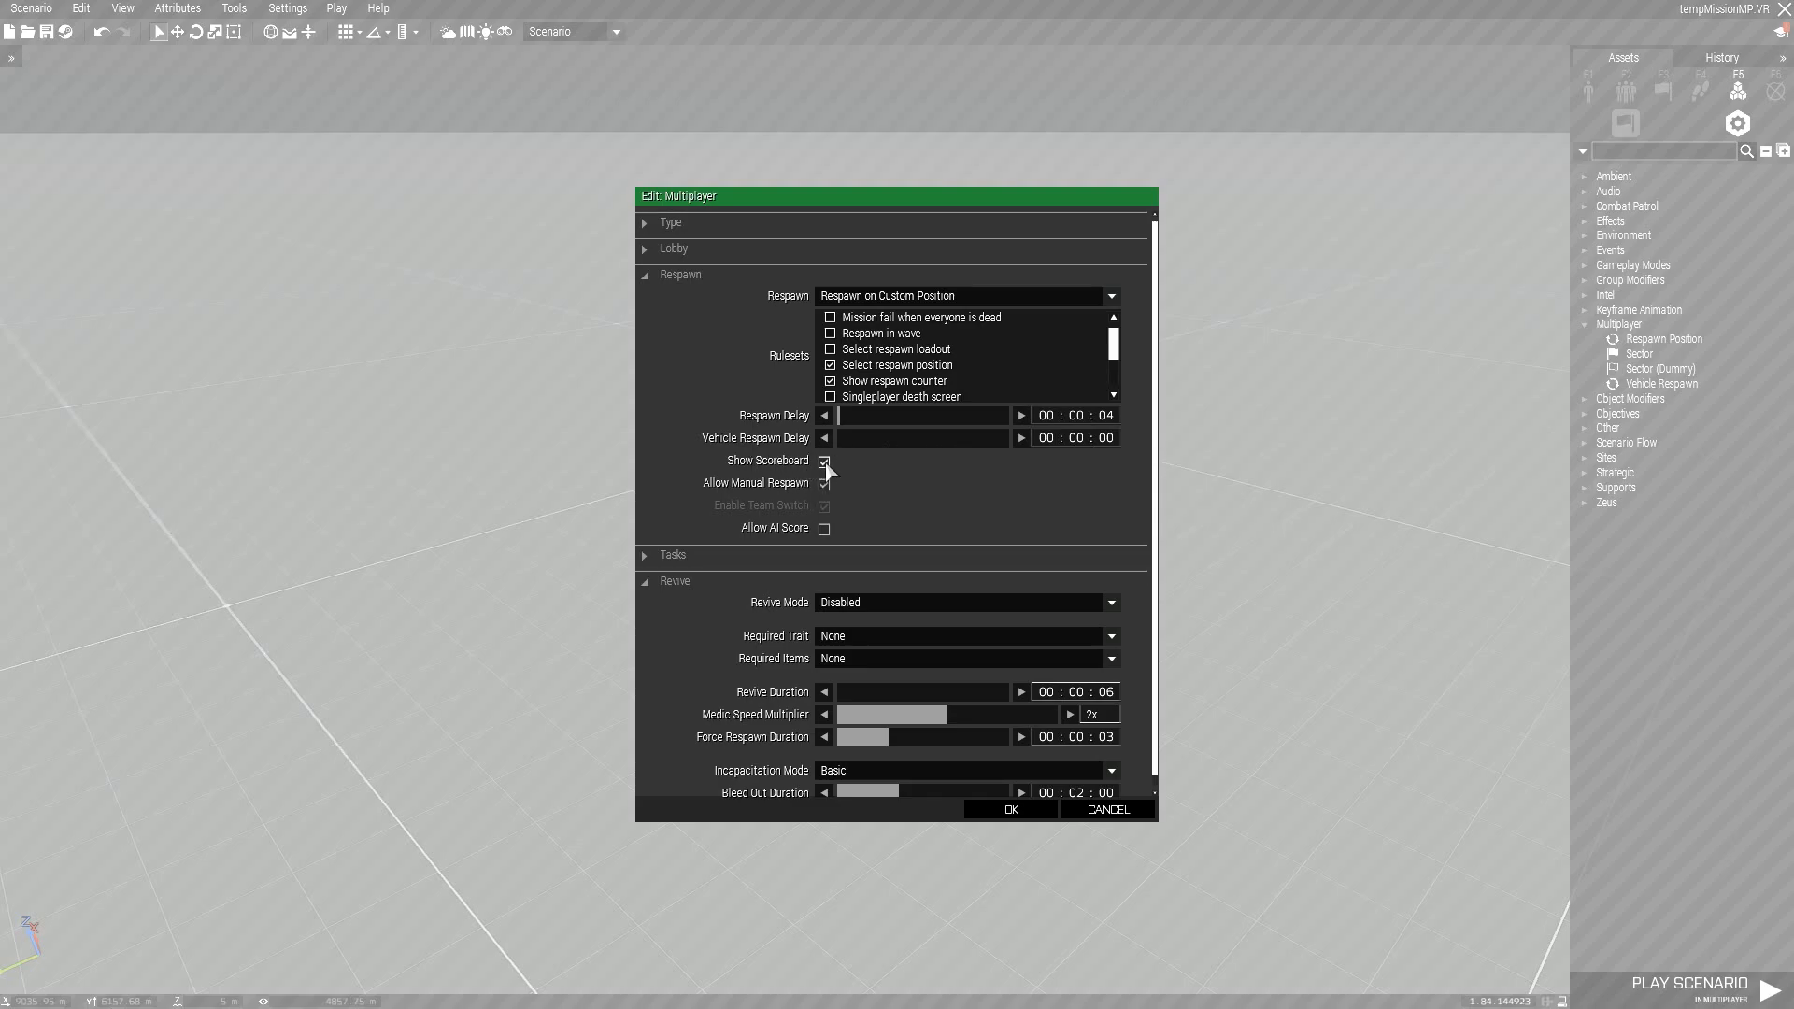
{"action": "mouse_move", "coordinate": [822, 460]}
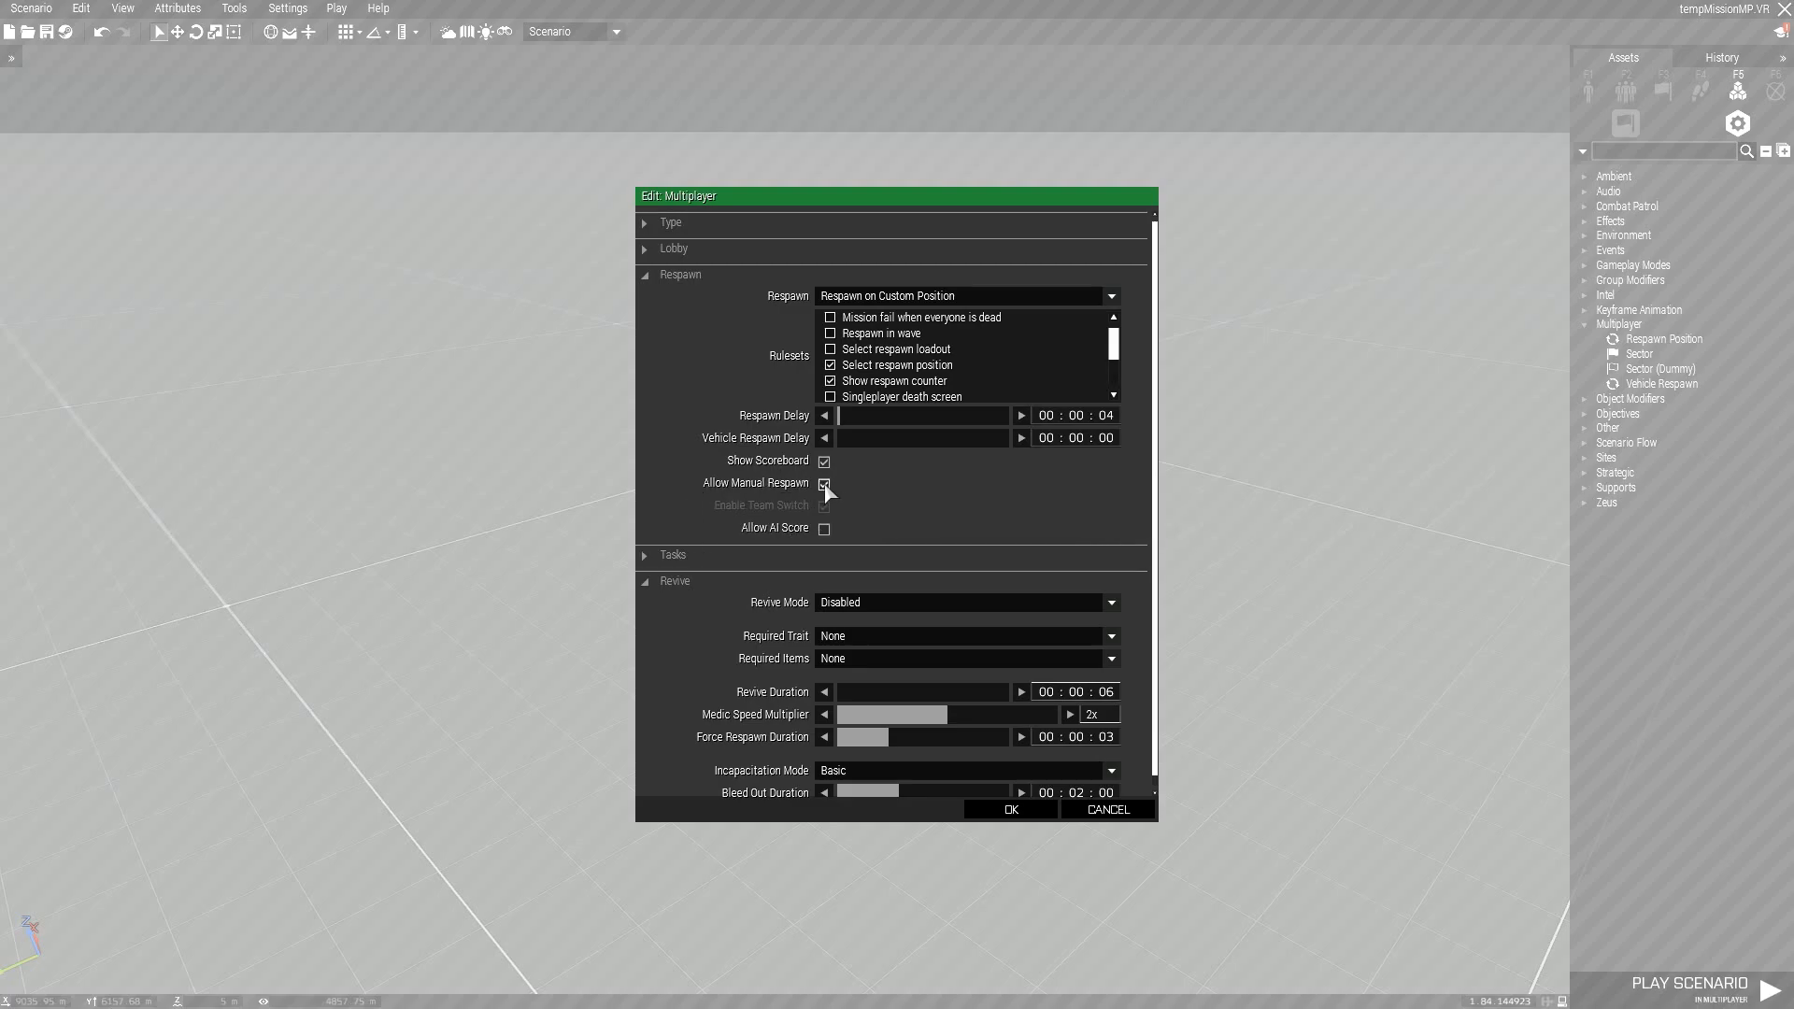
{"action": "mouse_move", "coordinate": [801, 489]}
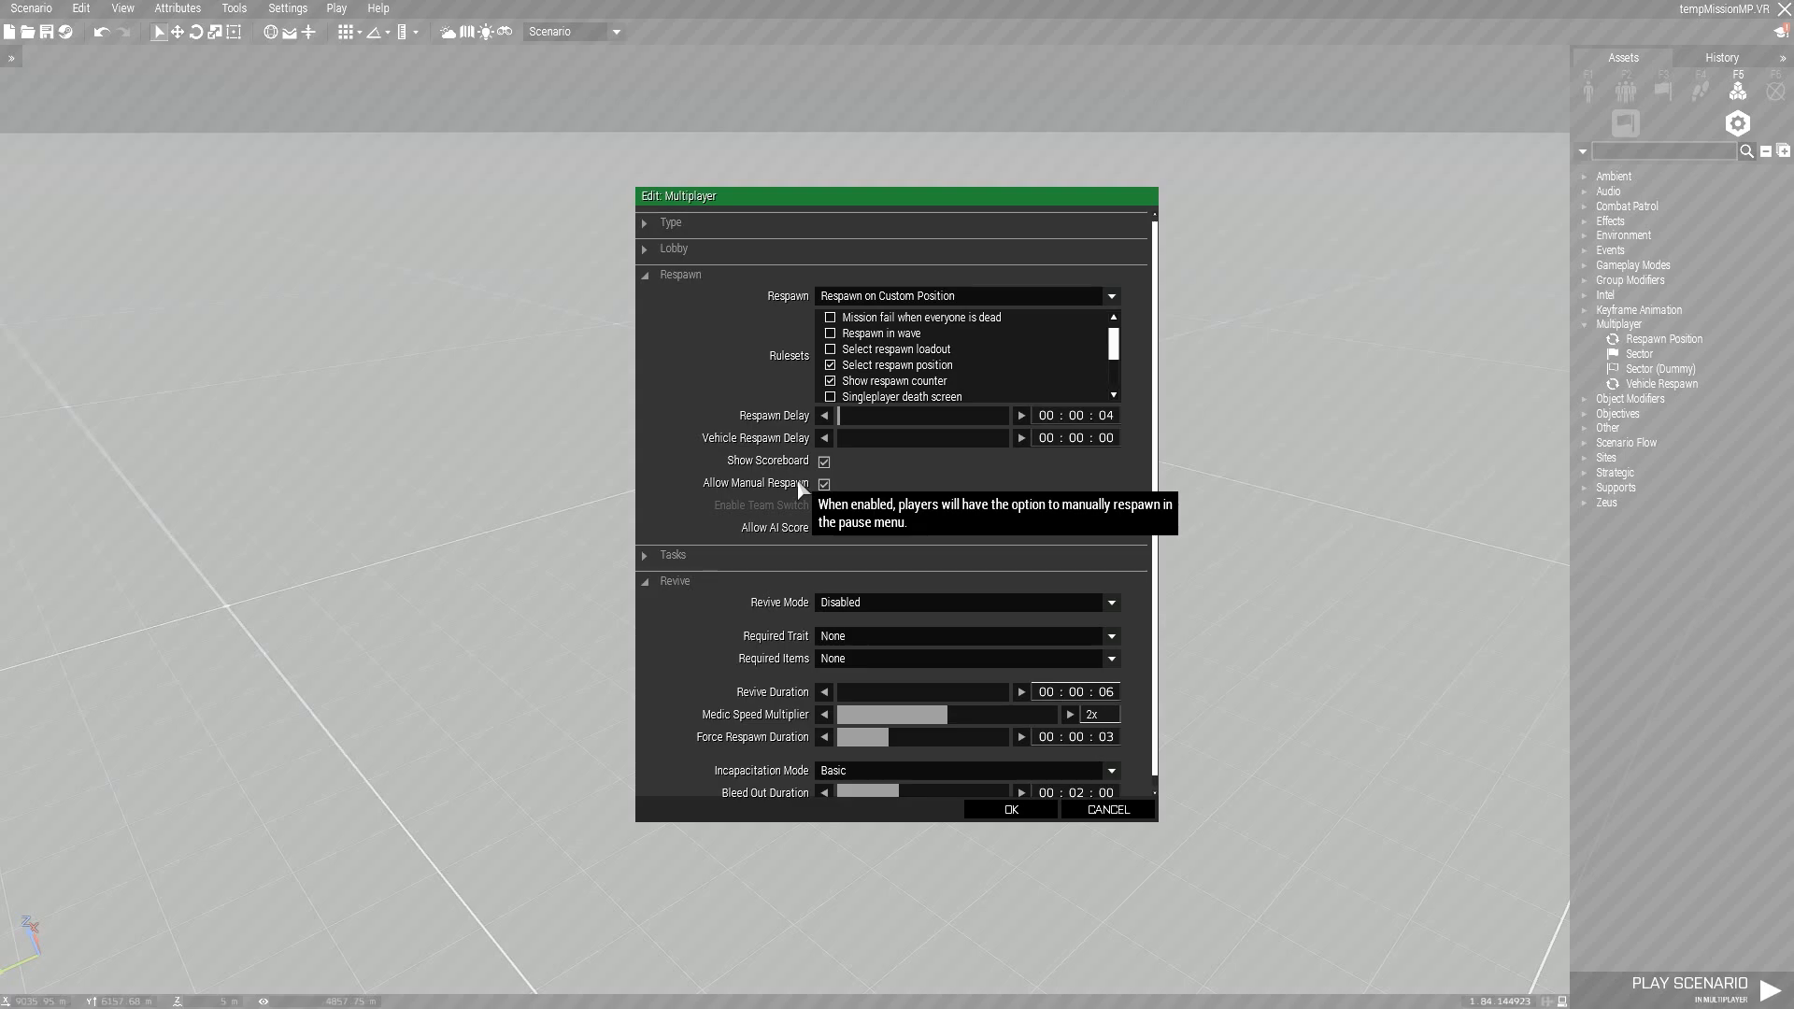
{"action": "mouse_move", "coordinate": [968, 530]}
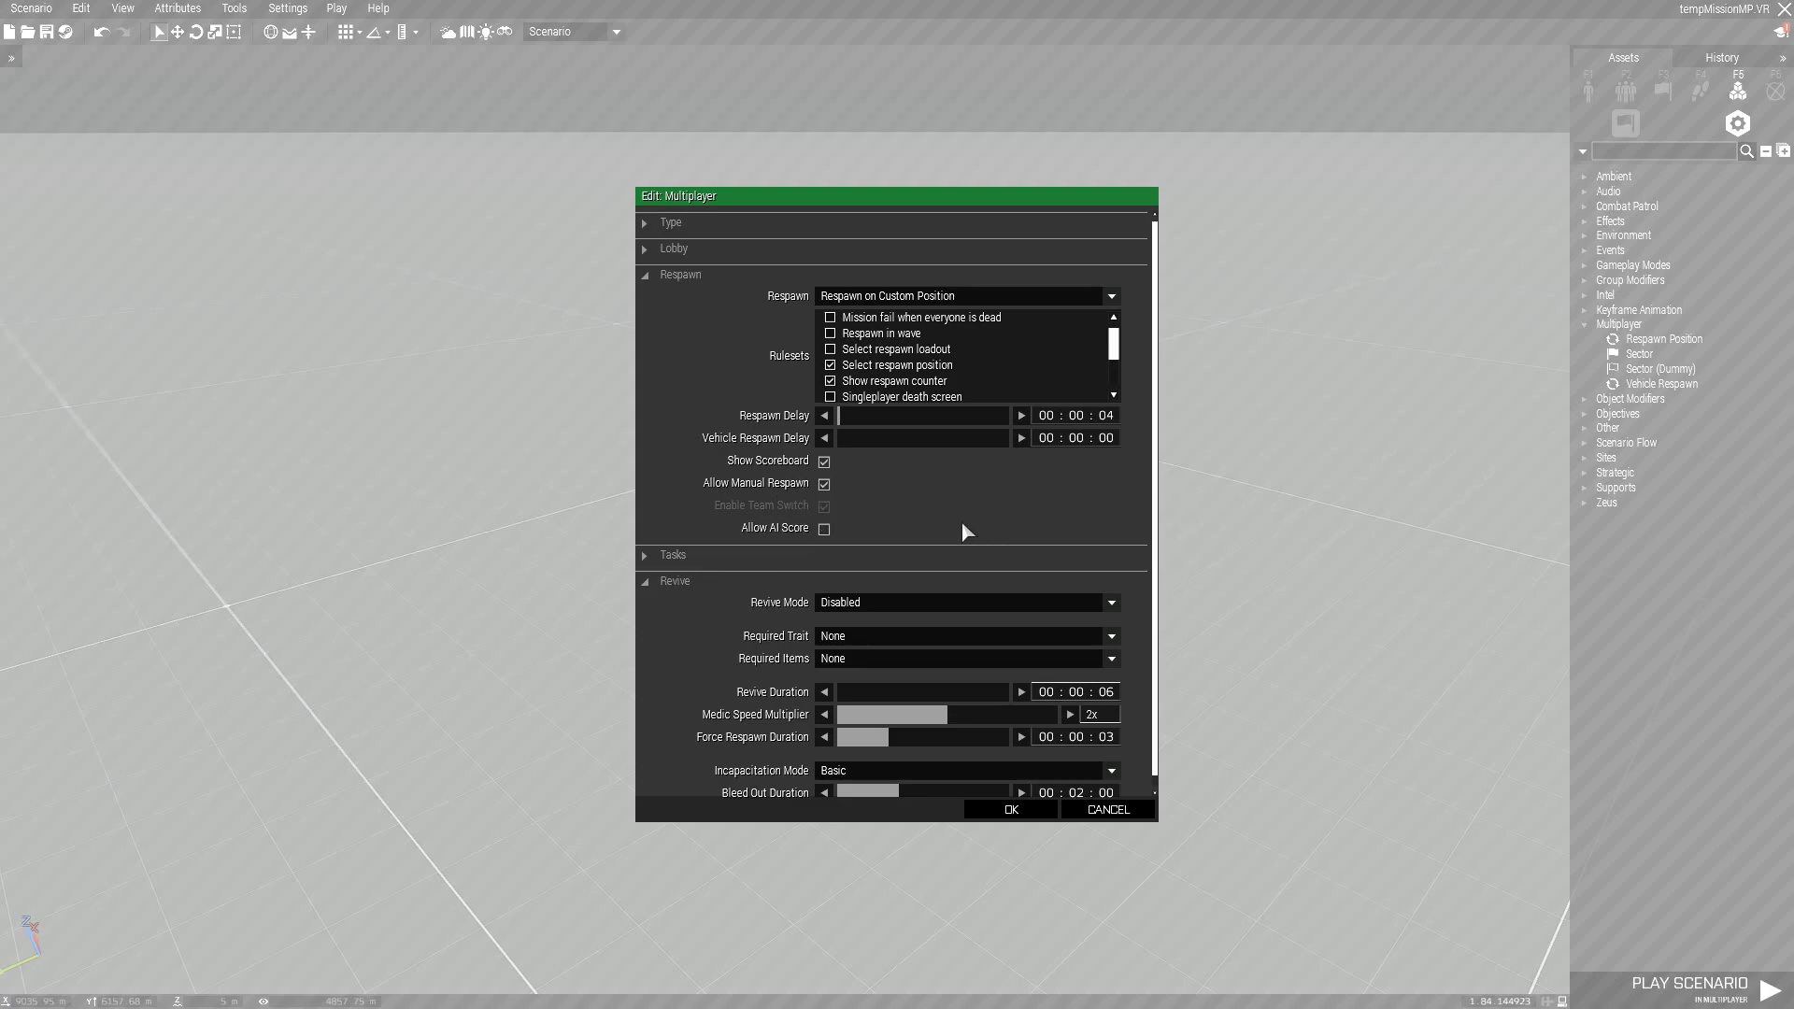
{"action": "mouse_move", "coordinate": [597, 148]}
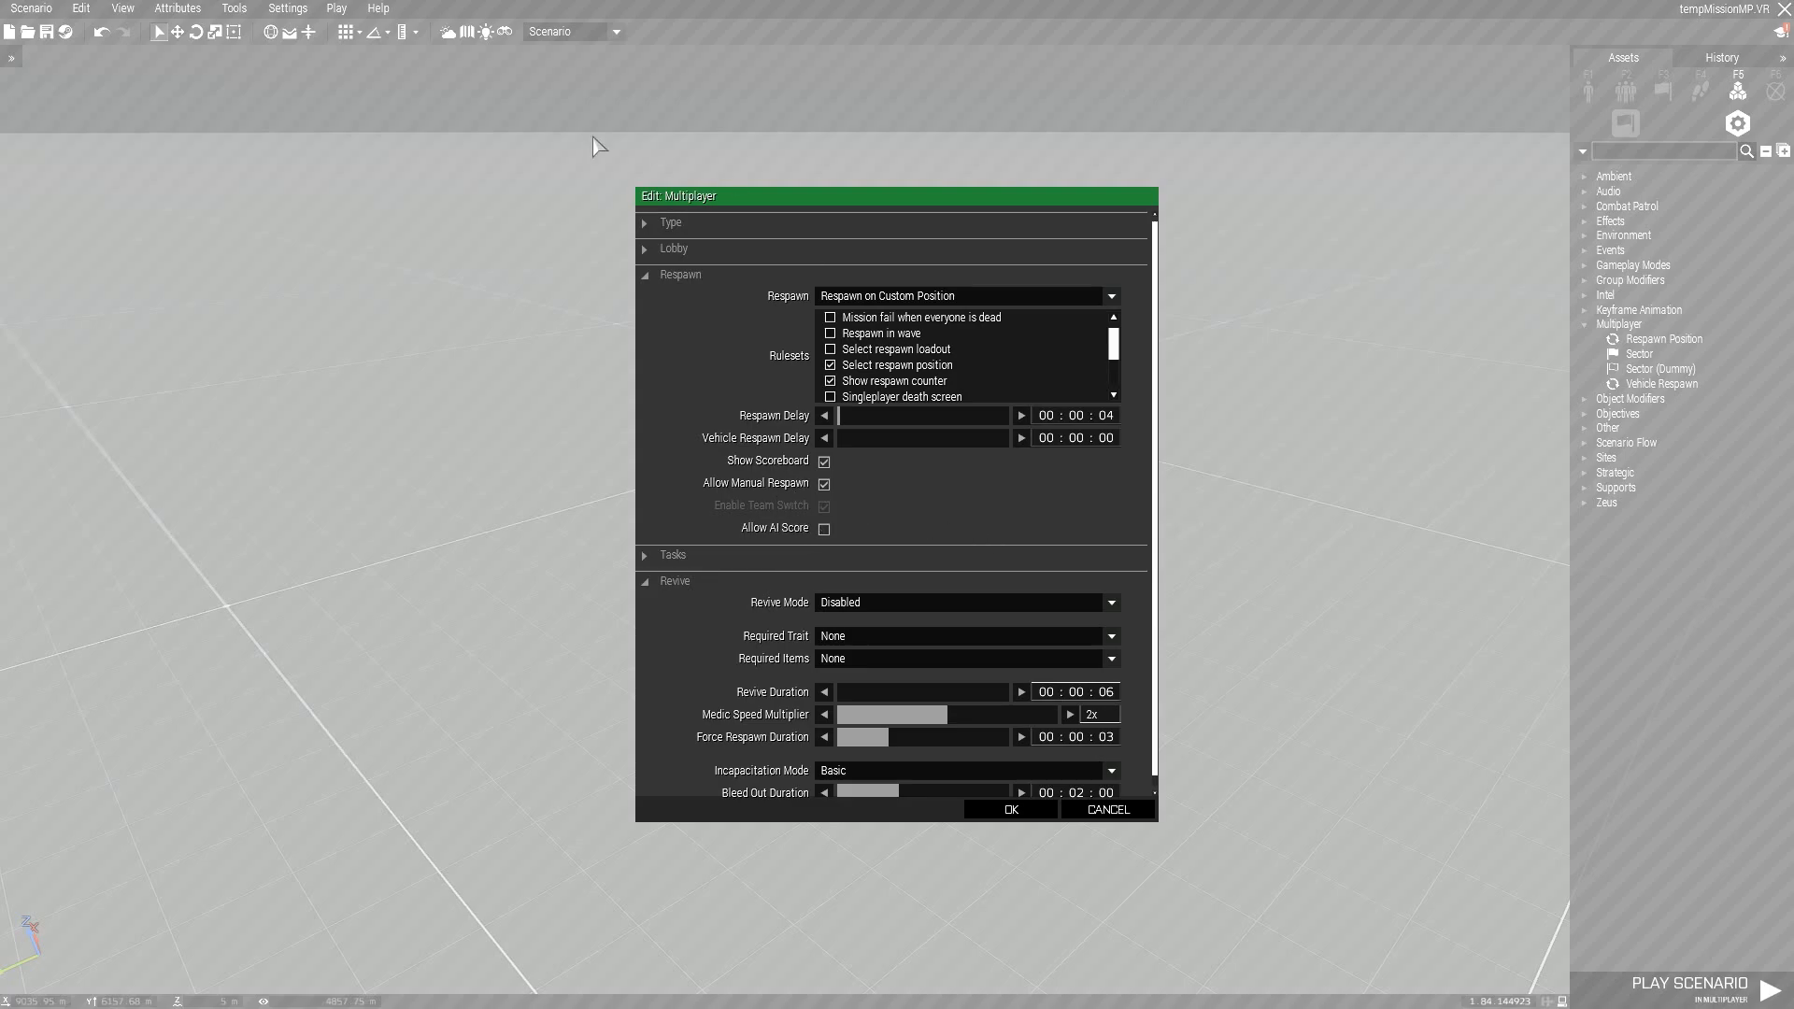
{"action": "mouse_move", "coordinate": [1544, 643]}
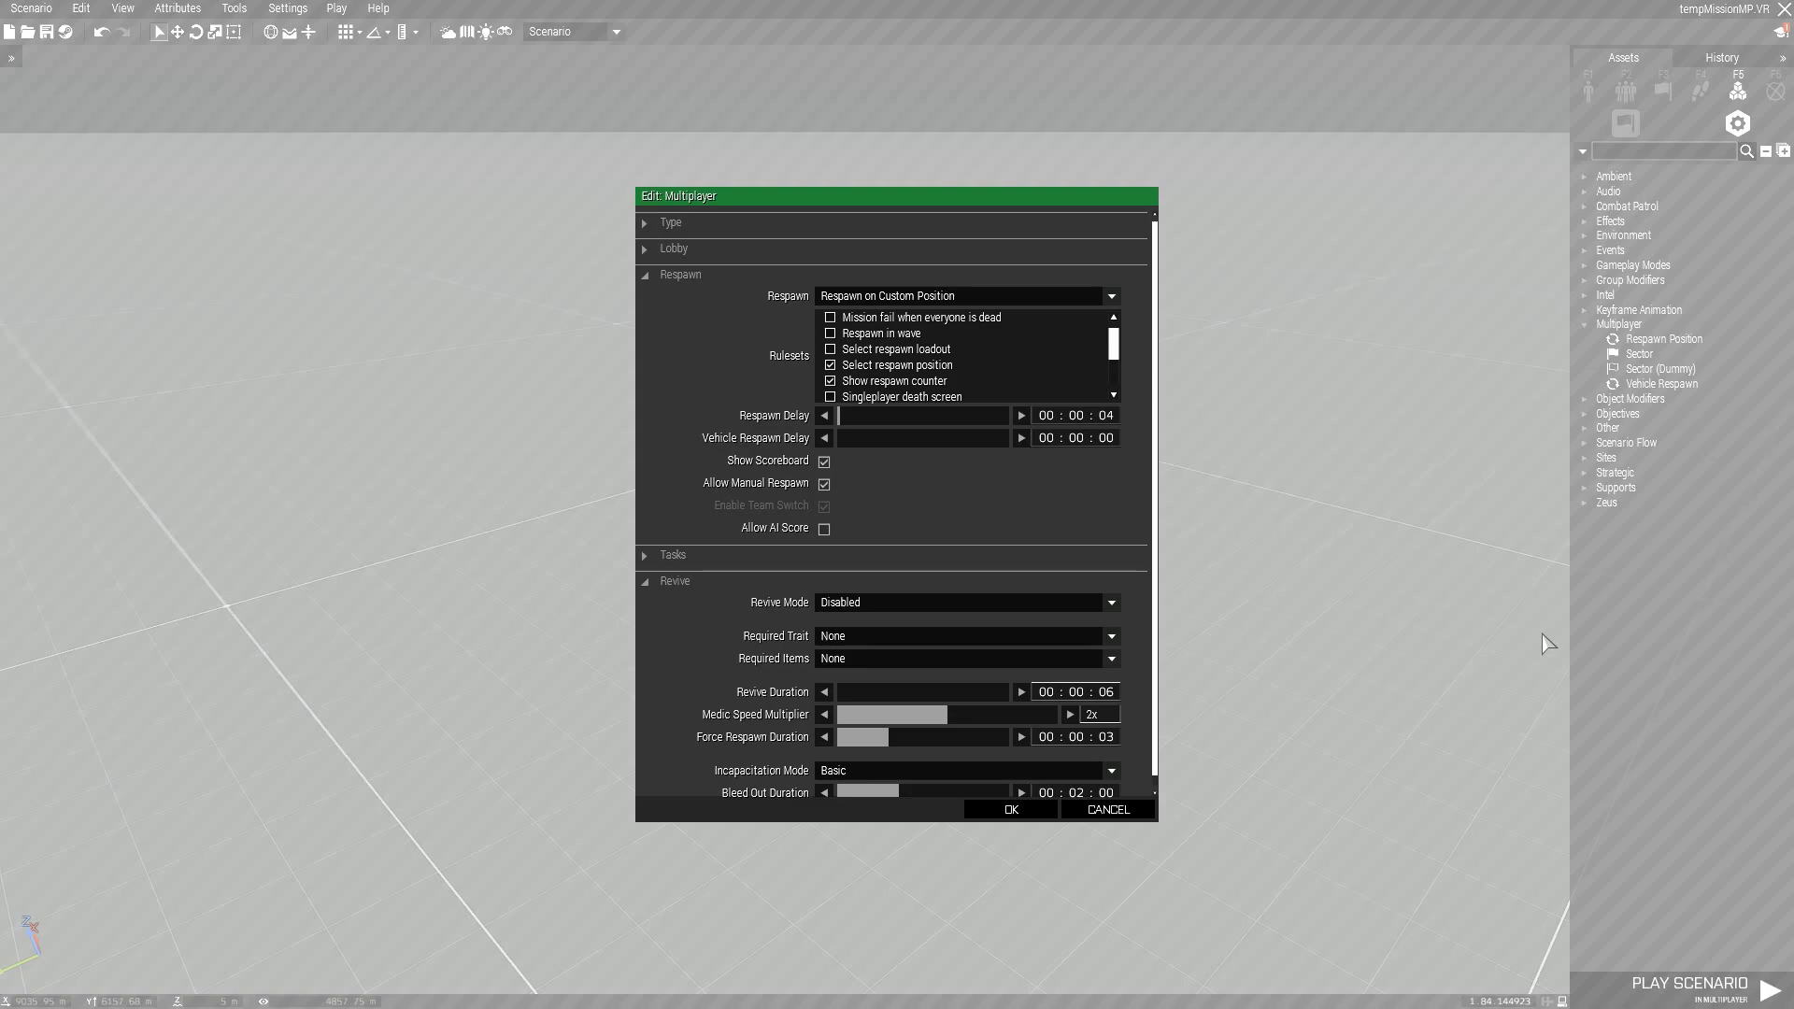
{"action": "mouse_move", "coordinate": [684, 587]}
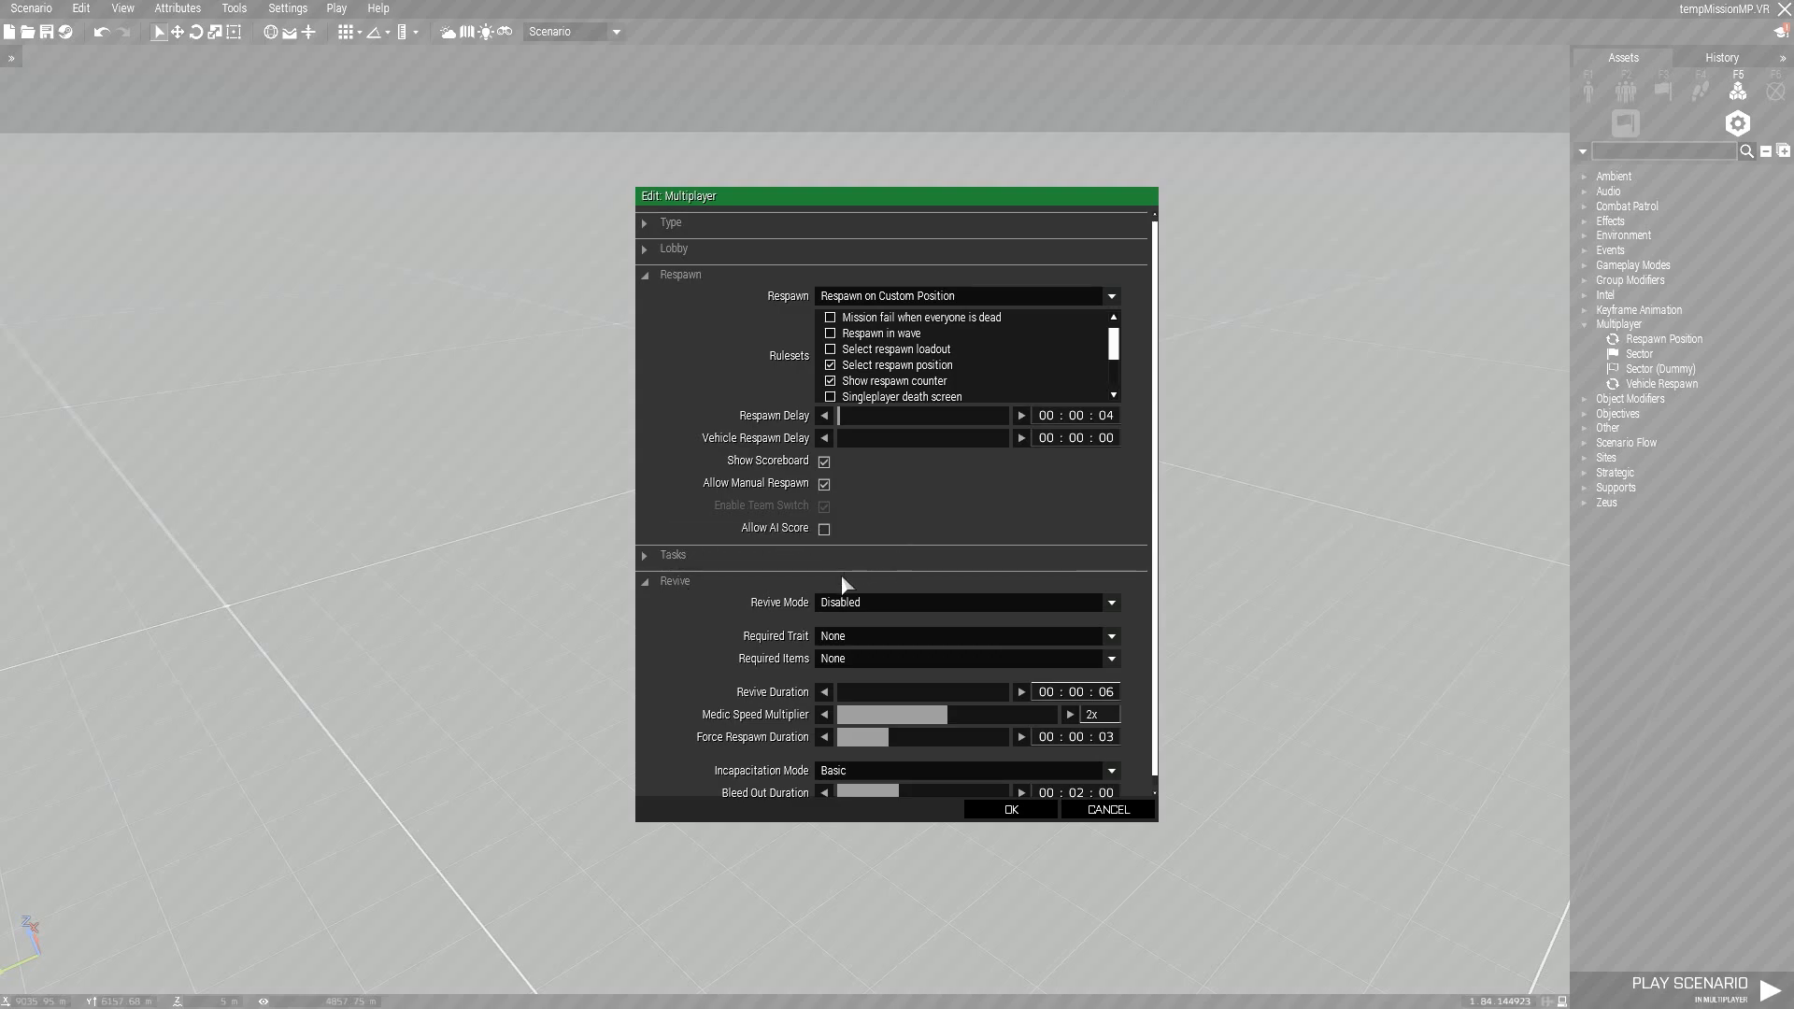
{"action": "mouse_move", "coordinate": [875, 615]}
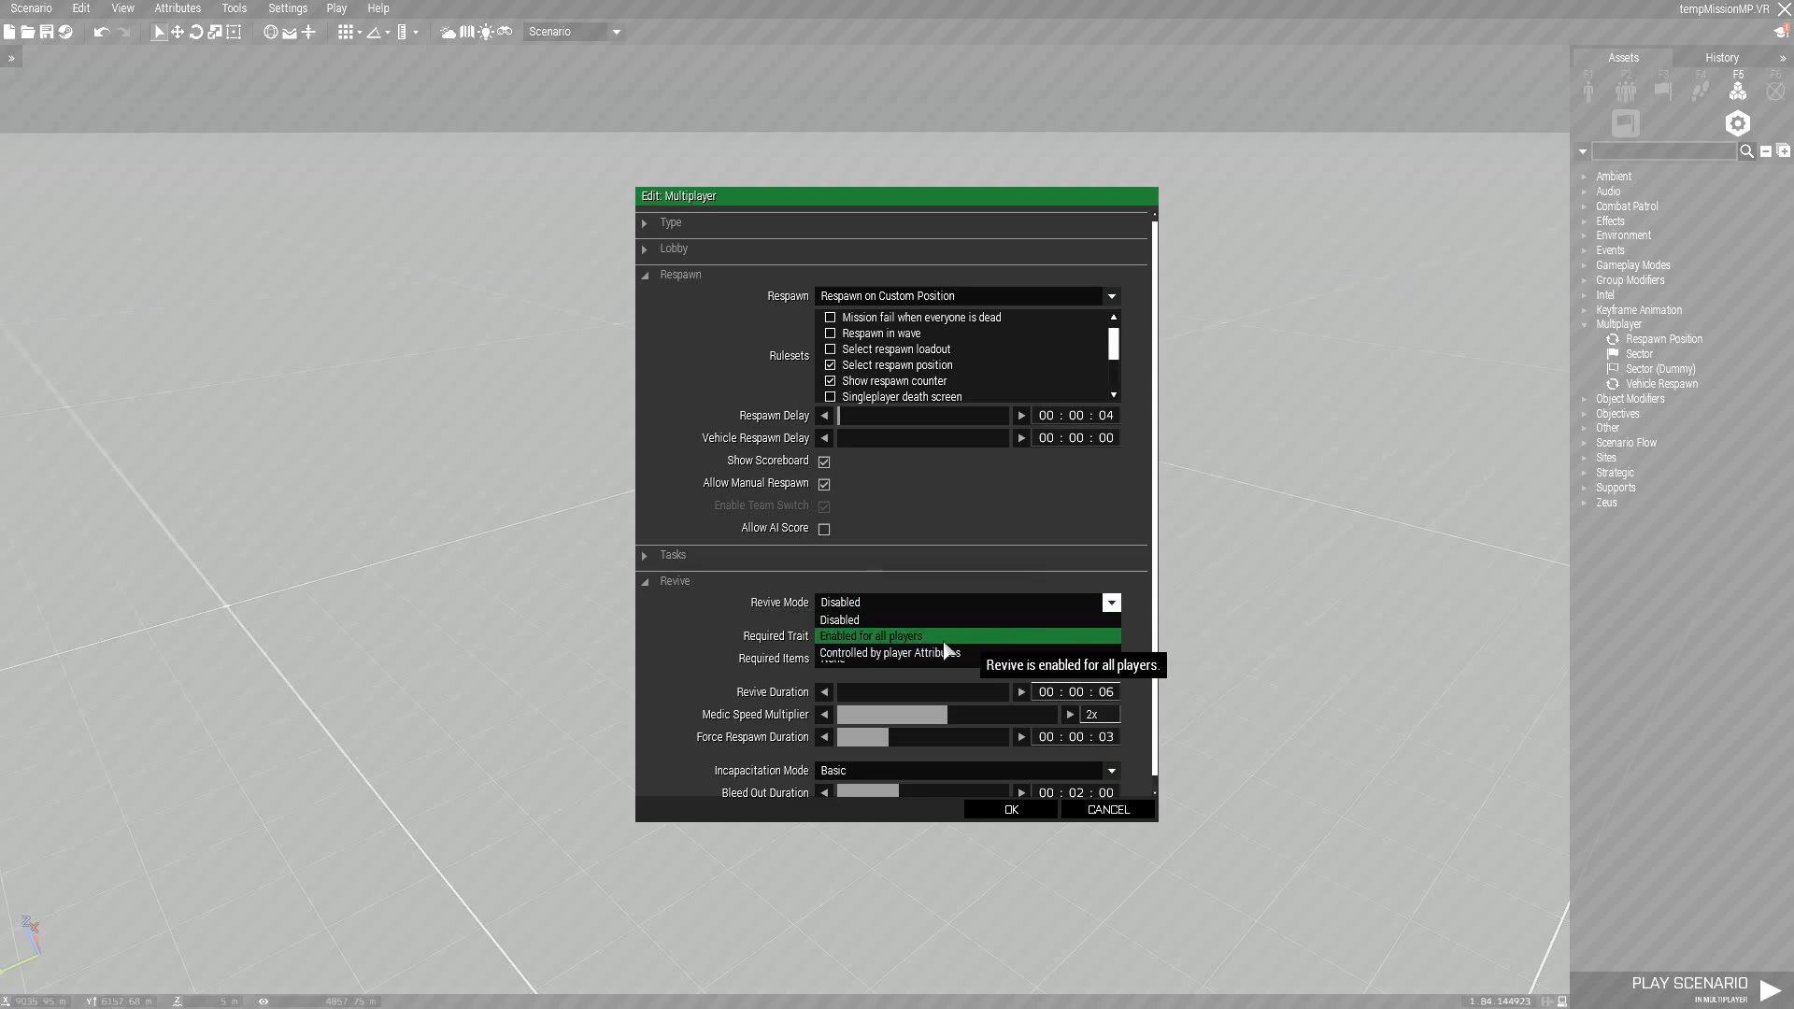
Enable revive for all players with no required trait and no required items
{"action": "left_click", "coordinate": [871, 635]}
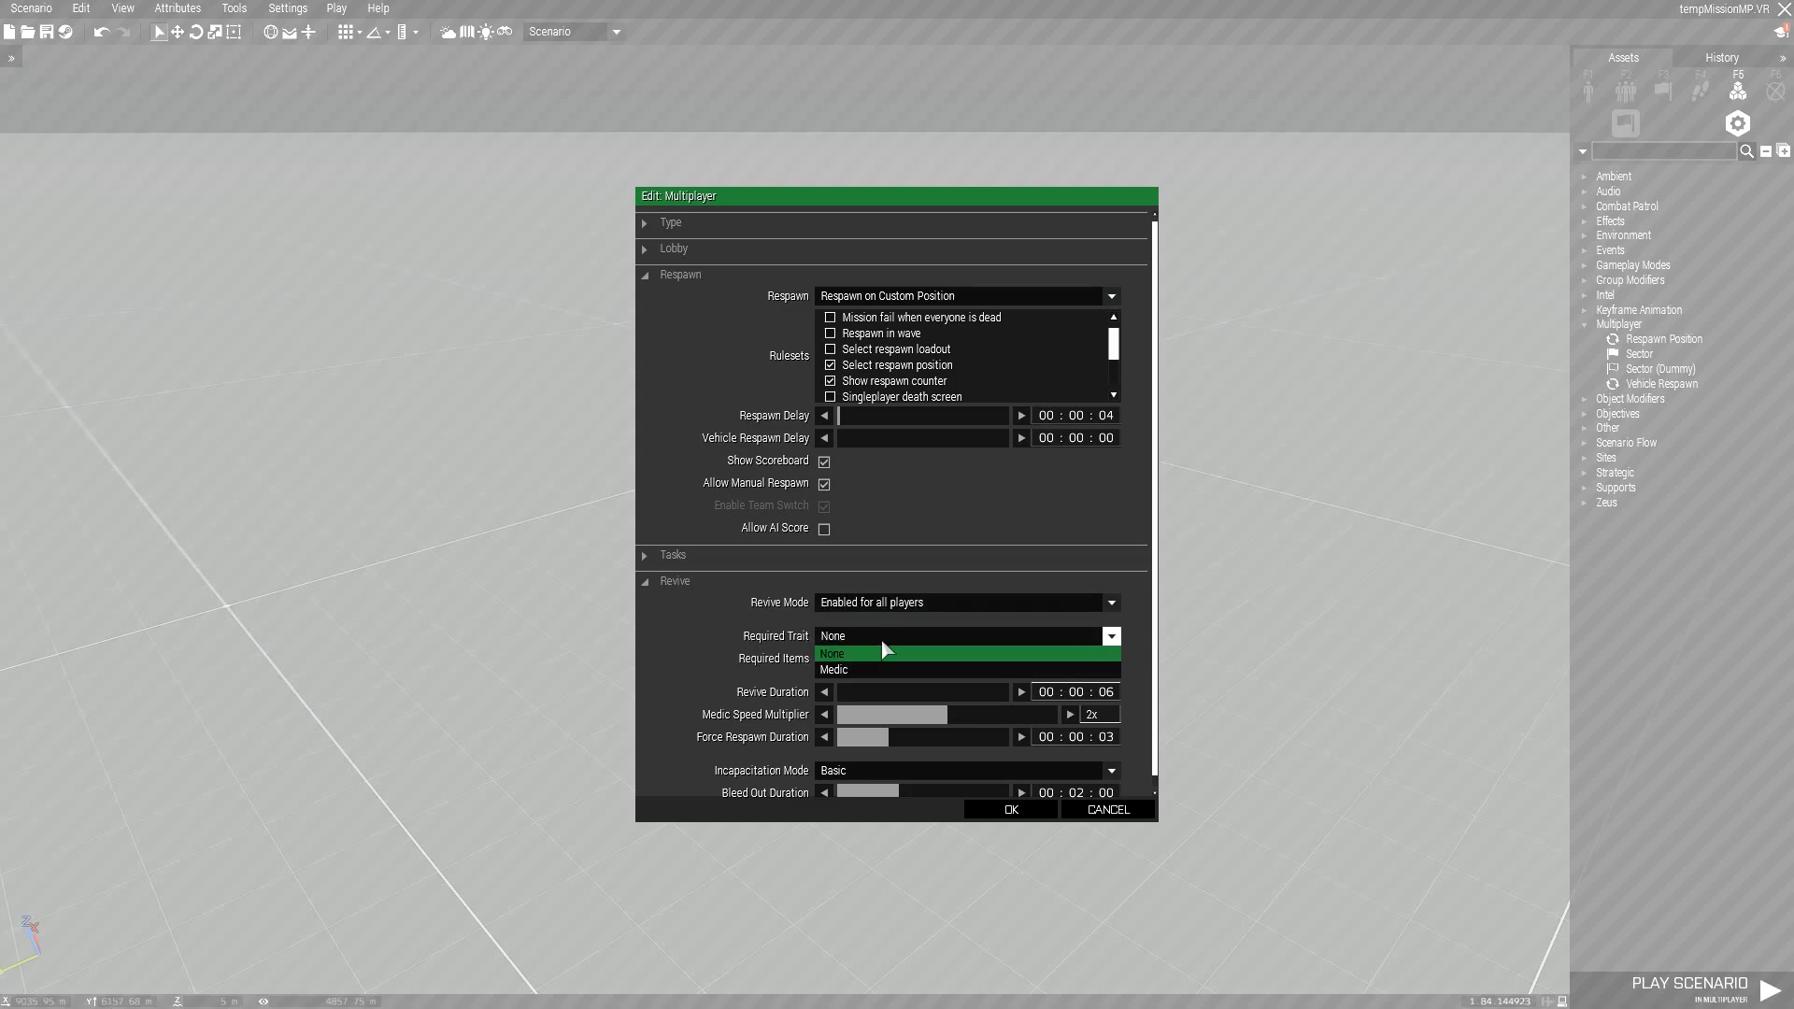
{"action": "mouse_move", "coordinate": [900, 657]}
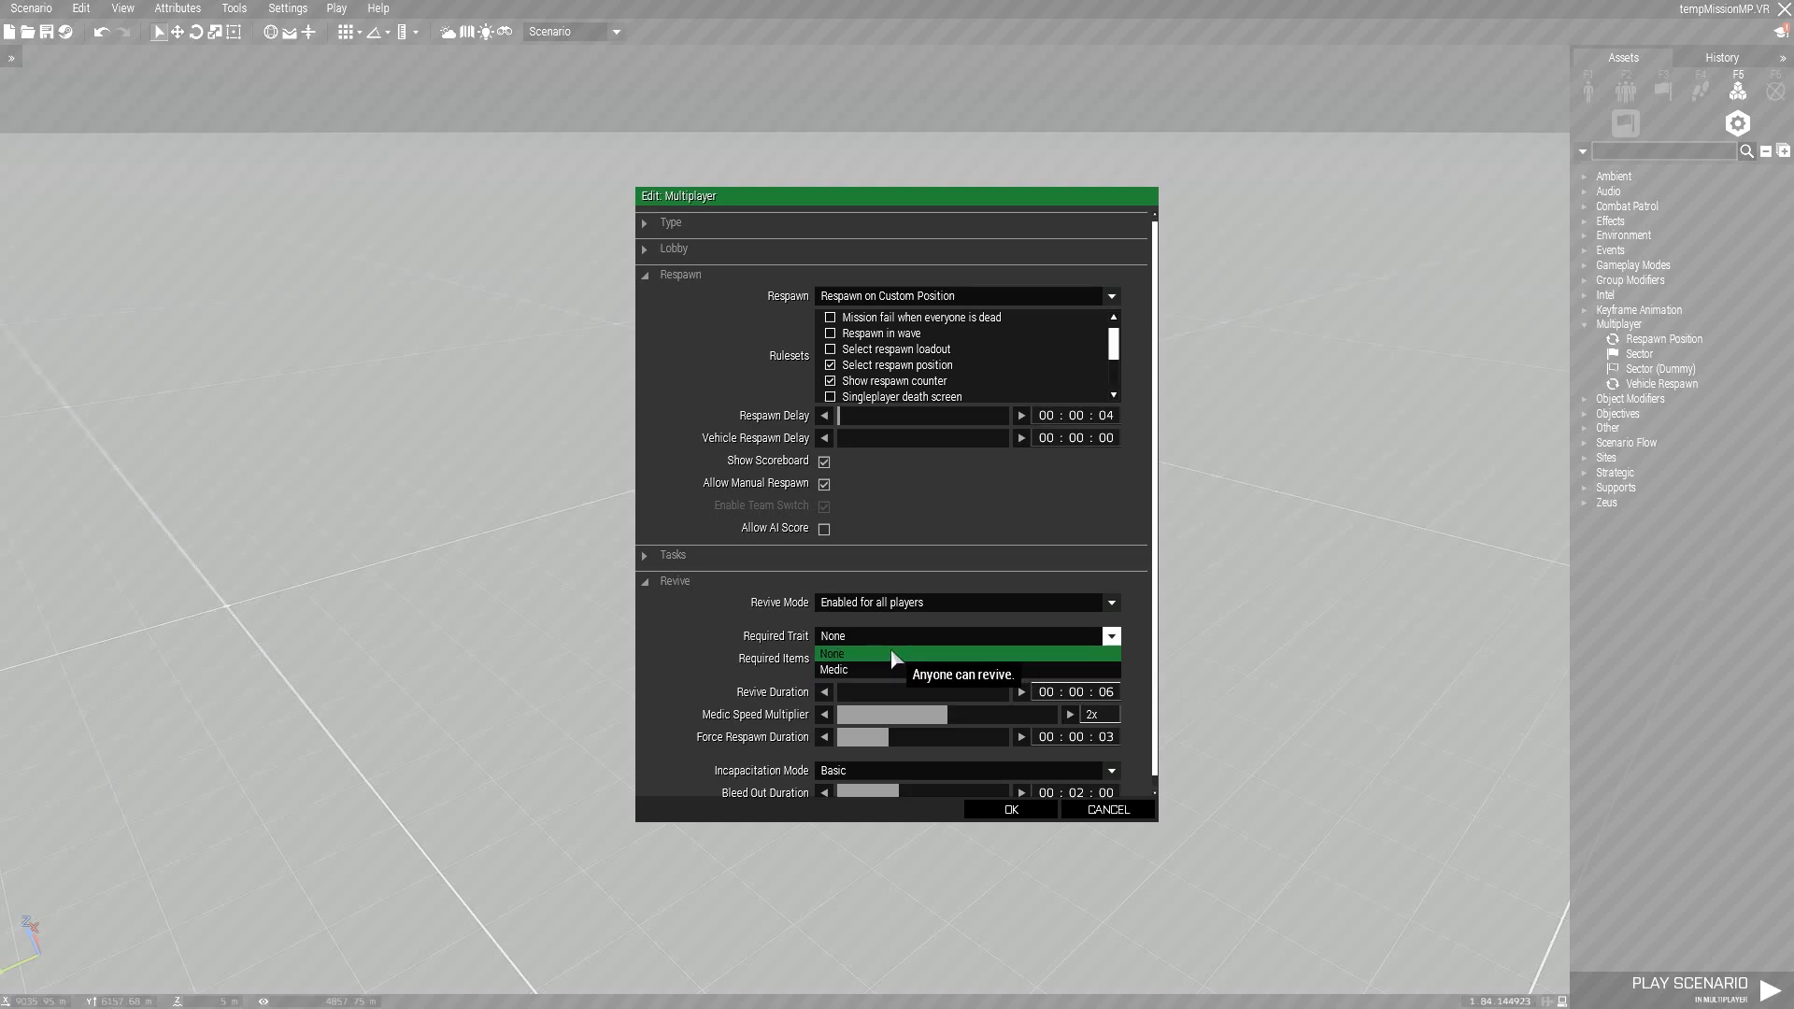
{"action": "left_click", "coordinate": [832, 655]}
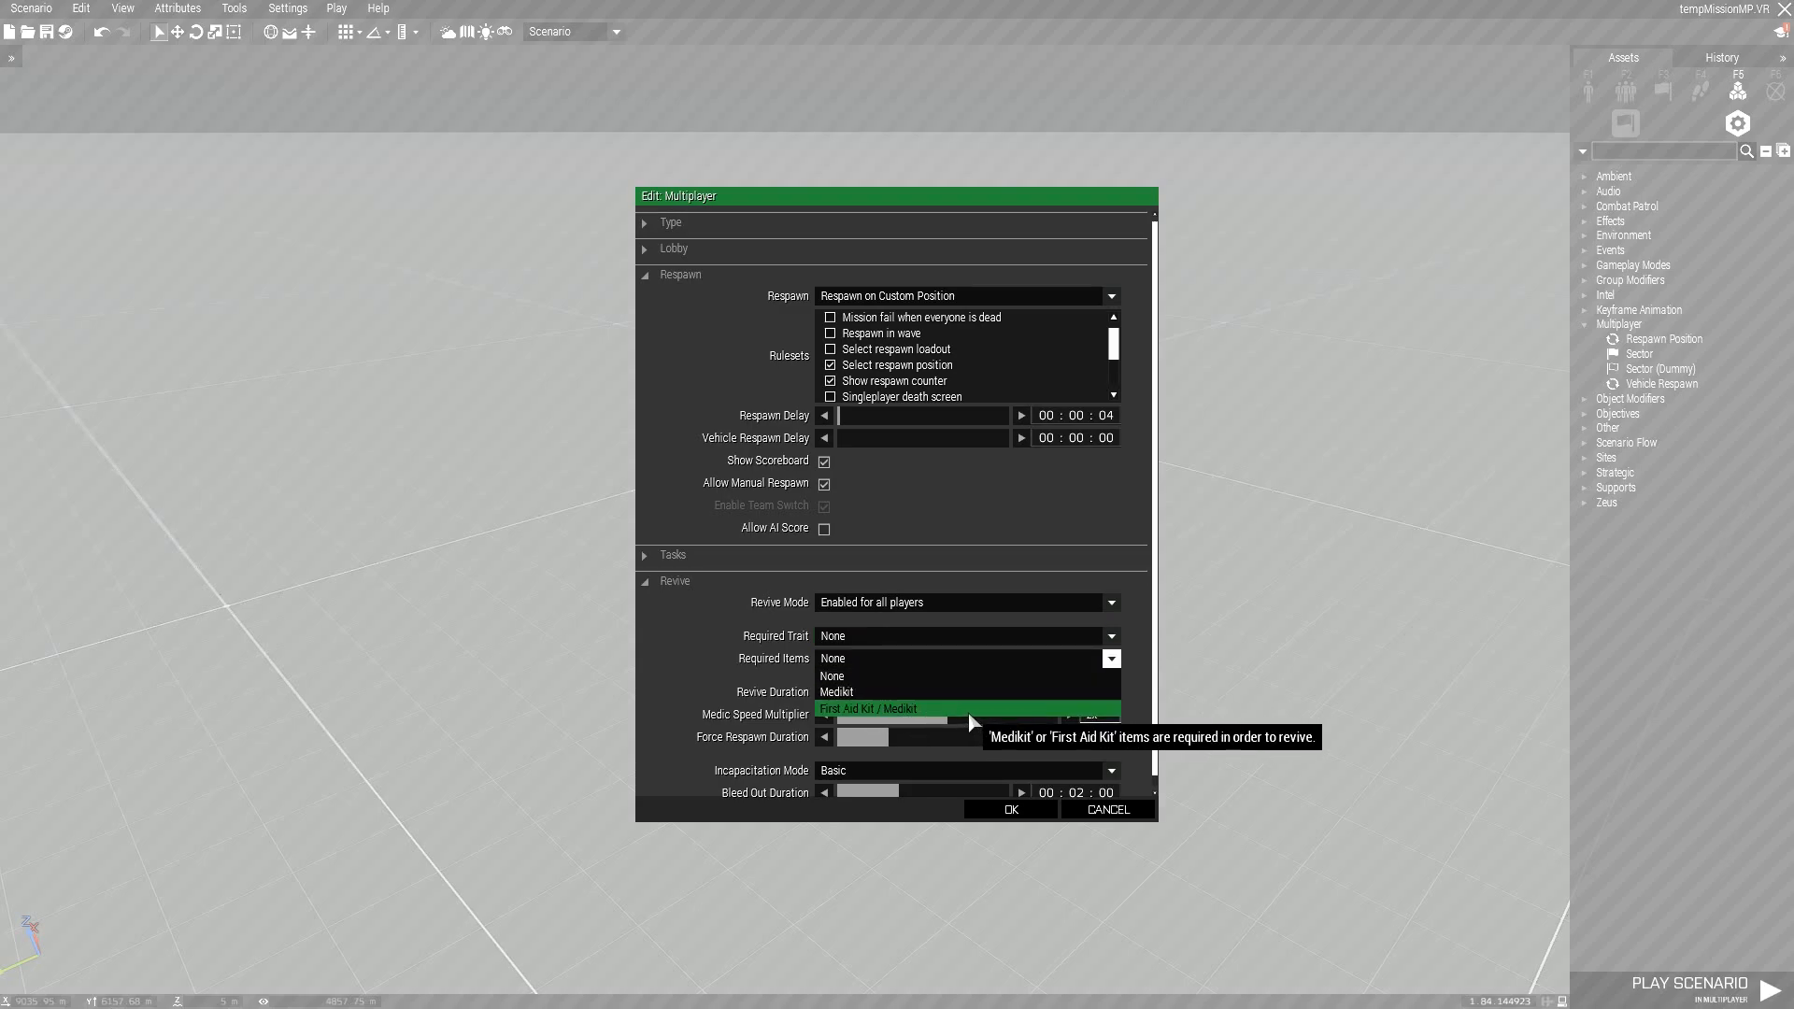
{"action": "mouse_move", "coordinate": [1001, 721]}
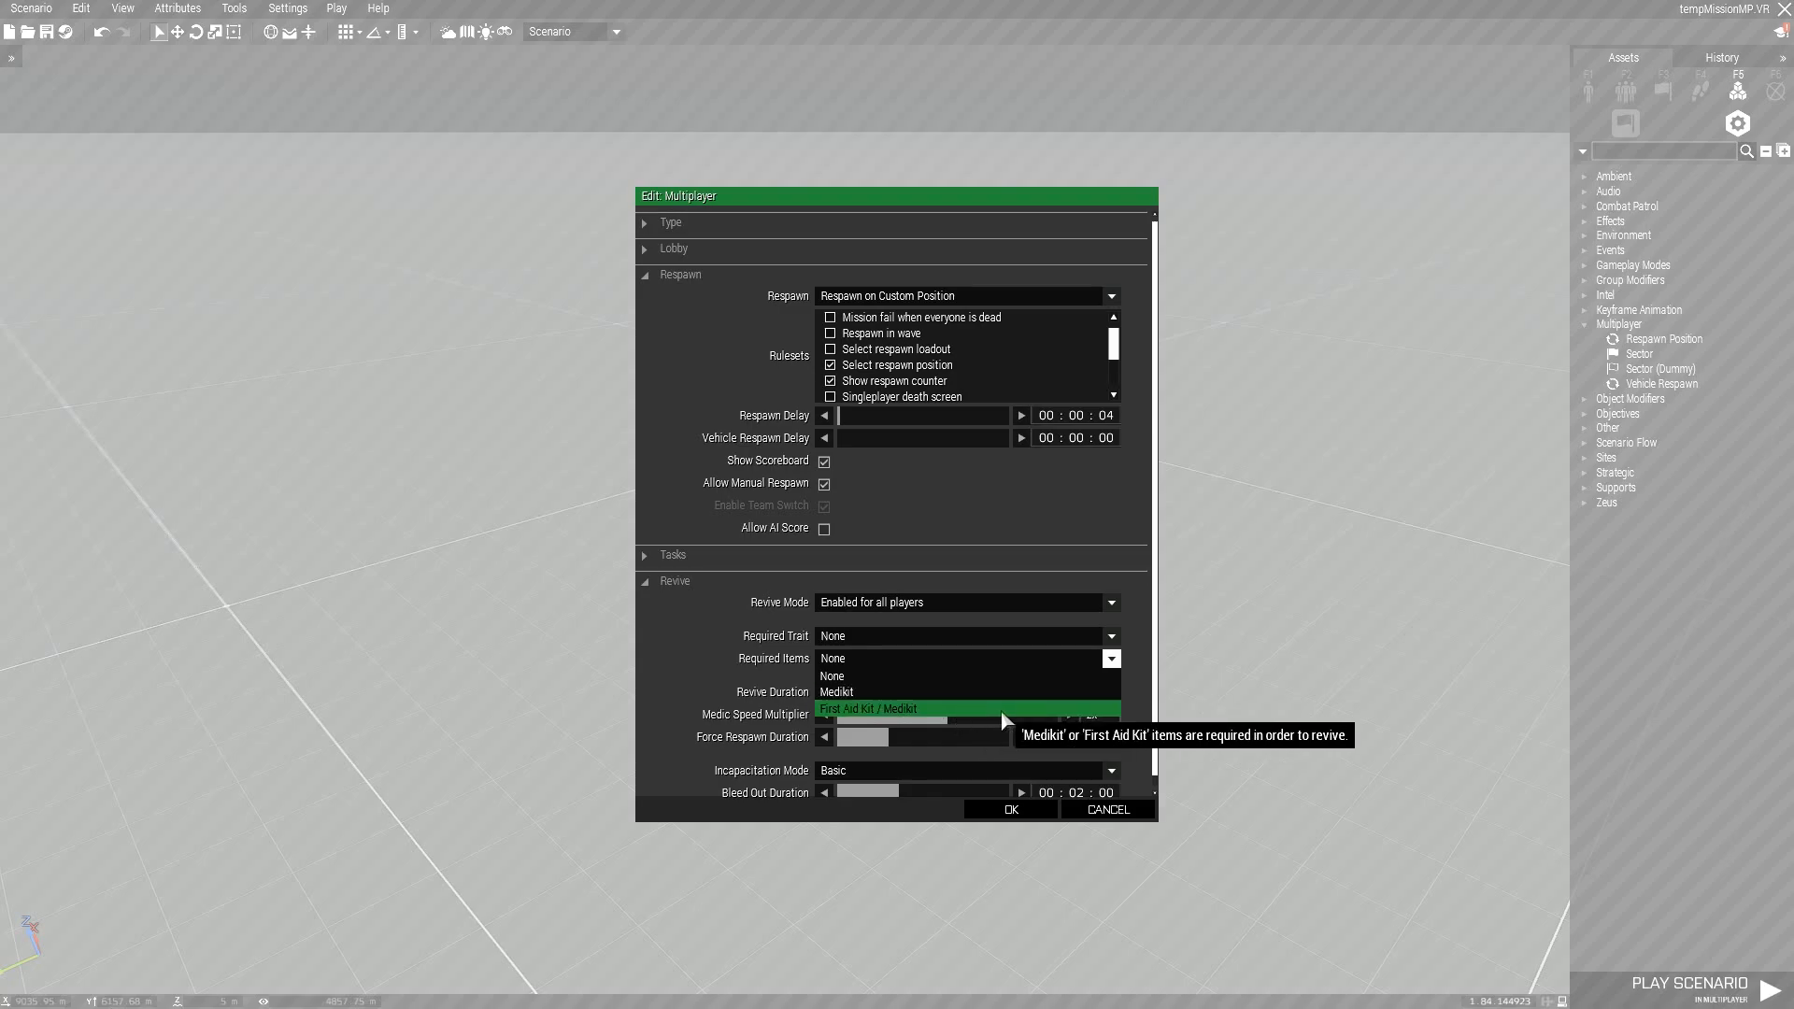
{"action": "mouse_move", "coordinate": [975, 716]}
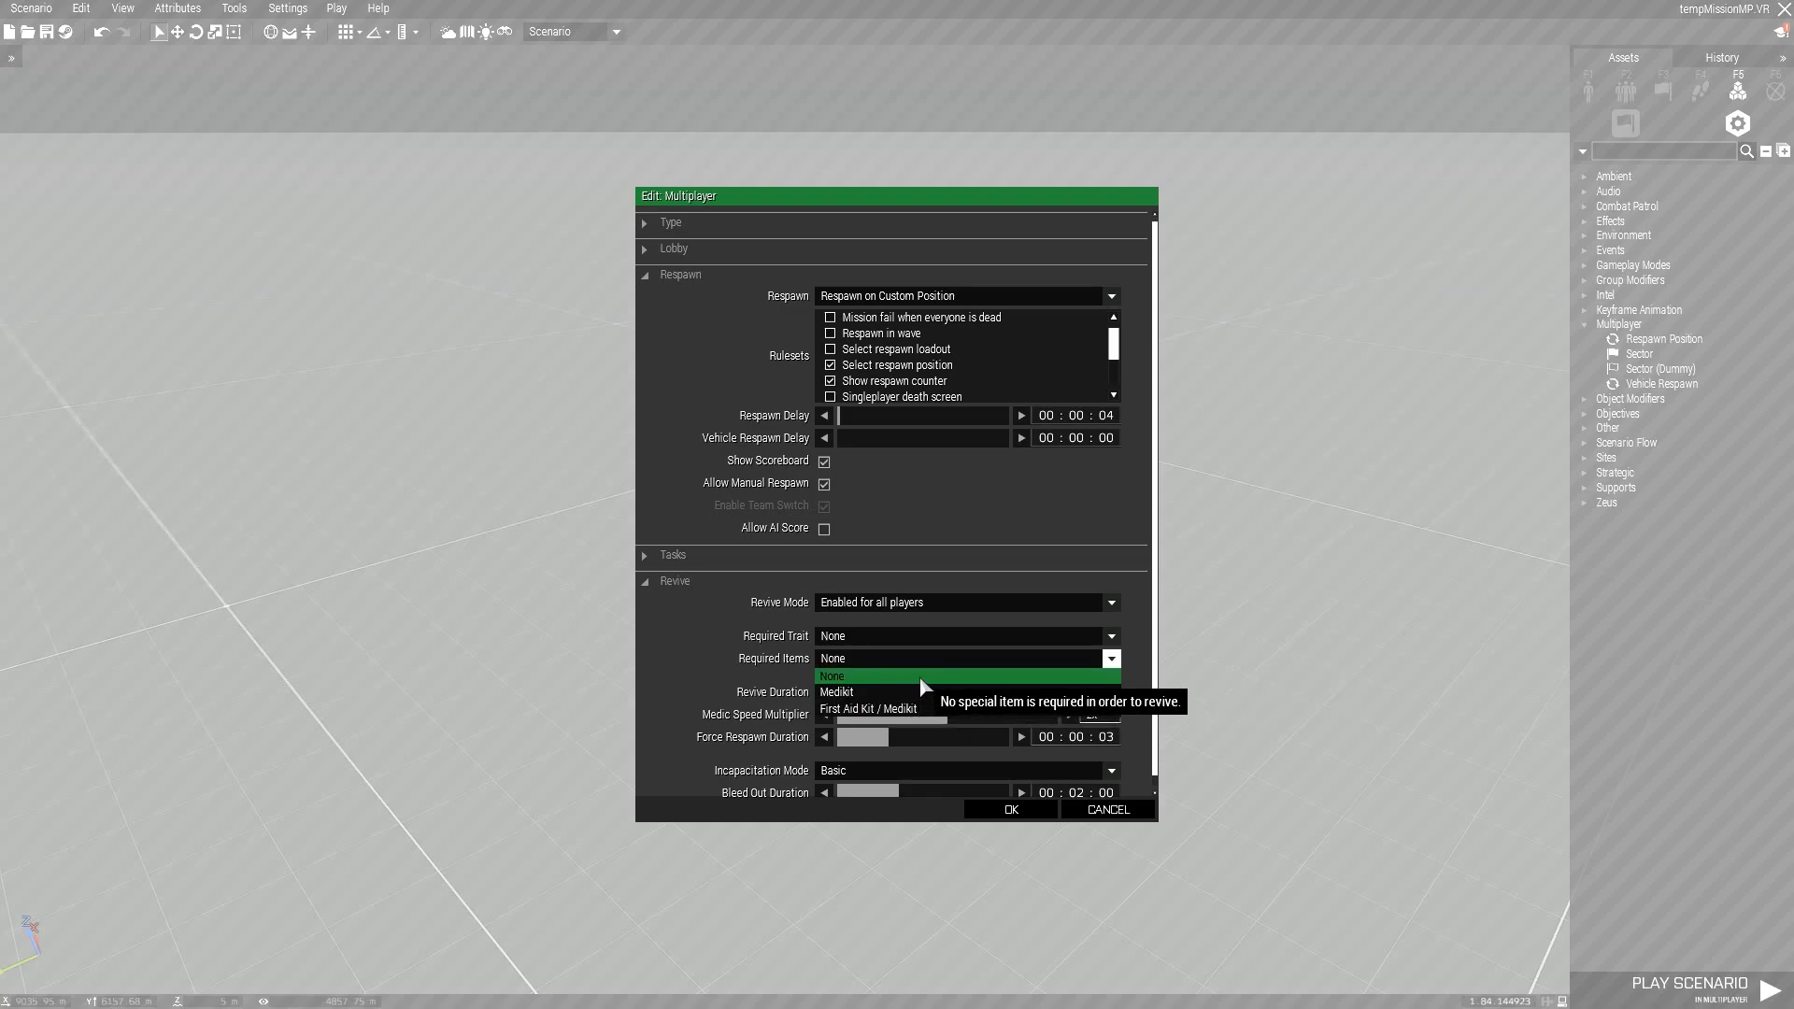
{"action": "left_click", "coordinate": [834, 677]}
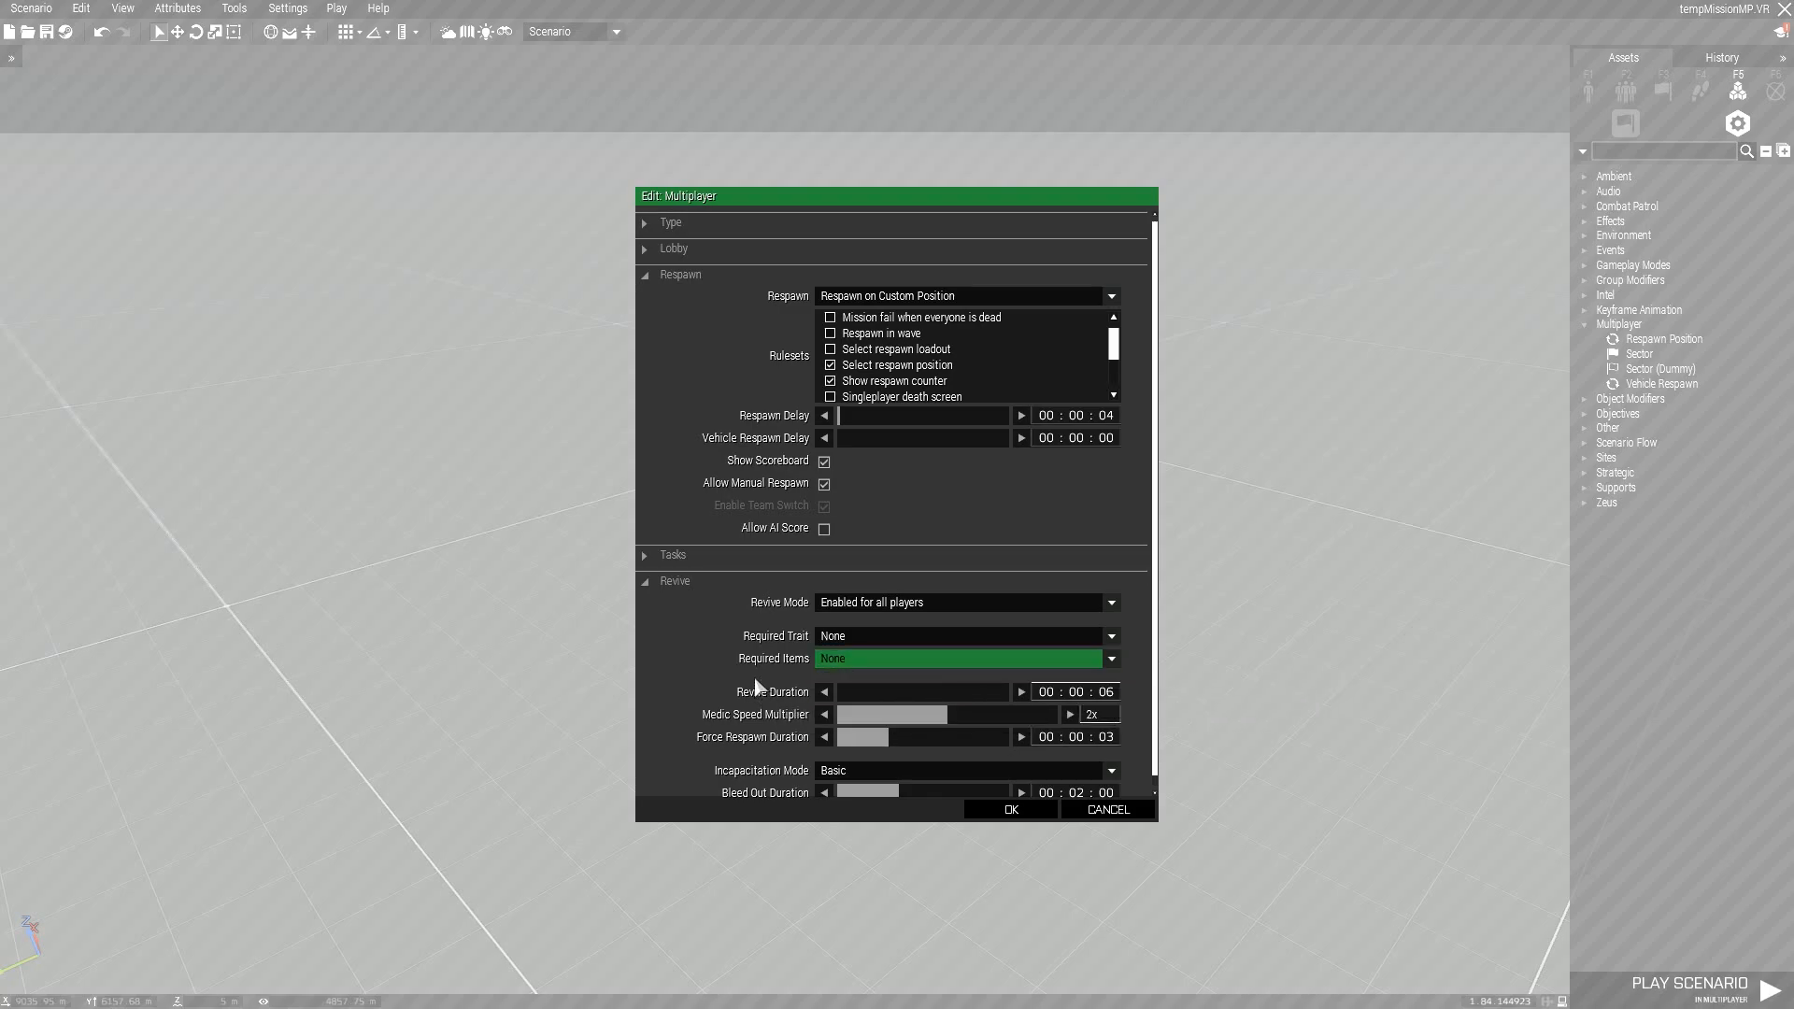
{"action": "mouse_move", "coordinate": [1110, 692]}
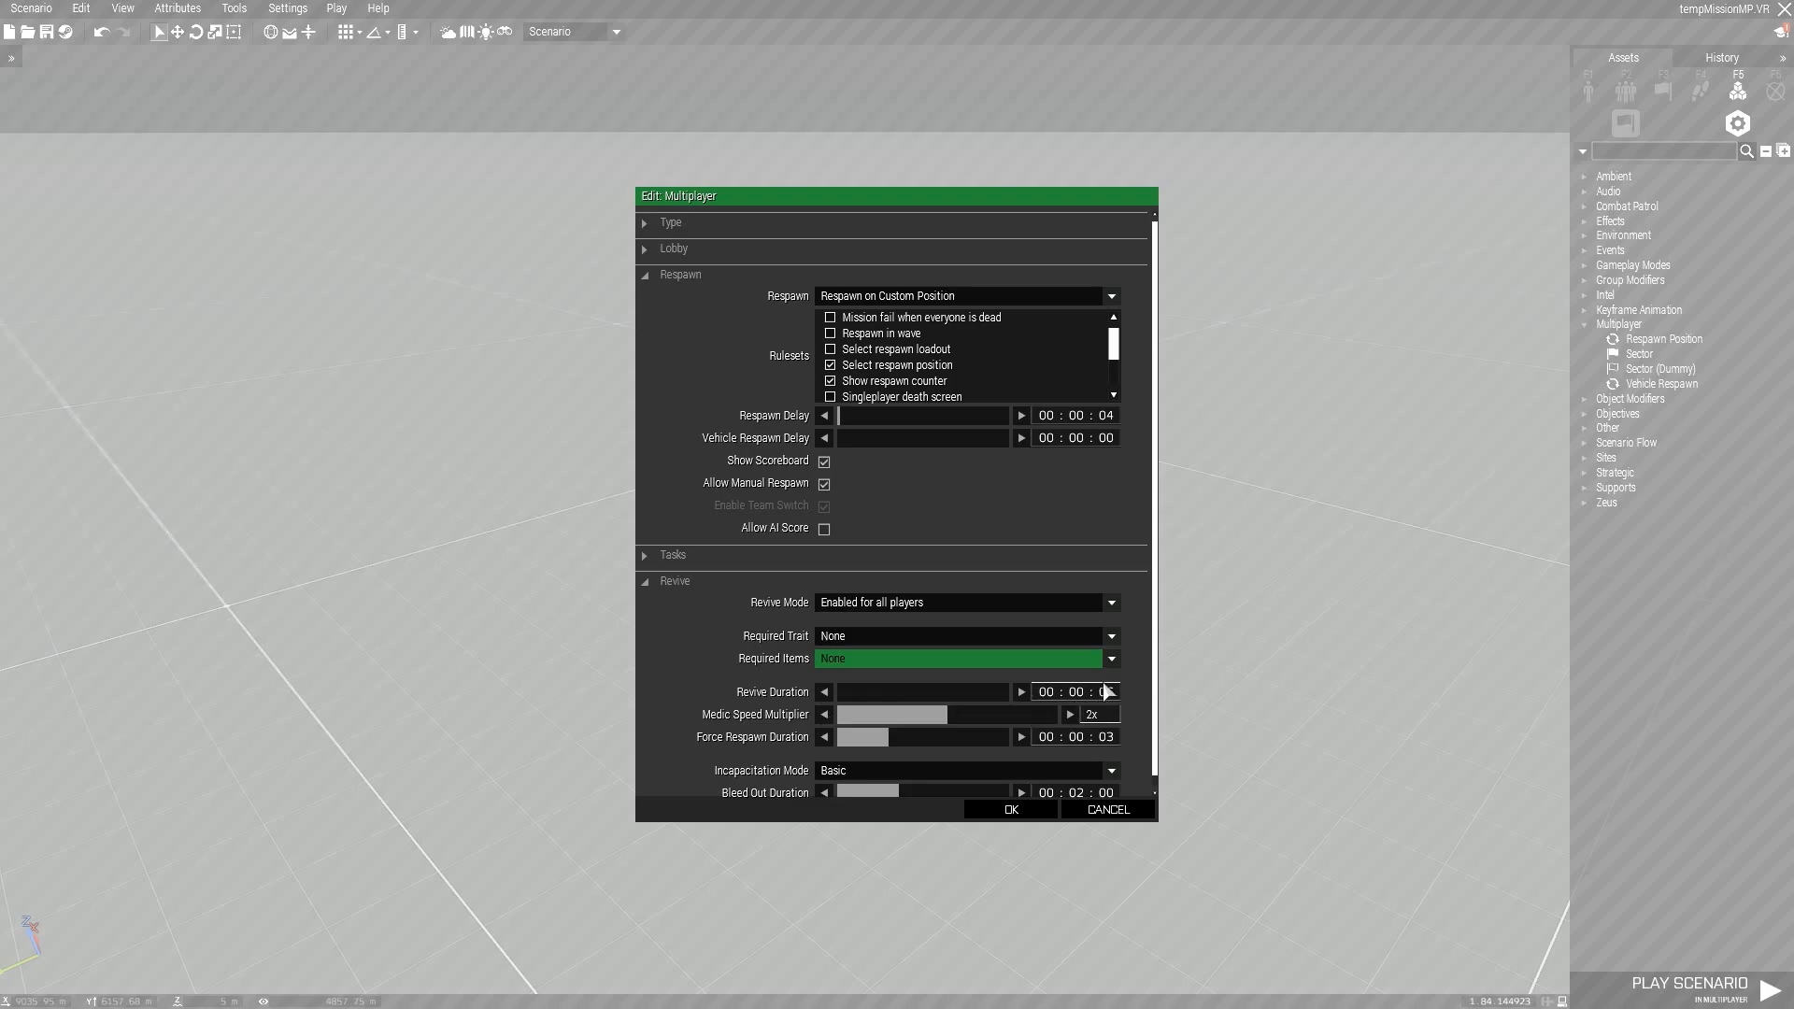
{"action": "left_click", "coordinate": [1021, 691]}
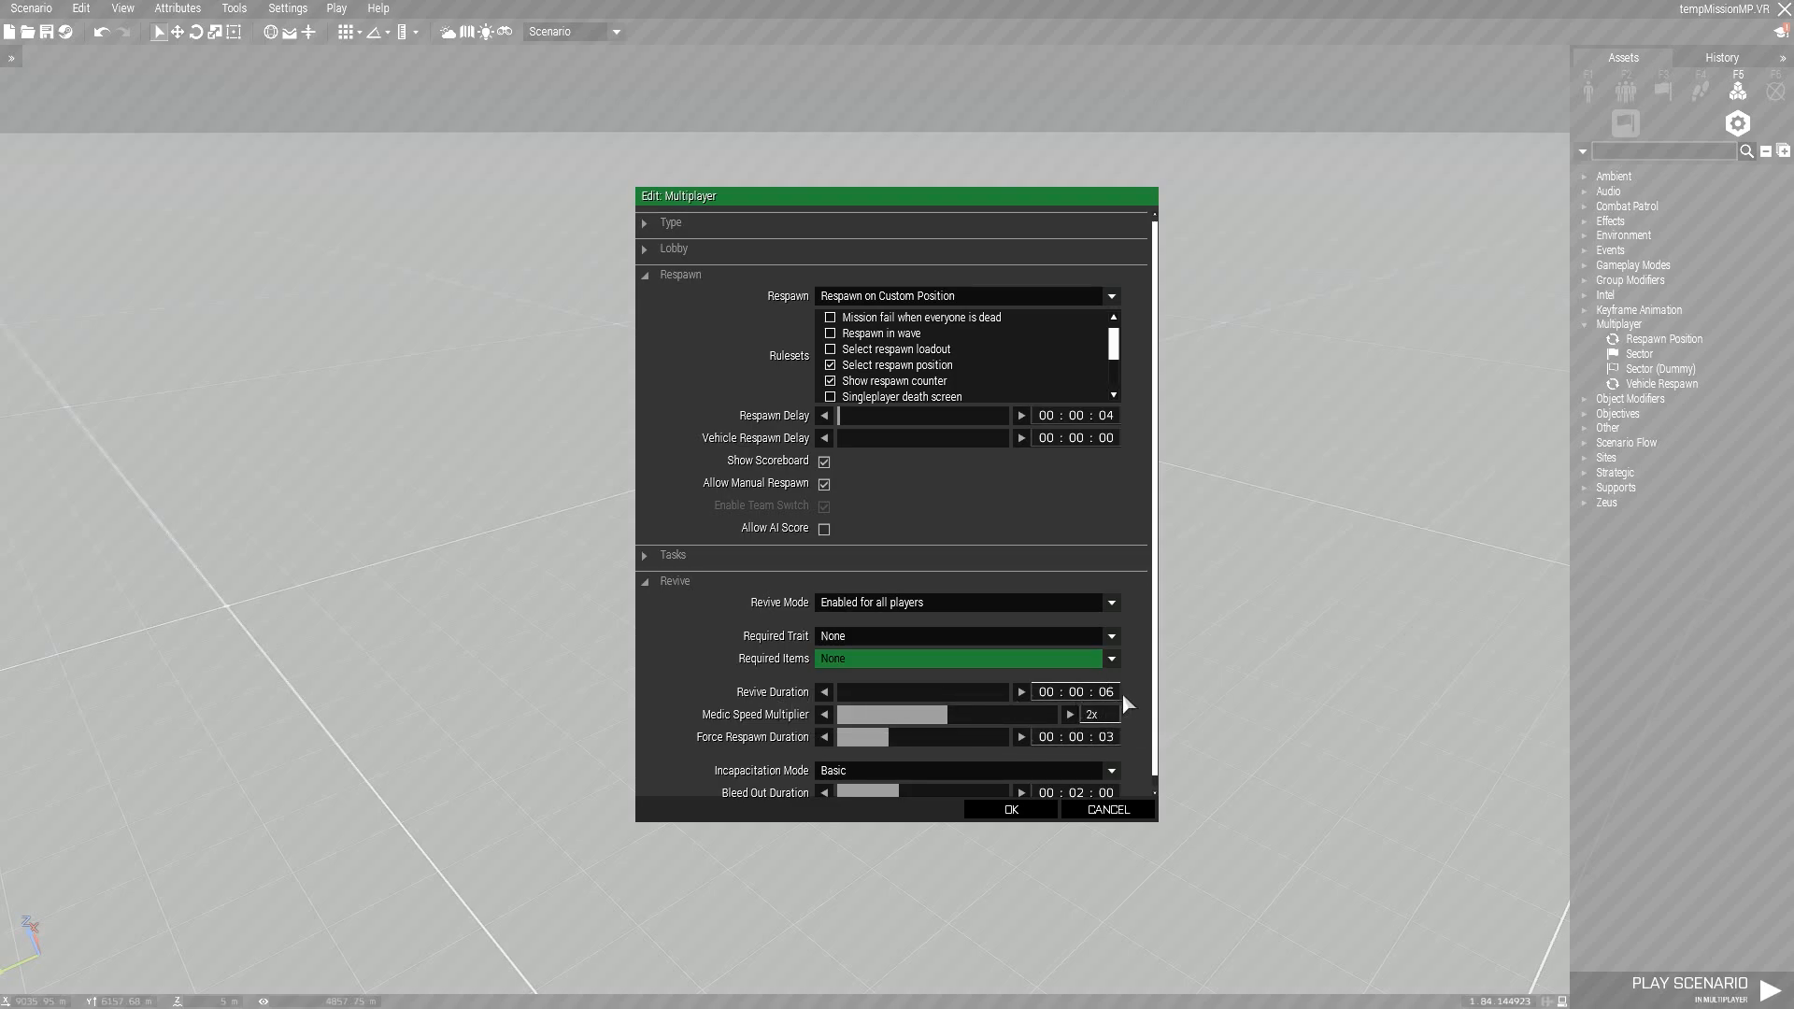
{"action": "mouse_move", "coordinate": [731, 736]}
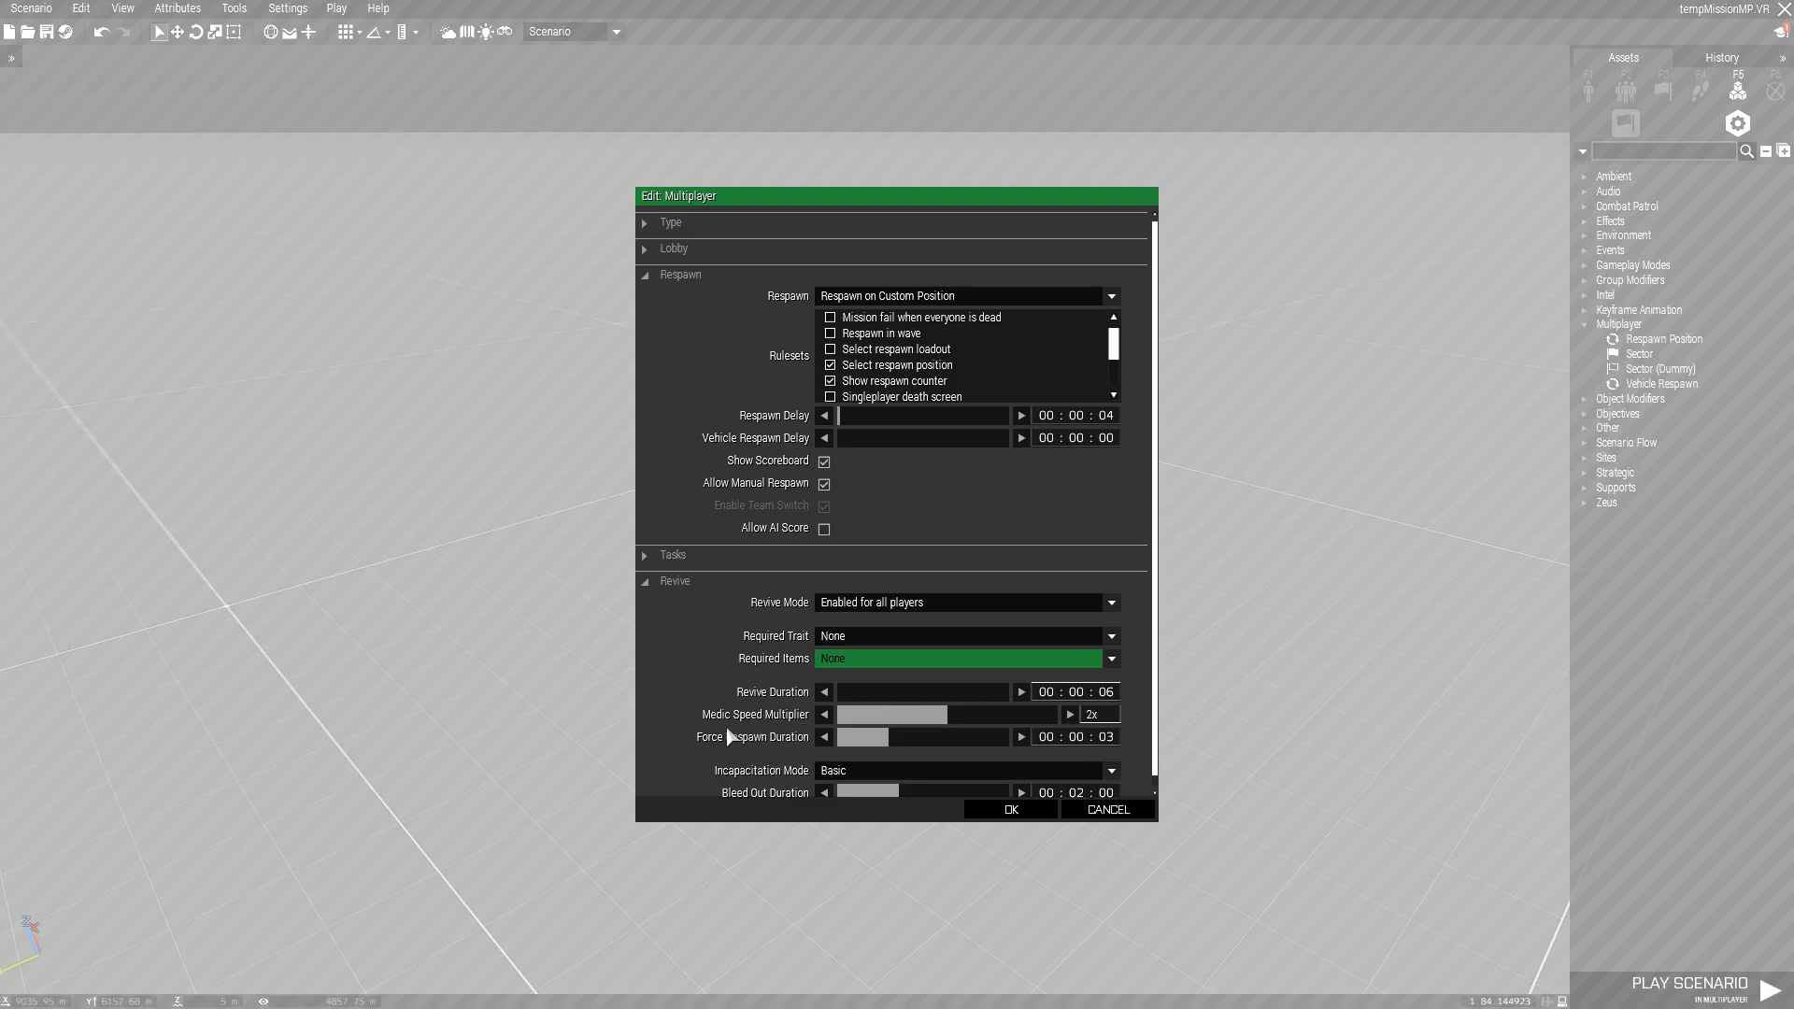
{"action": "mouse_move", "coordinate": [731, 737]}
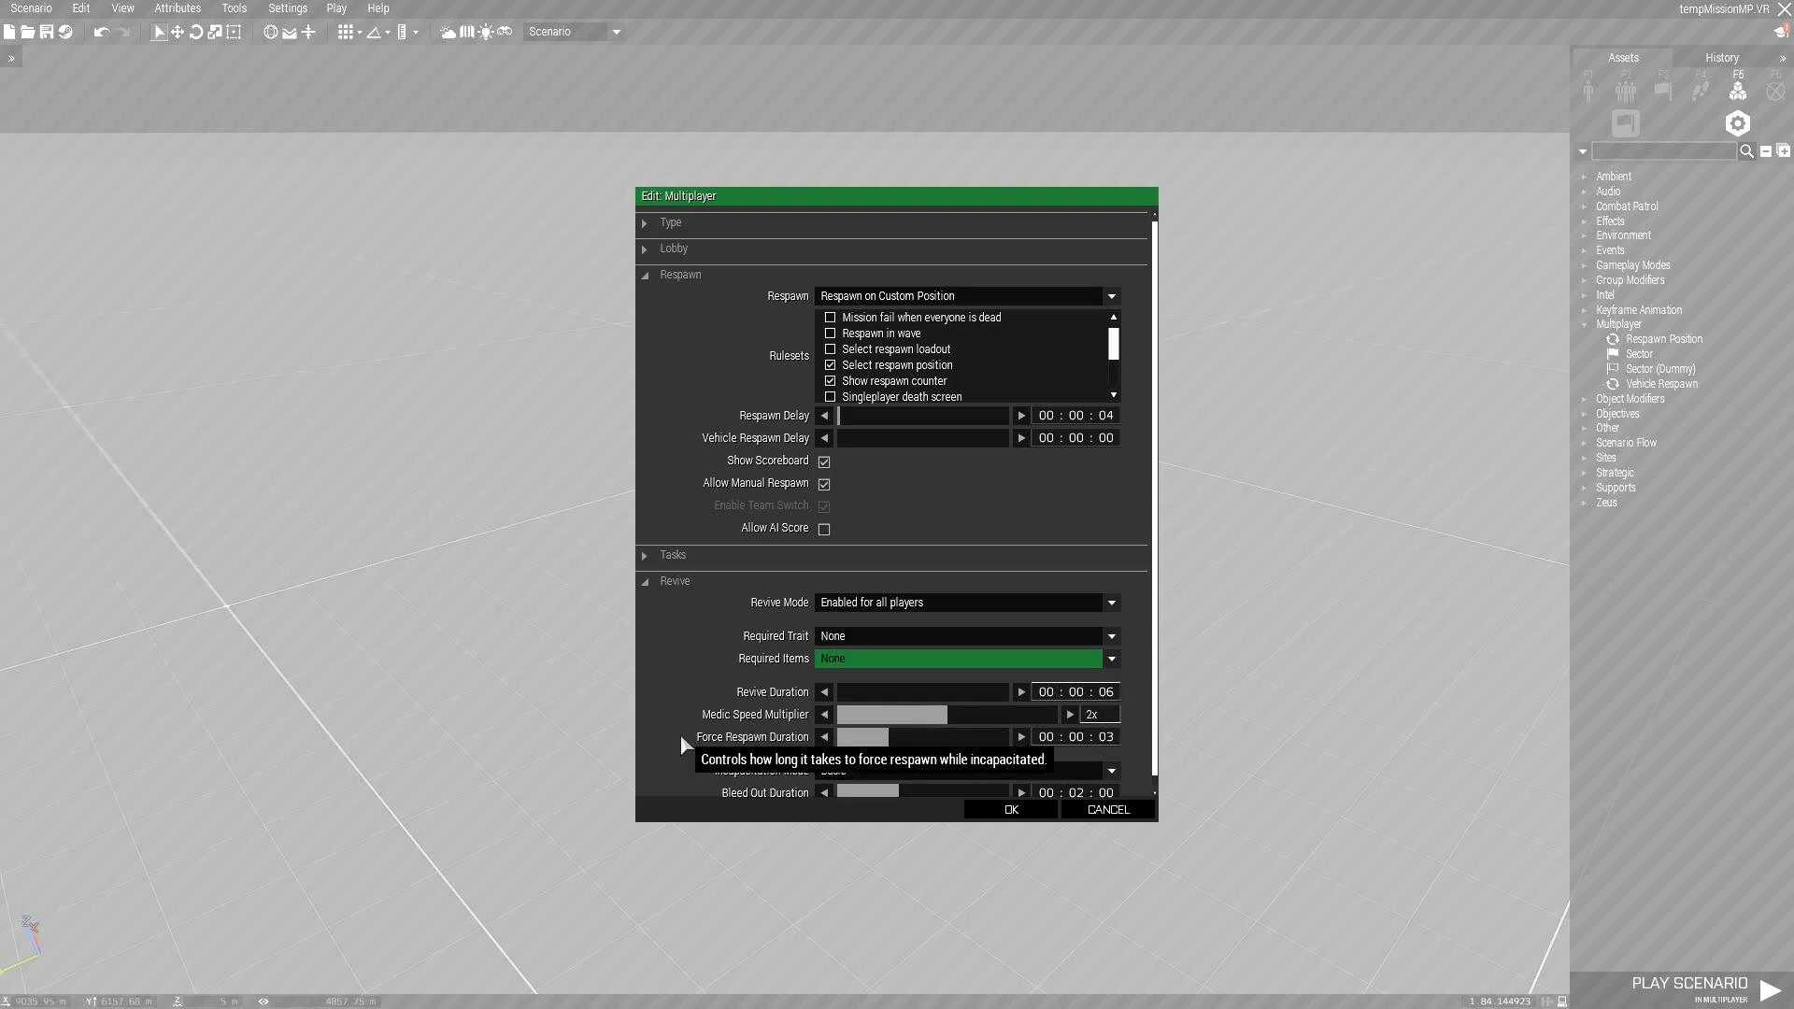
{"action": "mouse_move", "coordinate": [1103, 727]}
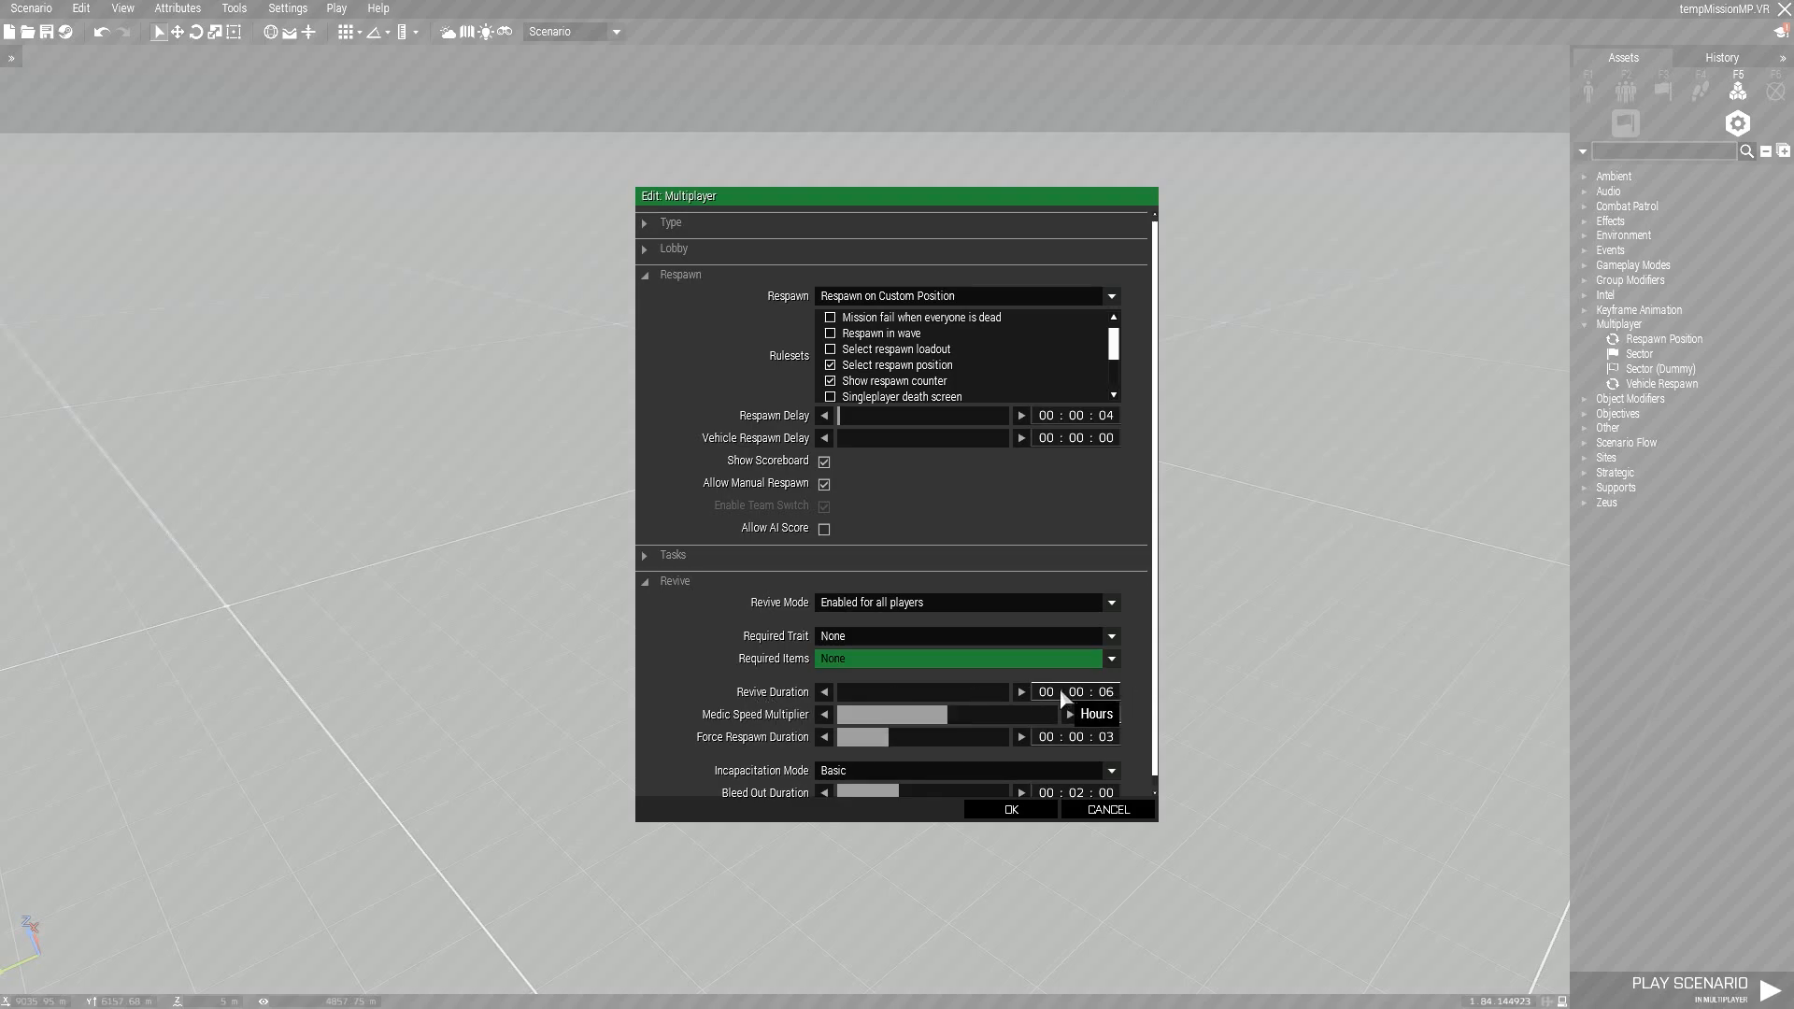
{"action": "mouse_move", "coordinate": [780, 717]}
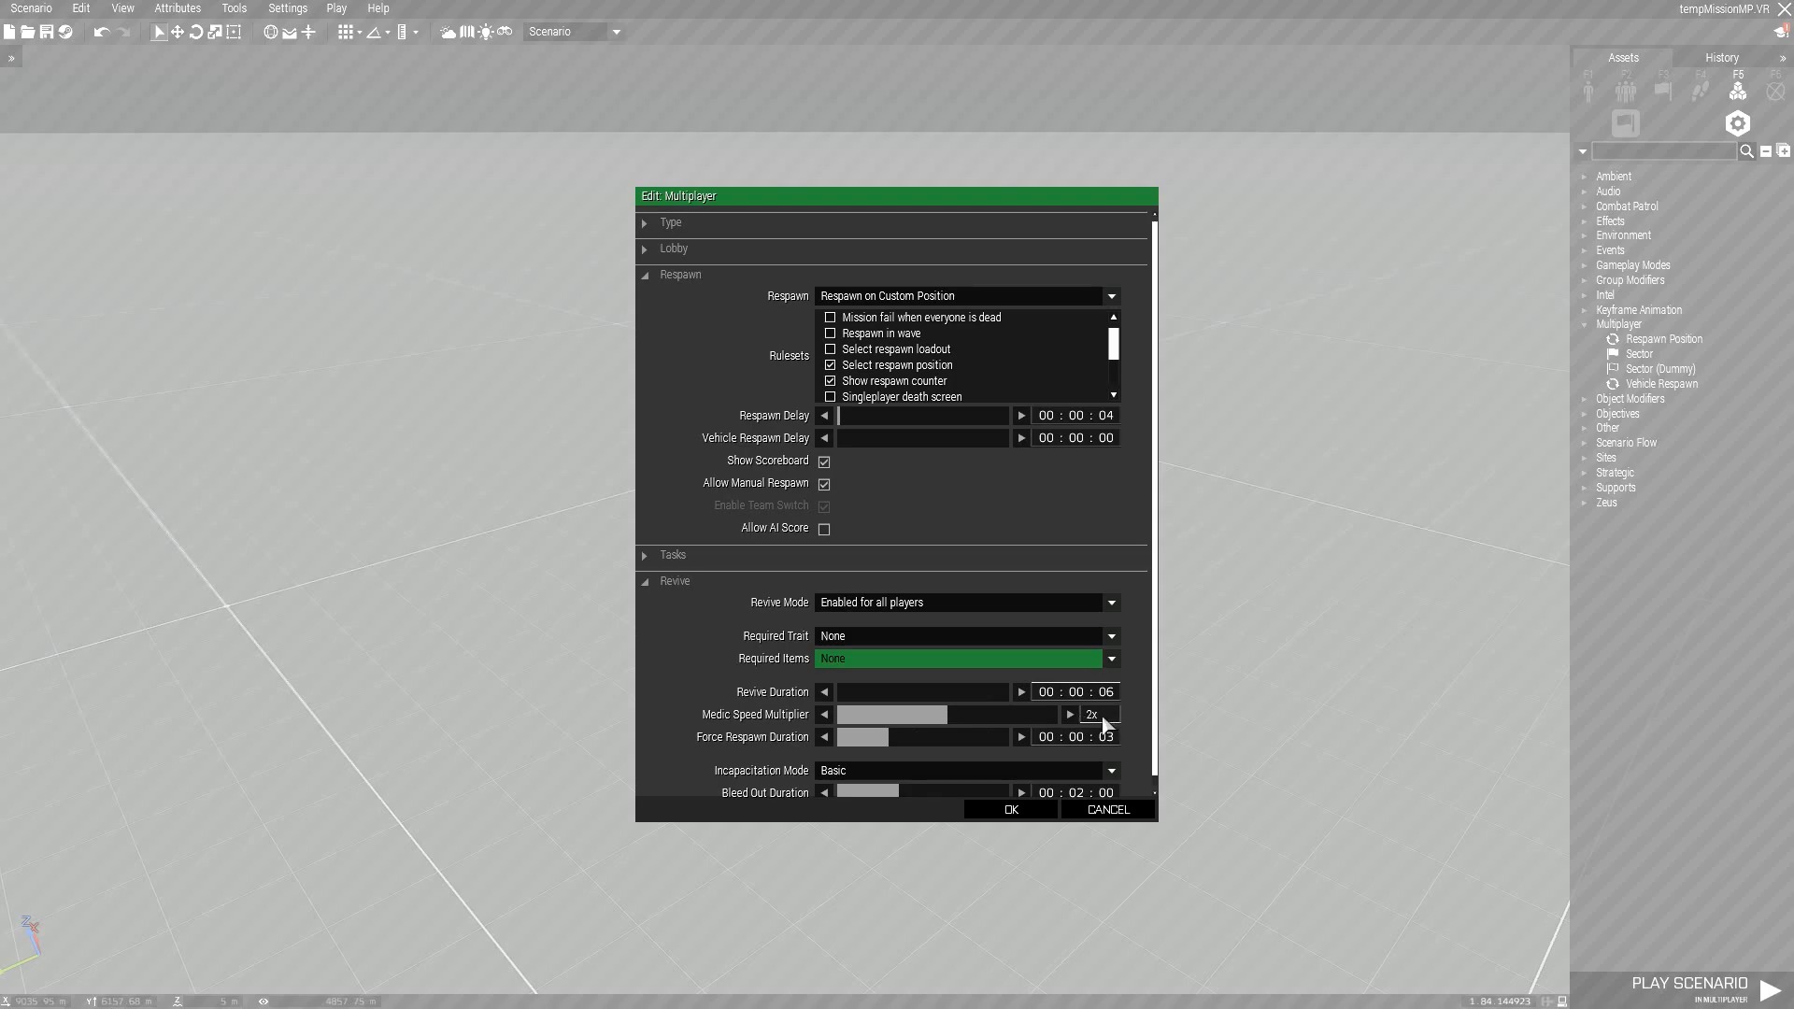
{"action": "mouse_move", "coordinate": [1074, 721]}
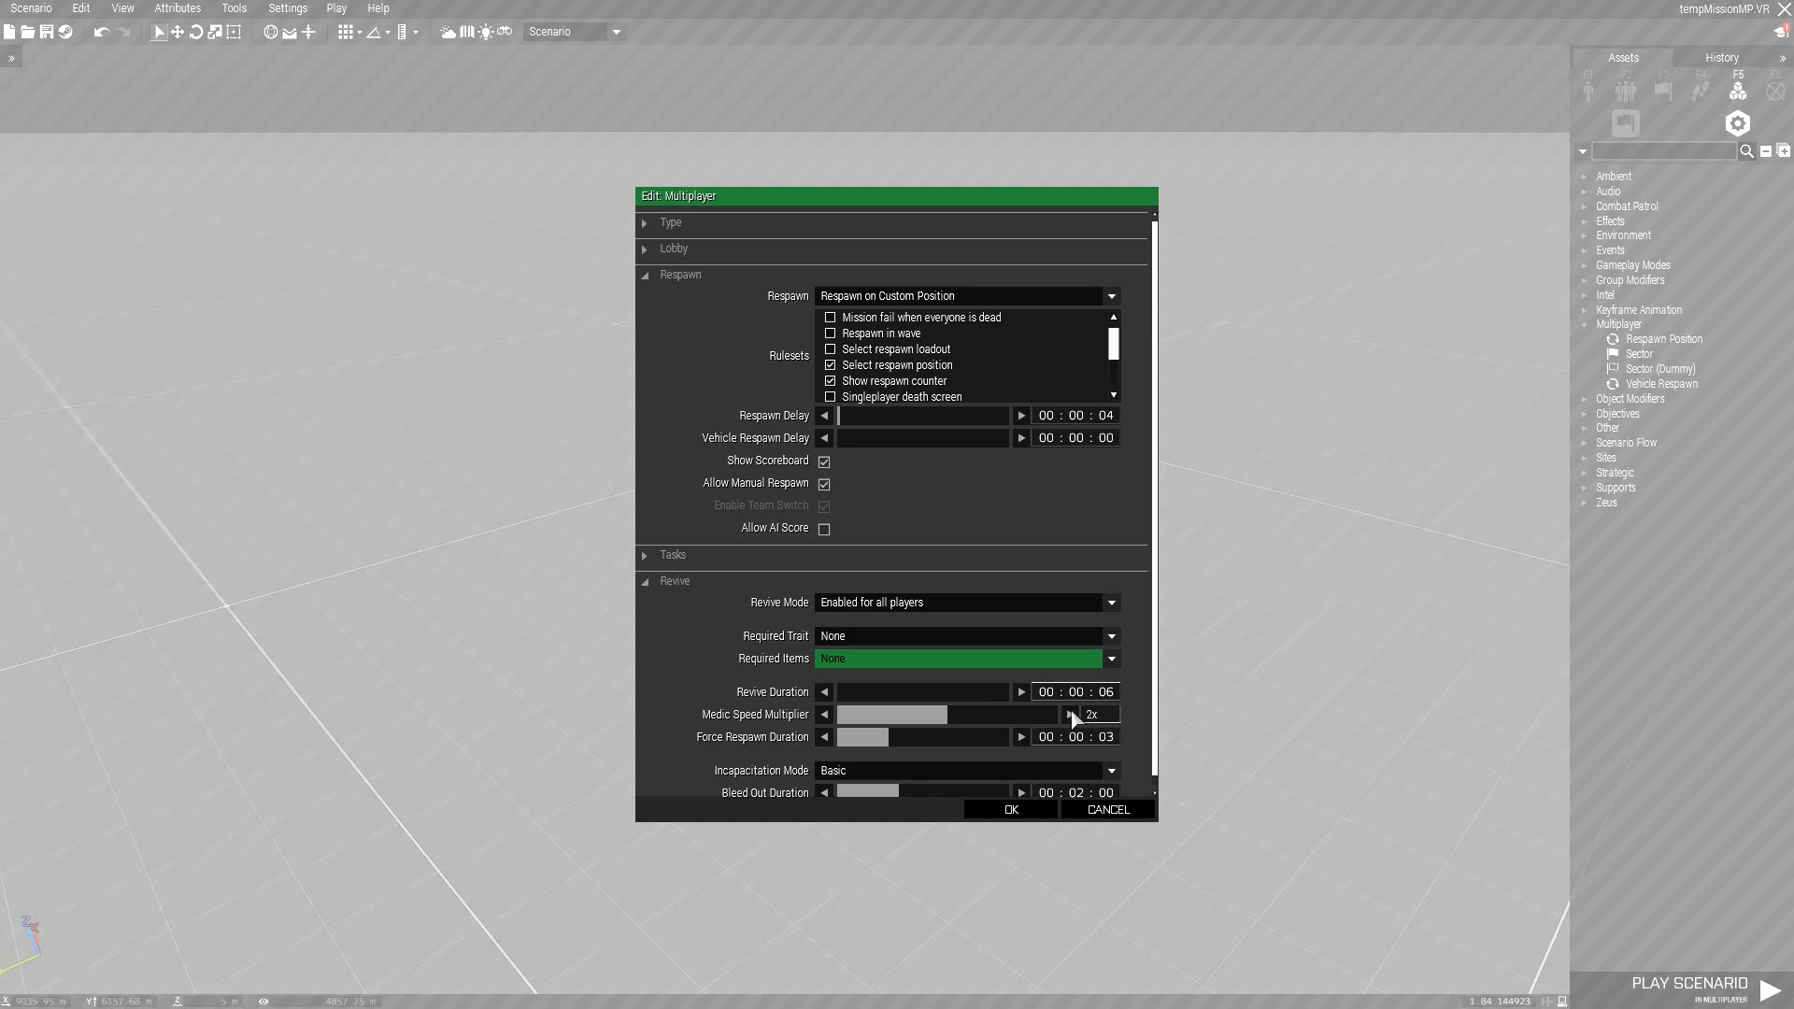
{"action": "mouse_move", "coordinate": [1159, 718]}
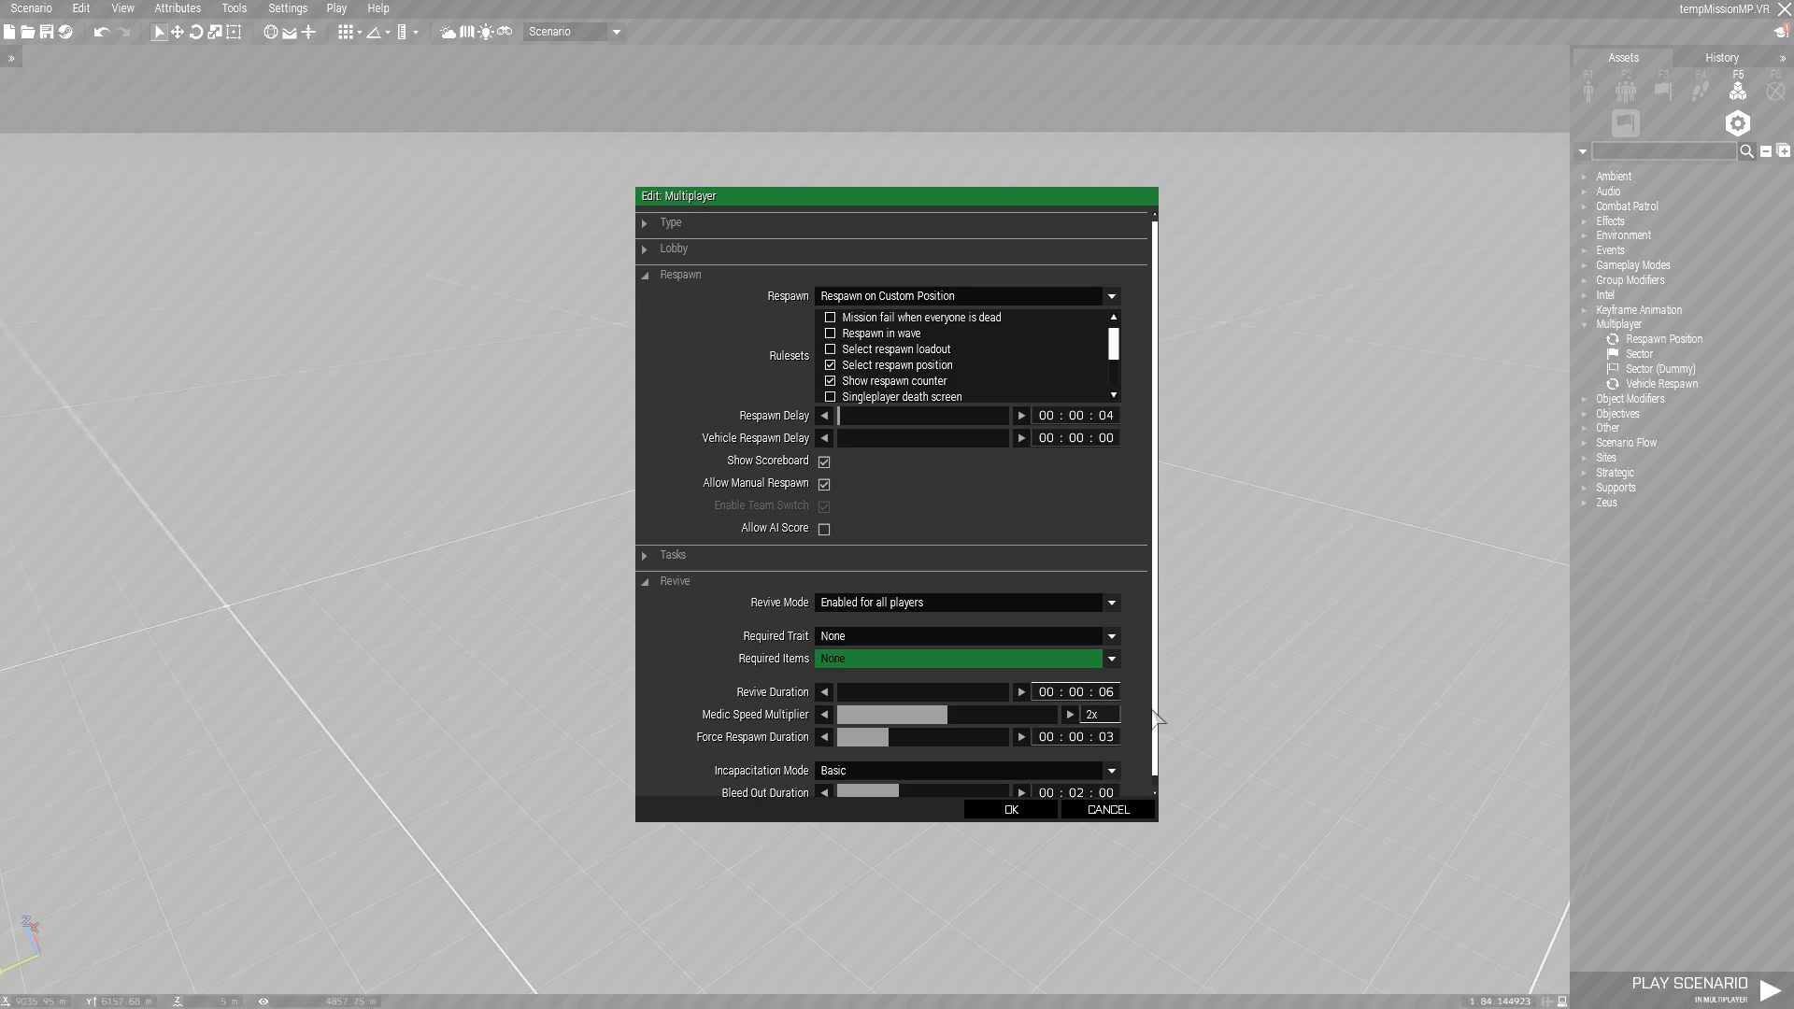
{"action": "mouse_move", "coordinate": [774, 734]}
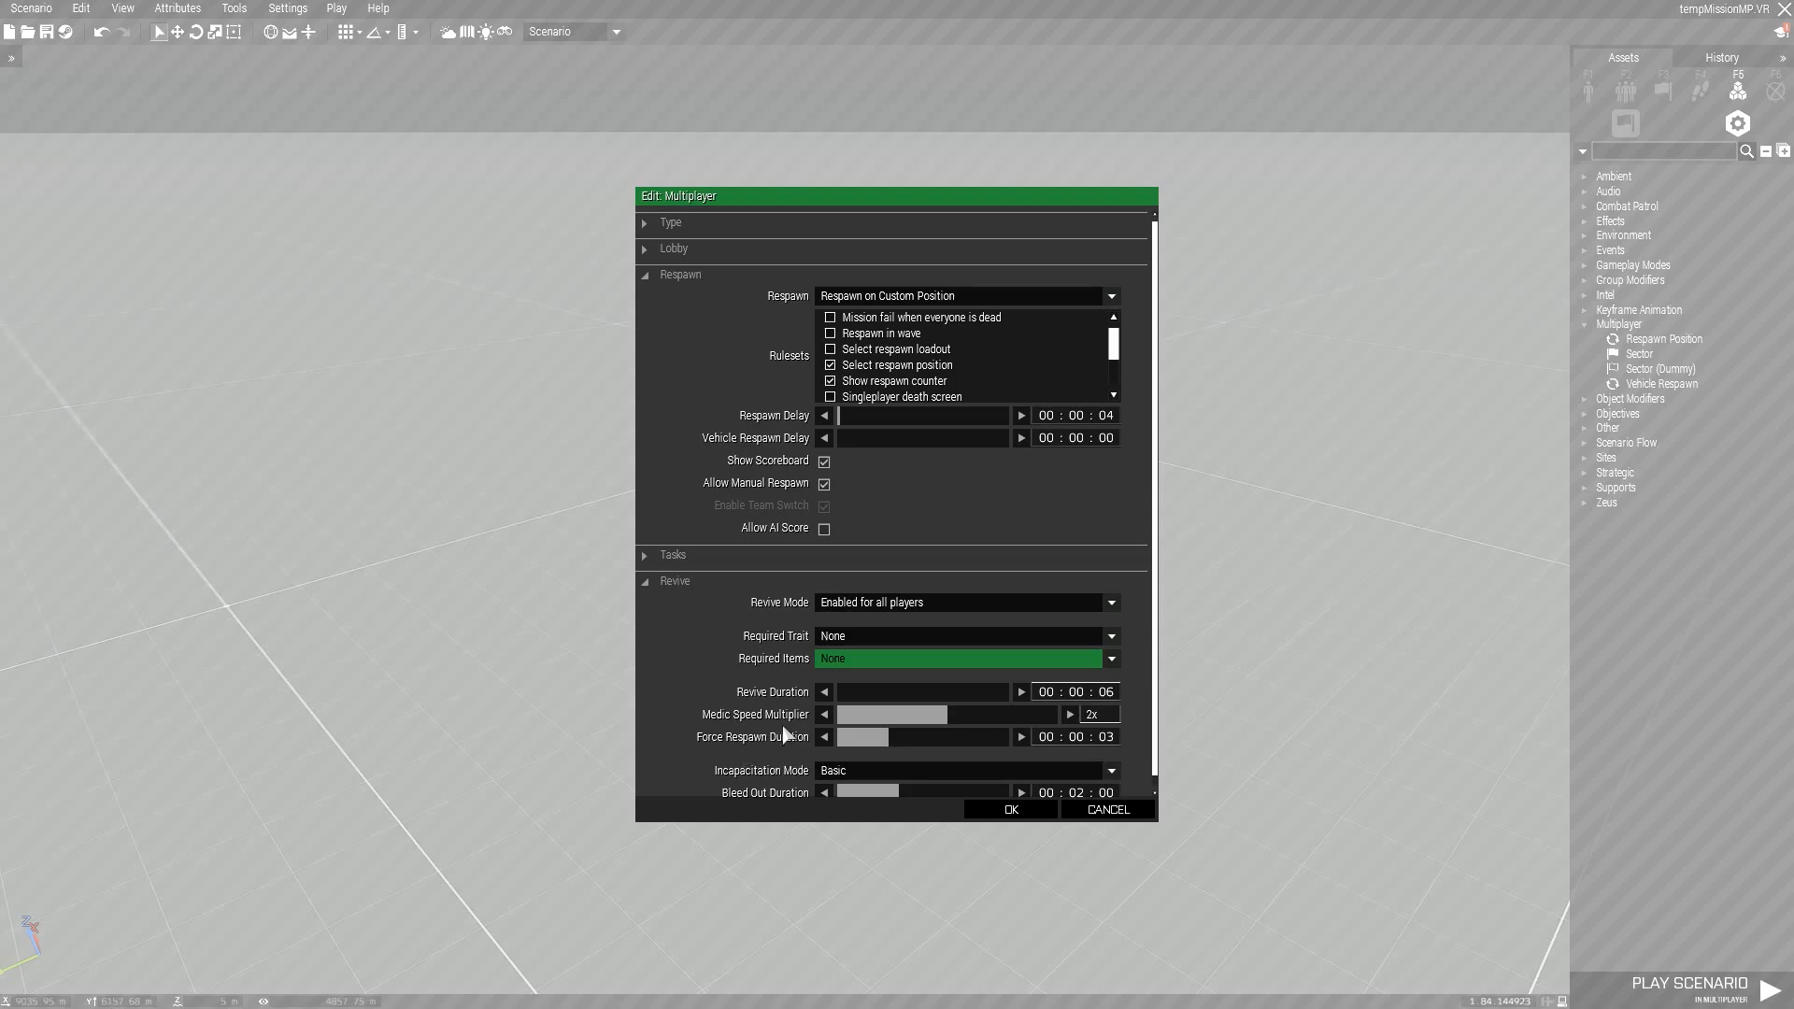
{"action": "mouse_move", "coordinate": [846, 753]}
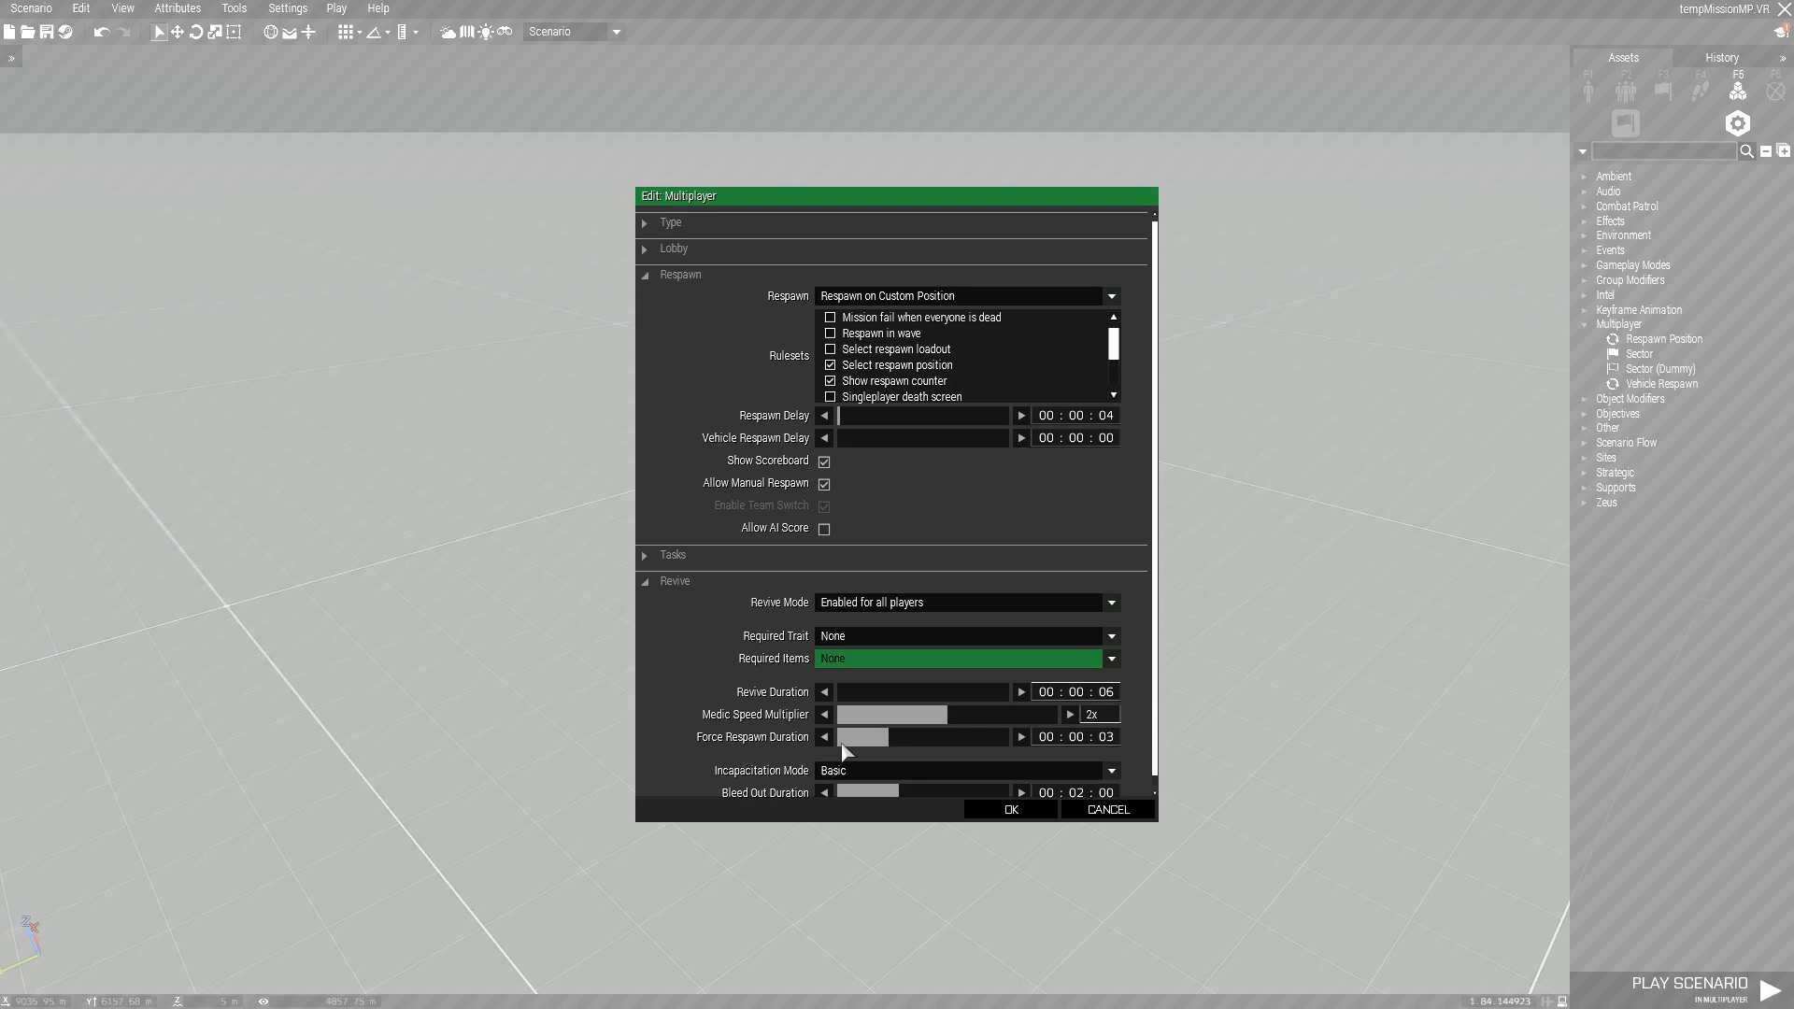
{"action": "mouse_move", "coordinate": [1112, 738]}
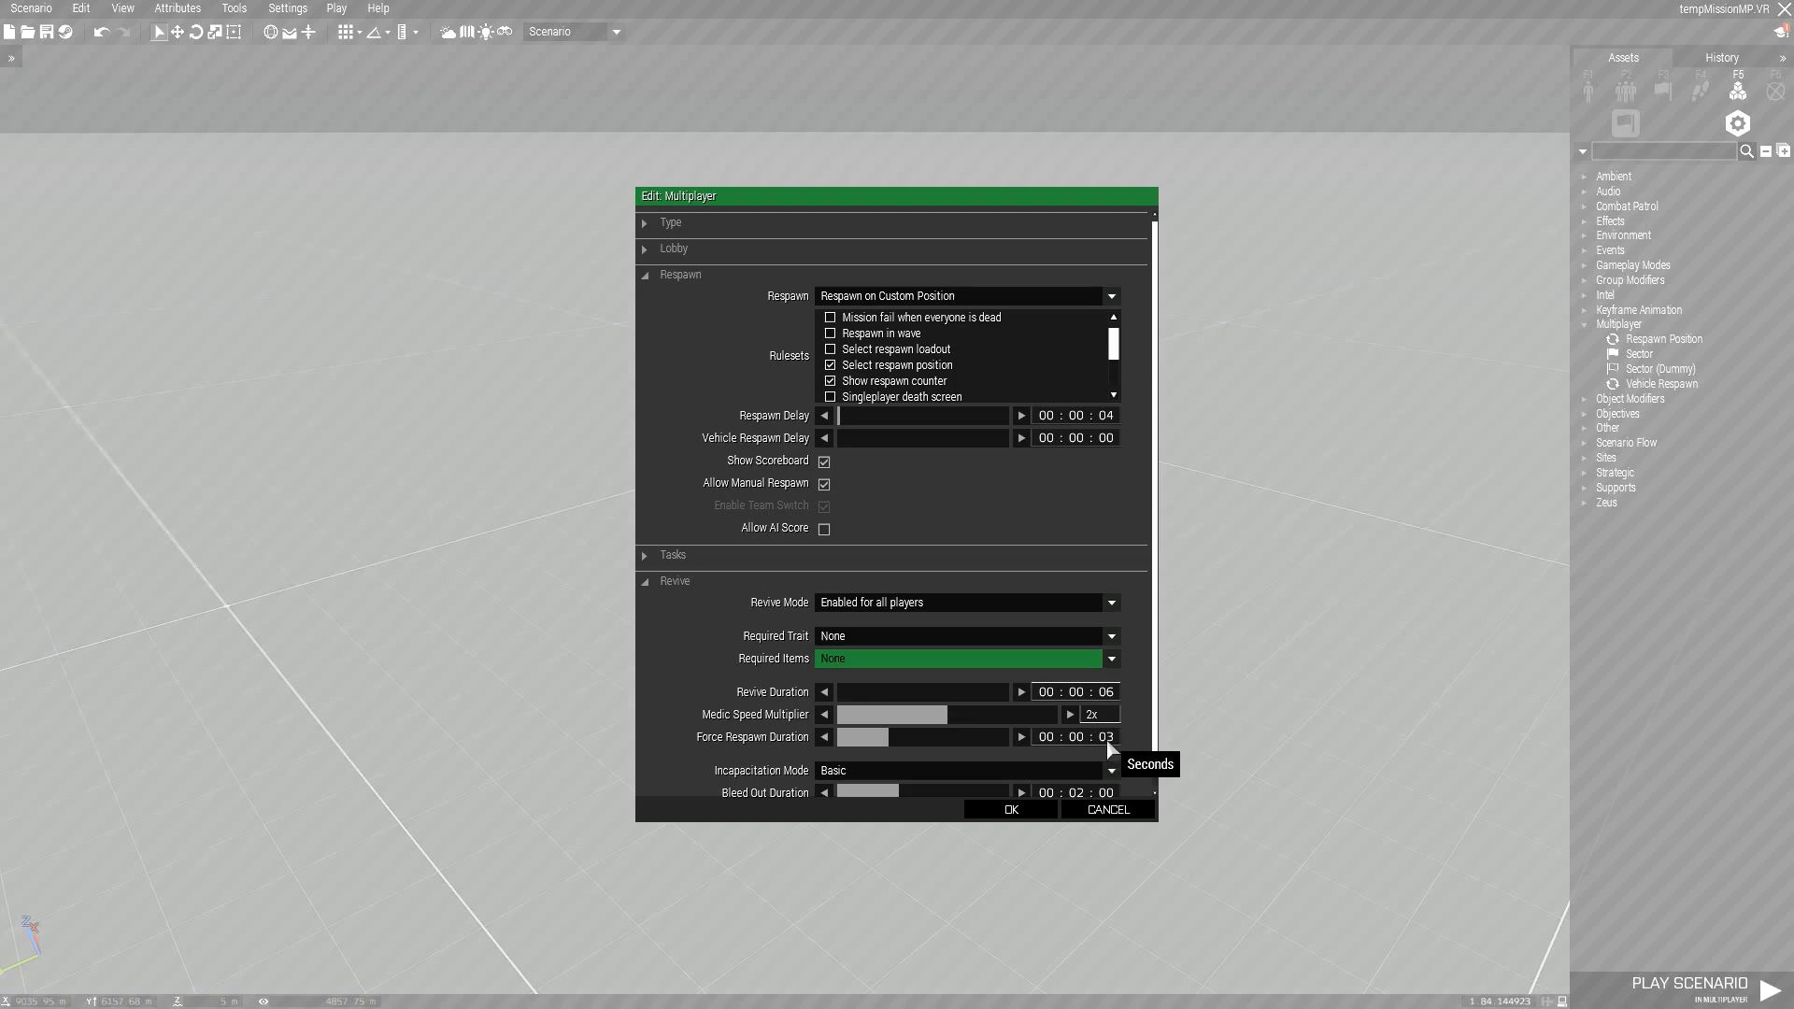
{"action": "mouse_move", "coordinate": [1159, 740]}
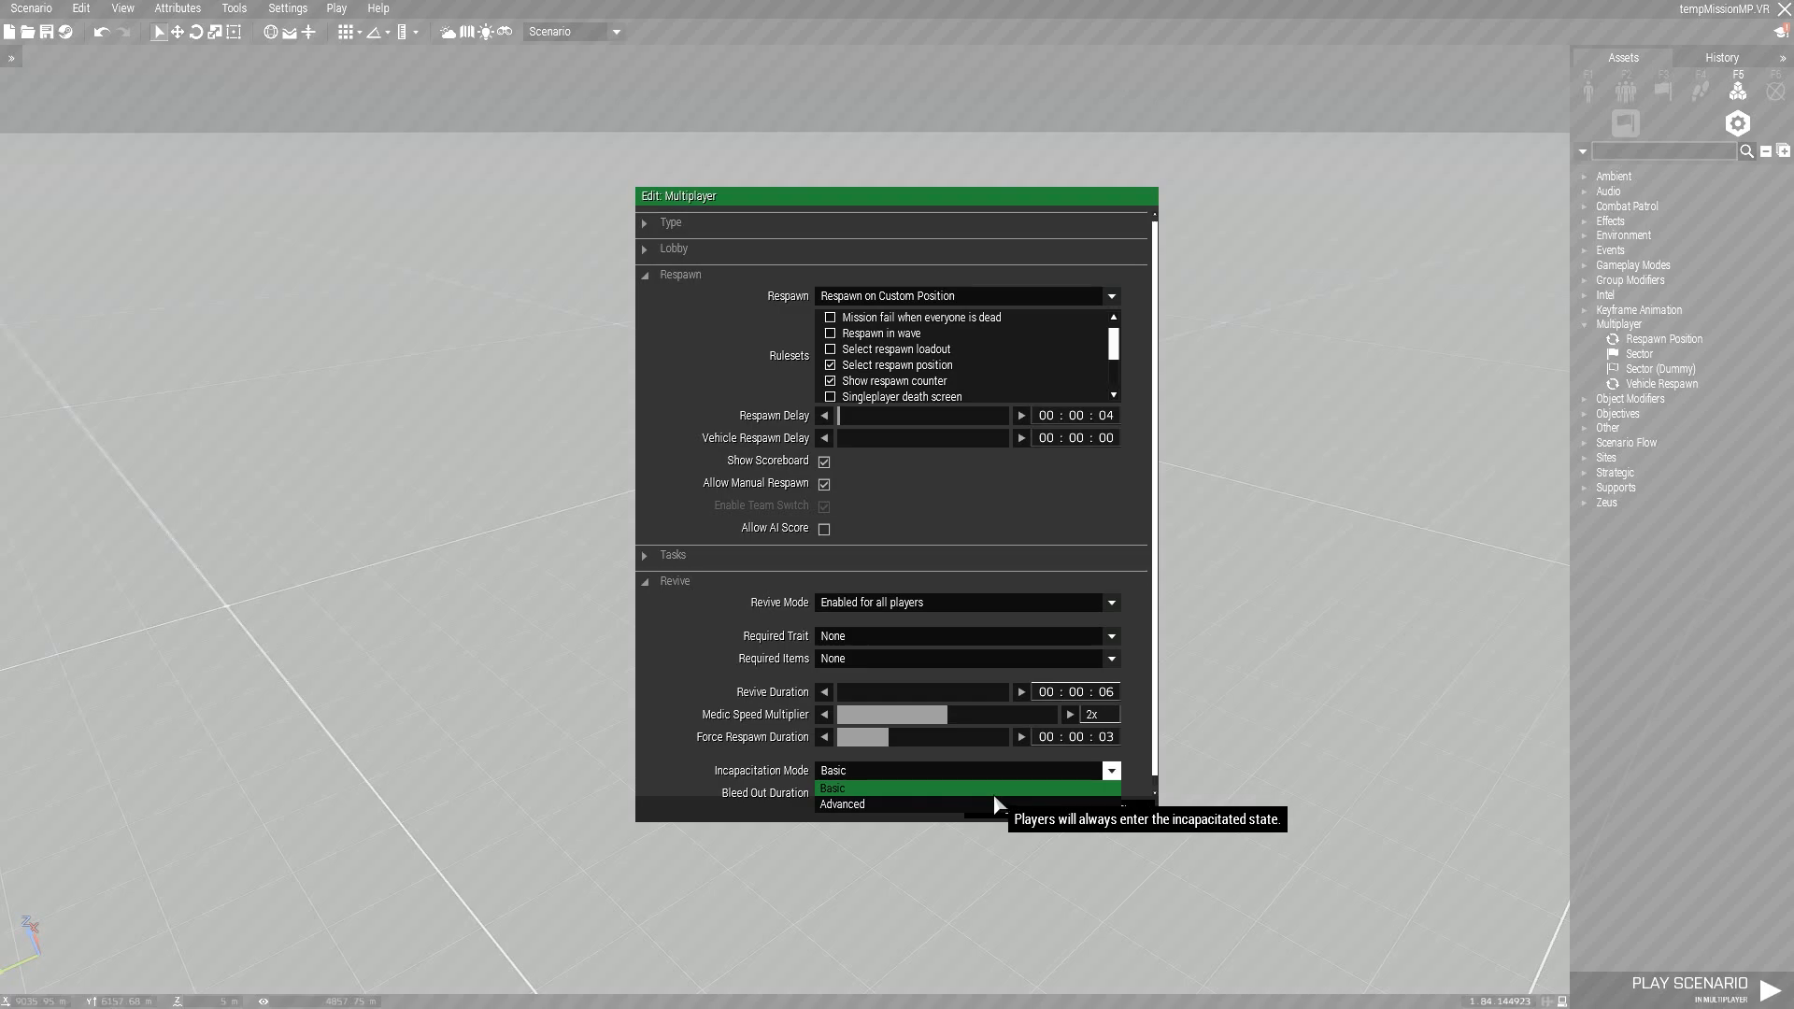
{"action": "mouse_move", "coordinate": [869, 809]}
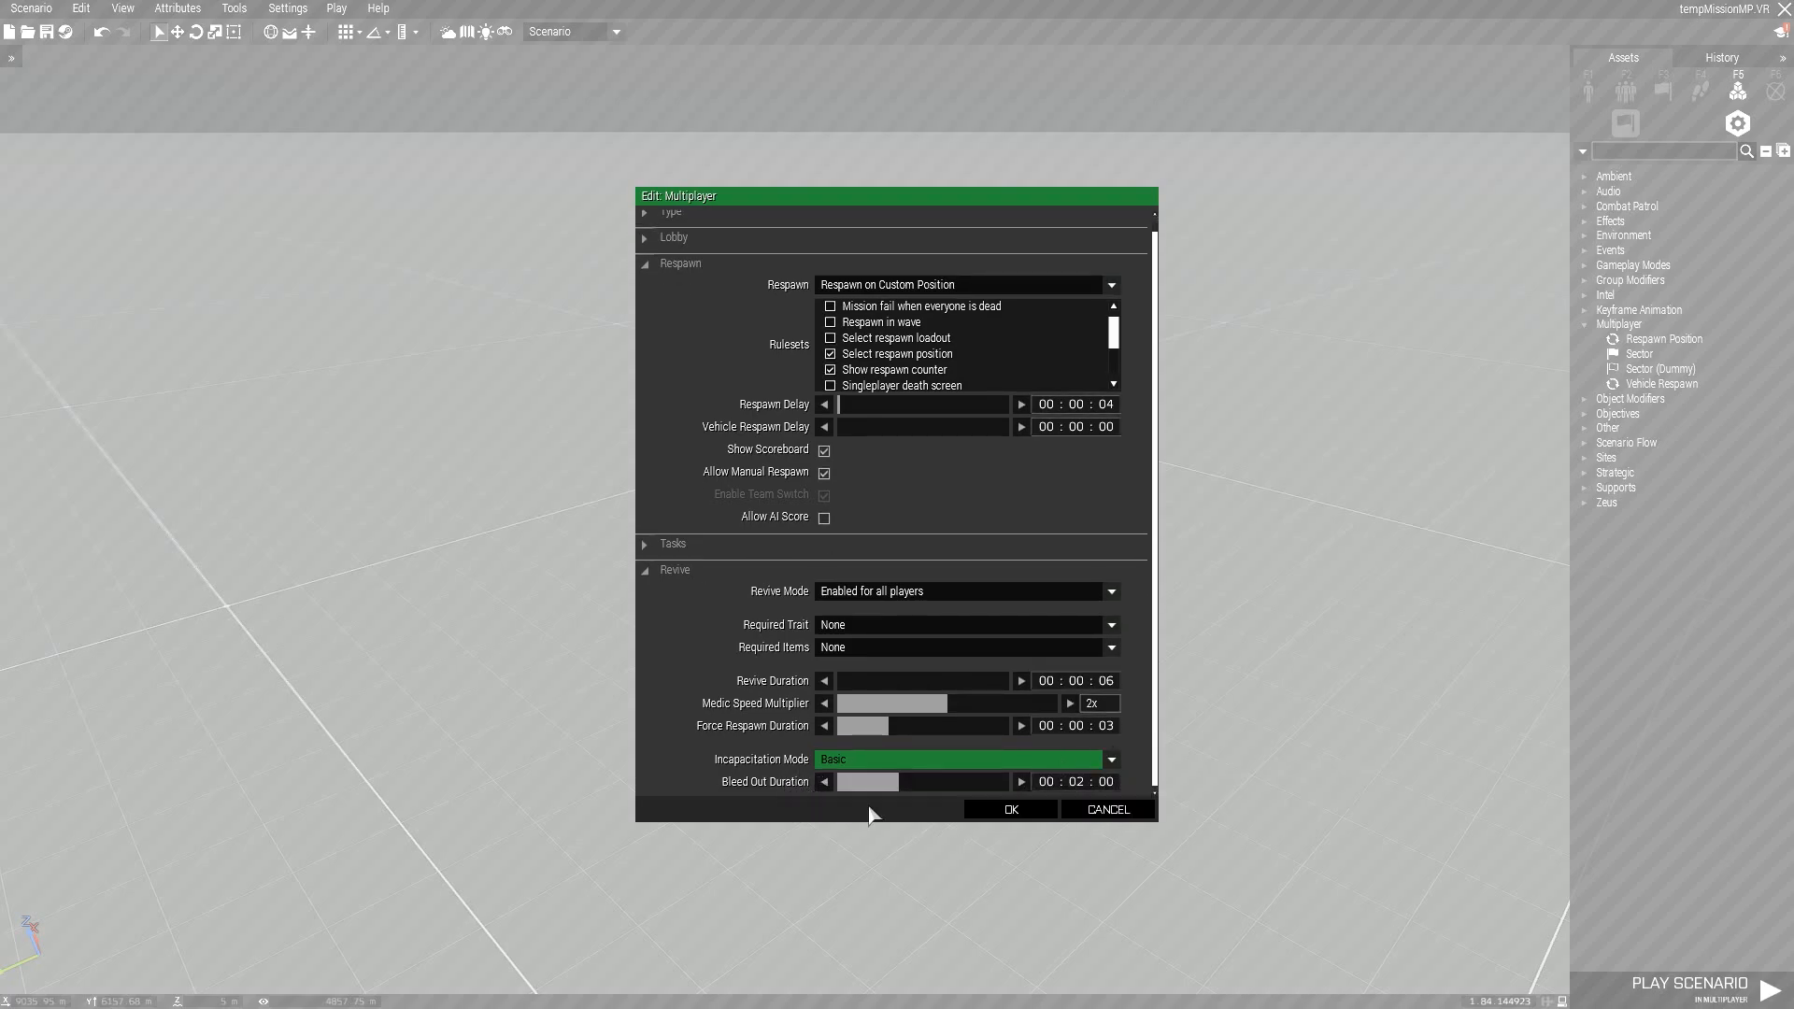
{"action": "mouse_move", "coordinate": [763, 344]}
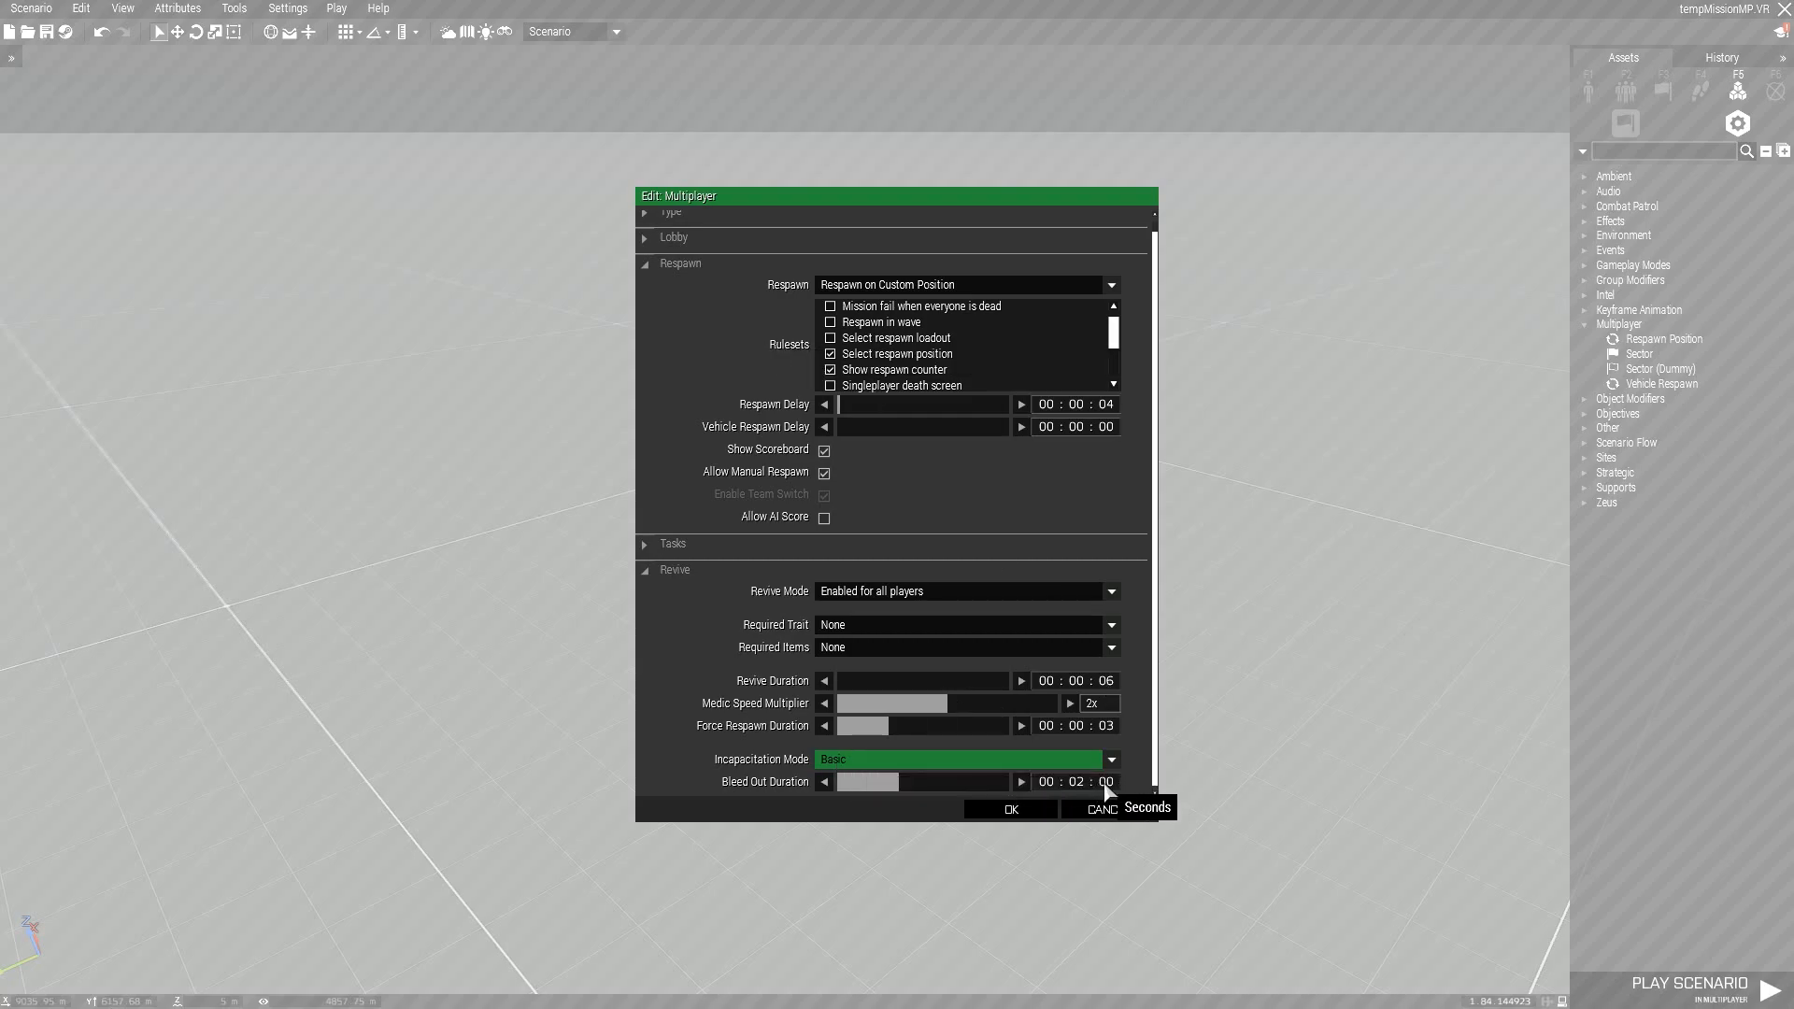
{"action": "mouse_move", "coordinate": [1585, 757]}
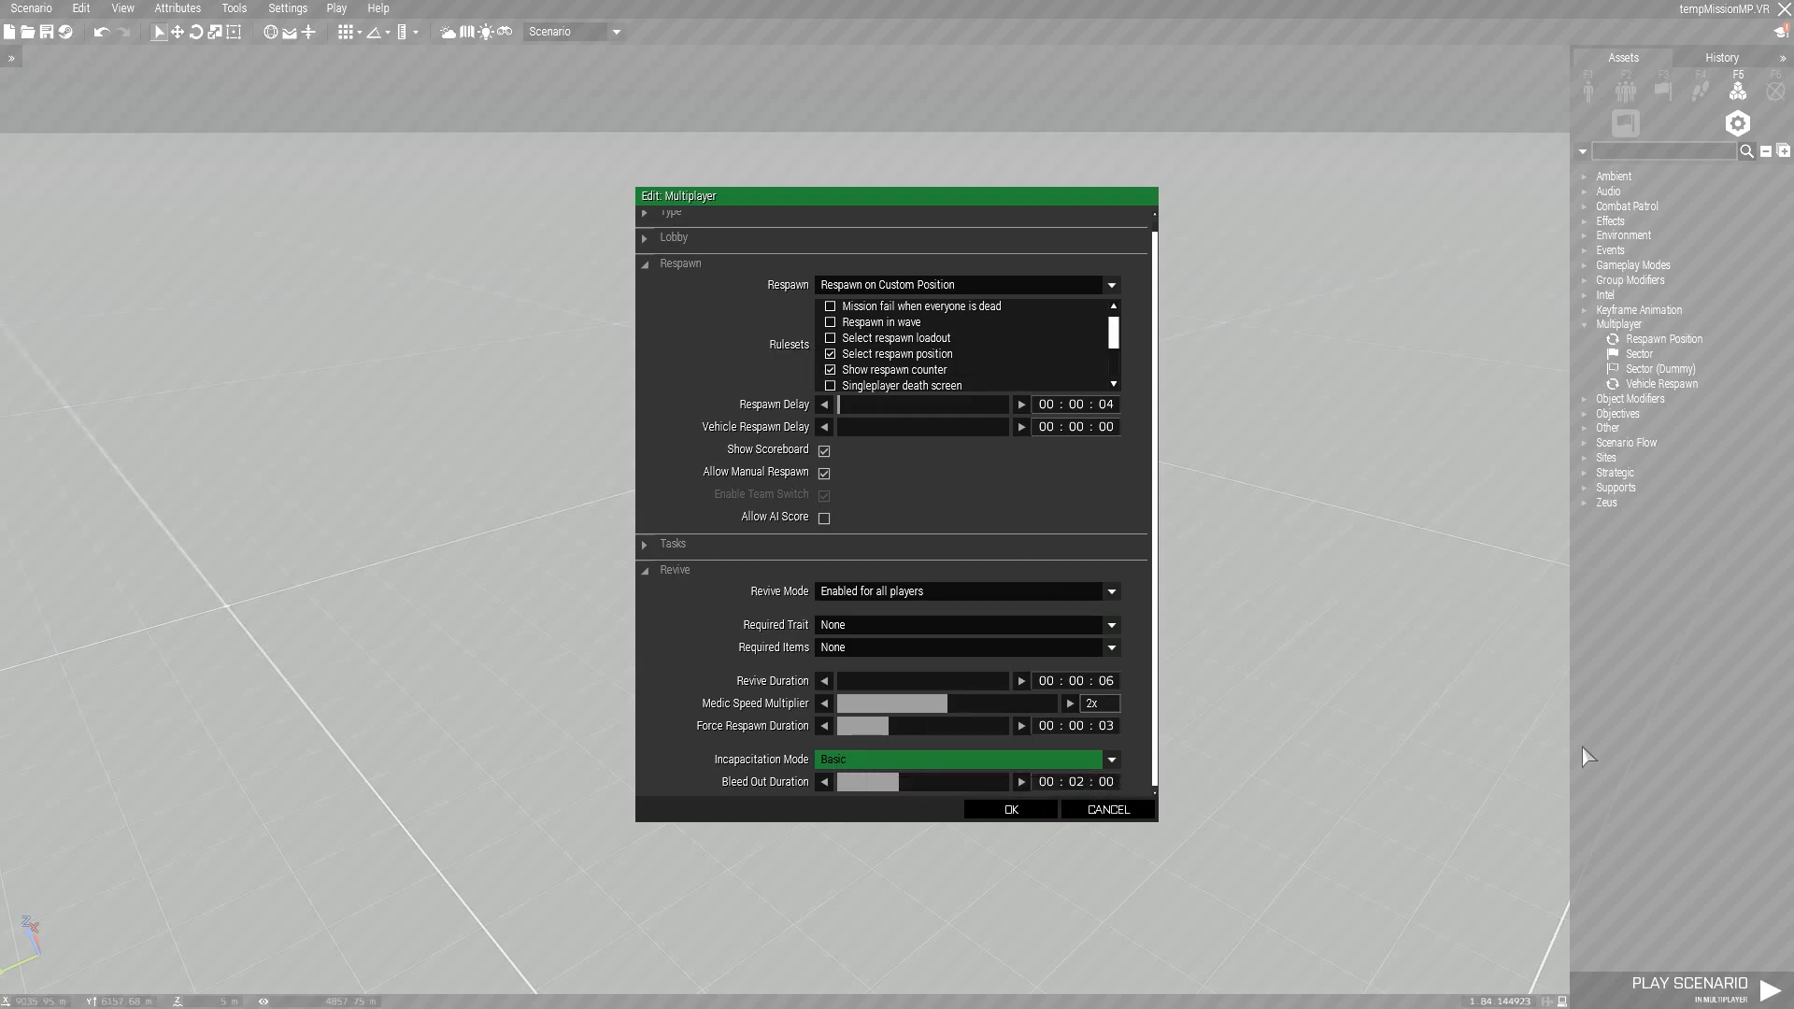
{"action": "mouse_move", "coordinate": [989, 701]}
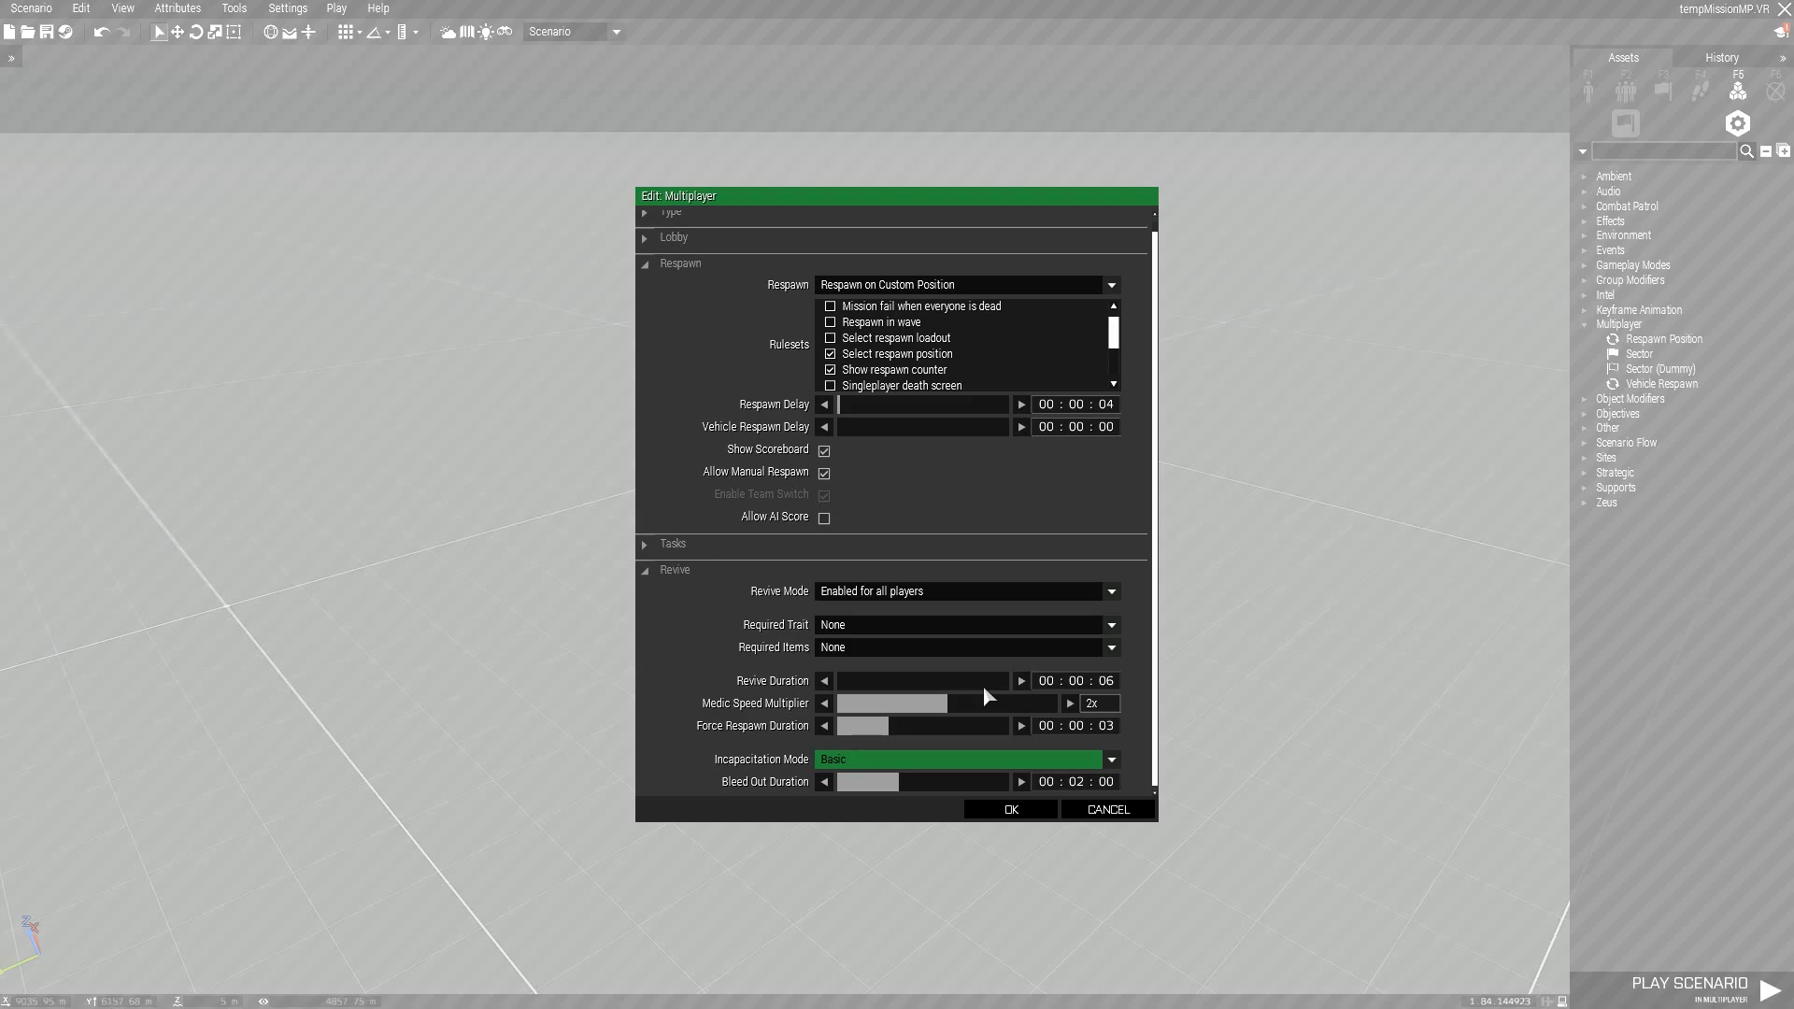
{"action": "mouse_move", "coordinate": [1088, 789]}
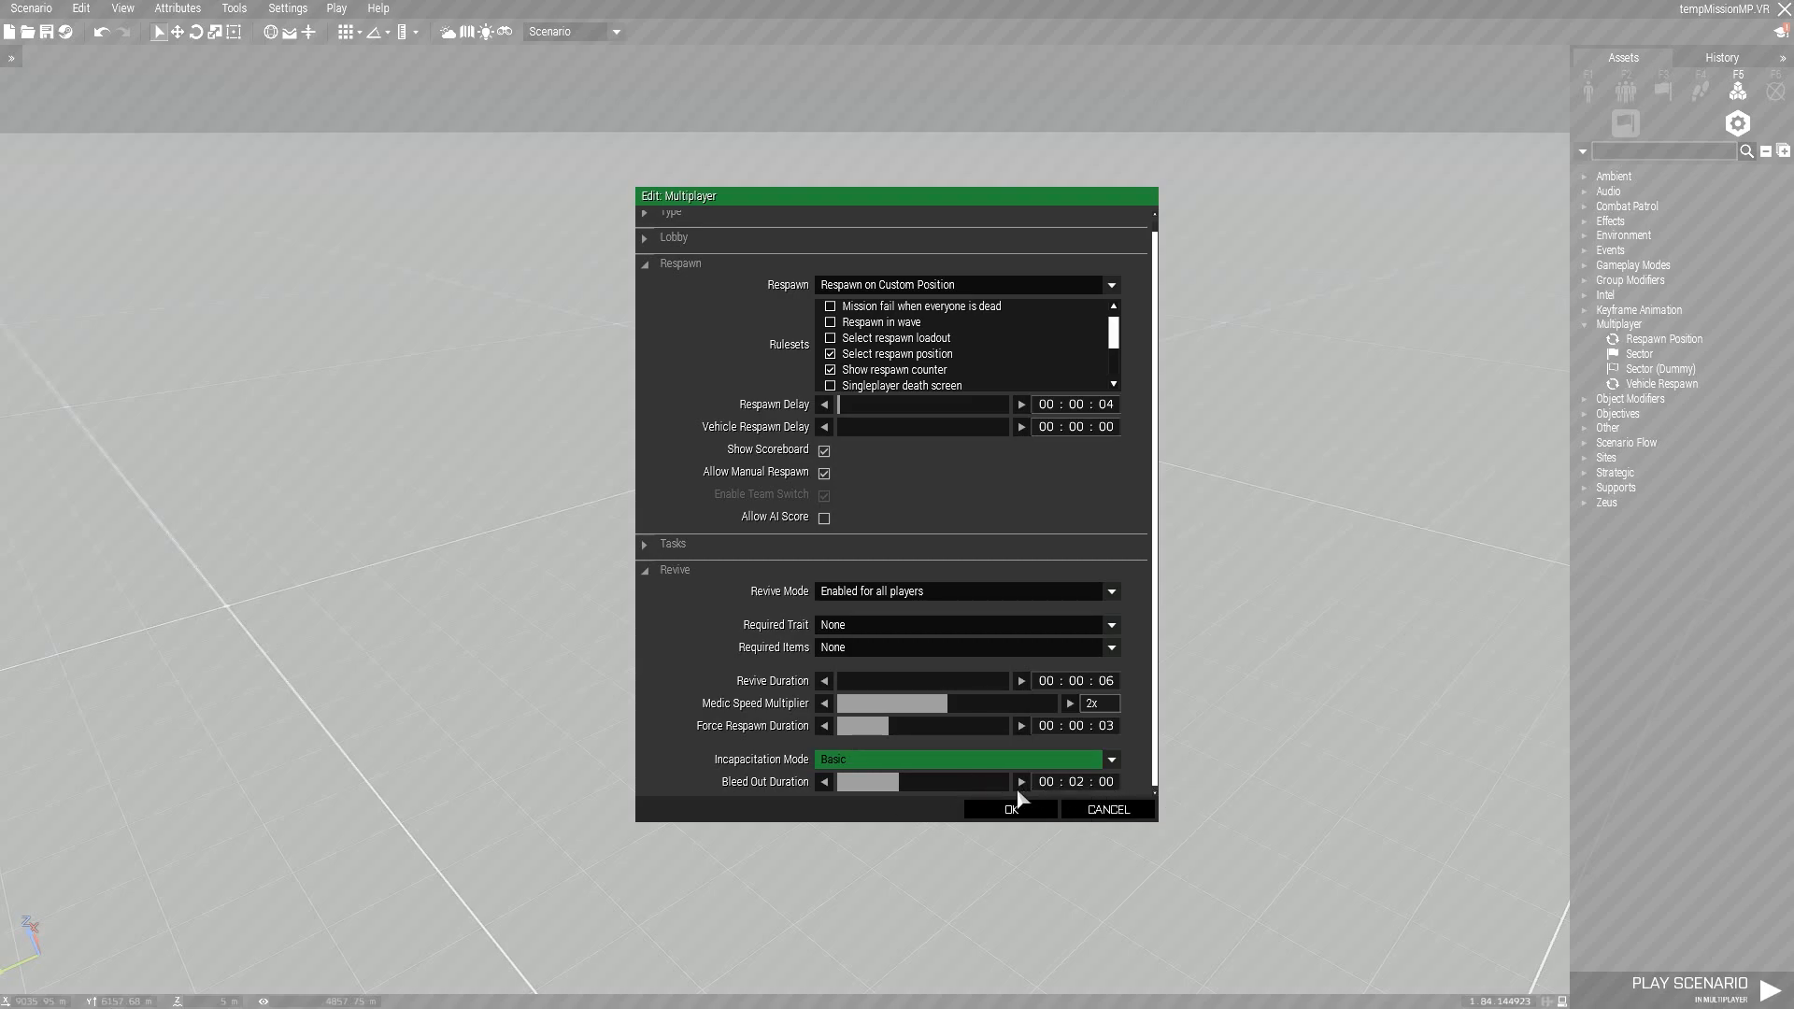
Confirm the multiplayer settings with Basic incapacitation and 2-minute bleed-out via OK
{"action": "left_click", "coordinate": [1009, 809]}
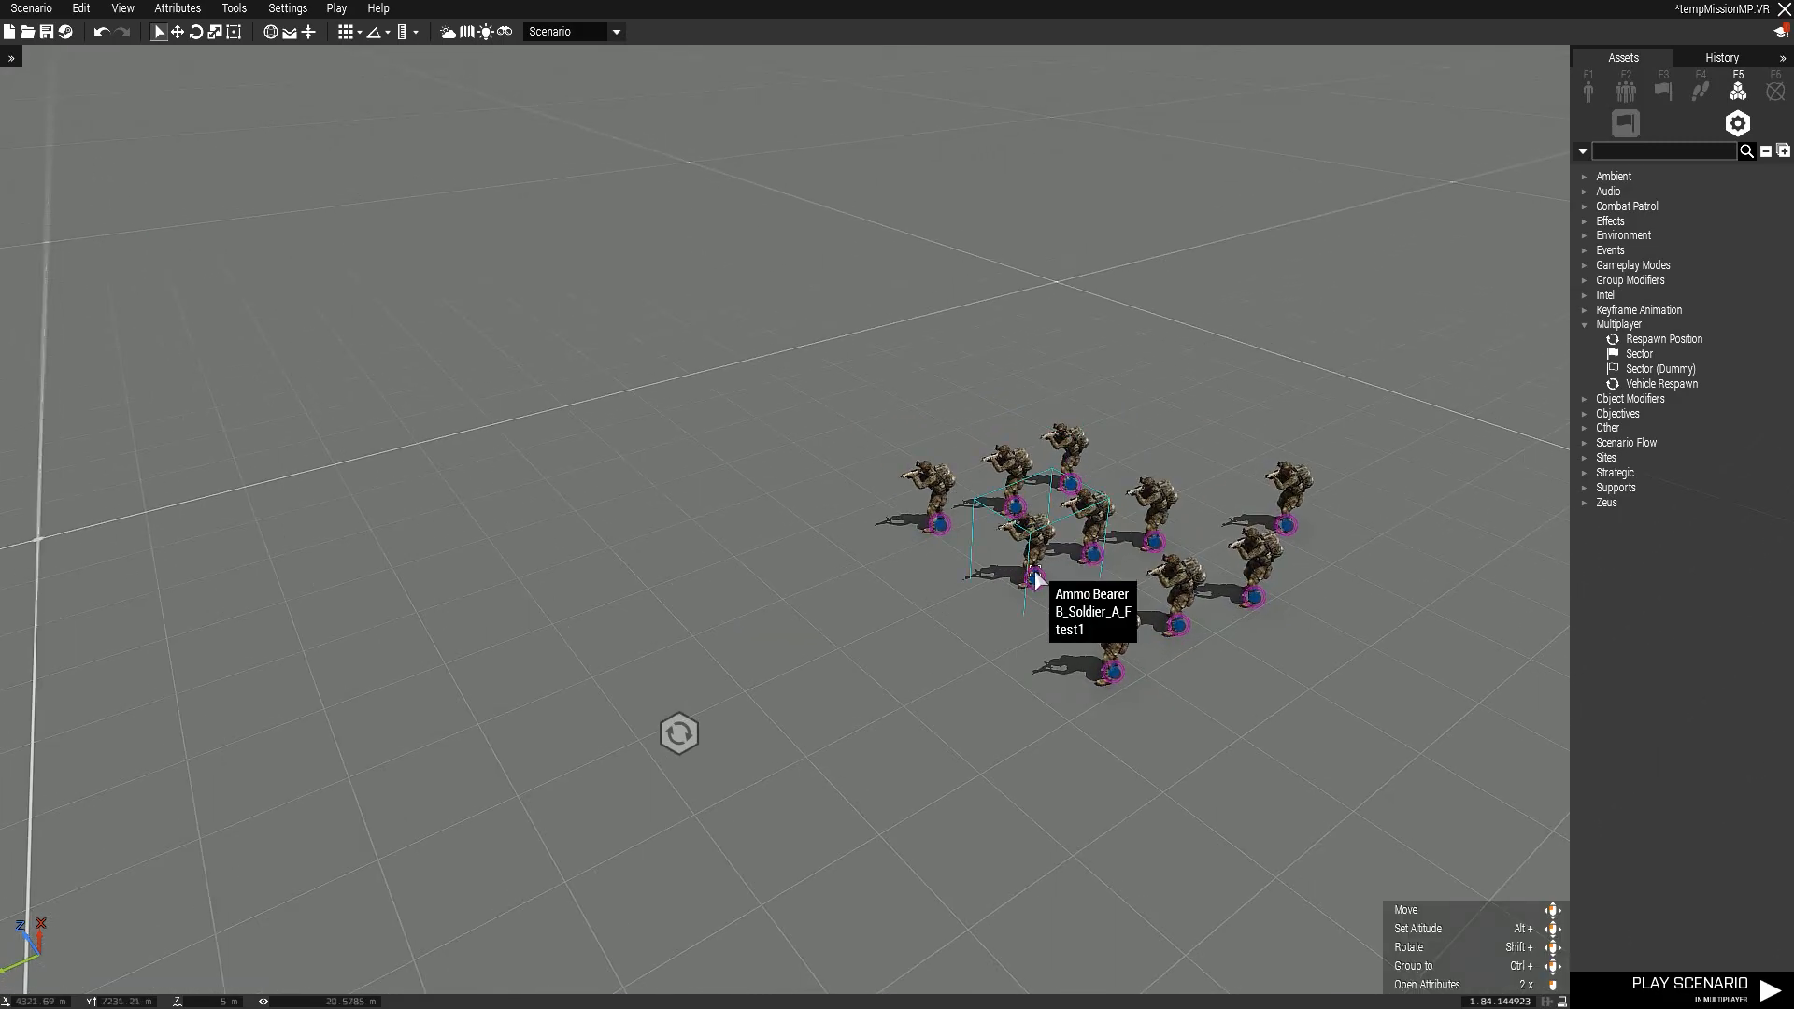
{"action": "mouse_move", "coordinate": [675, 745]}
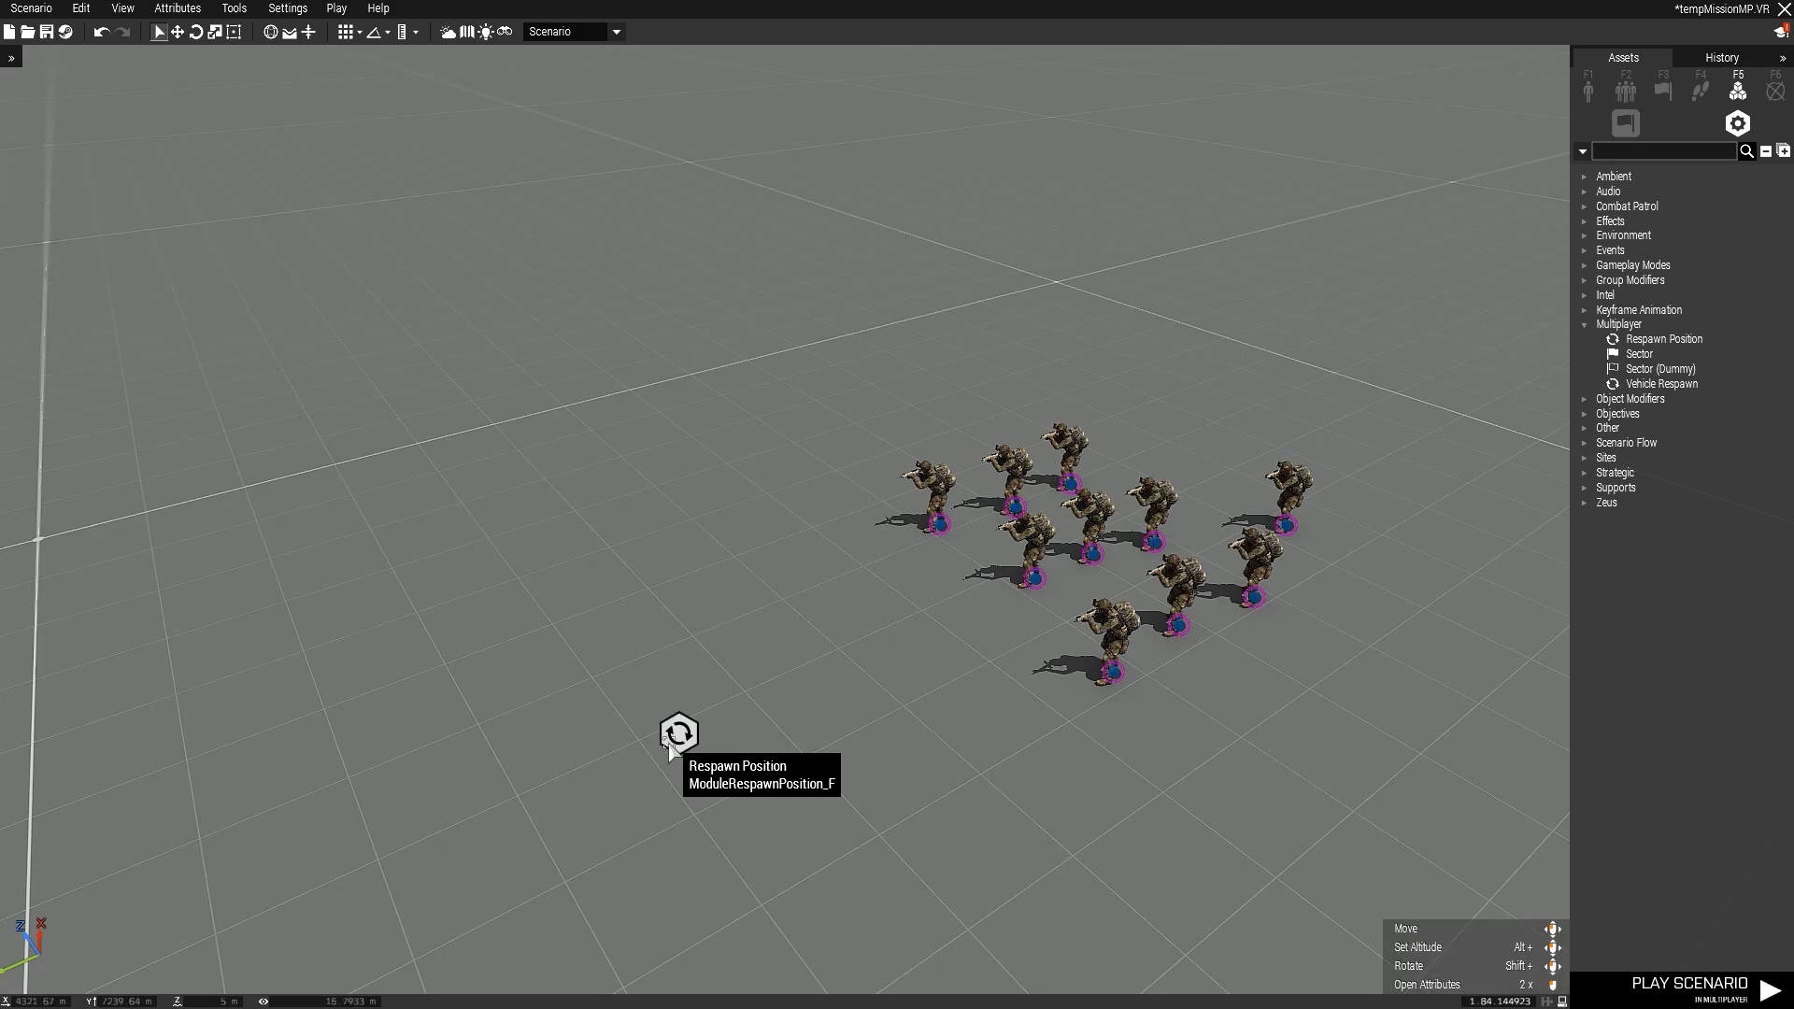